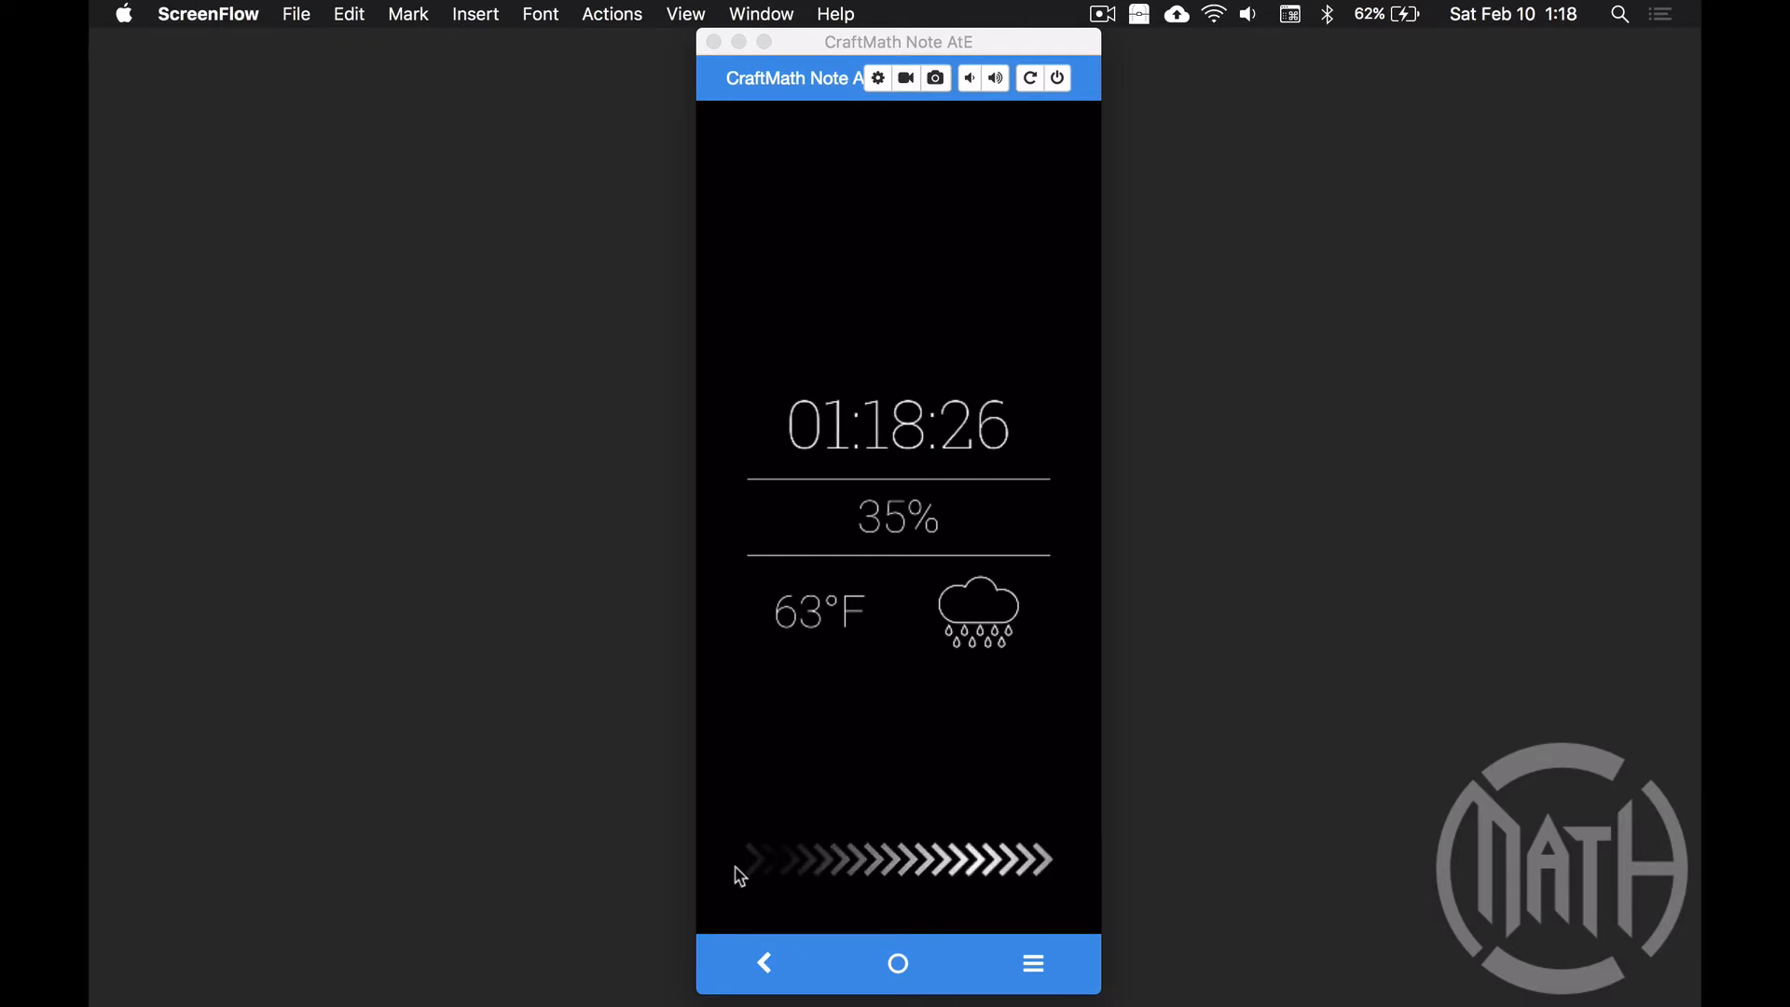
{"action": "mouse_move", "coordinate": [813, 884]}
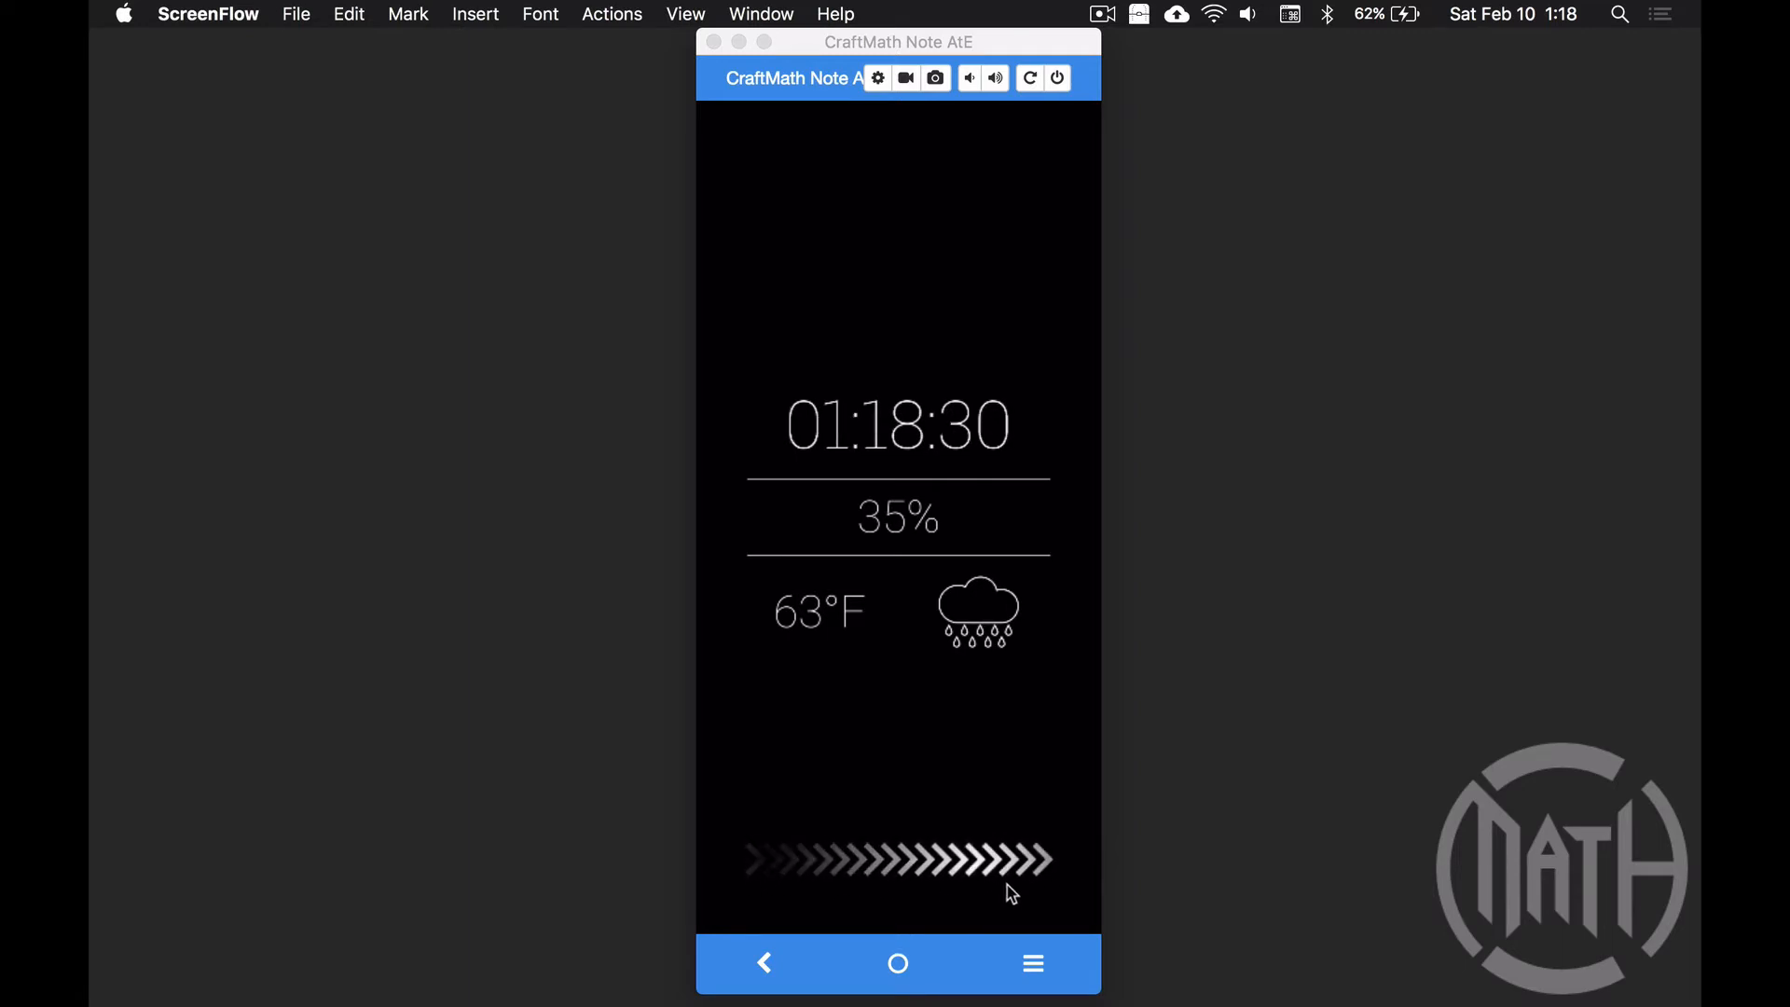
{"action": "mouse_move", "coordinate": [1067, 895]}
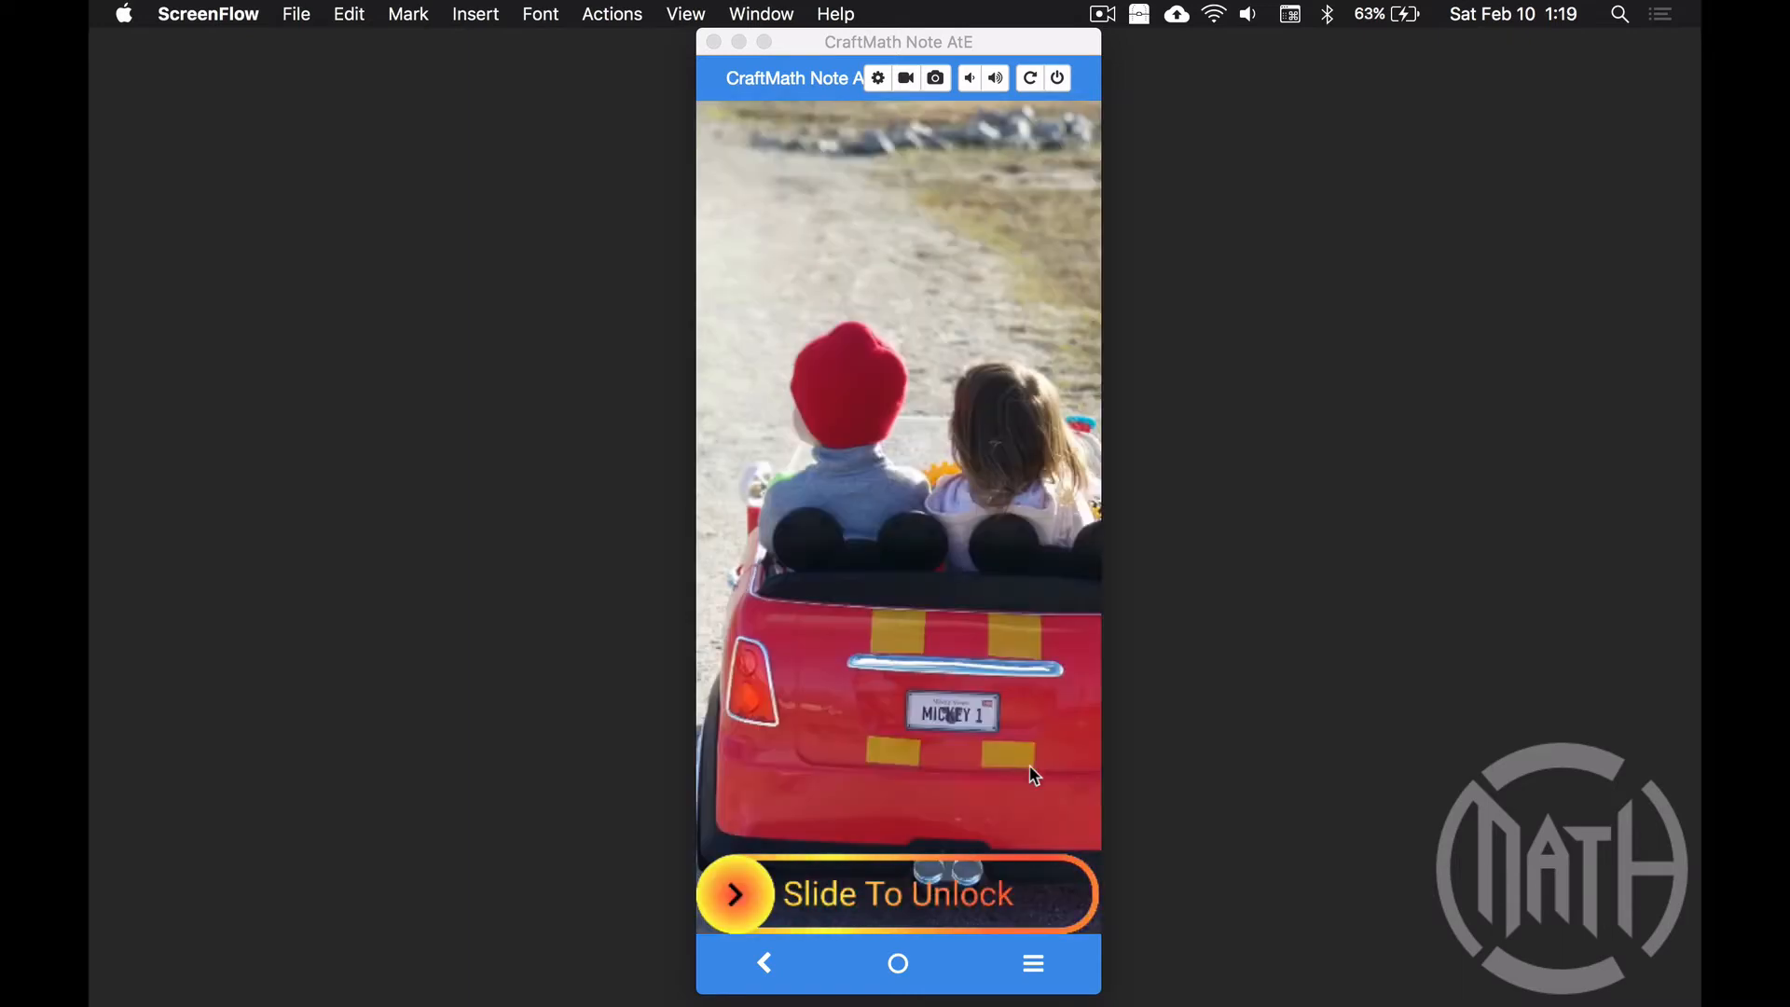
{"action": "mouse_move", "coordinate": [898, 474]}
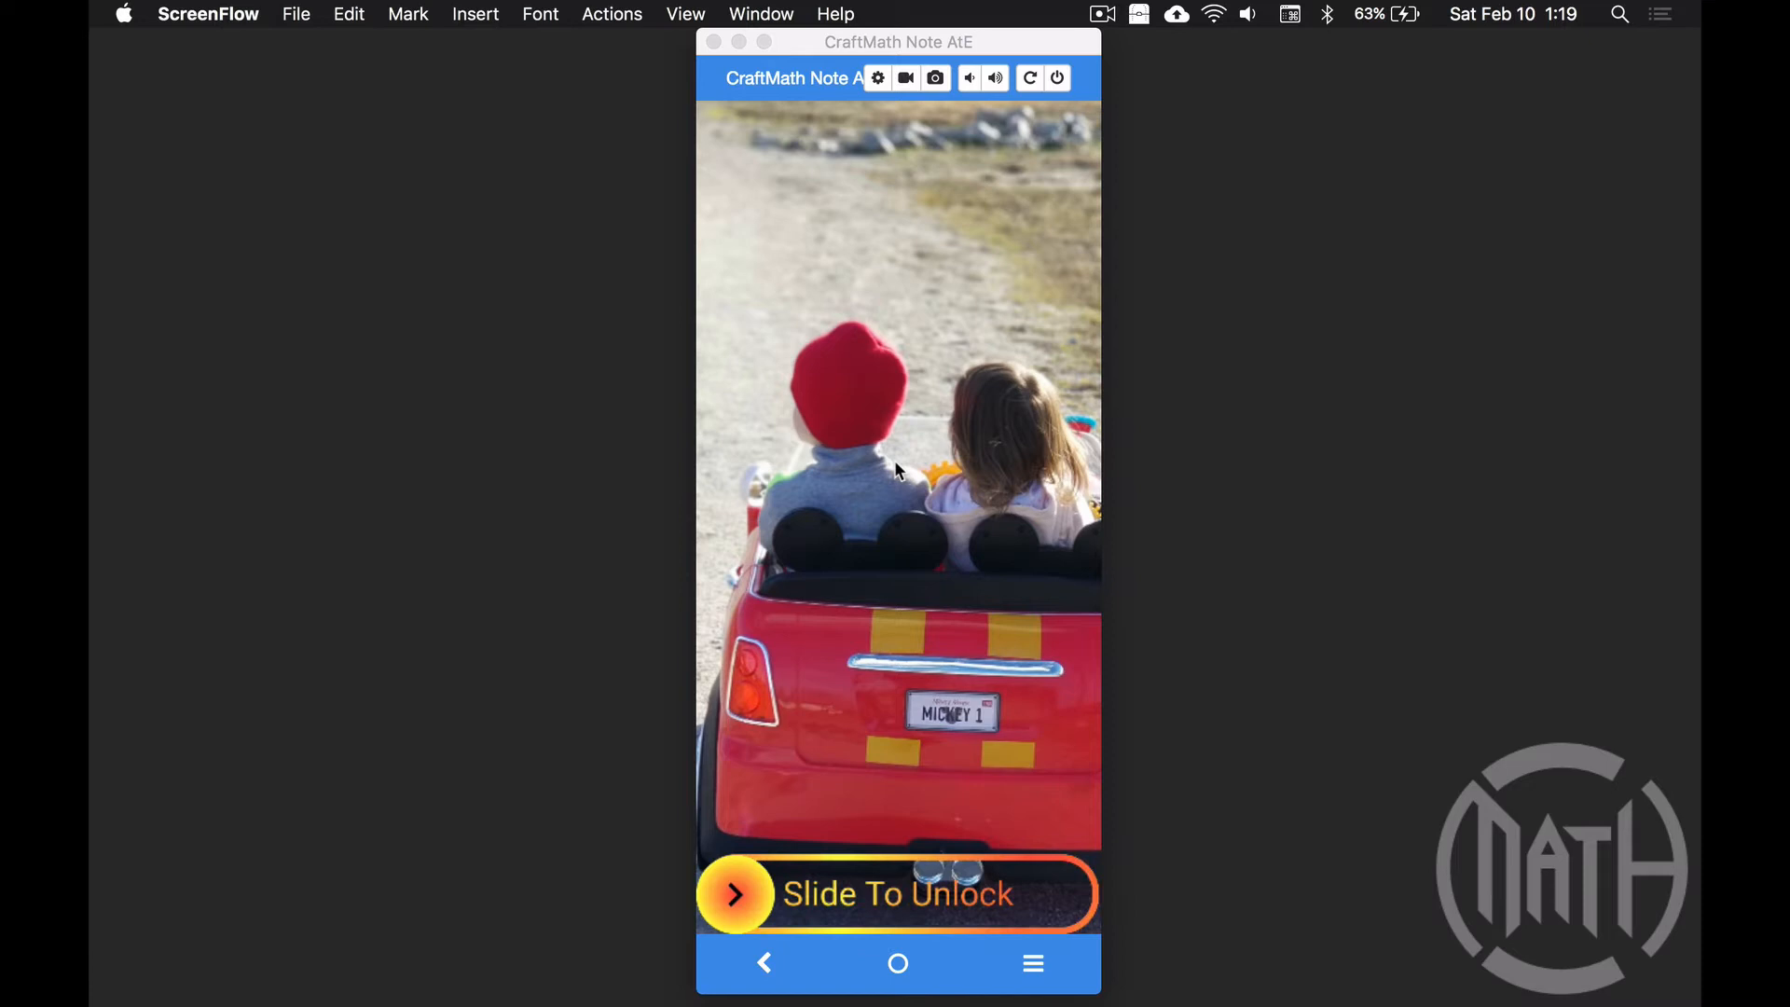
{"action": "mouse_move", "coordinate": [873, 477]}
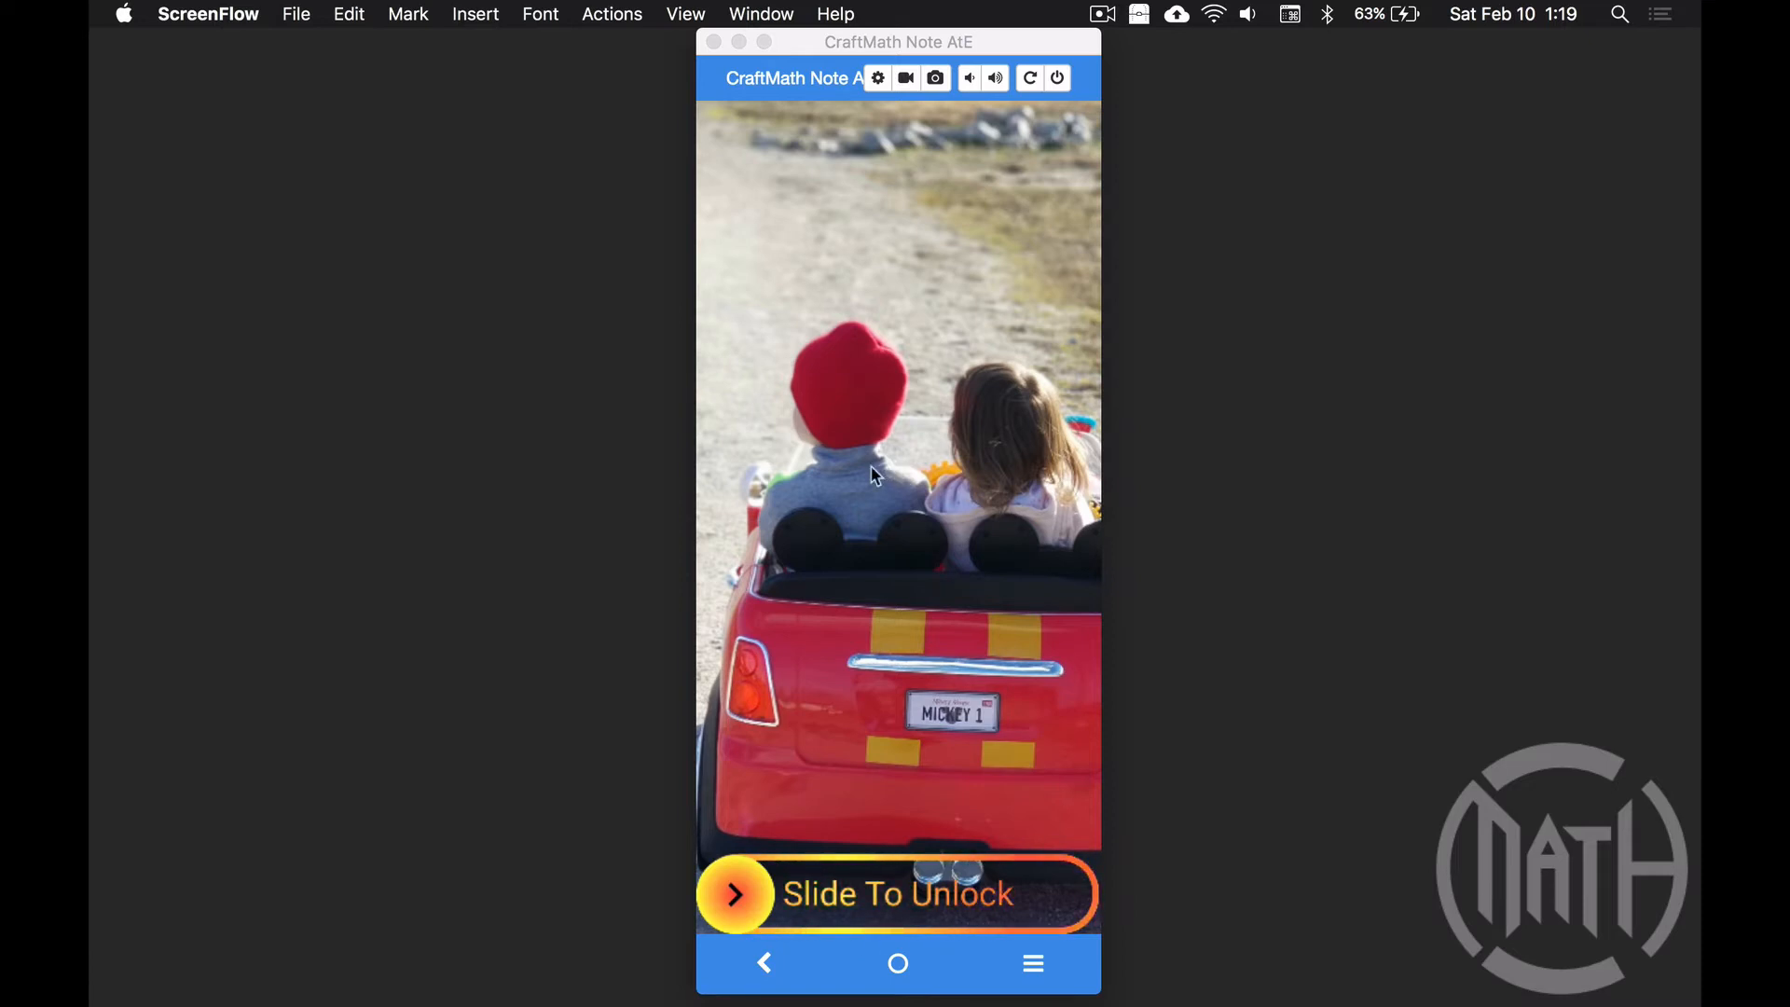
{"action": "mouse_move", "coordinate": [1053, 947]}
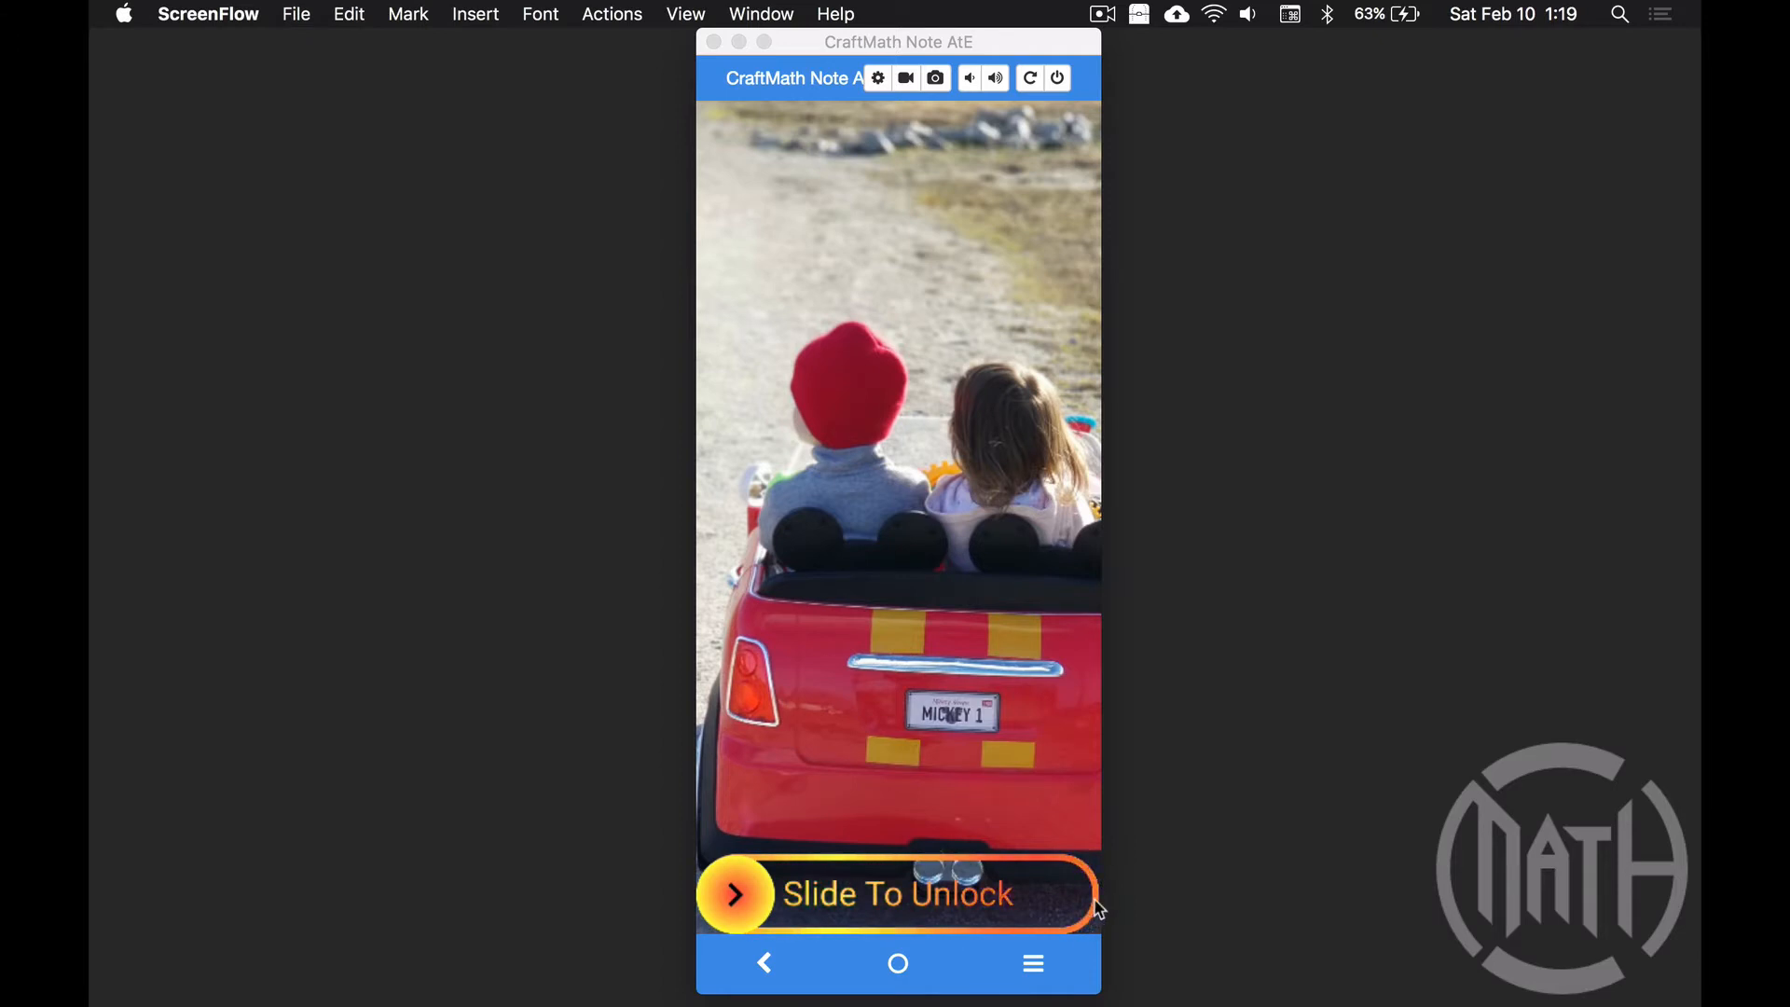
{"action": "mouse_move", "coordinate": [899, 903]}
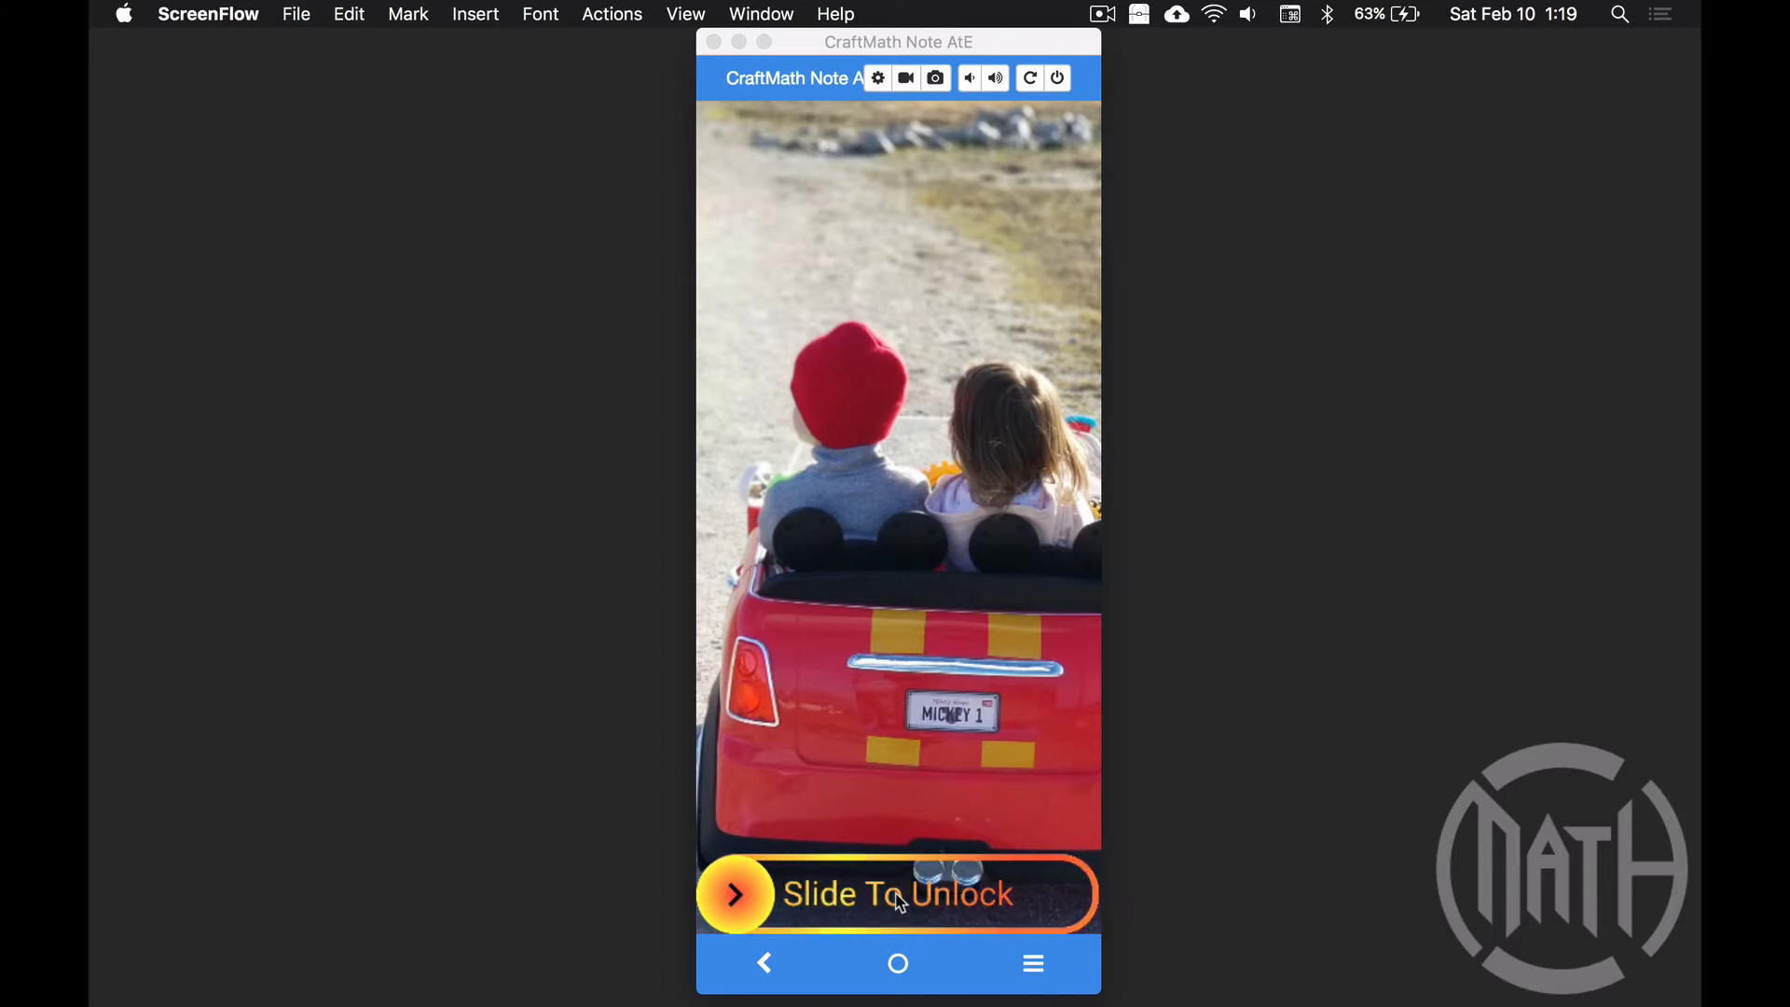
{"action": "mouse_move", "coordinate": [977, 902]}
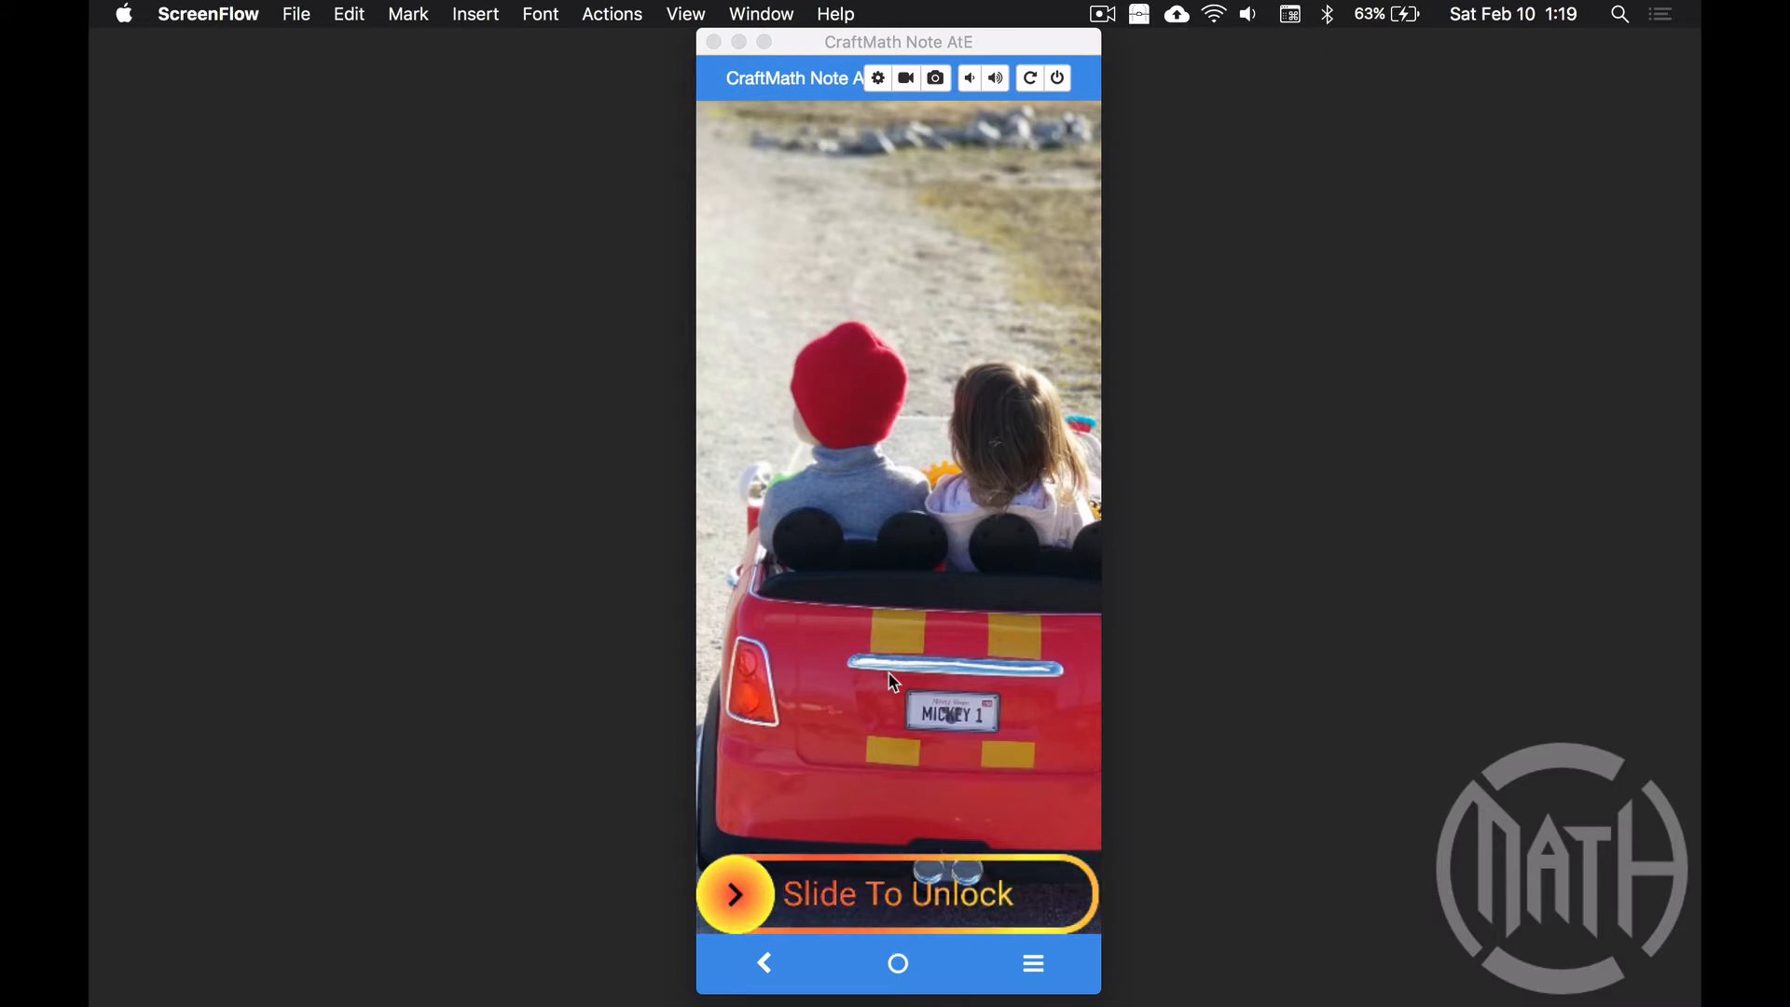
- Slide to unlock the photo screen and expand the shortcut bubbles around the round clock
{"action": "left_click_drag", "start_coordinate": [737, 893], "coordinate": [782, 893]}
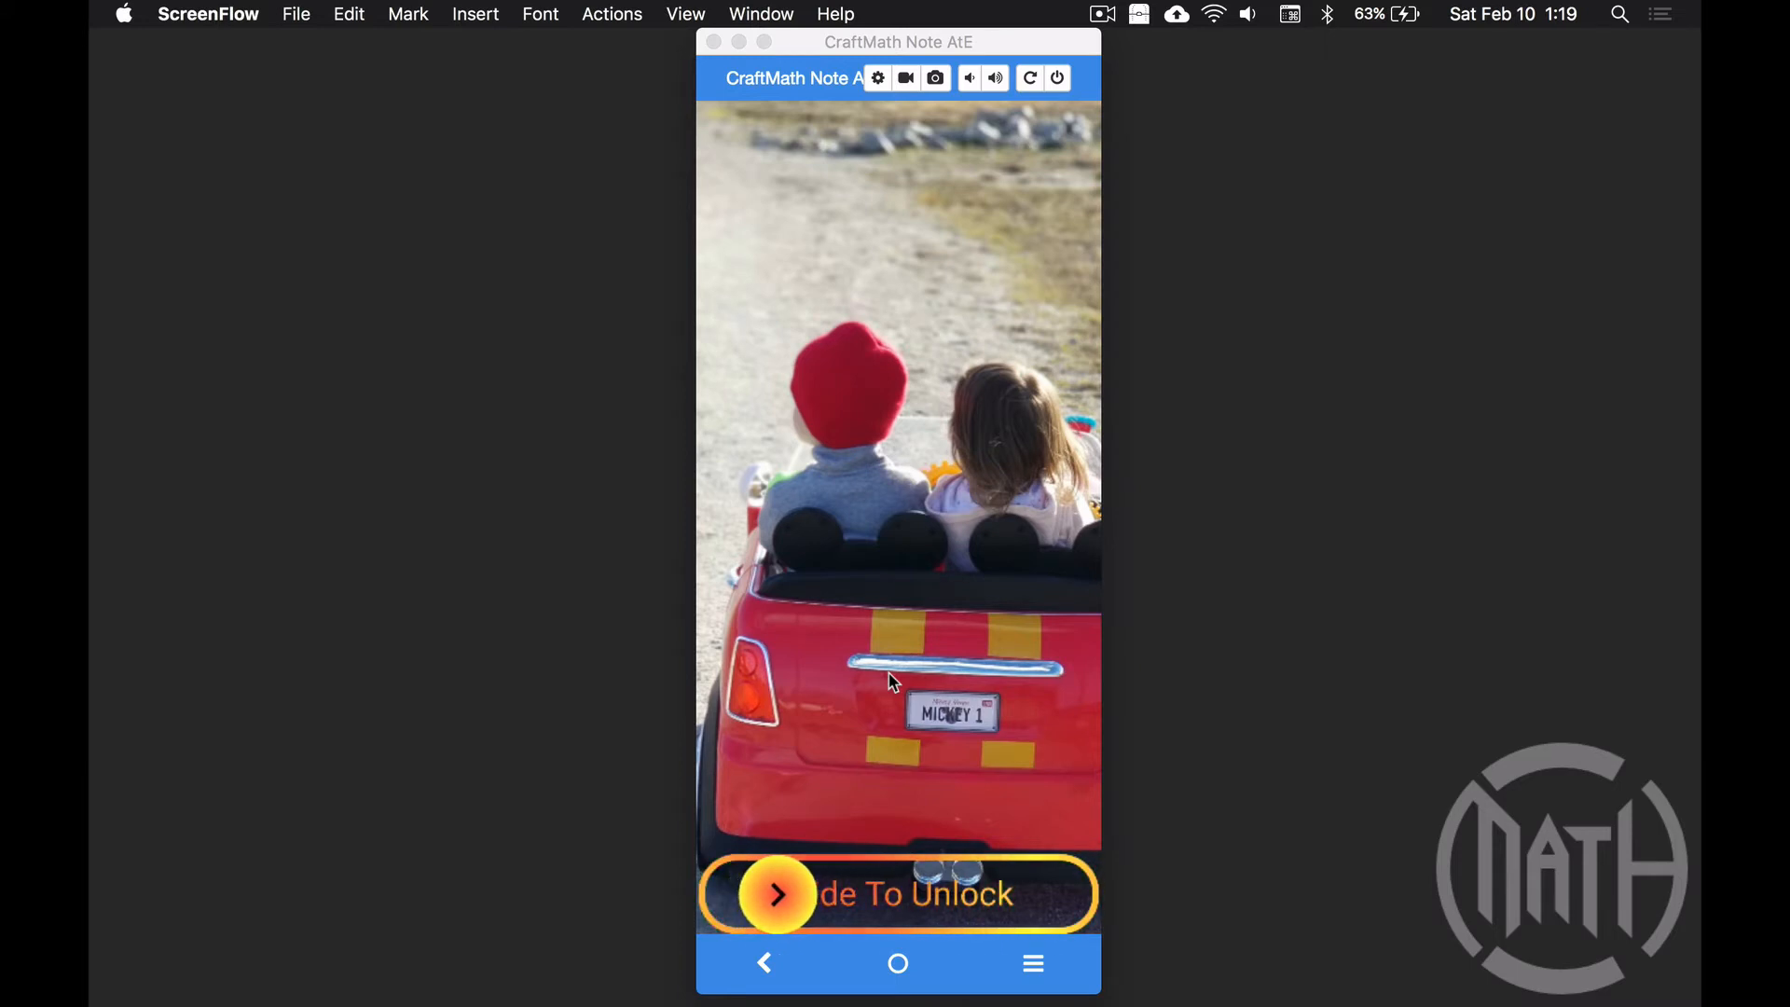
{"action": "left_click_drag", "start_coordinate": [776, 893], "coordinate": [939, 893]}
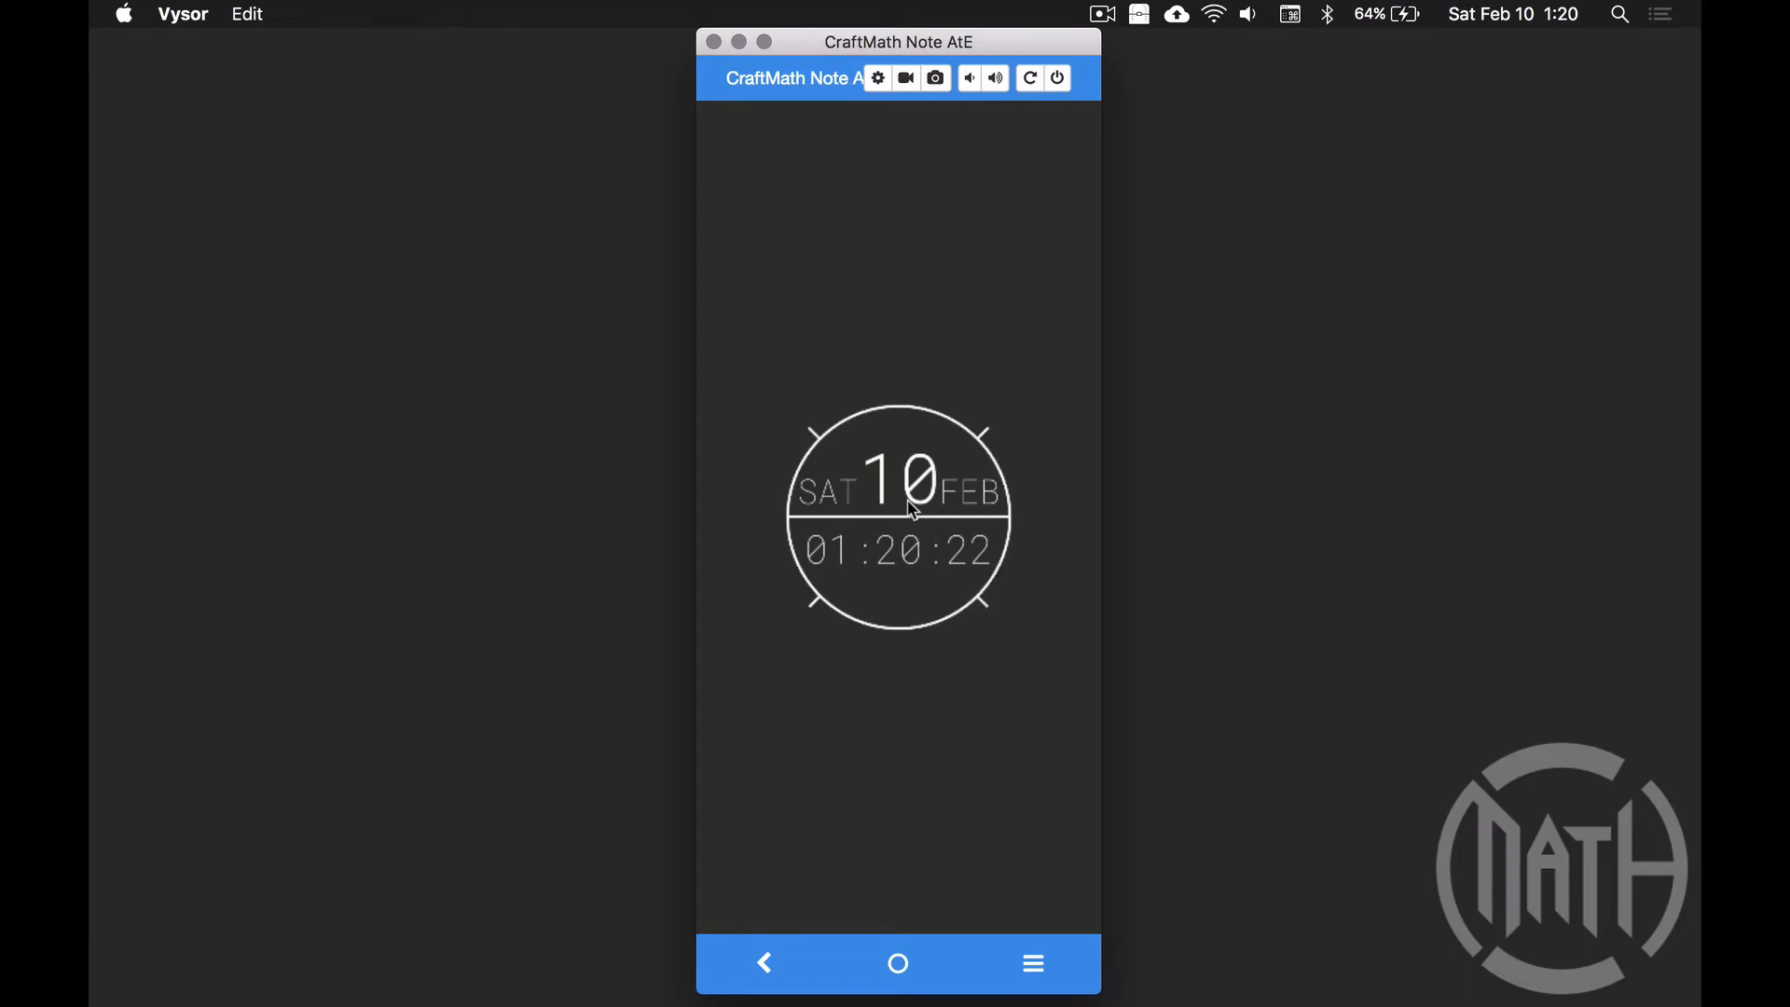
{"action": "left_click", "coordinate": [908, 522]}
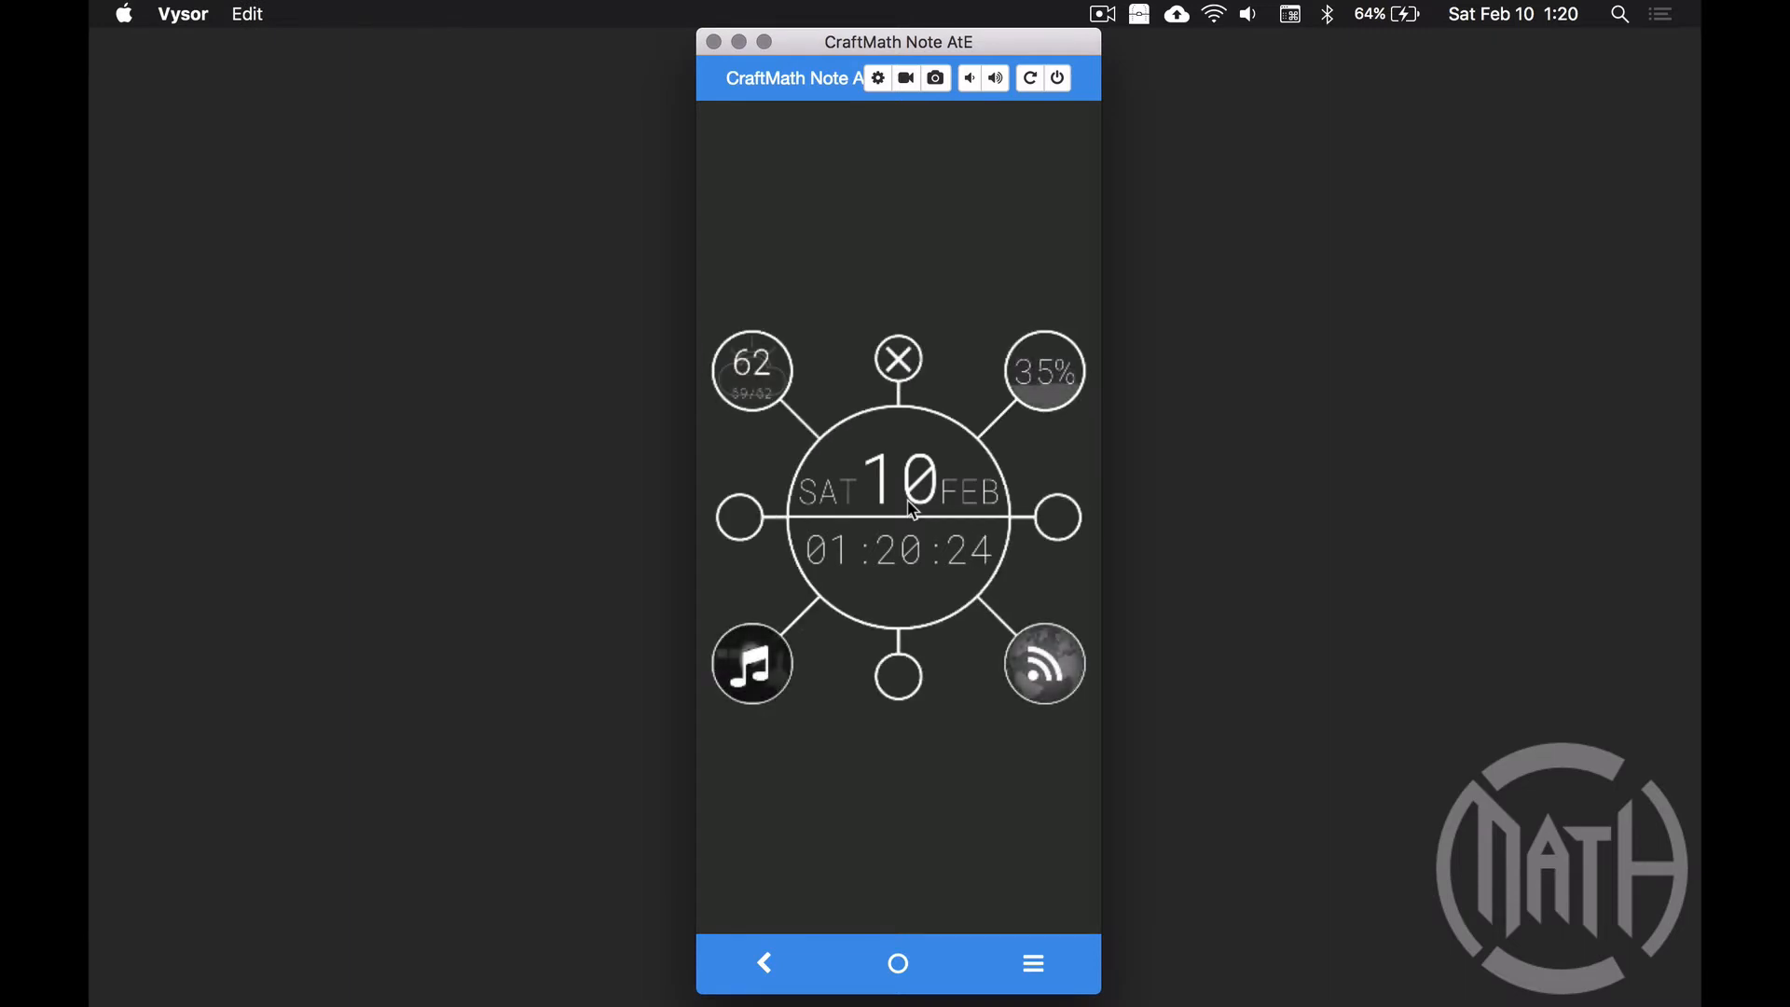
{"action": "mouse_move", "coordinate": [910, 414]}
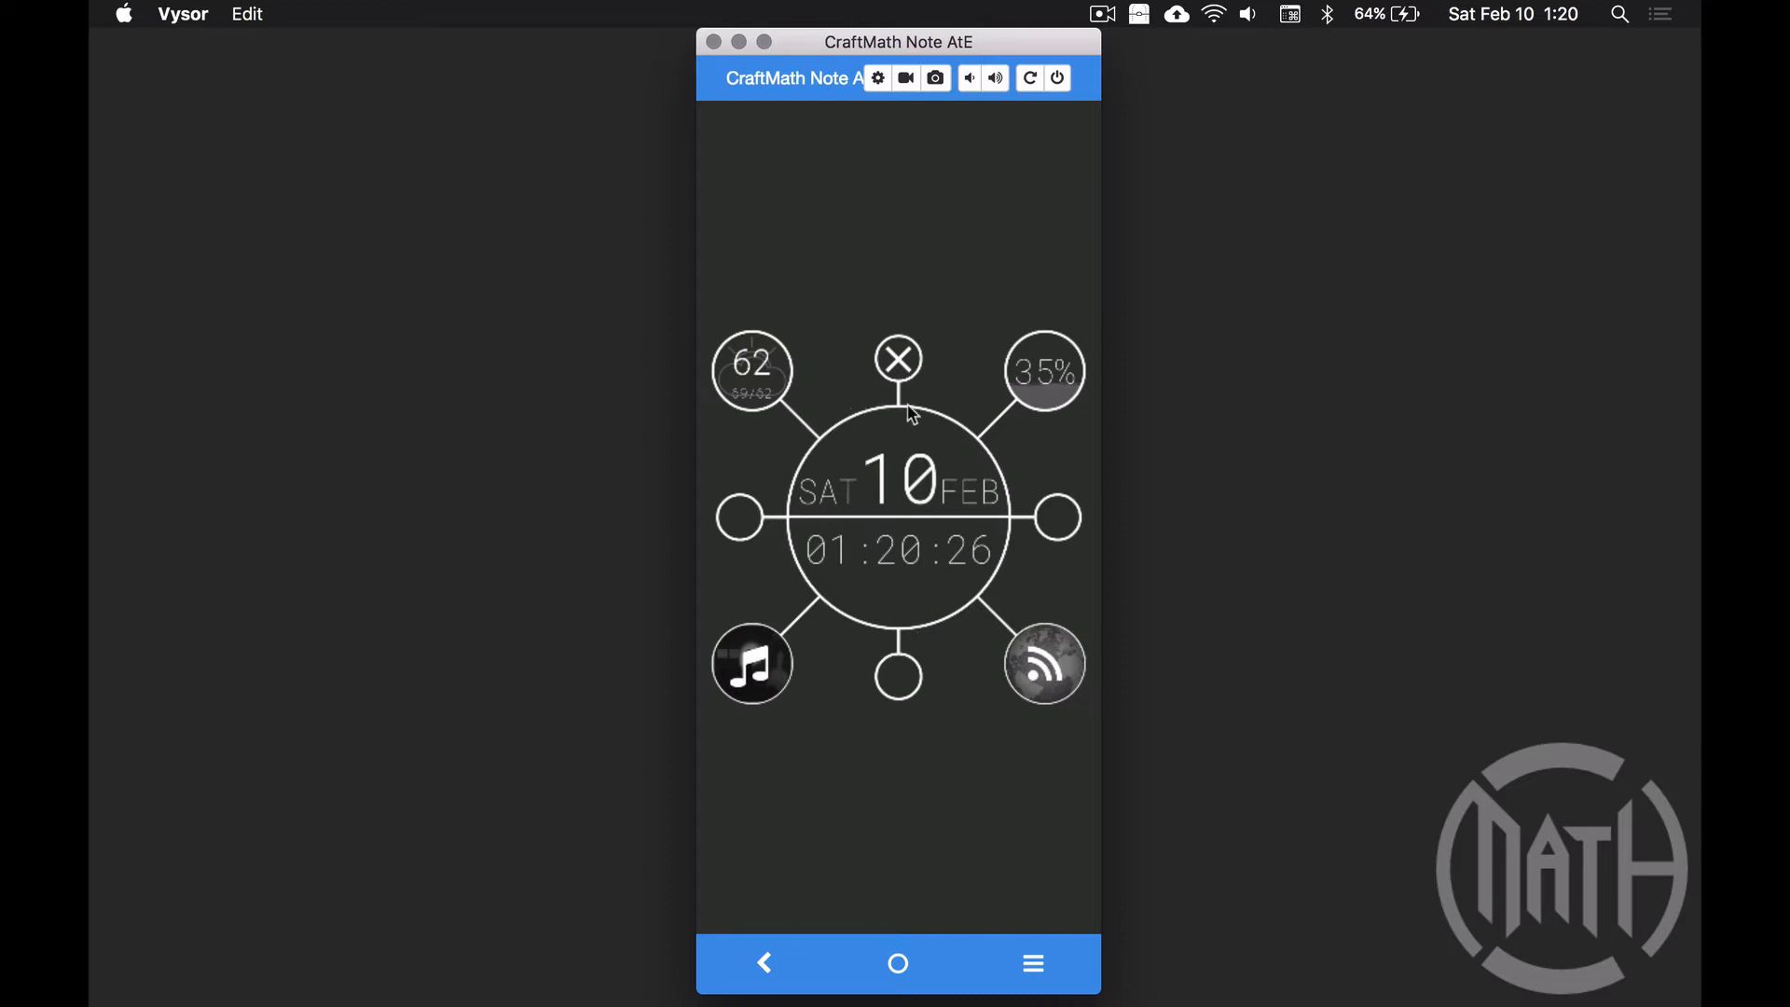
{"action": "mouse_move", "coordinate": [794, 541]}
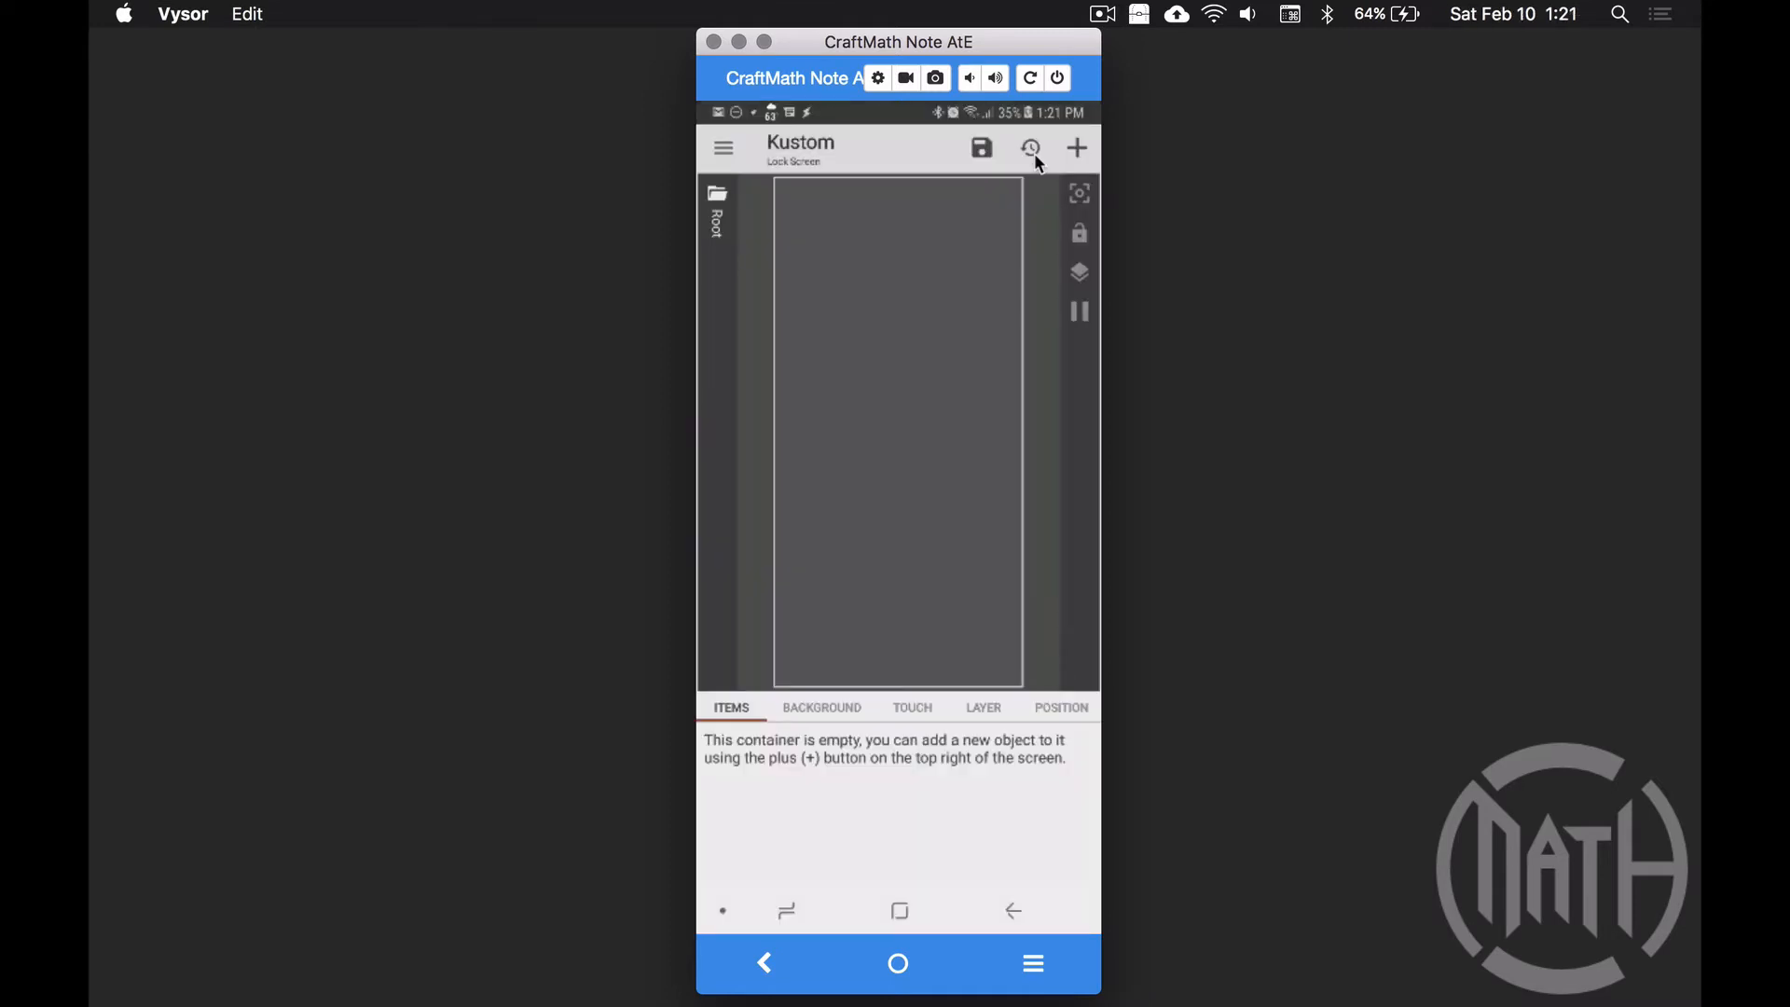
{"action": "mouse_move", "coordinate": [1024, 368]}
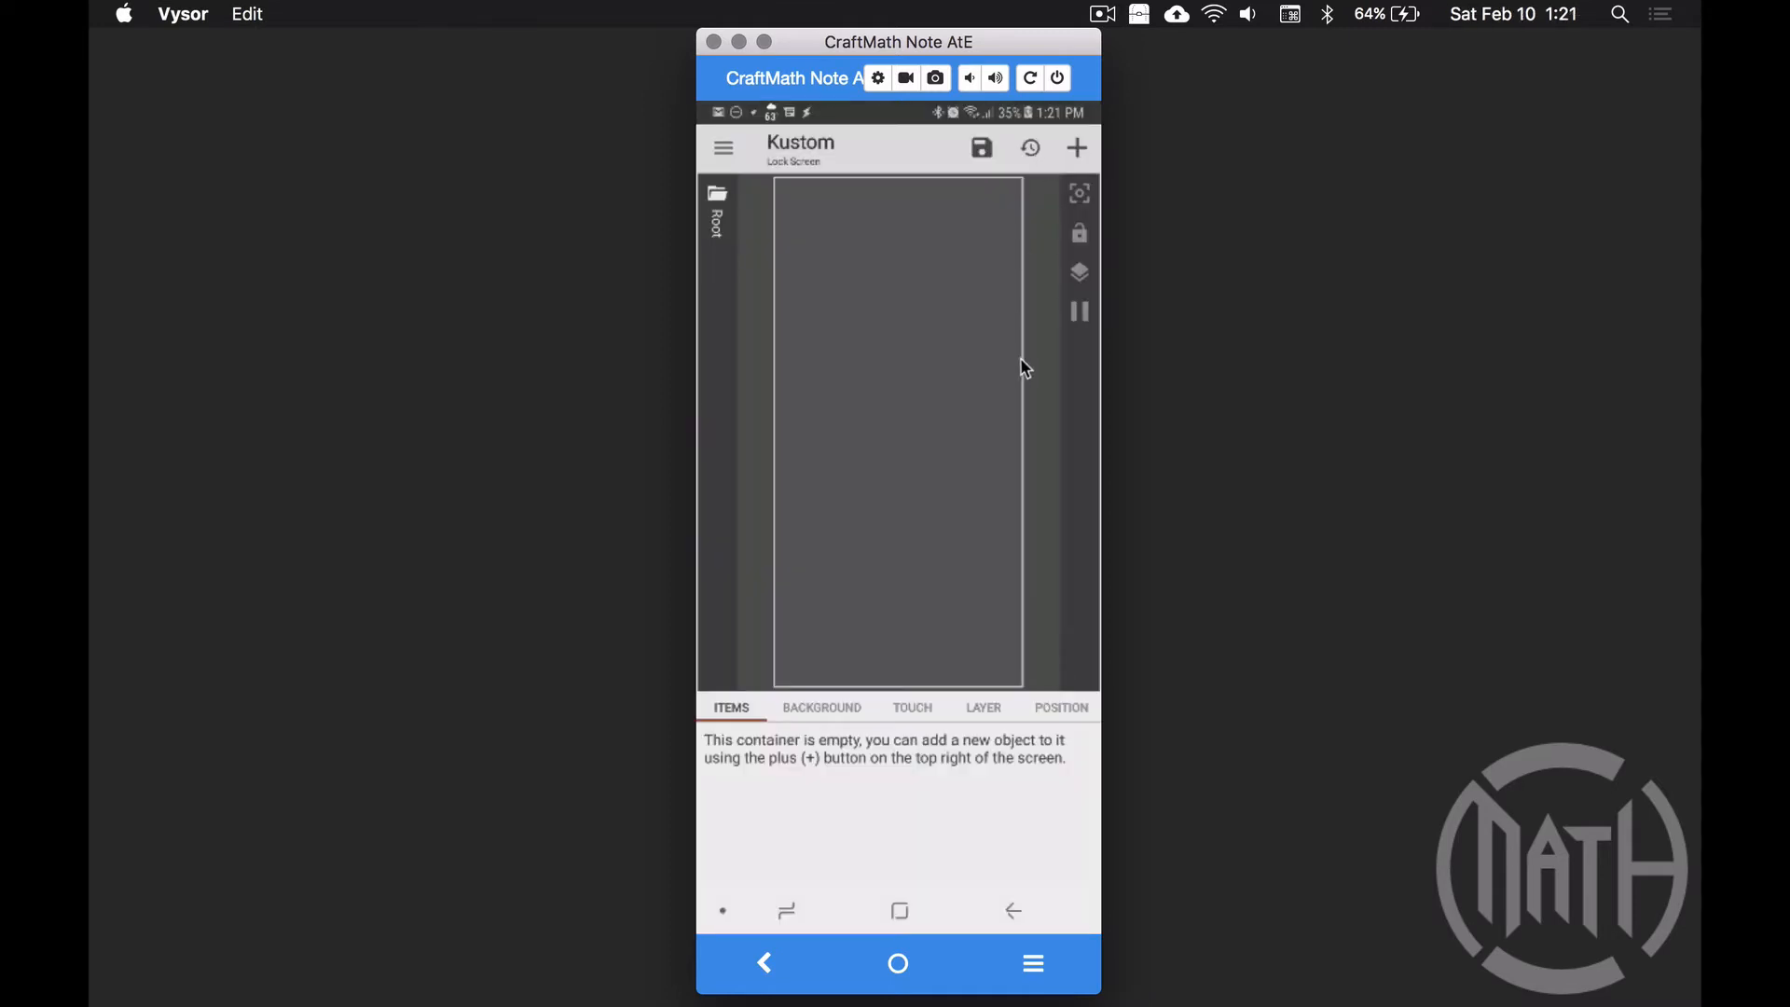
- Set the design's background colour to a fully opaque blue and apply it
{"action": "left_click", "coordinate": [821, 707]}
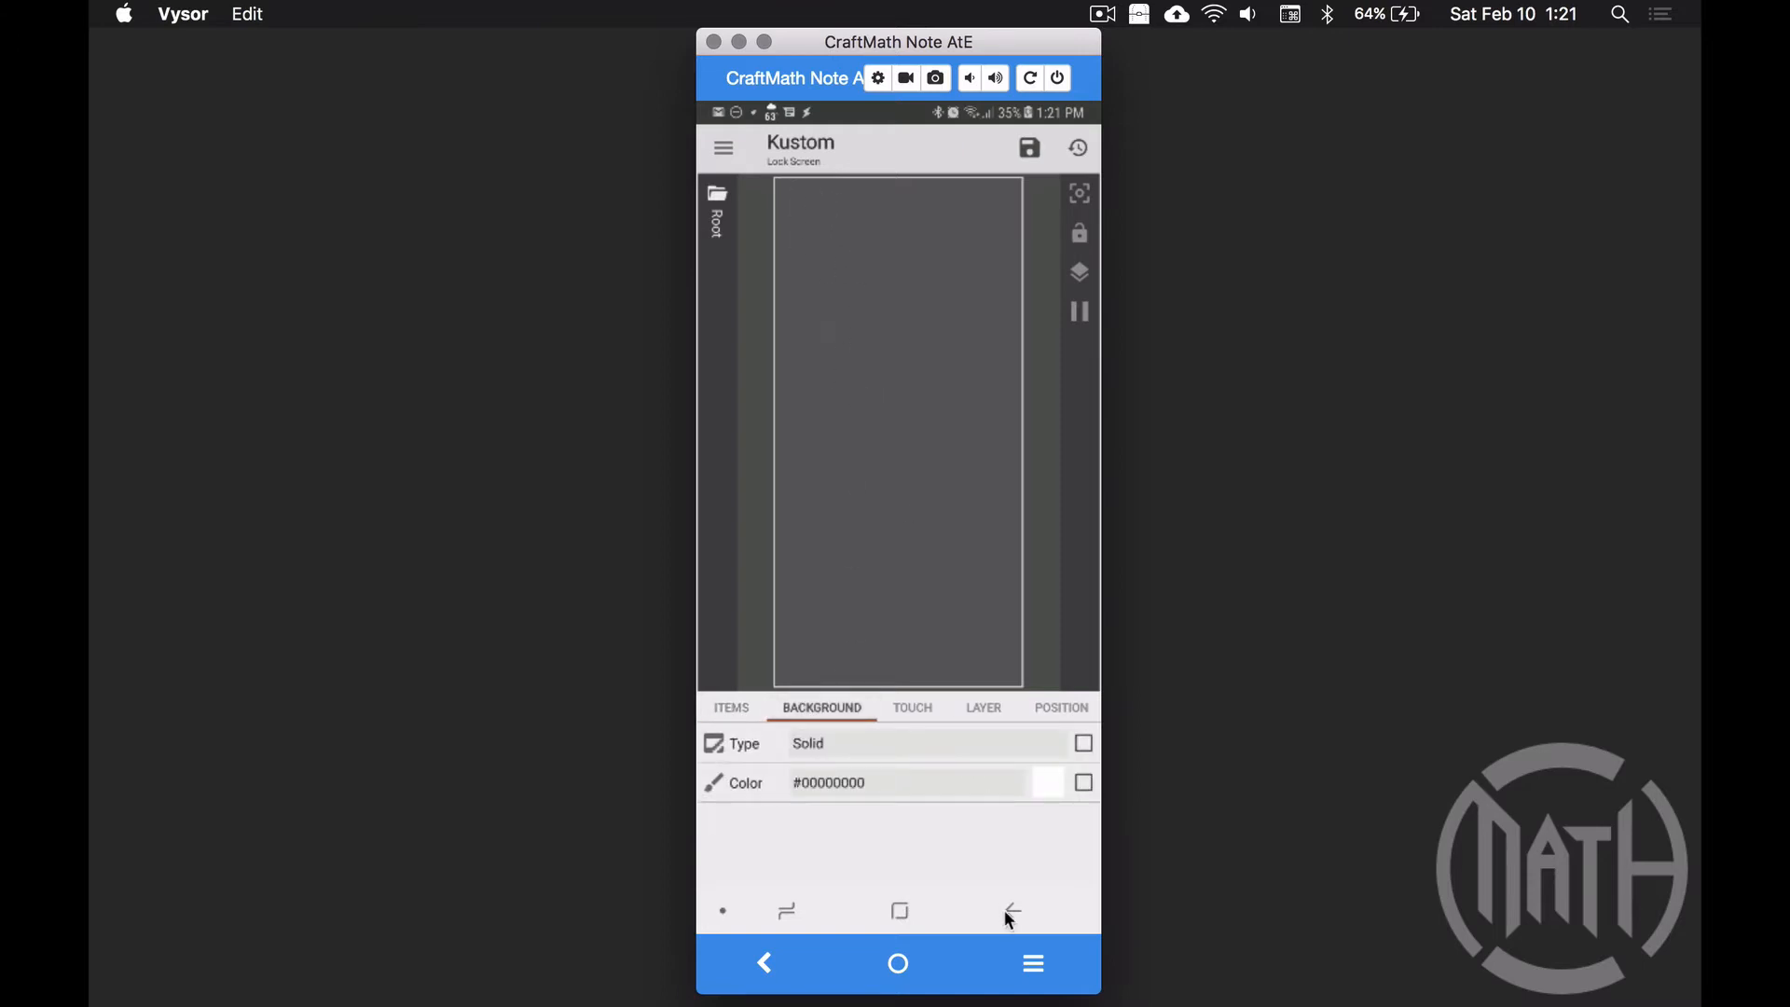
{"action": "mouse_move", "coordinate": [1063, 783]}
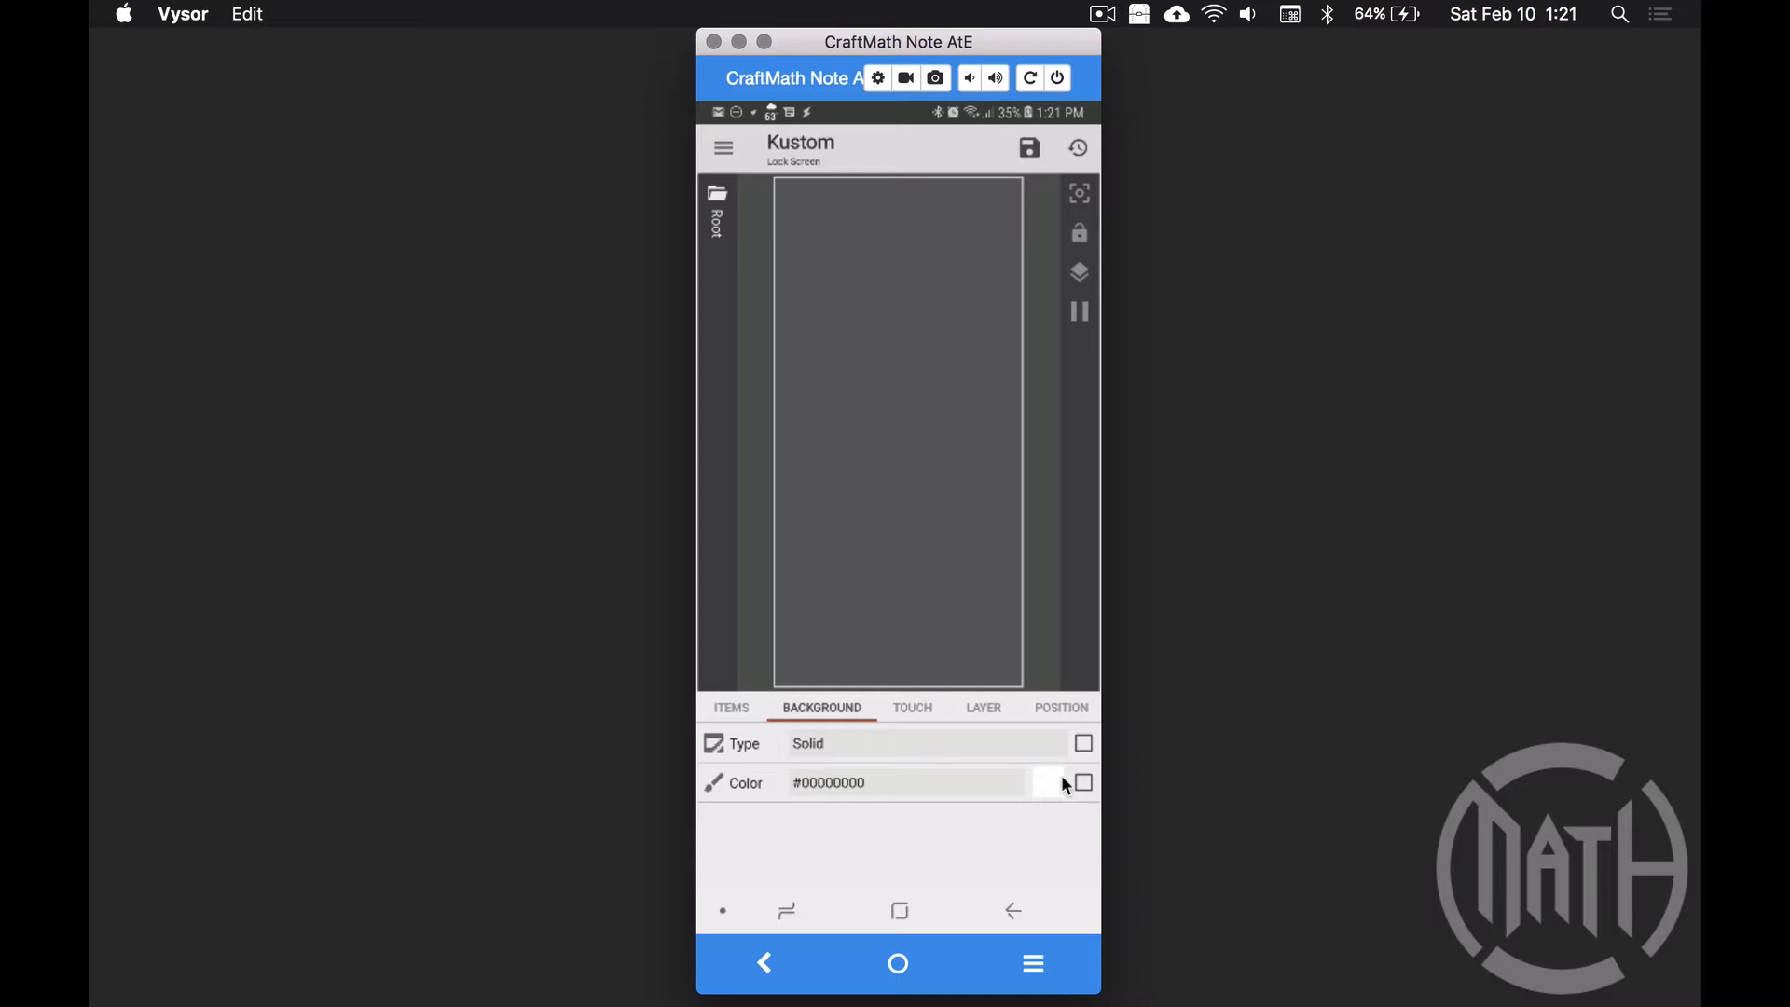
{"action": "left_click", "coordinate": [1044, 782]}
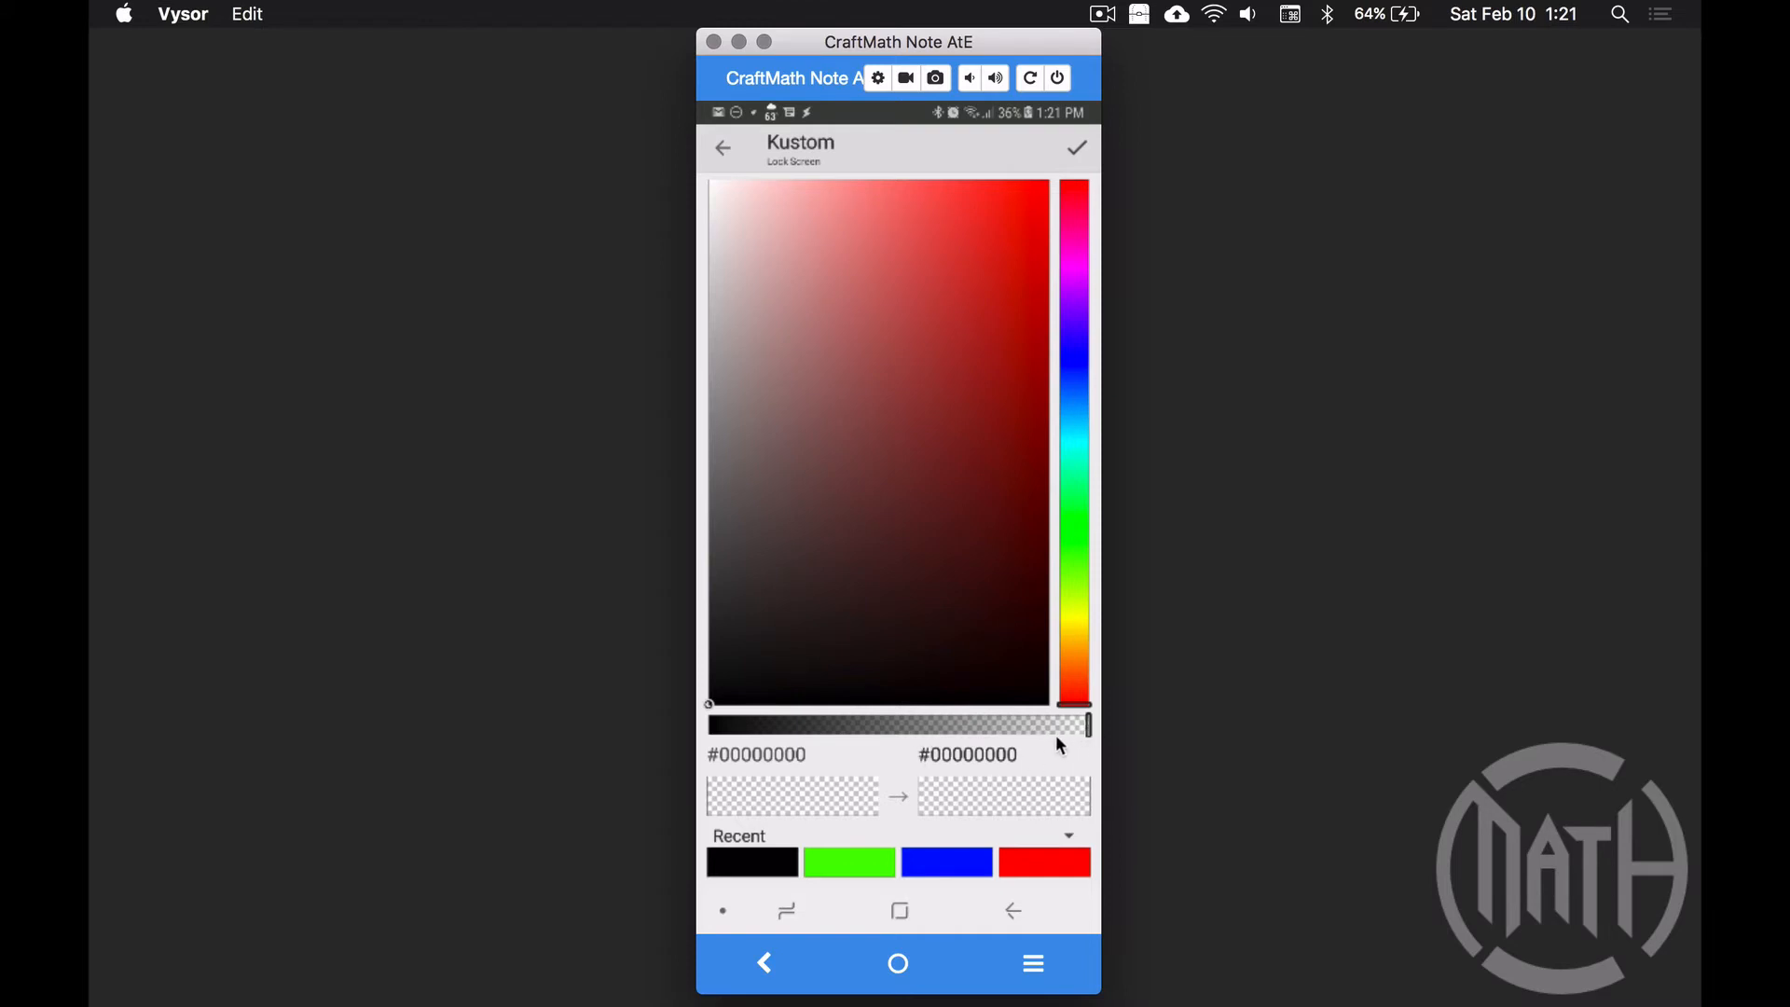
{"action": "left_click_drag", "start_coordinate": [1081, 714], "coordinate": [1074, 358]}
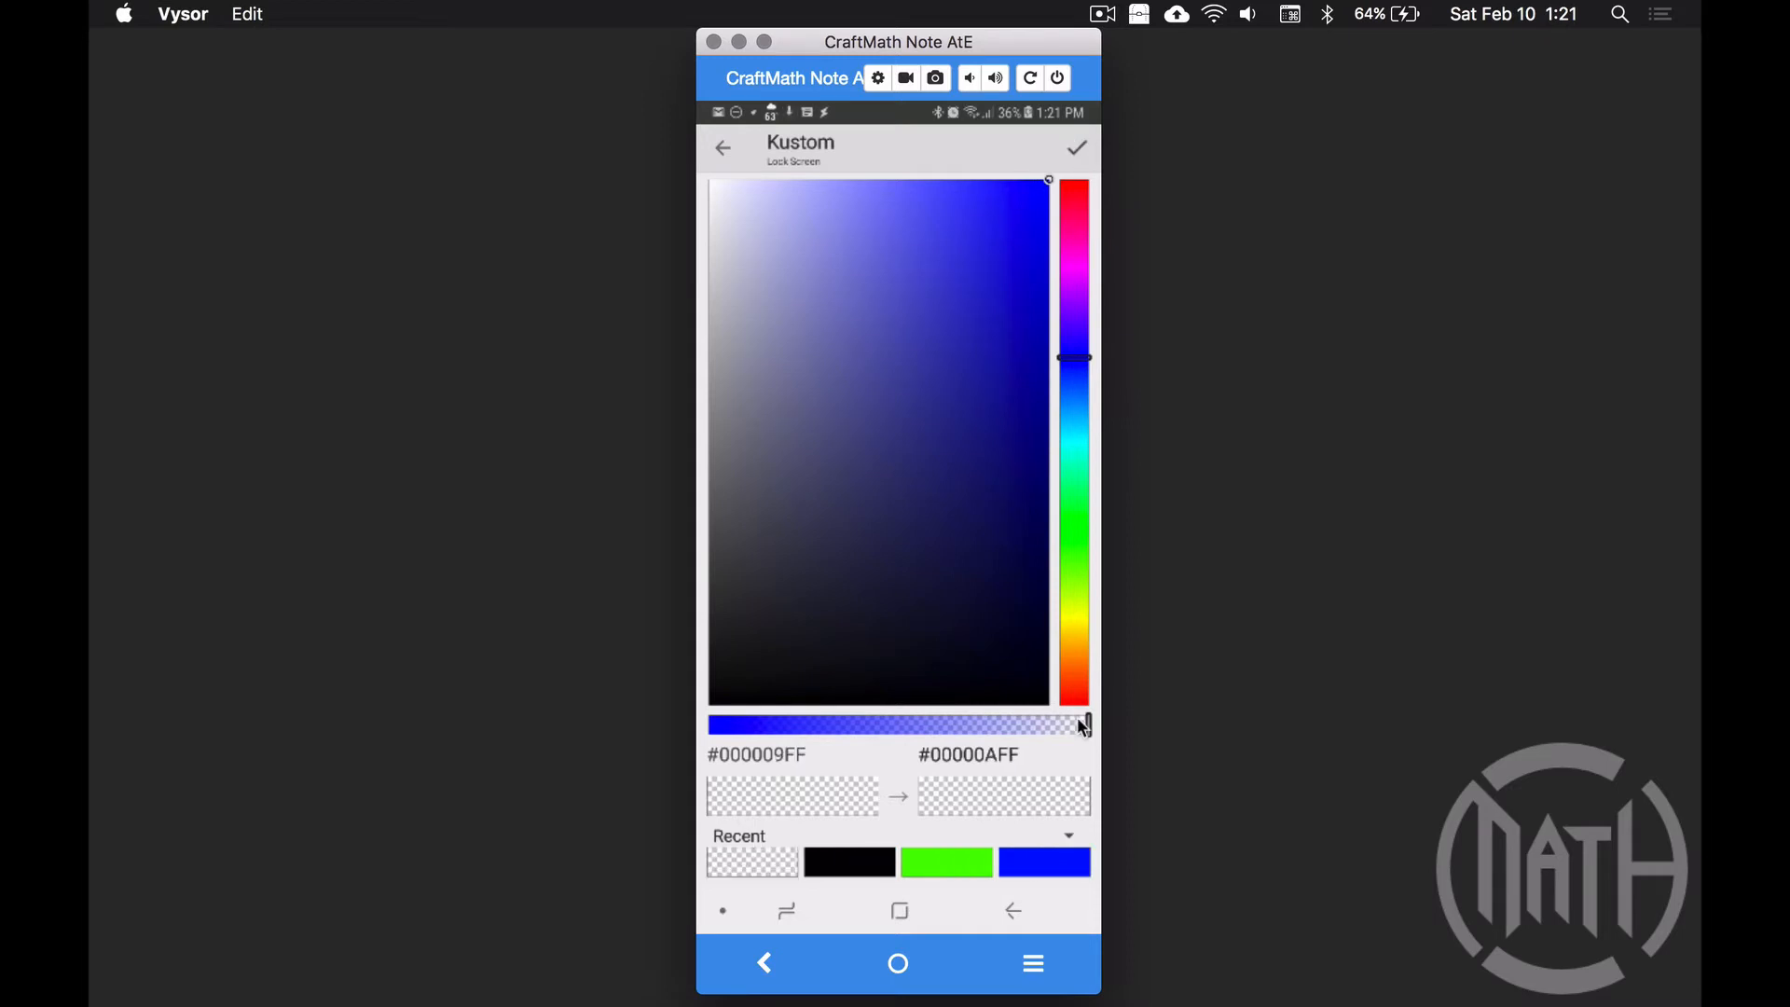
{"action": "left_click_drag", "start_coordinate": [1080, 725], "coordinate": [709, 725]}
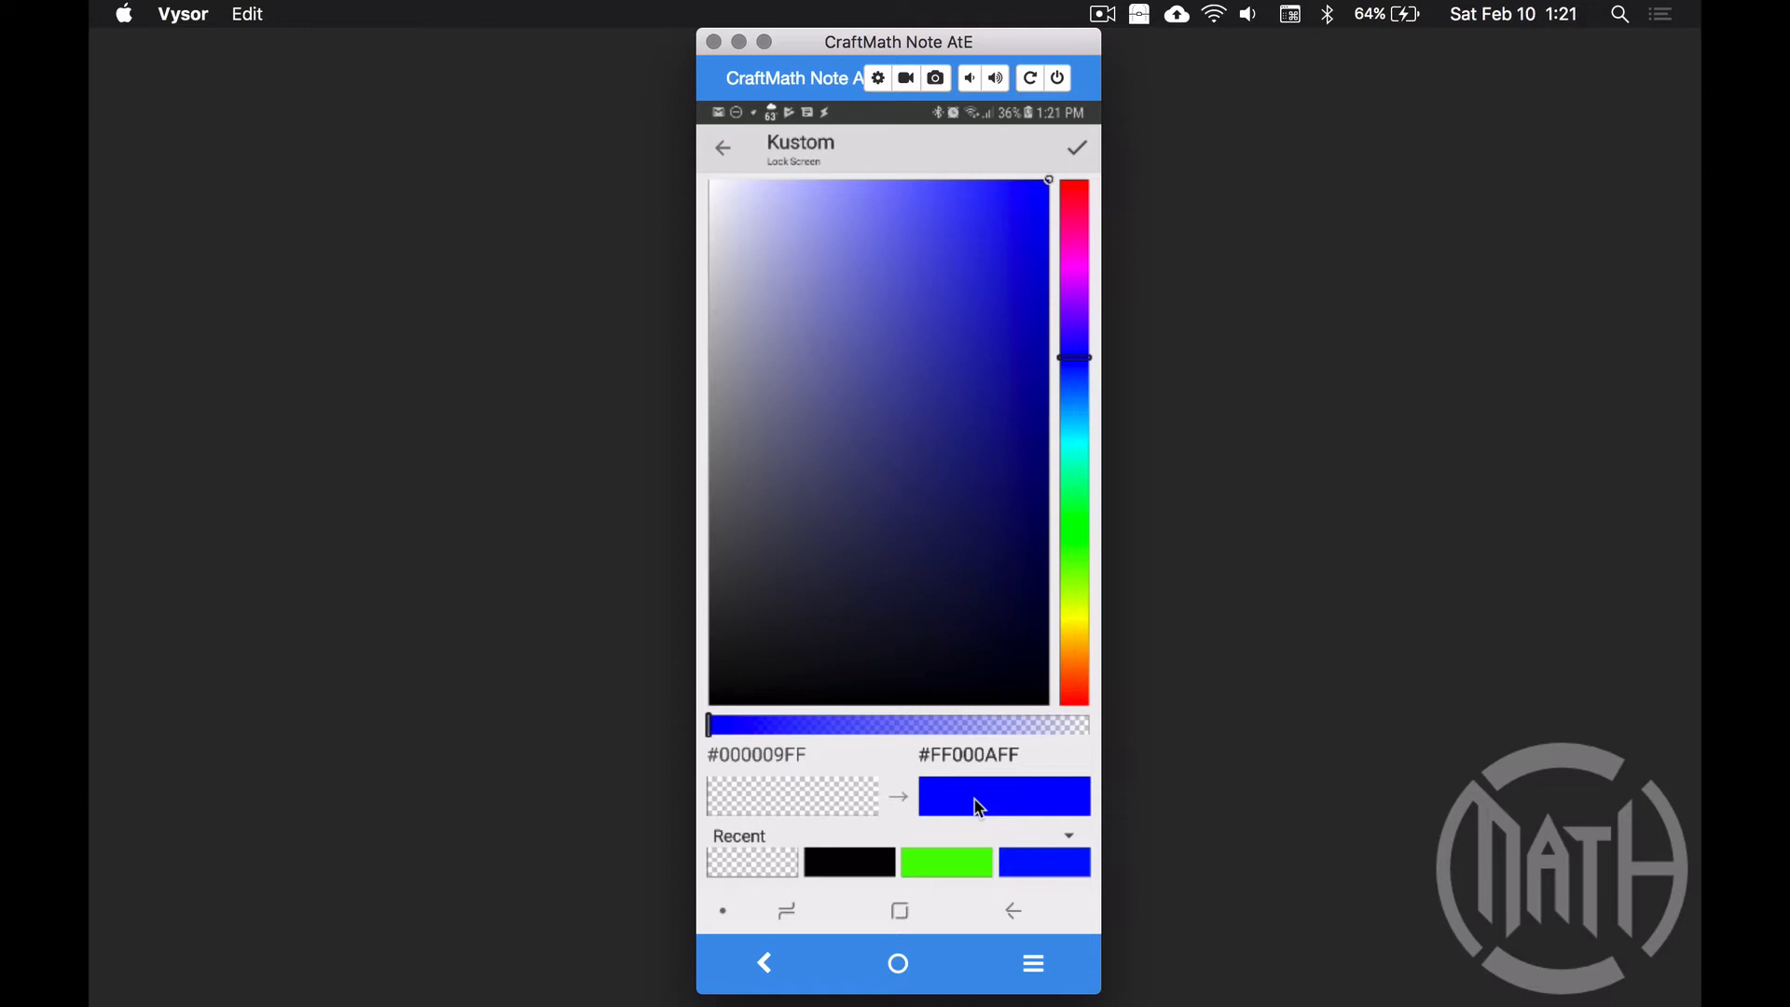
{"action": "left_click", "coordinate": [1078, 147]}
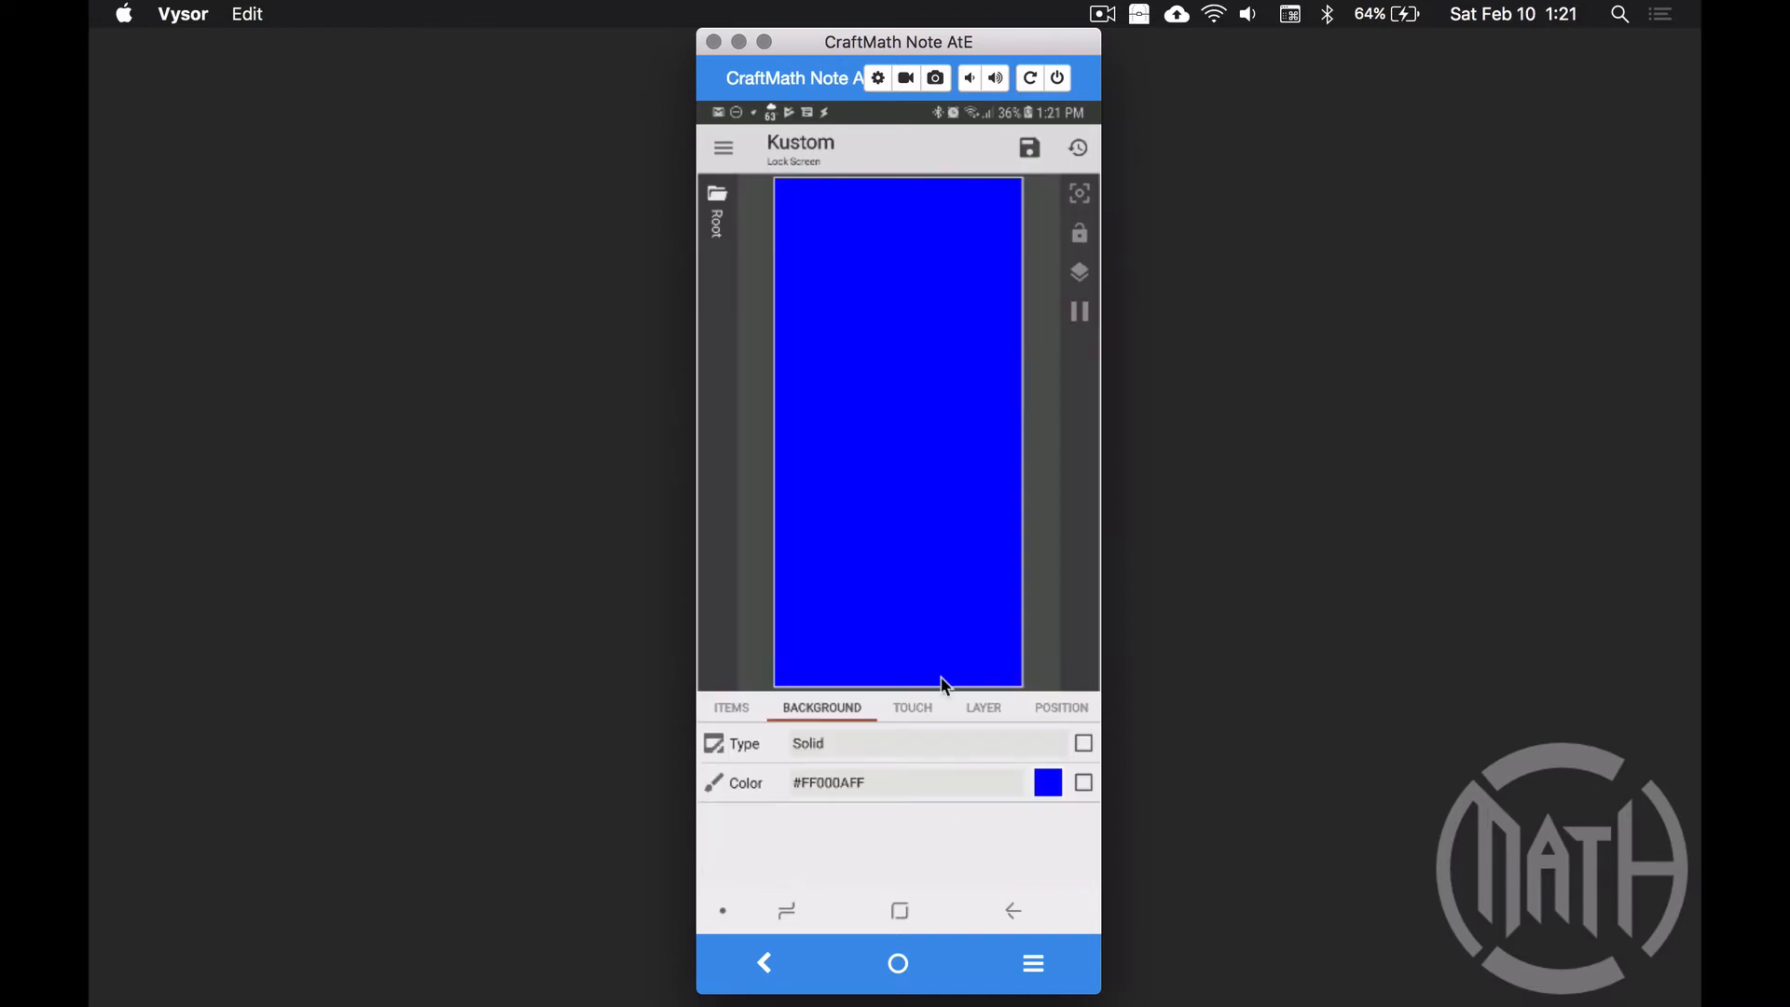
{"action": "left_click", "coordinate": [912, 707]}
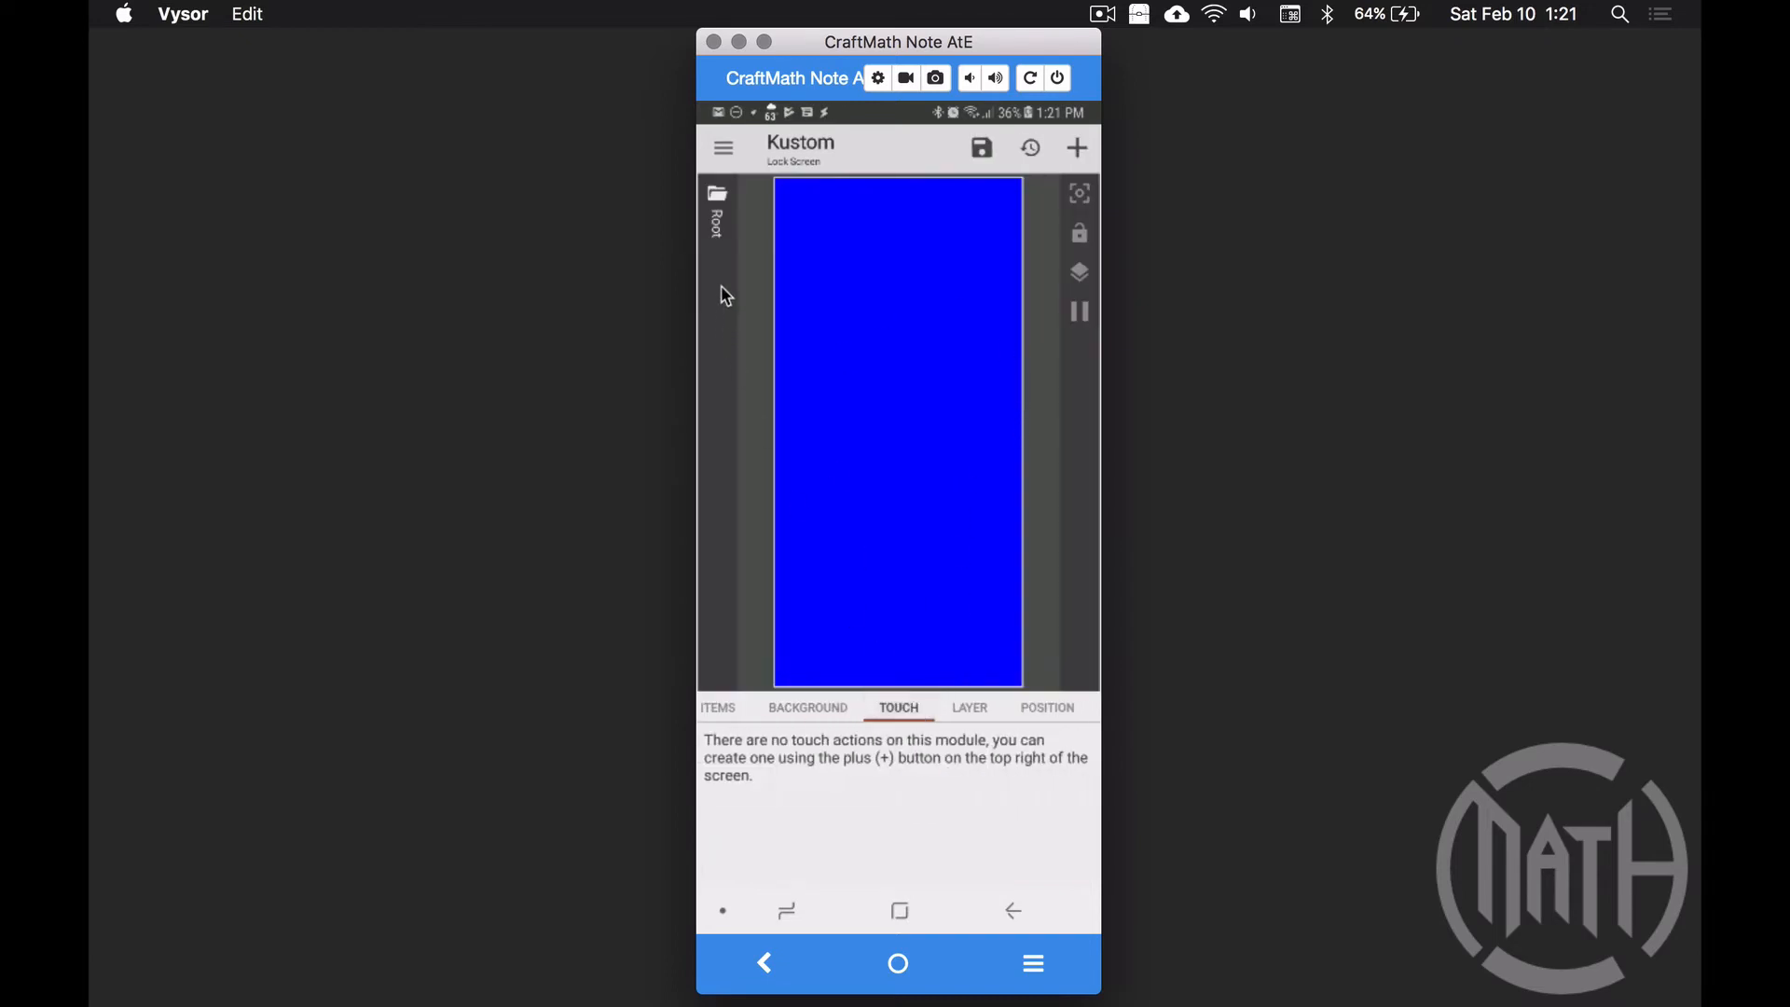
{"action": "mouse_move", "coordinate": [1084, 168]}
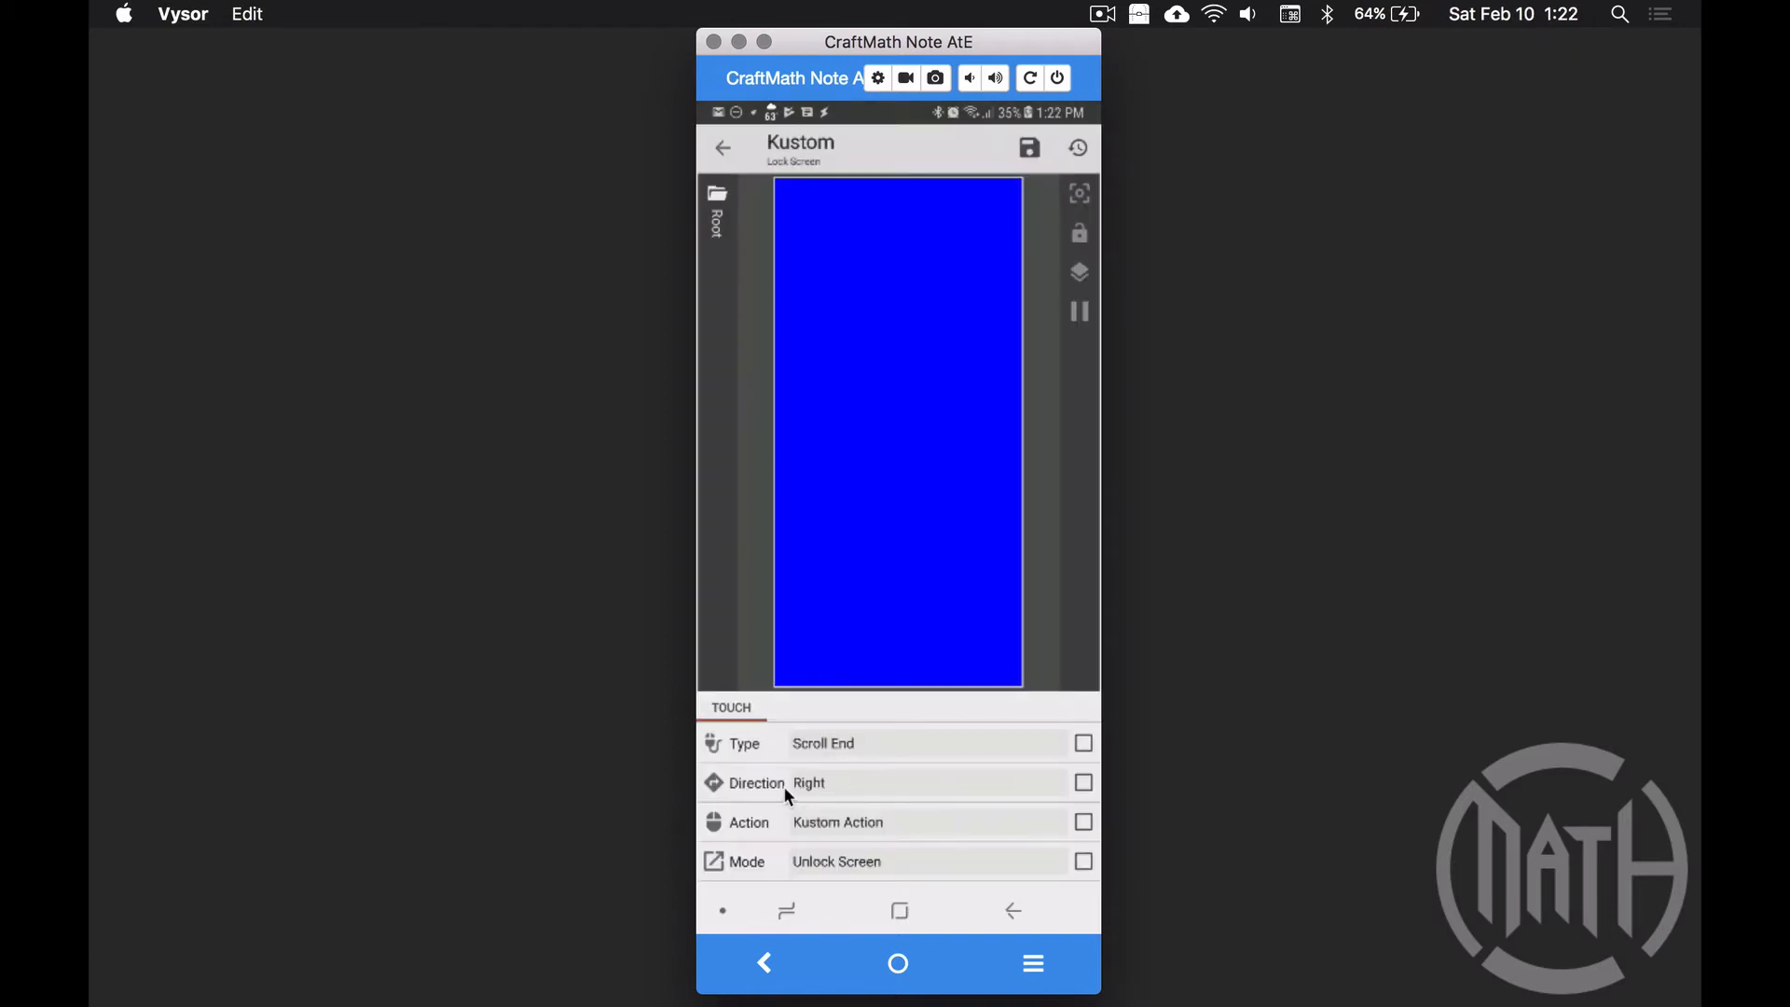
{"action": "mouse_move", "coordinate": [836, 854]}
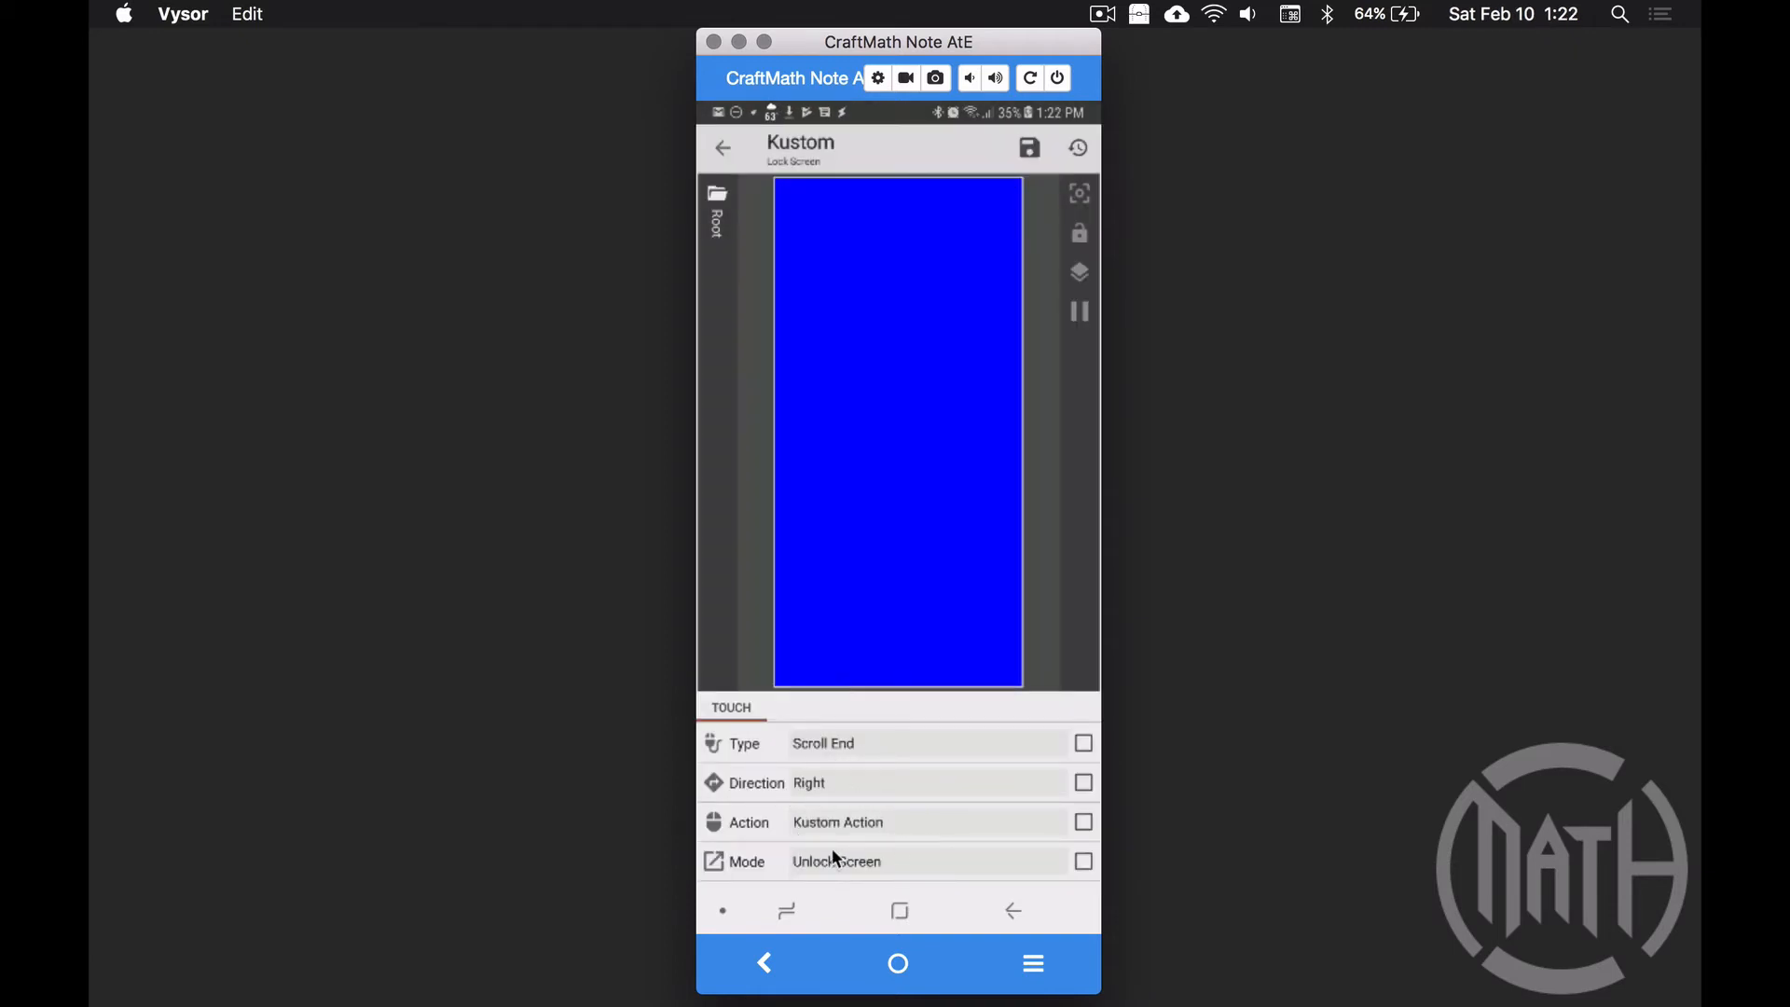
{"action": "mouse_move", "coordinate": [893, 876]}
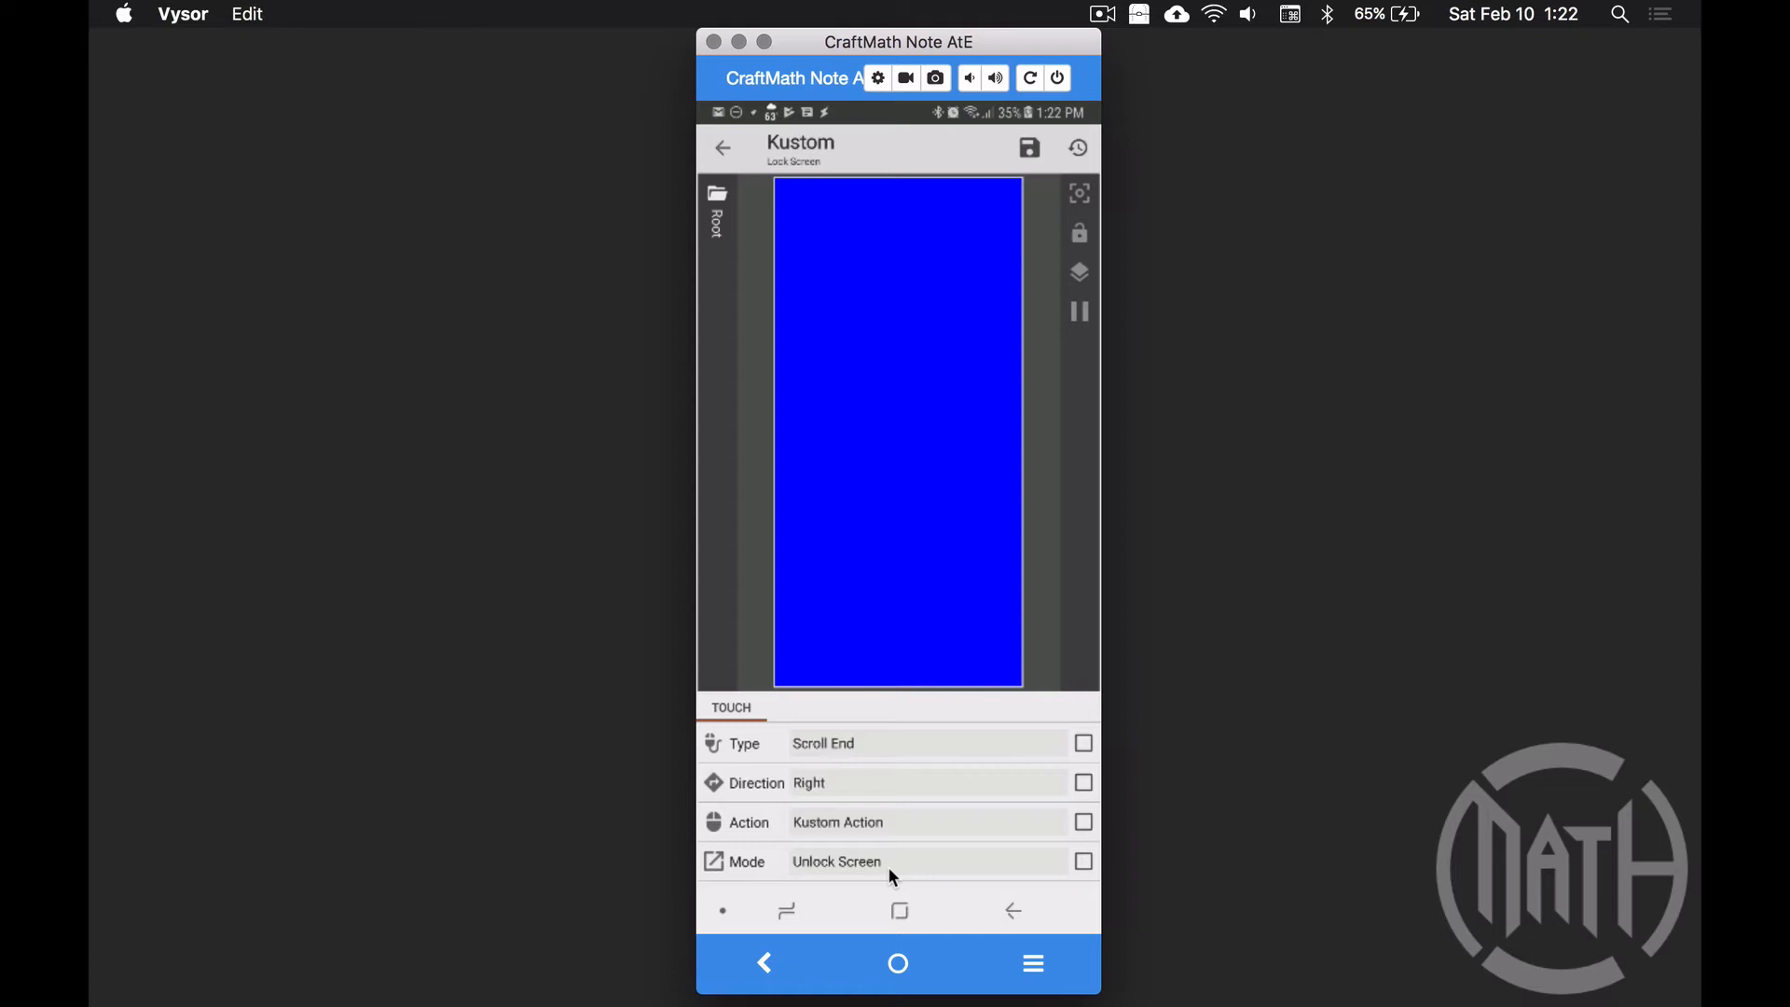
{"action": "mouse_move", "coordinate": [1015, 910]}
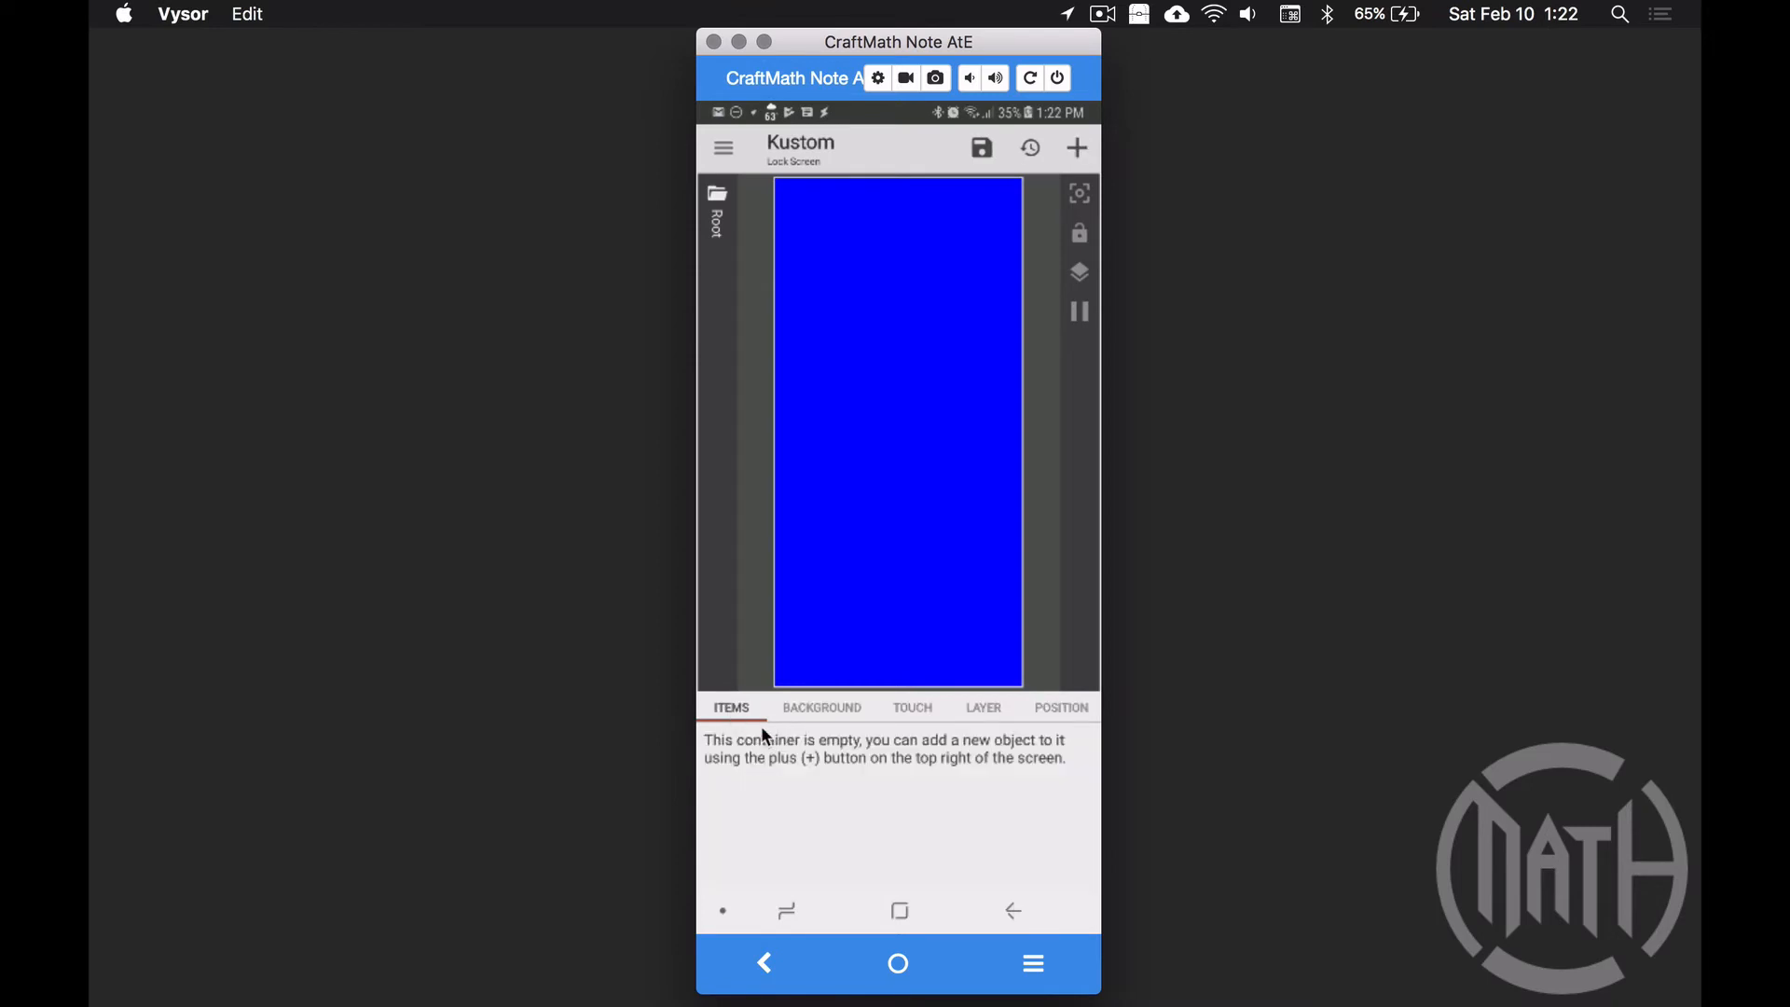
{"action": "mouse_move", "coordinate": [946, 302]}
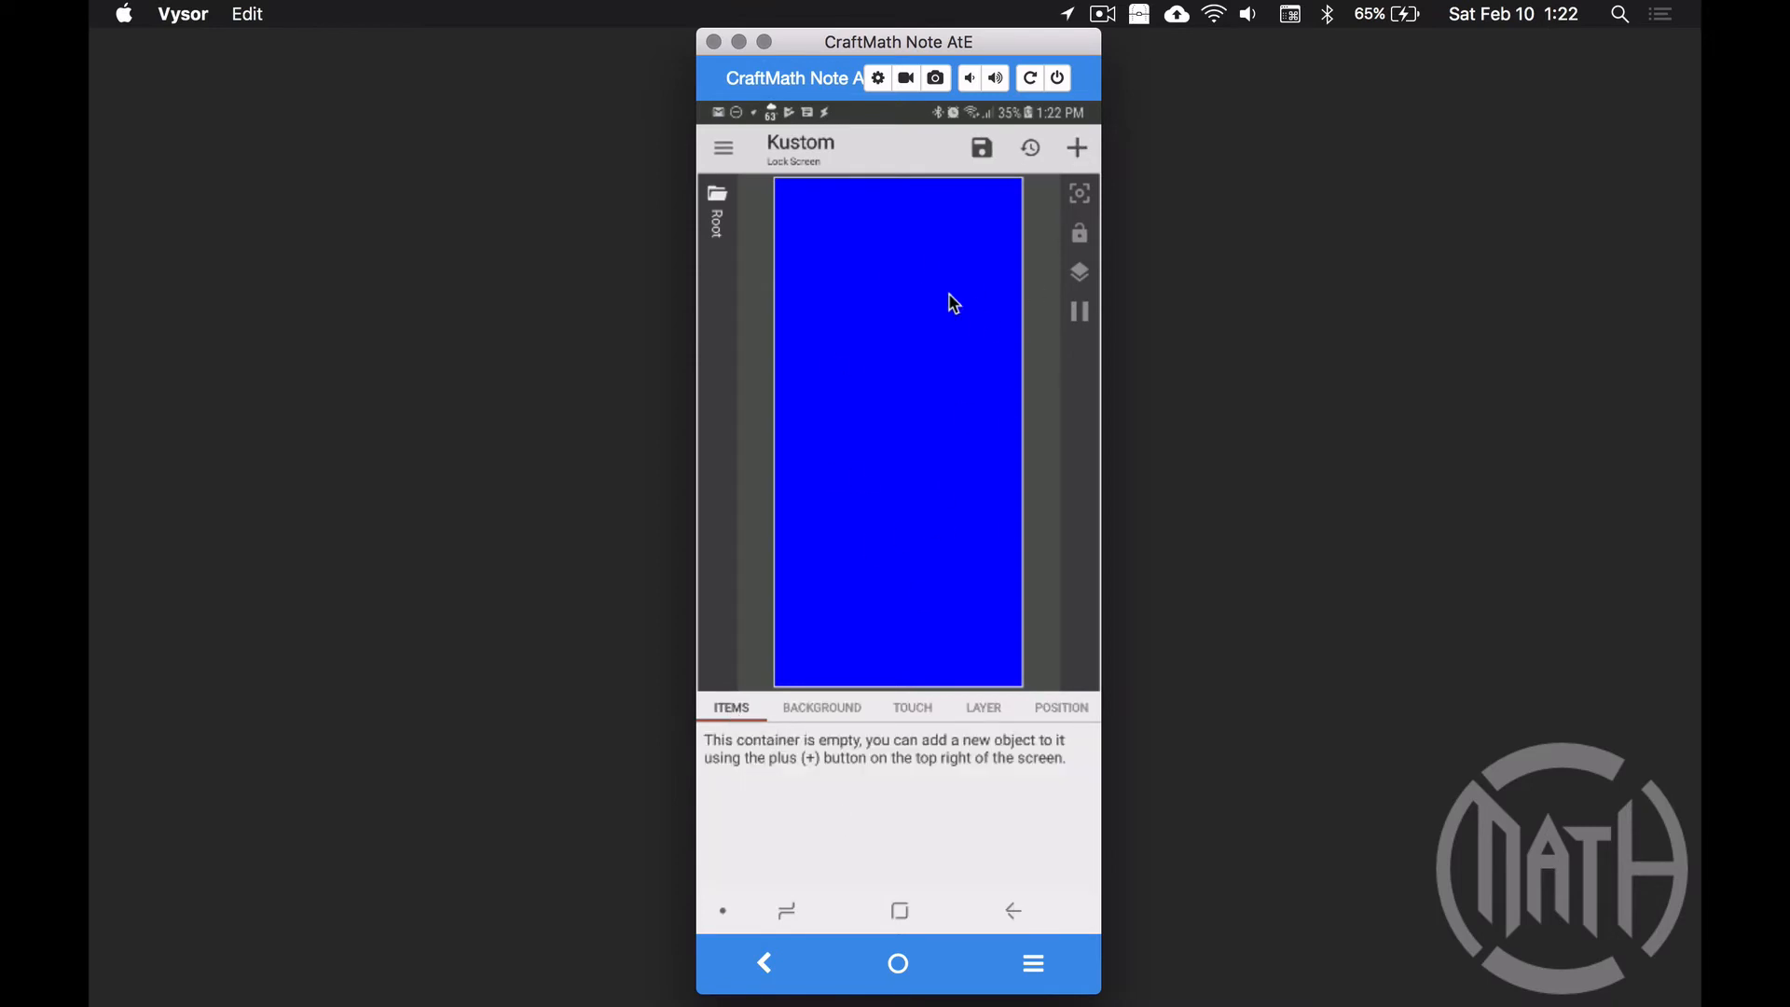
{"action": "mouse_move", "coordinate": [981, 593]}
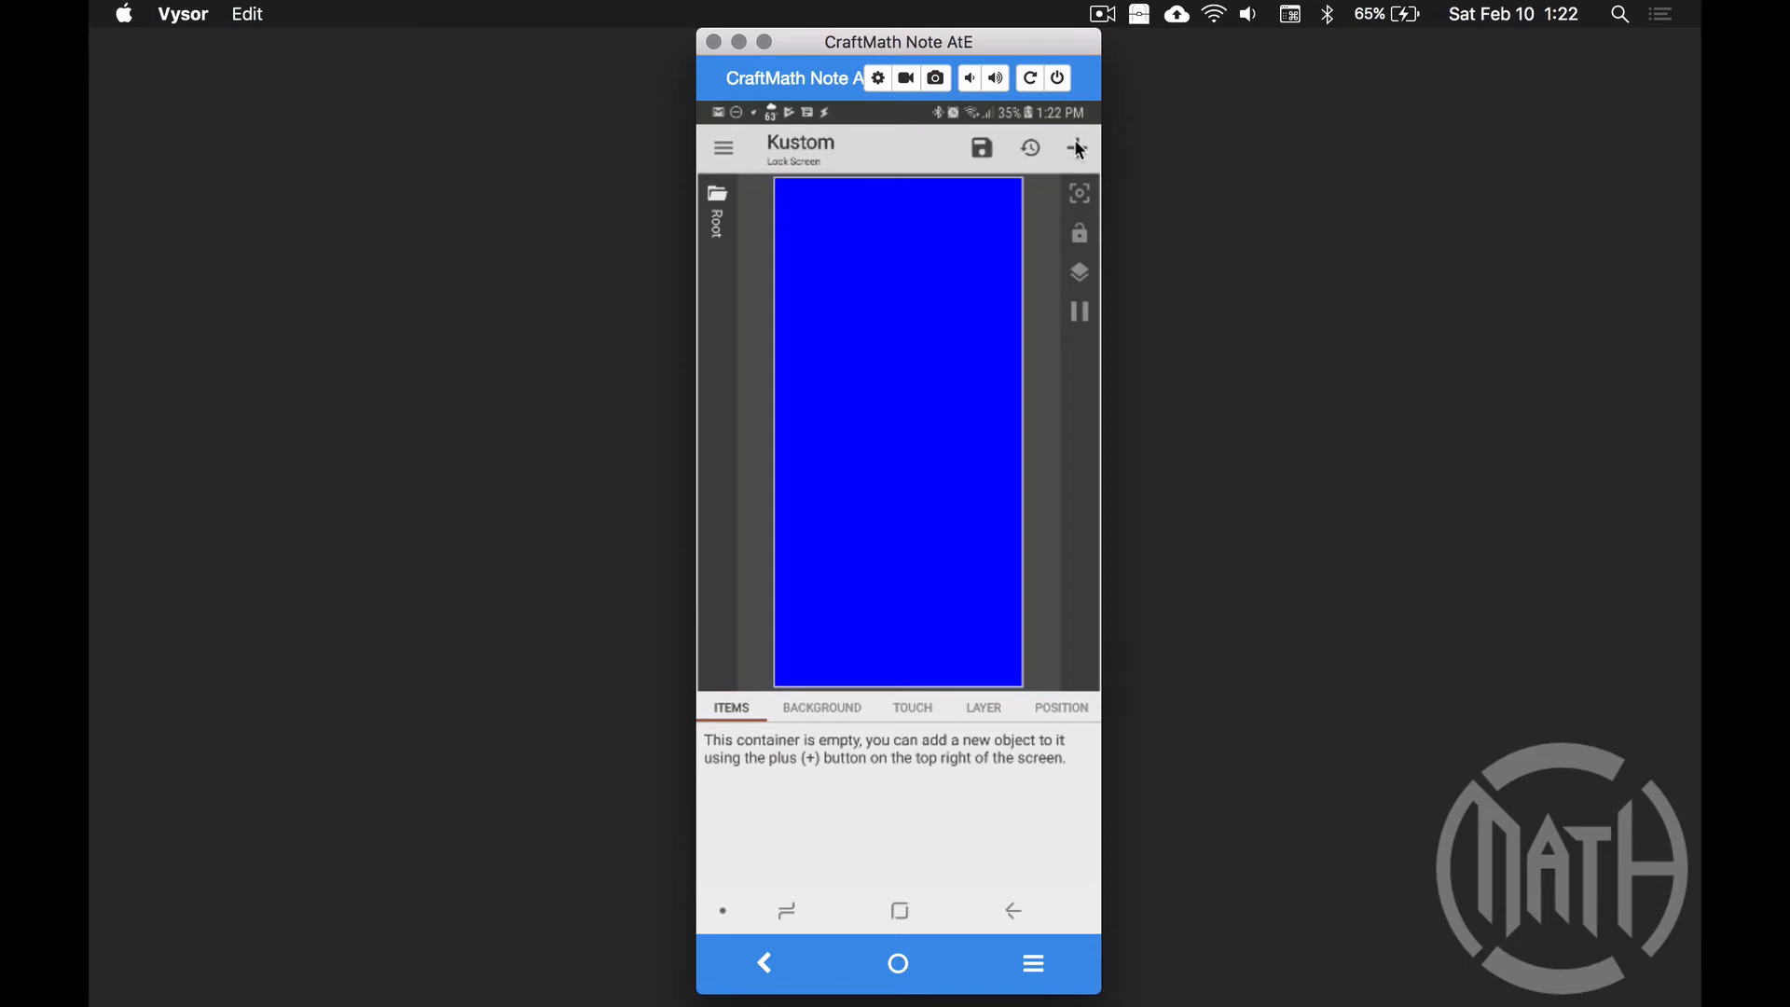
- Replace the text item's time formula with Battery Level in %, $bi(level)$%, showing 35%
{"action": "left_click", "coordinate": [1078, 148]}
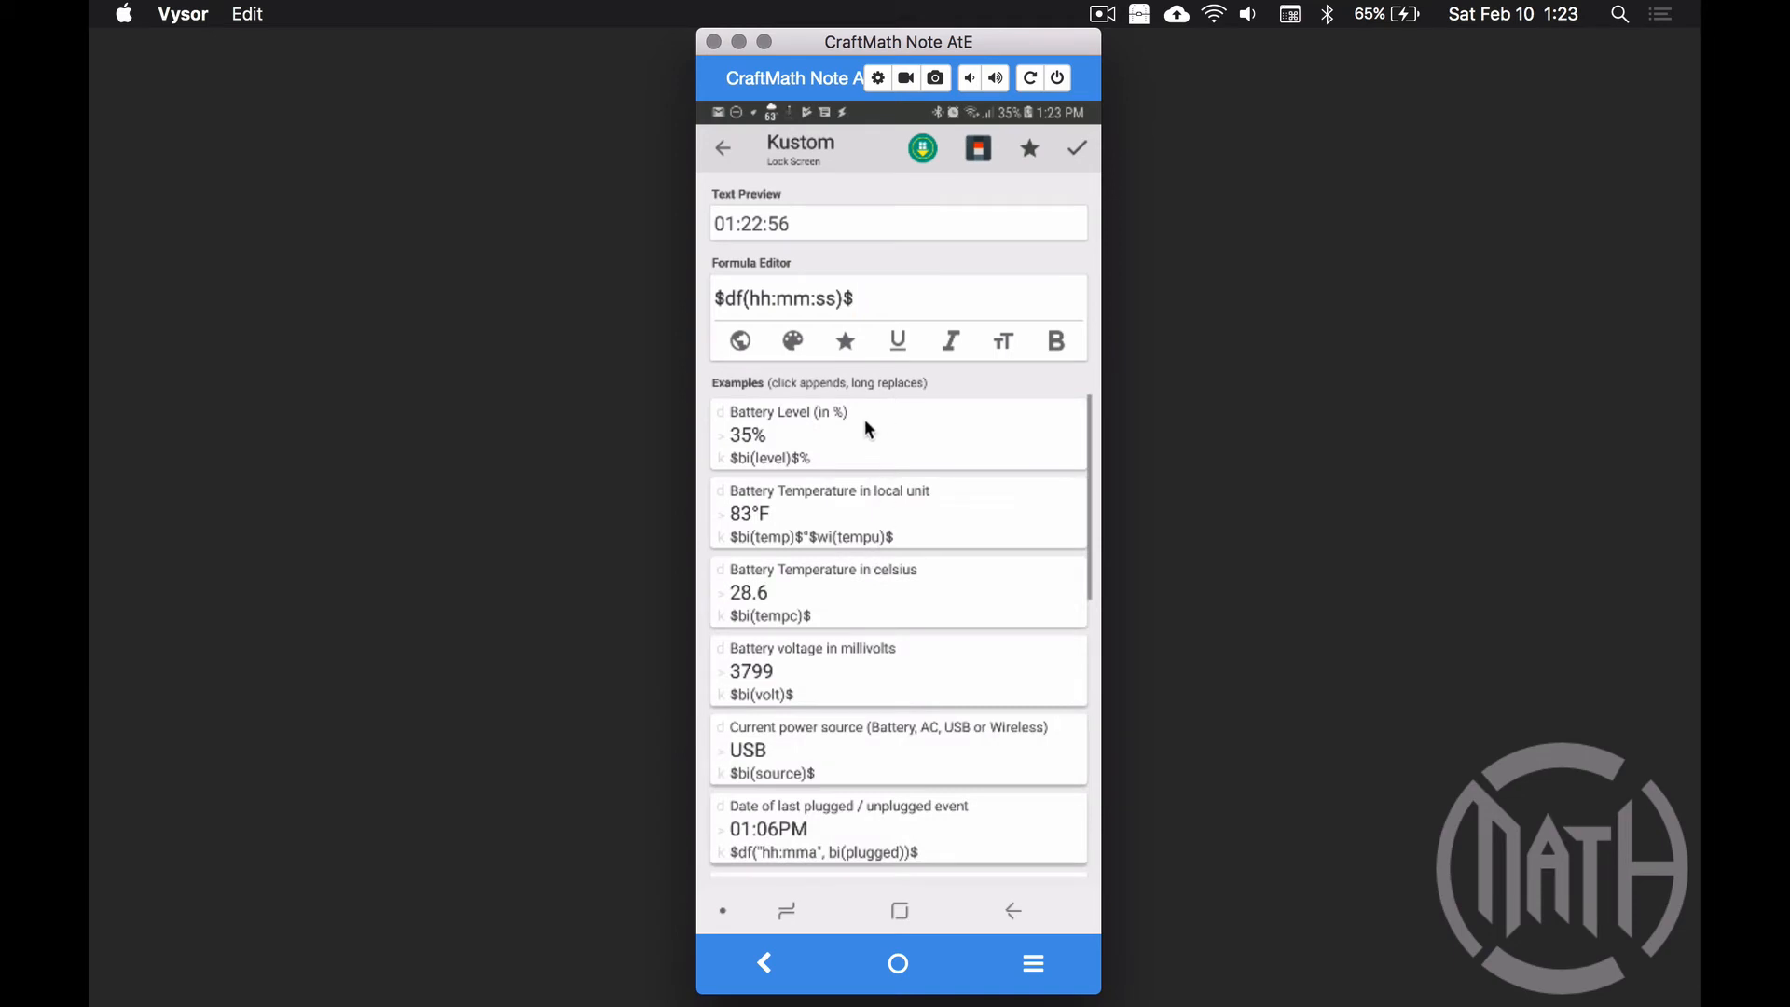
{"action": "left_click", "coordinate": [853, 432]}
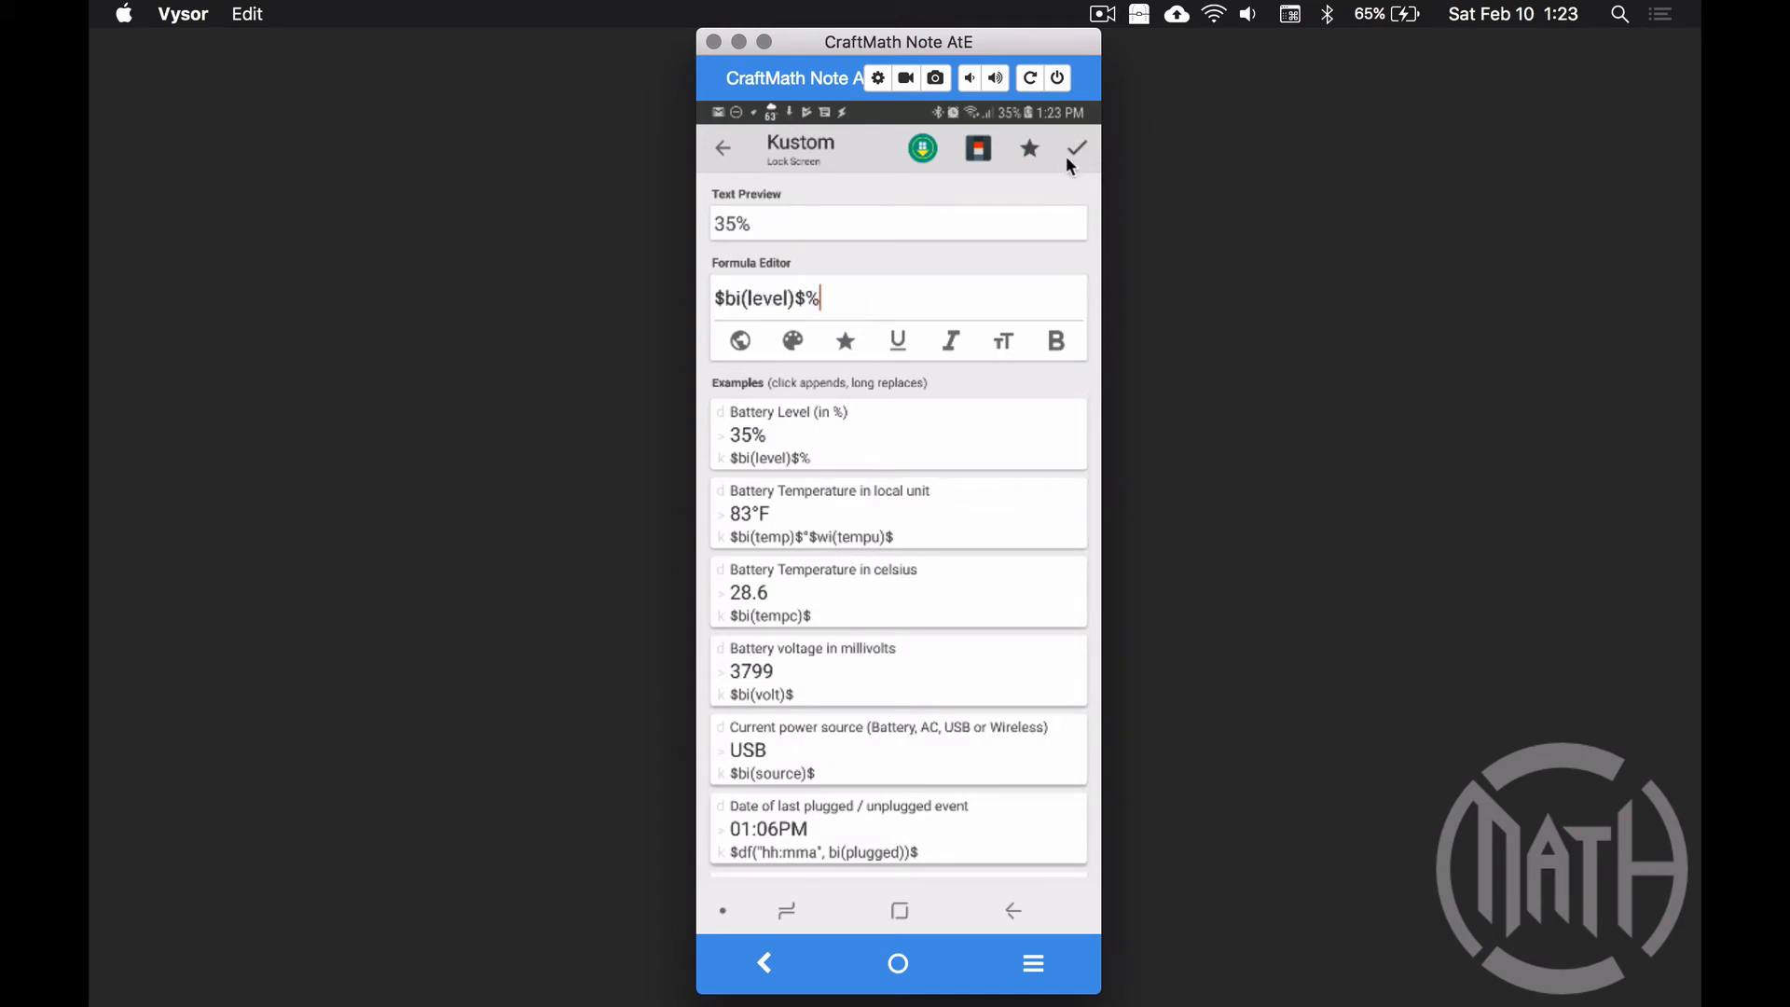
{"action": "left_click", "coordinate": [1078, 149]}
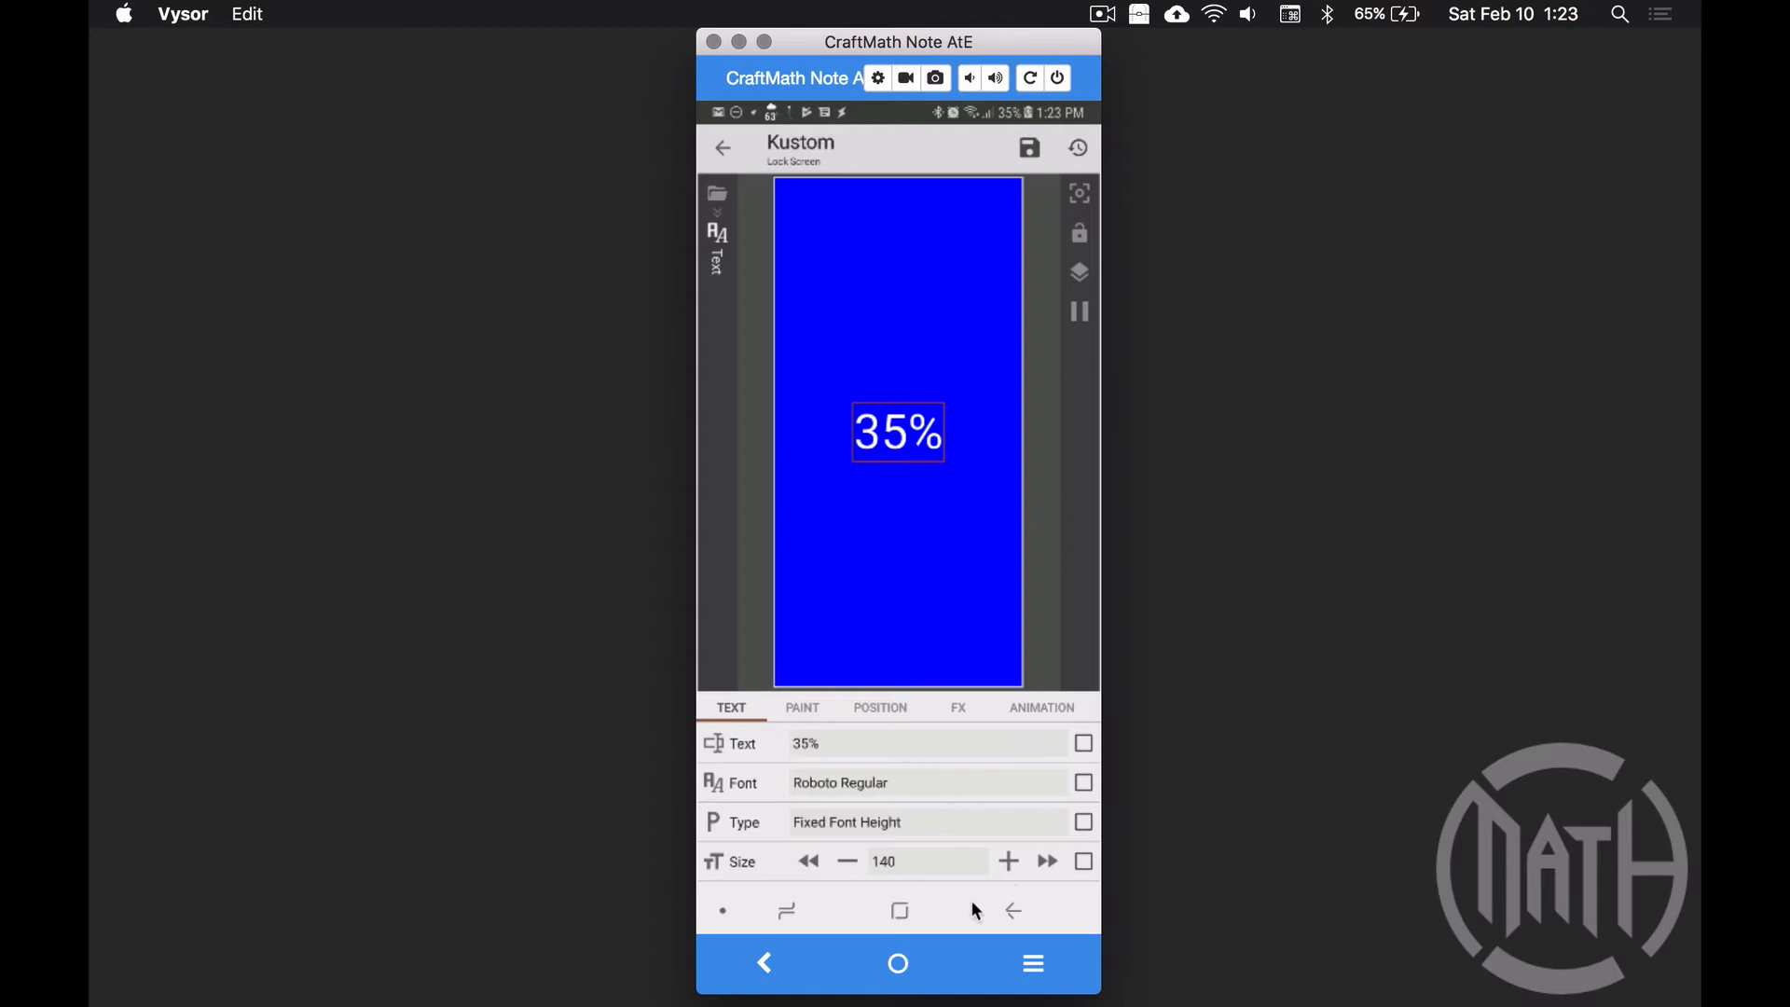
{"action": "left_click", "coordinate": [724, 147]}
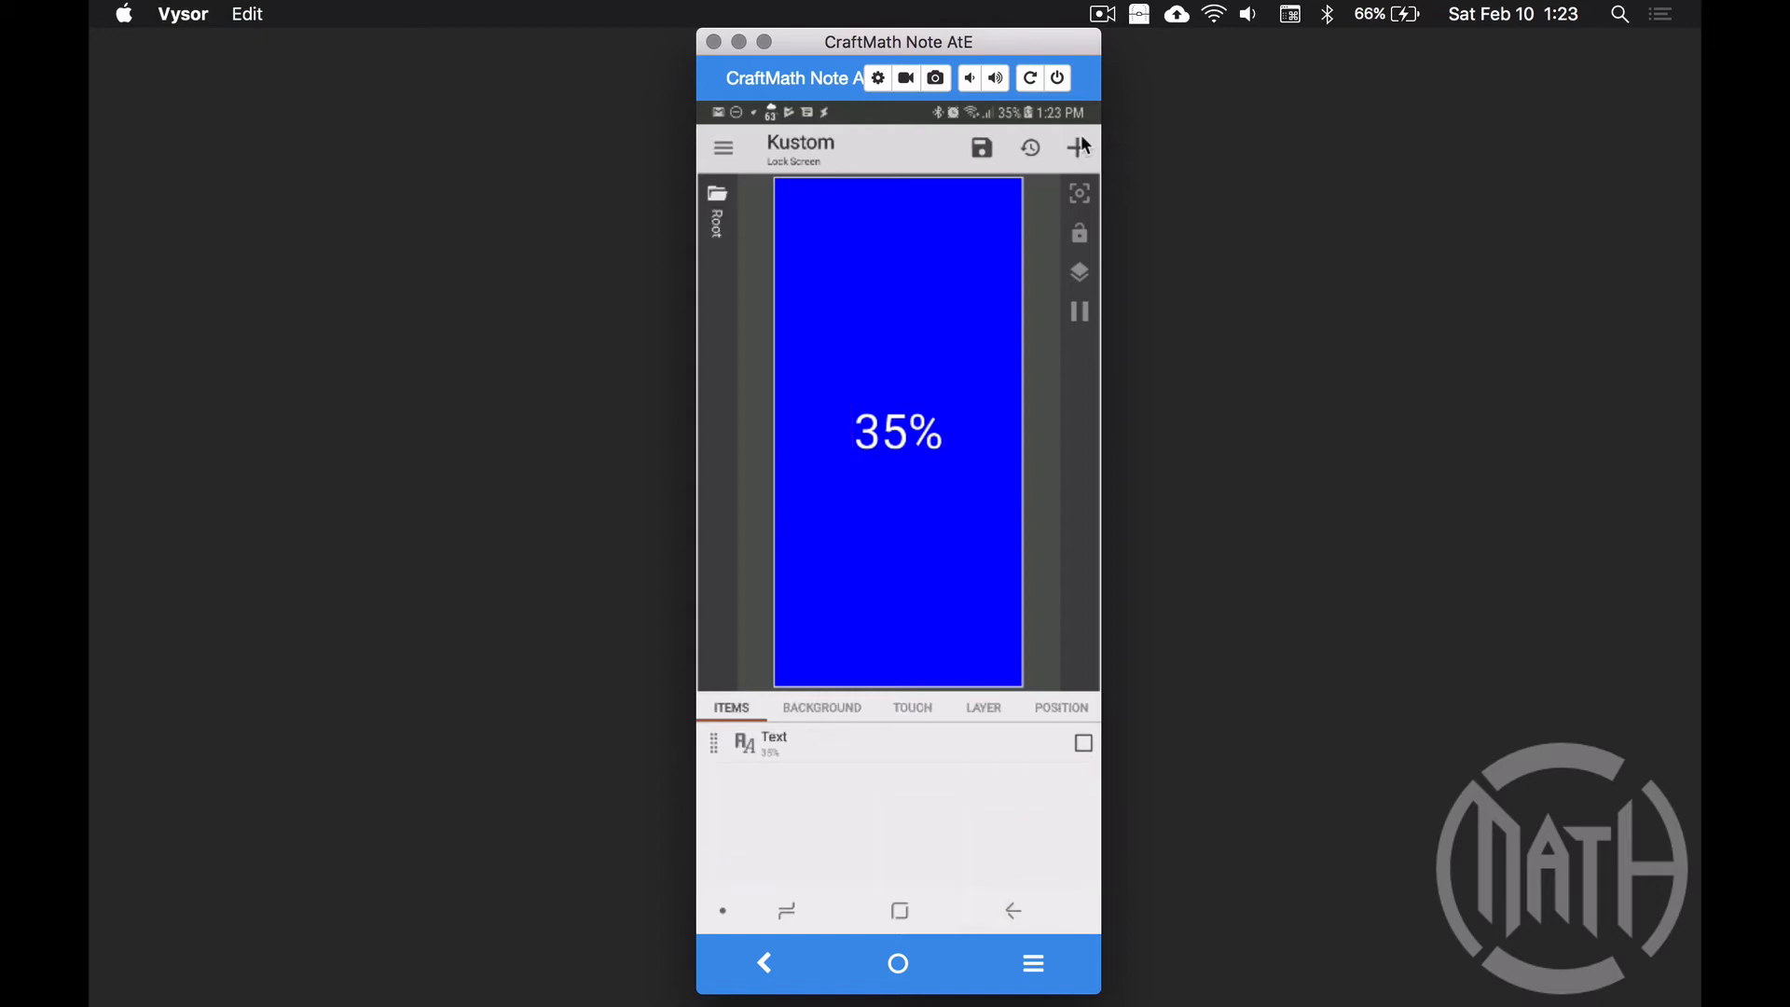
- Add an overlap group holding a circle shape widened to 500, ready to paint red
{"action": "left_click", "coordinate": [1076, 147]}
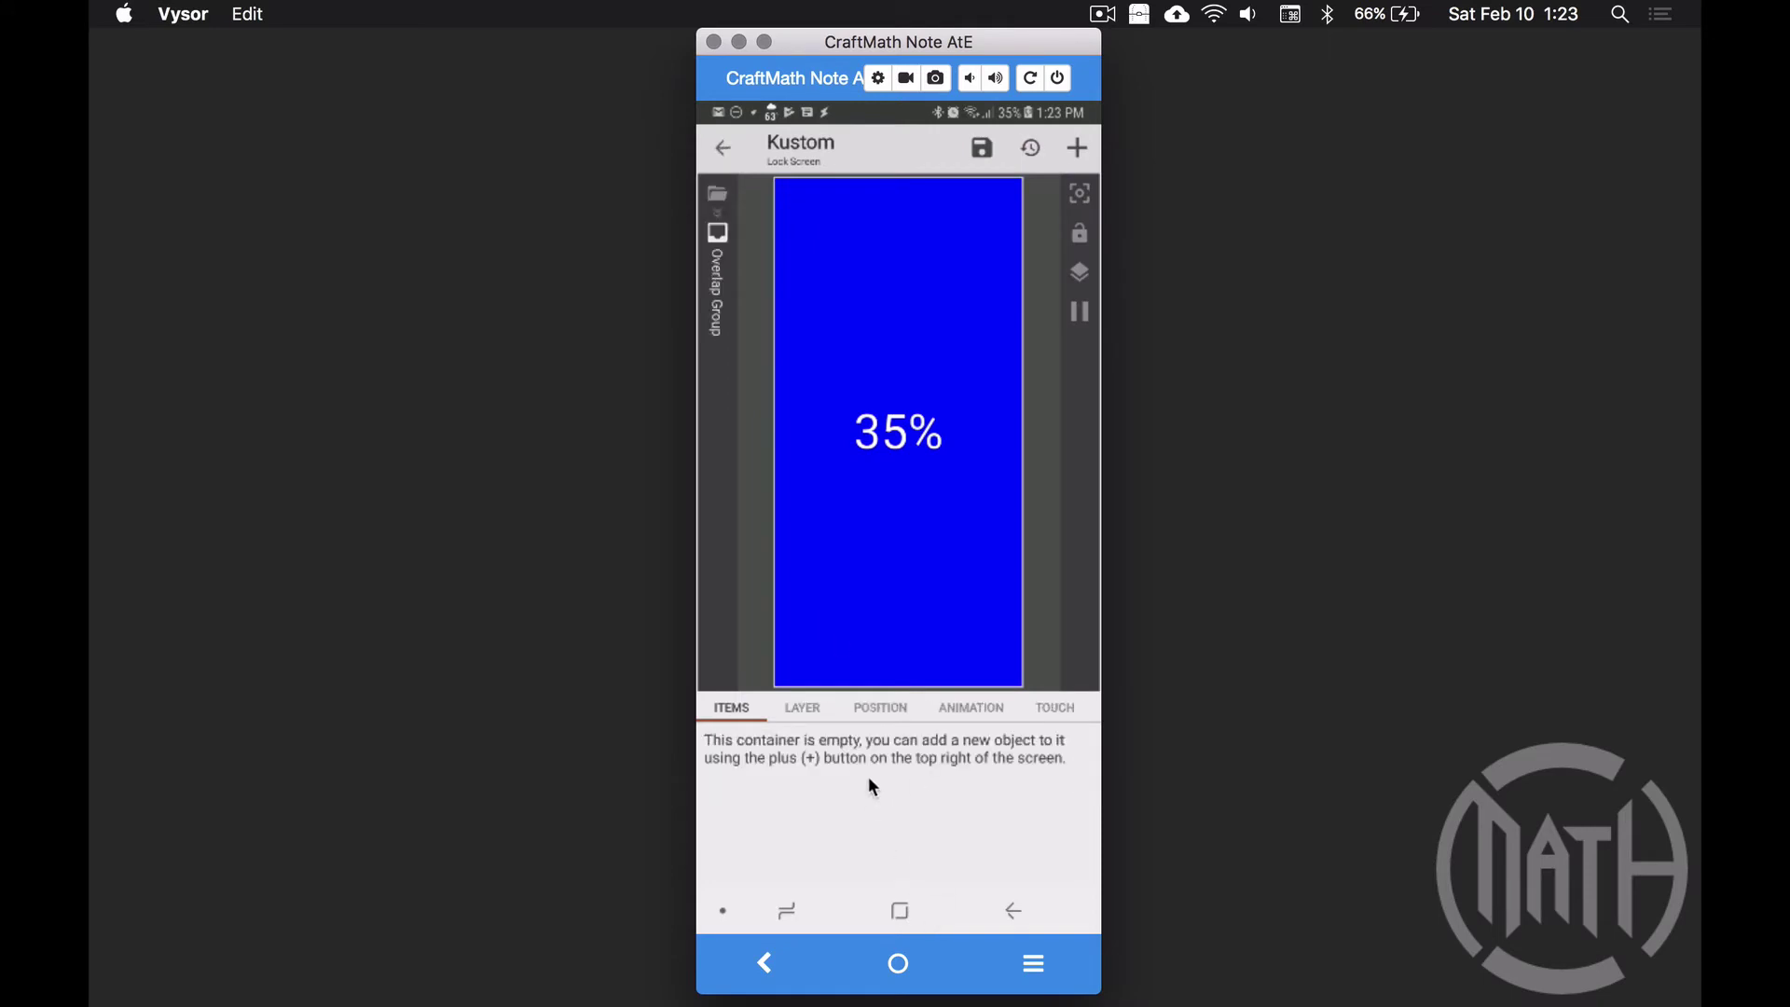
{"action": "left_click", "coordinate": [1078, 147]}
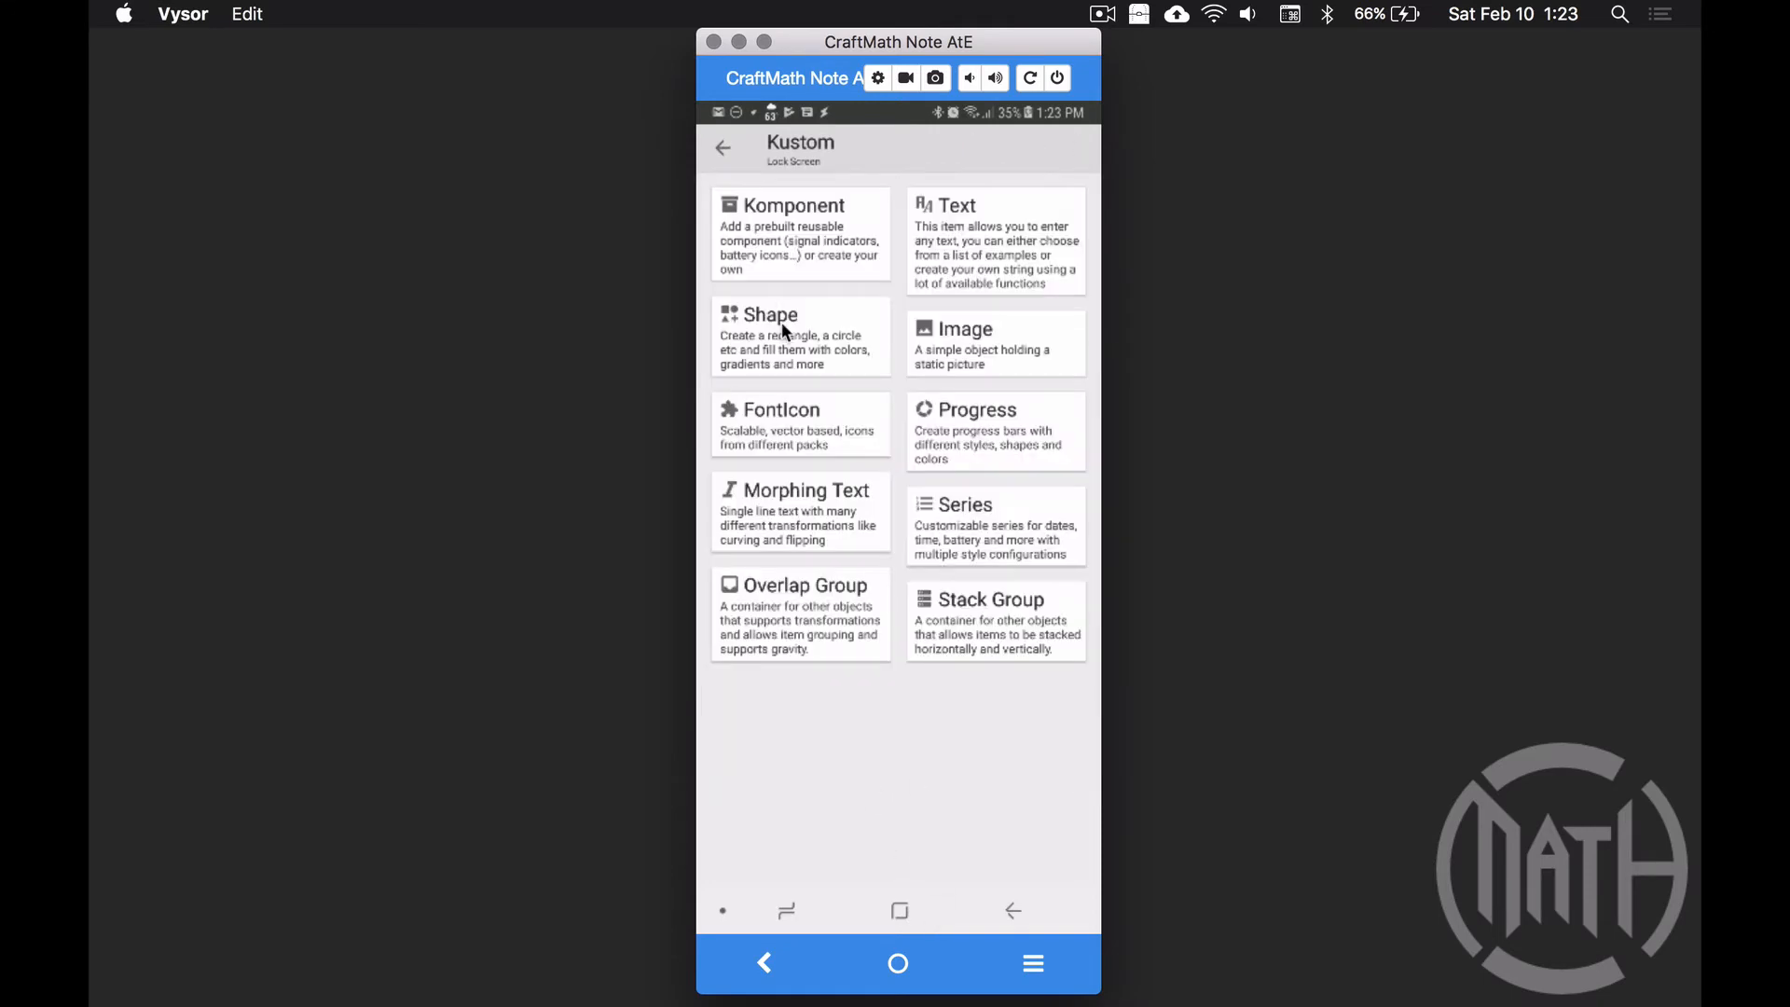
{"action": "left_click", "coordinate": [772, 335]}
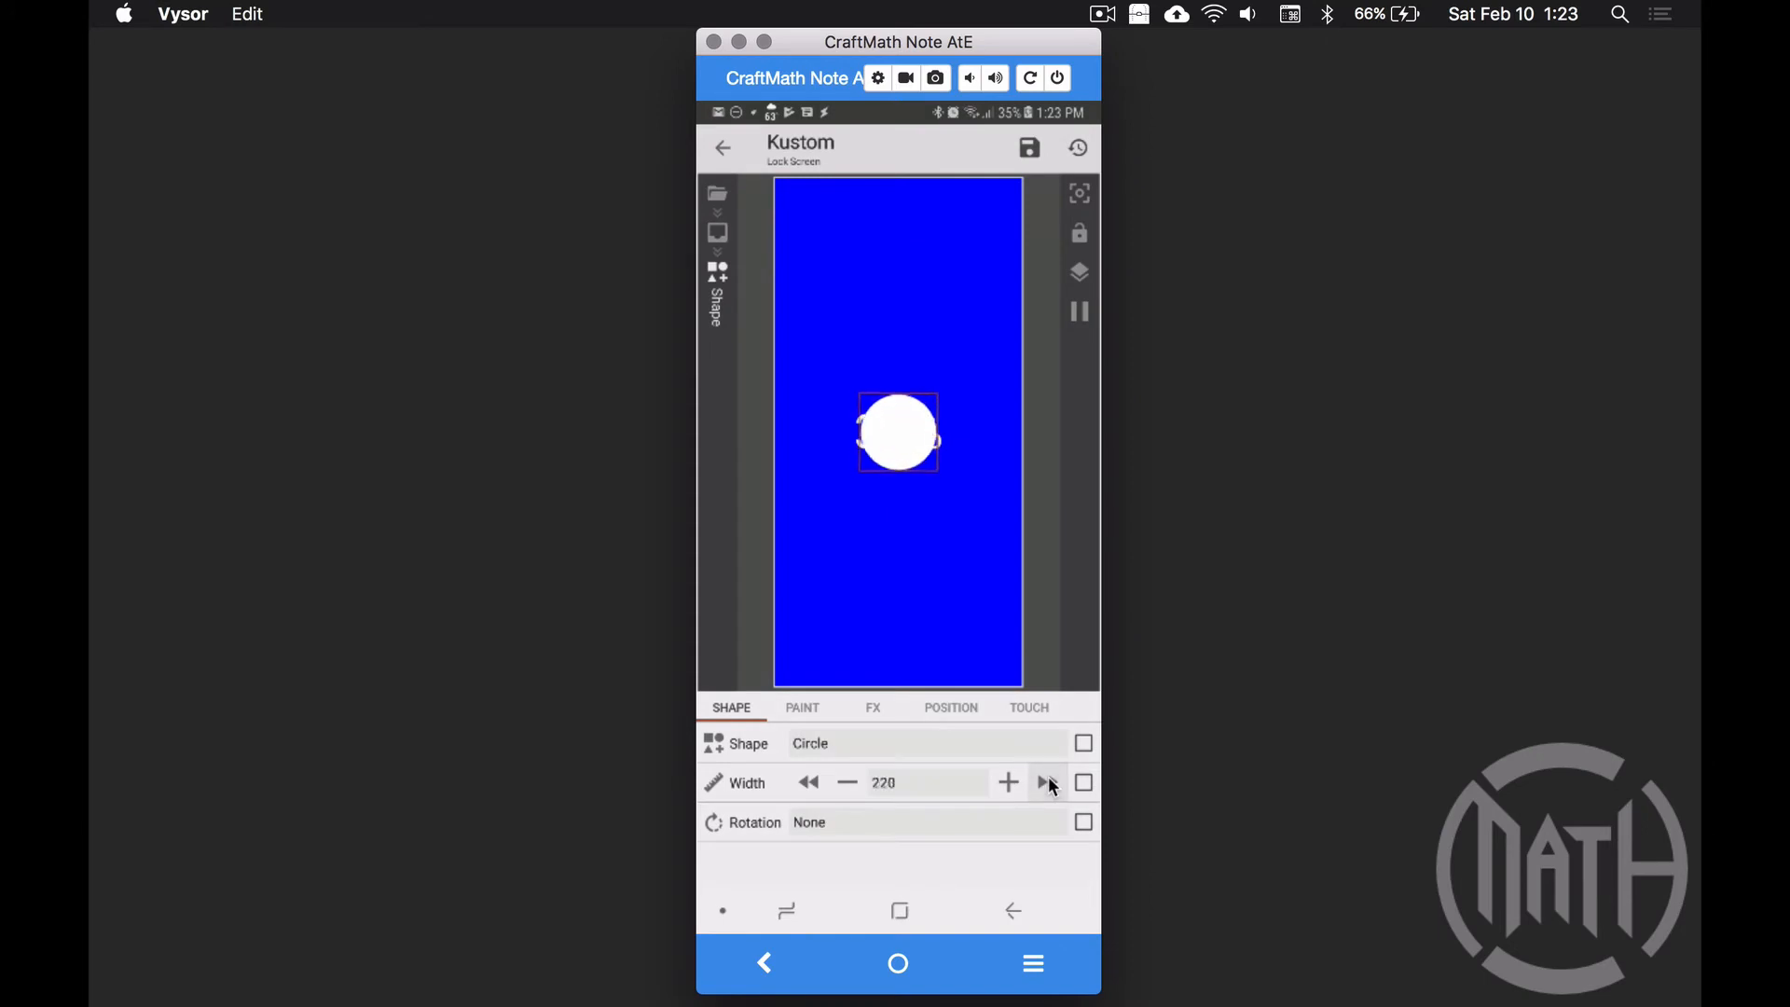
{"action": "left_click", "coordinate": [1048, 781]}
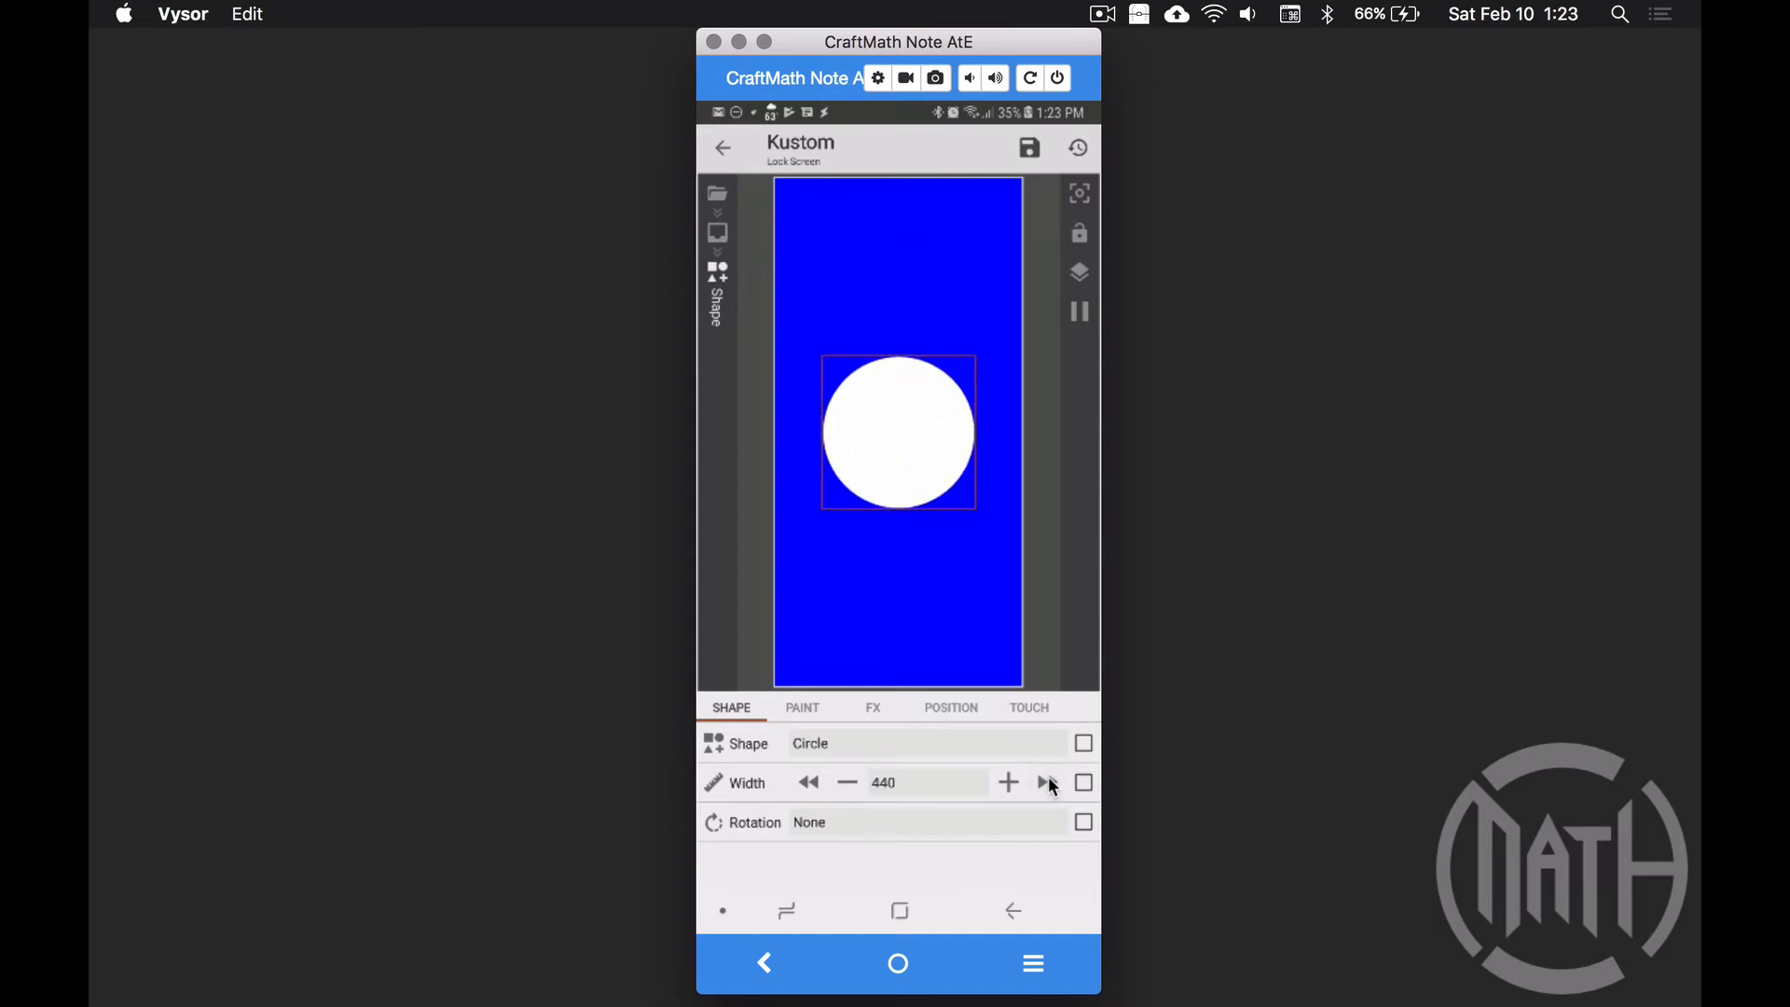
{"action": "left_click", "coordinate": [1048, 781]}
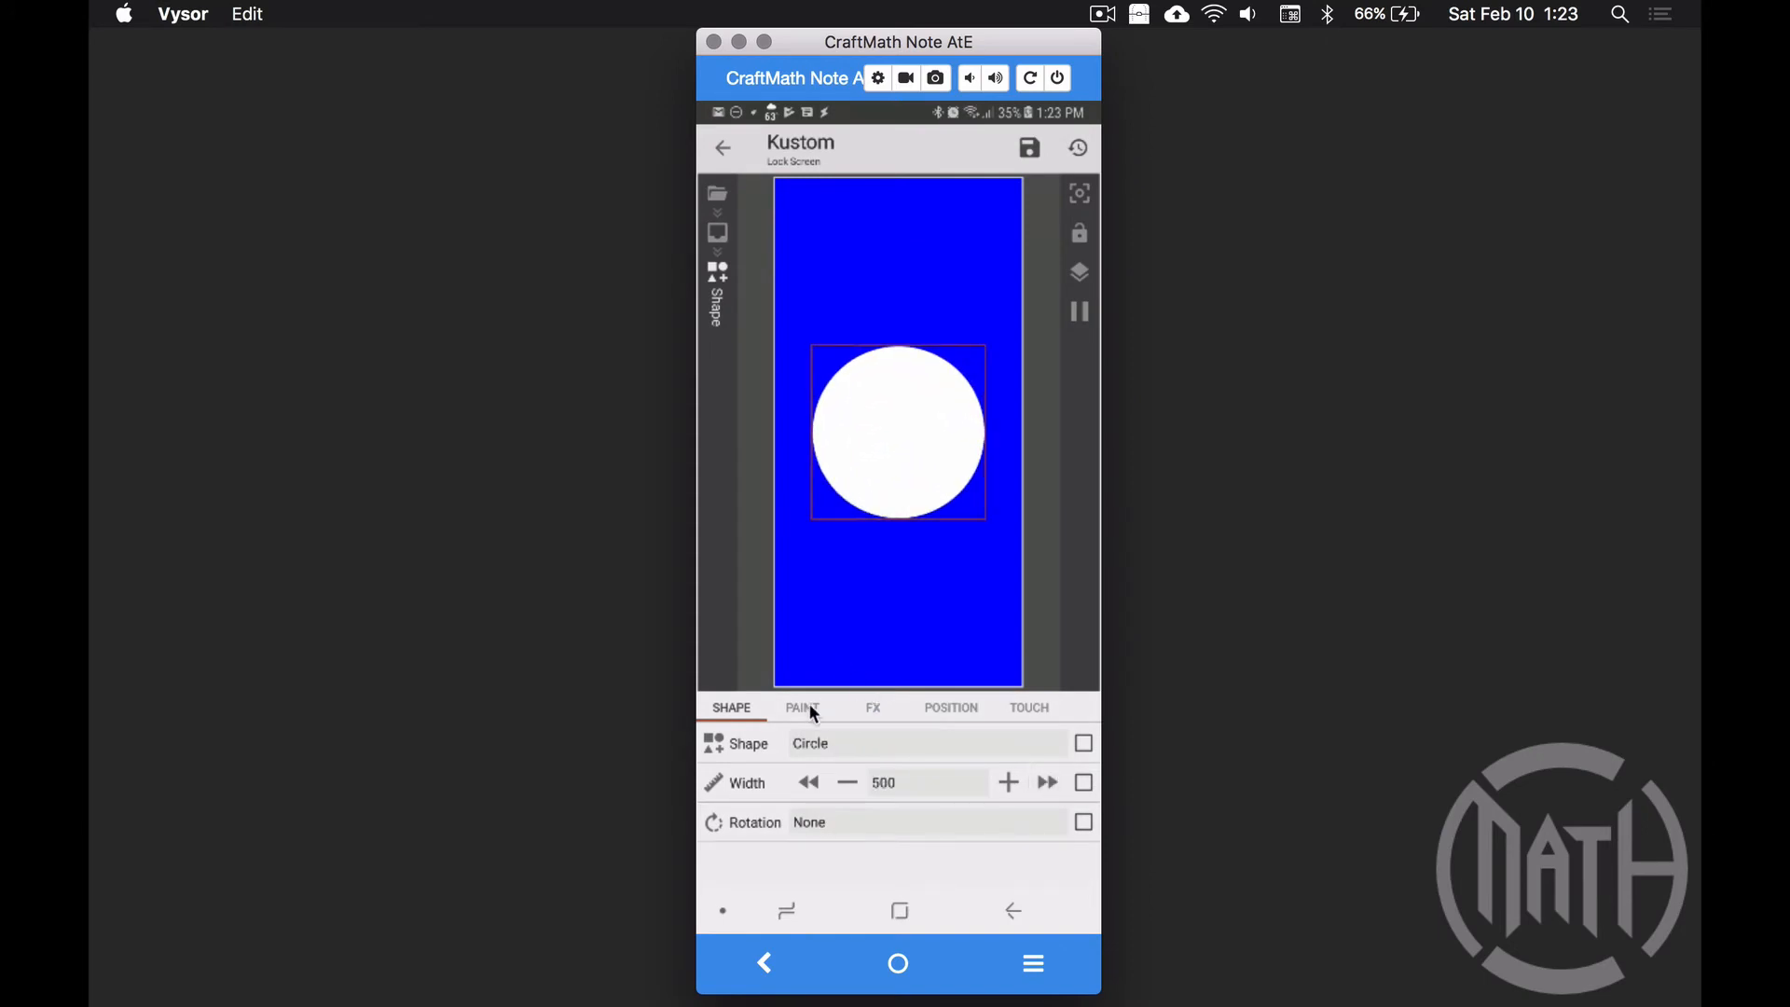
{"action": "left_click", "coordinate": [802, 707]}
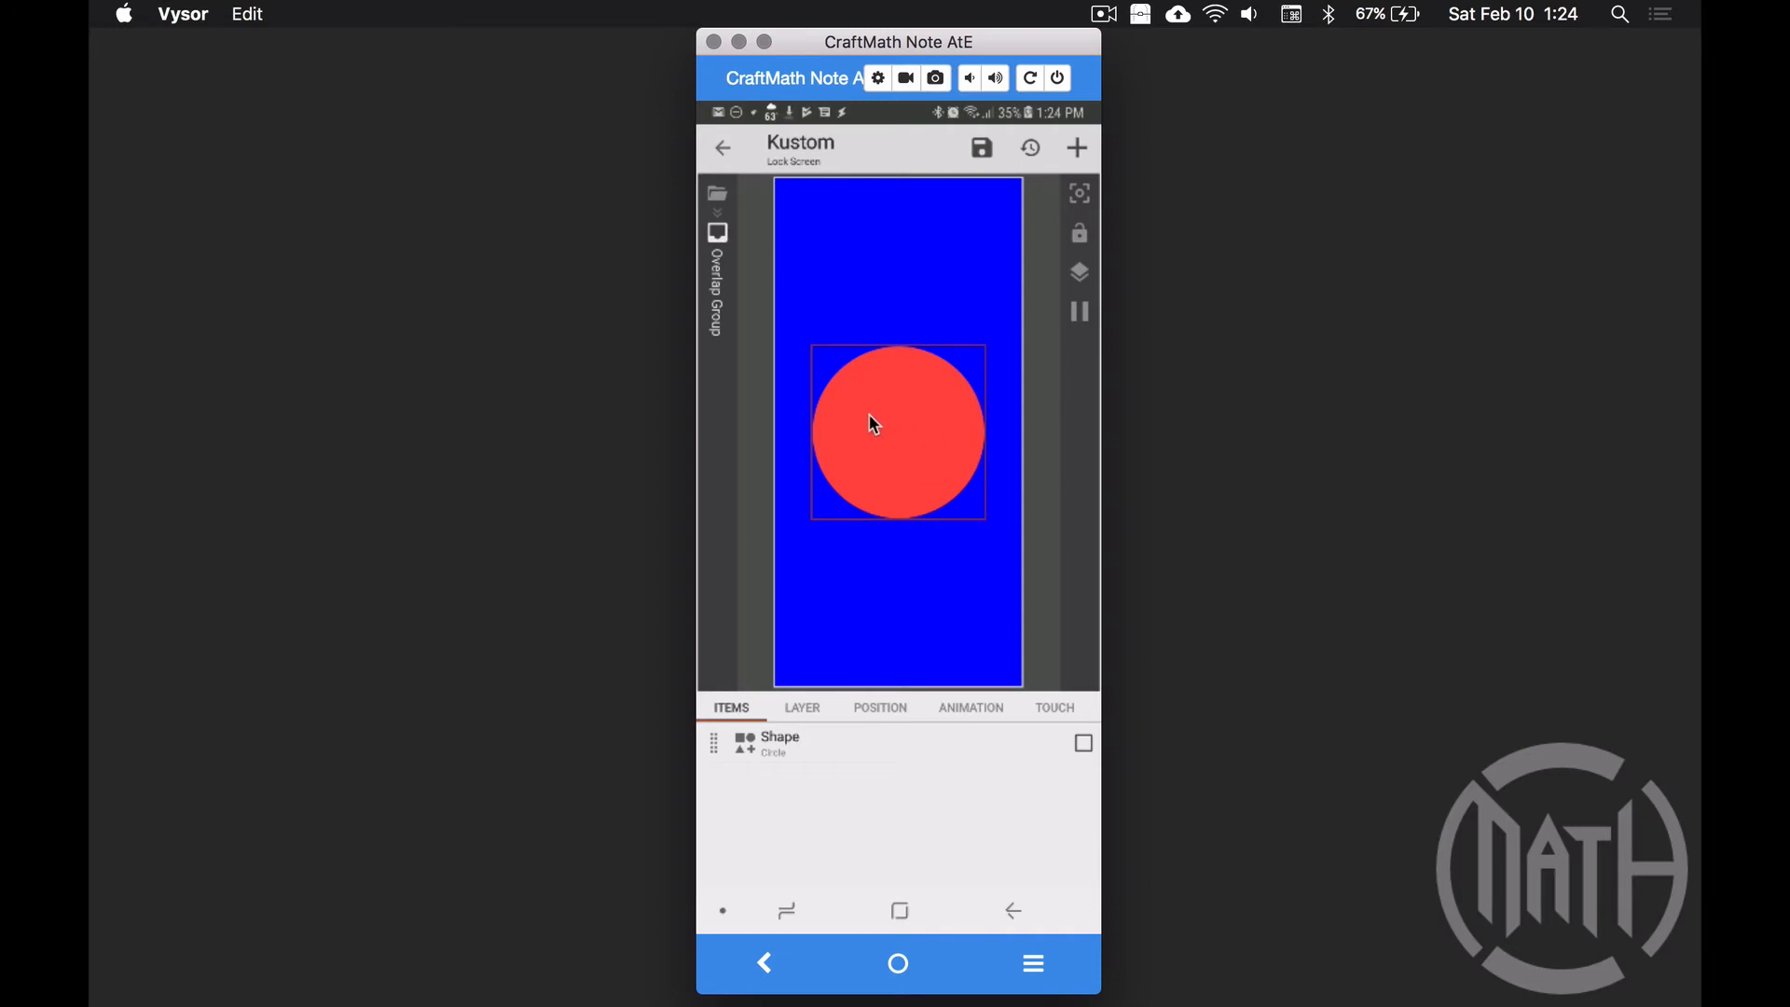
{"action": "mouse_move", "coordinate": [932, 466]}
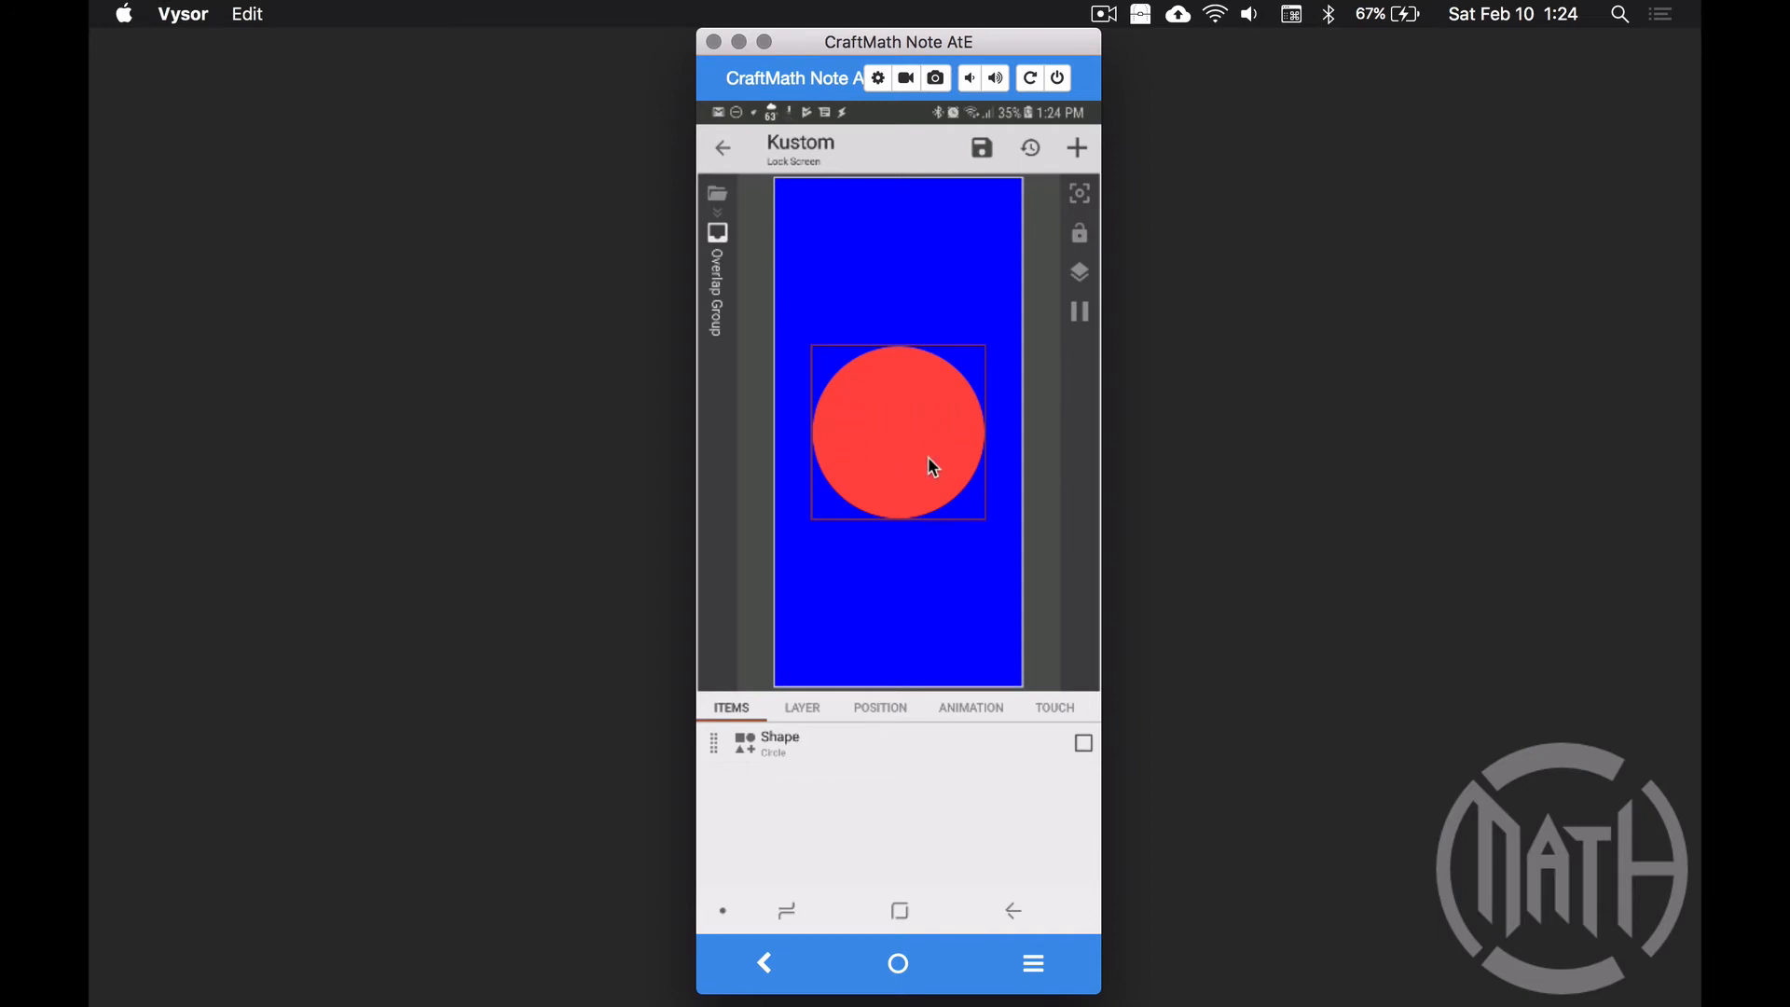
{"action": "mouse_move", "coordinate": [949, 418]}
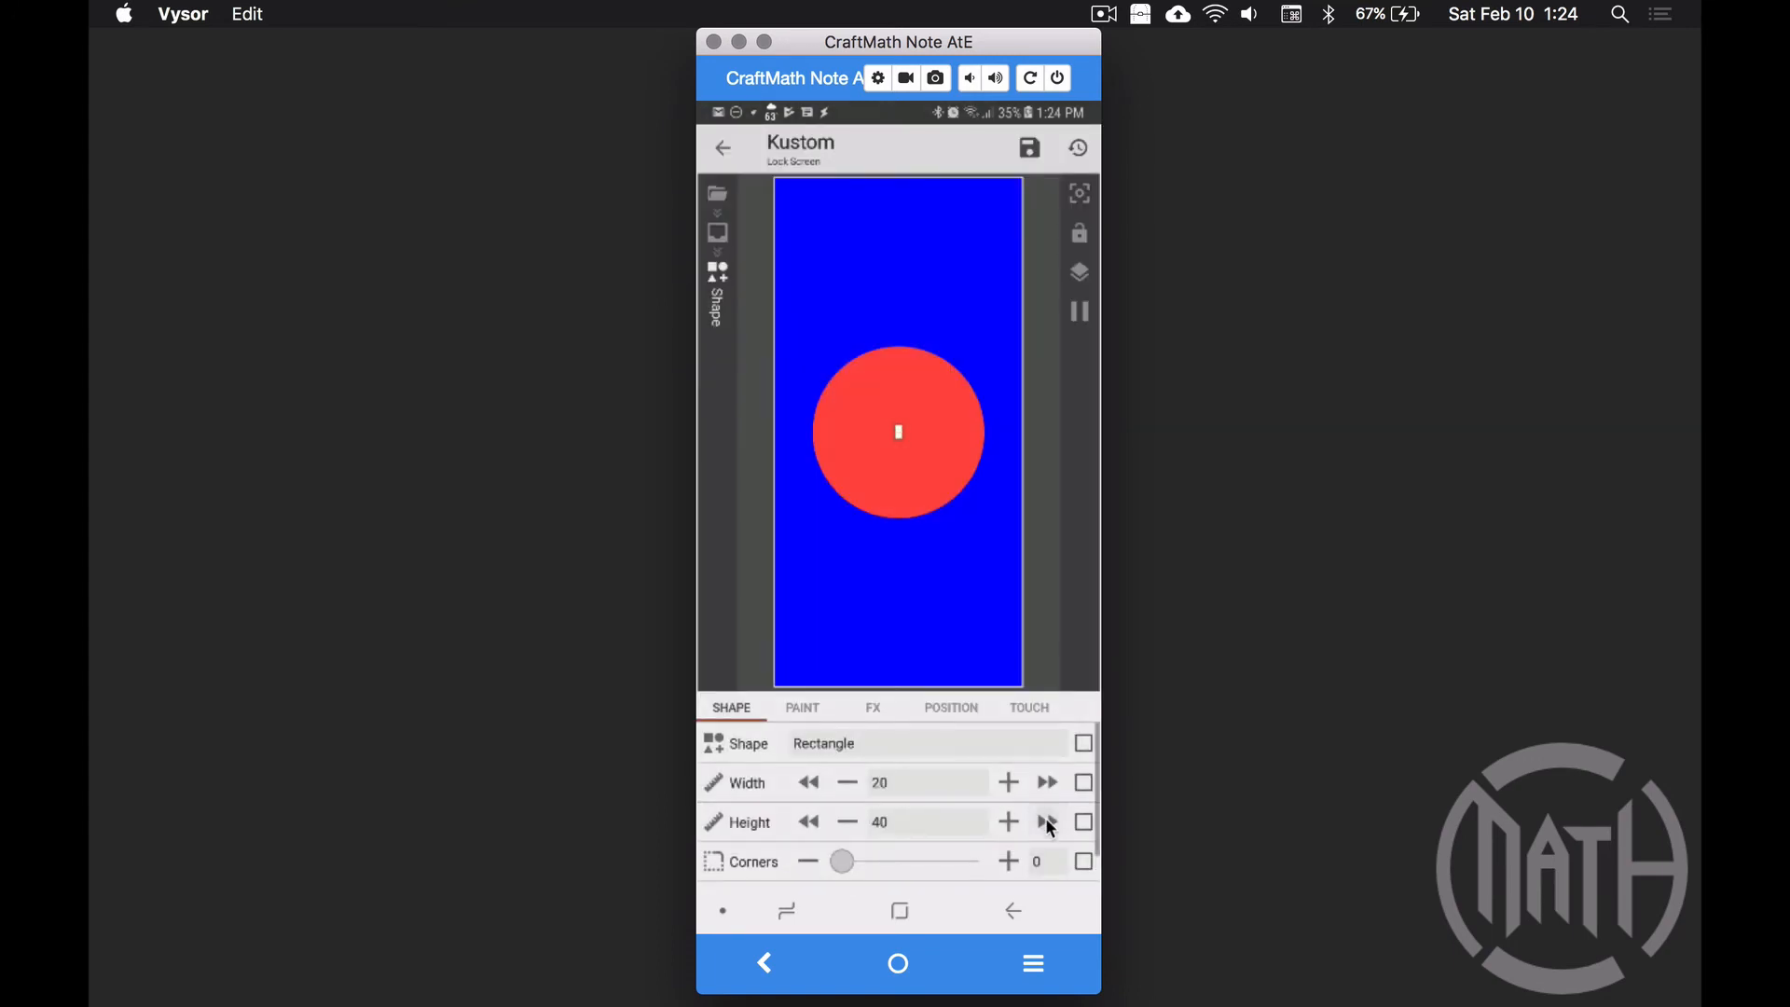
- Size the white rectangle to 160 high by 380 wide across the circle's middle
{"action": "left_click", "coordinate": [1046, 821]}
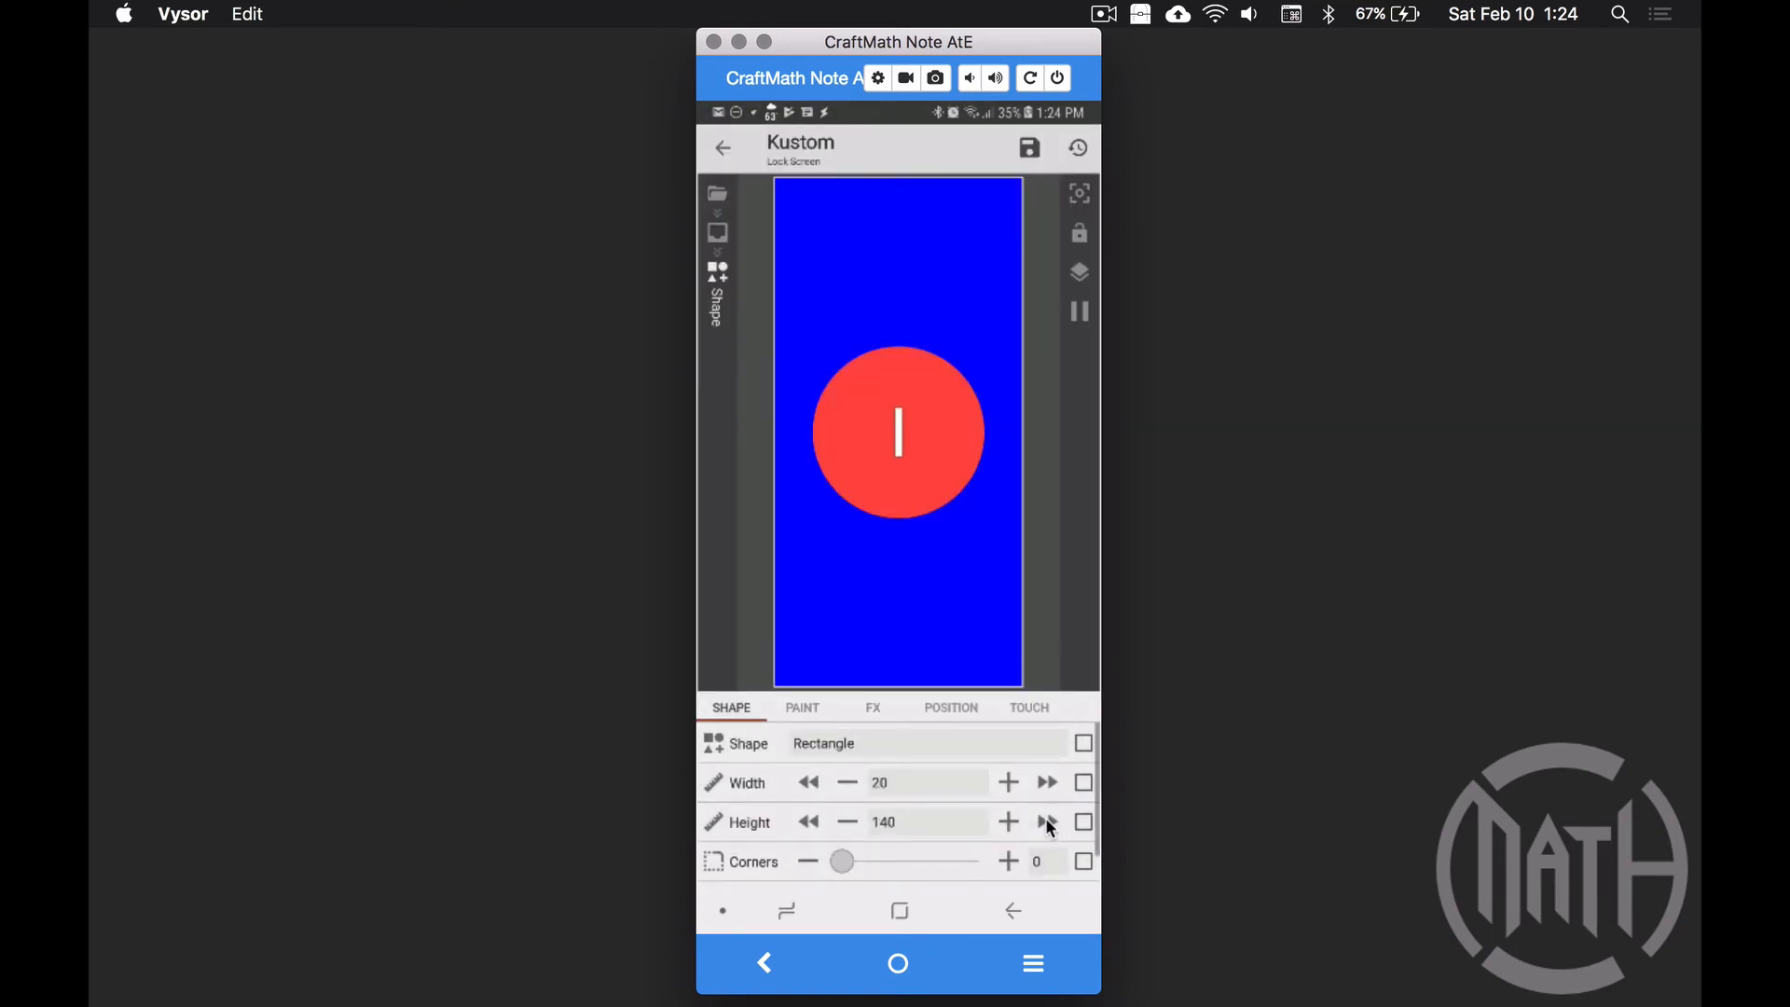
{"action": "left_click", "coordinate": [1048, 820]}
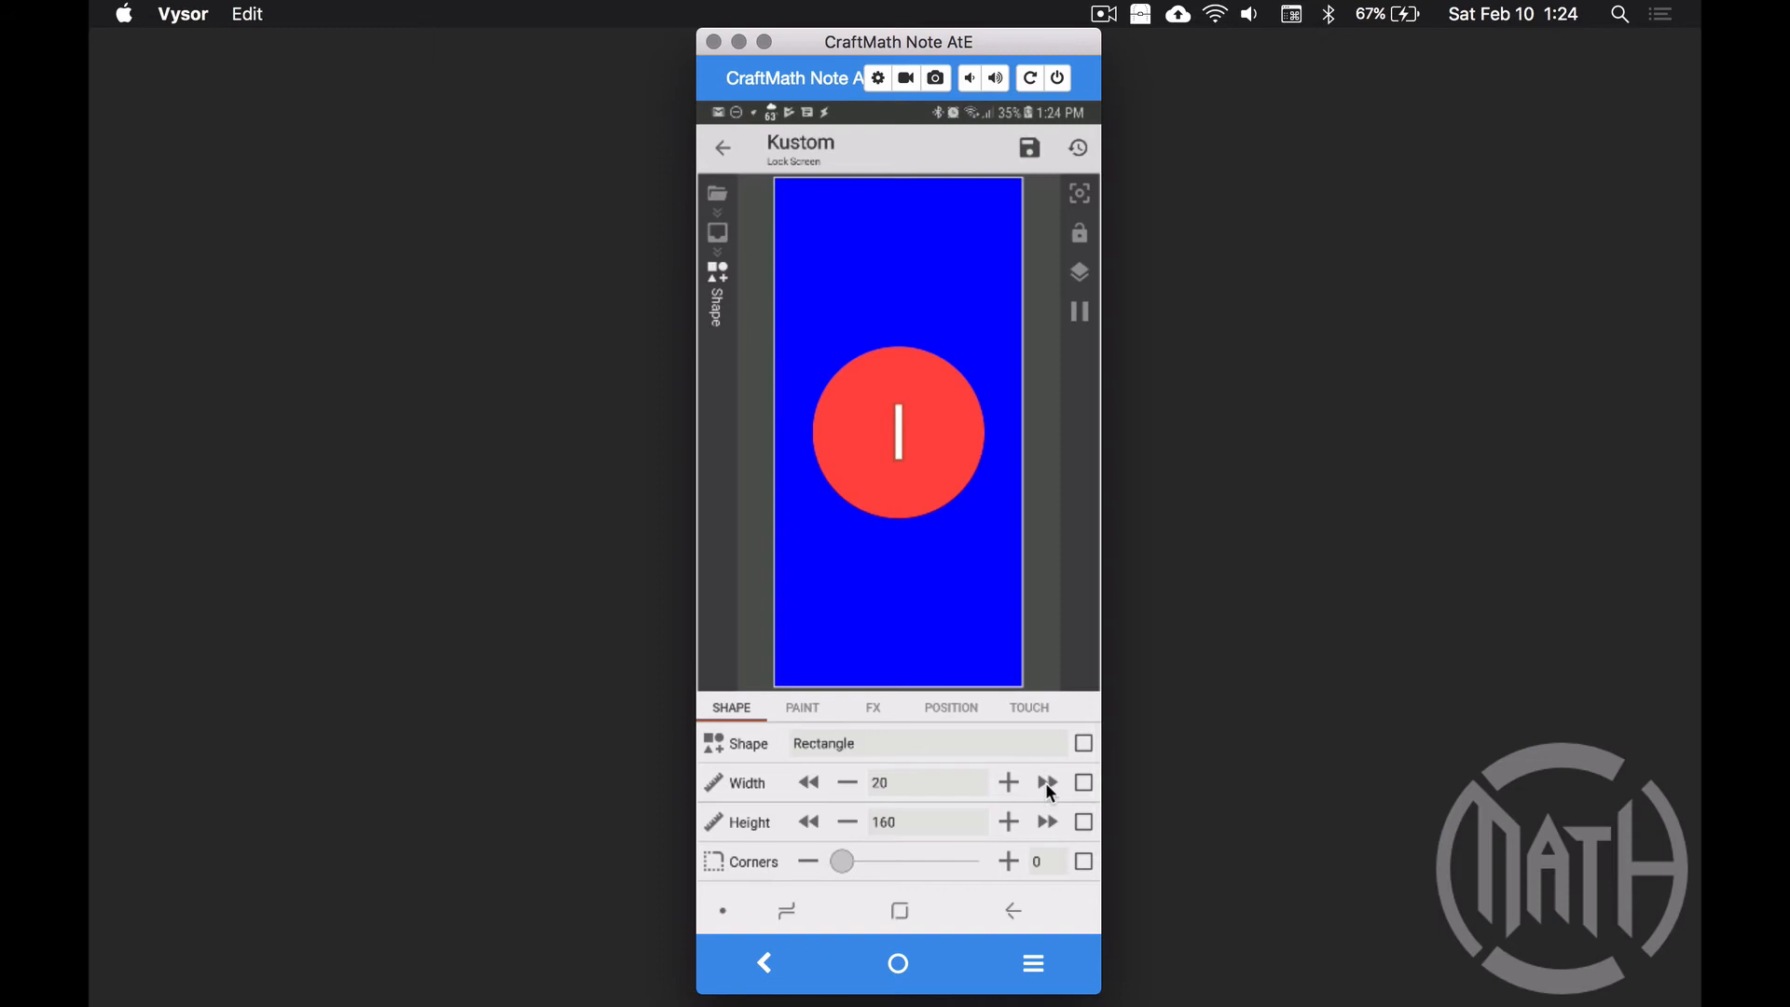
{"action": "left_click", "coordinate": [1048, 781]}
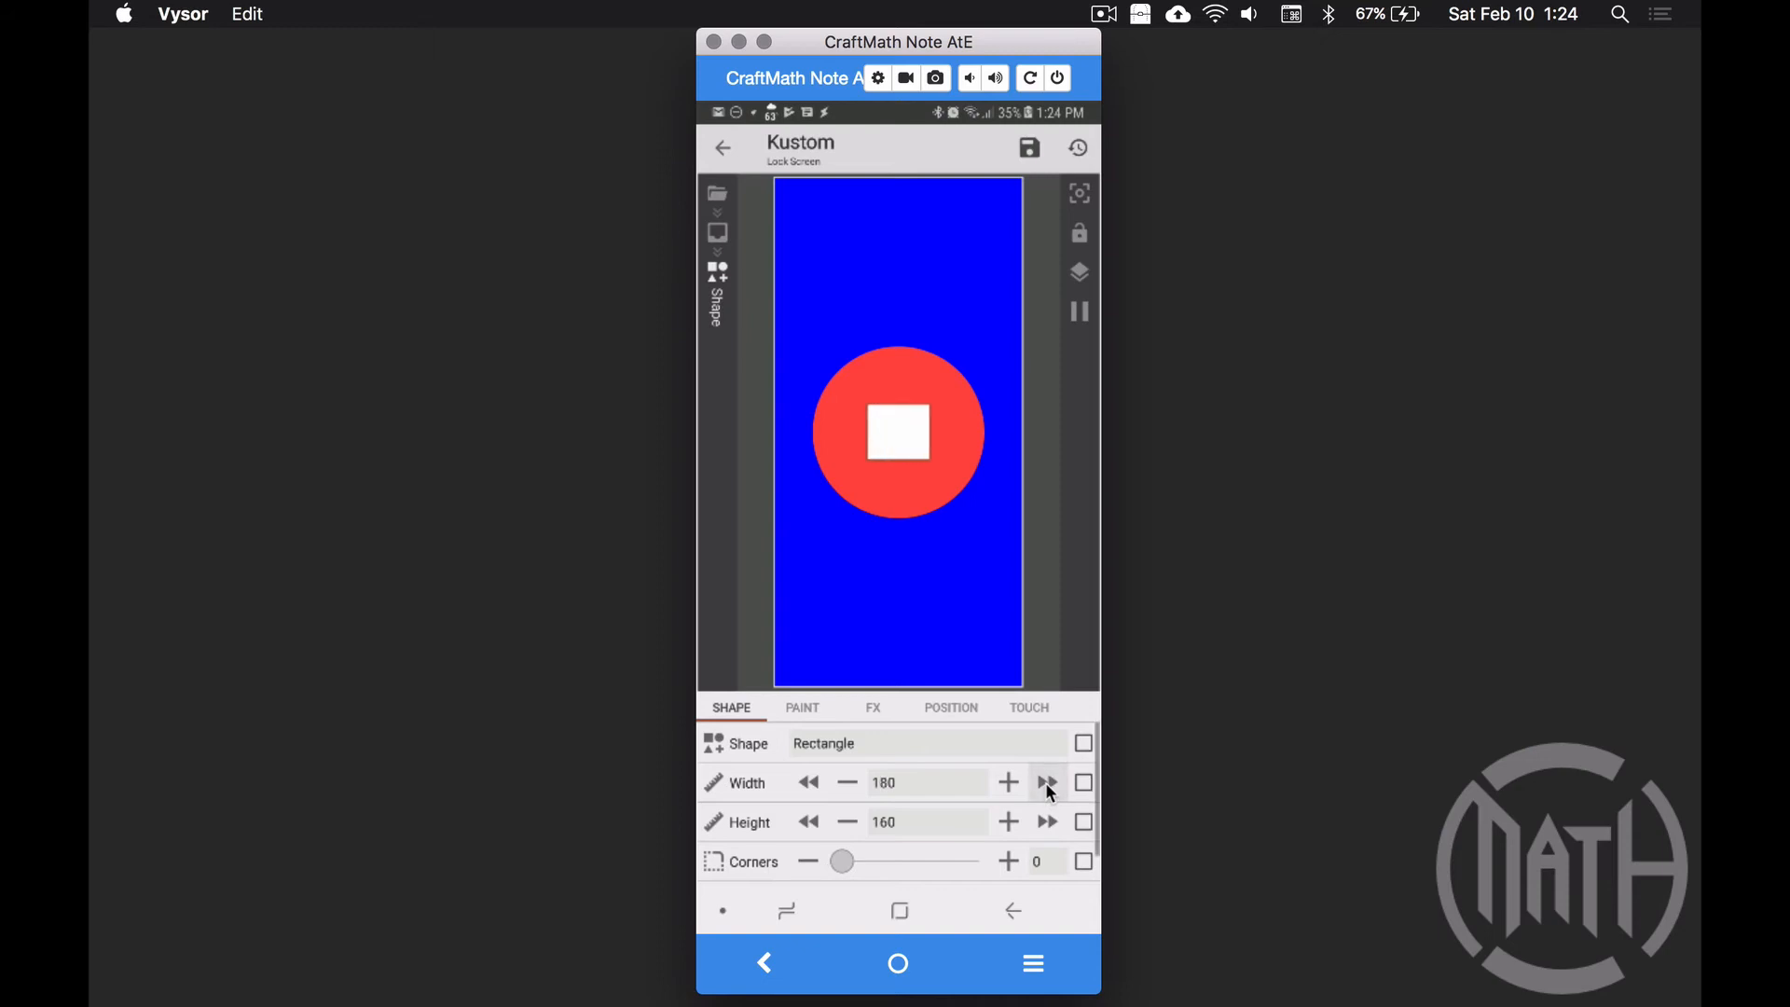
{"action": "left_click", "coordinate": [1046, 781]}
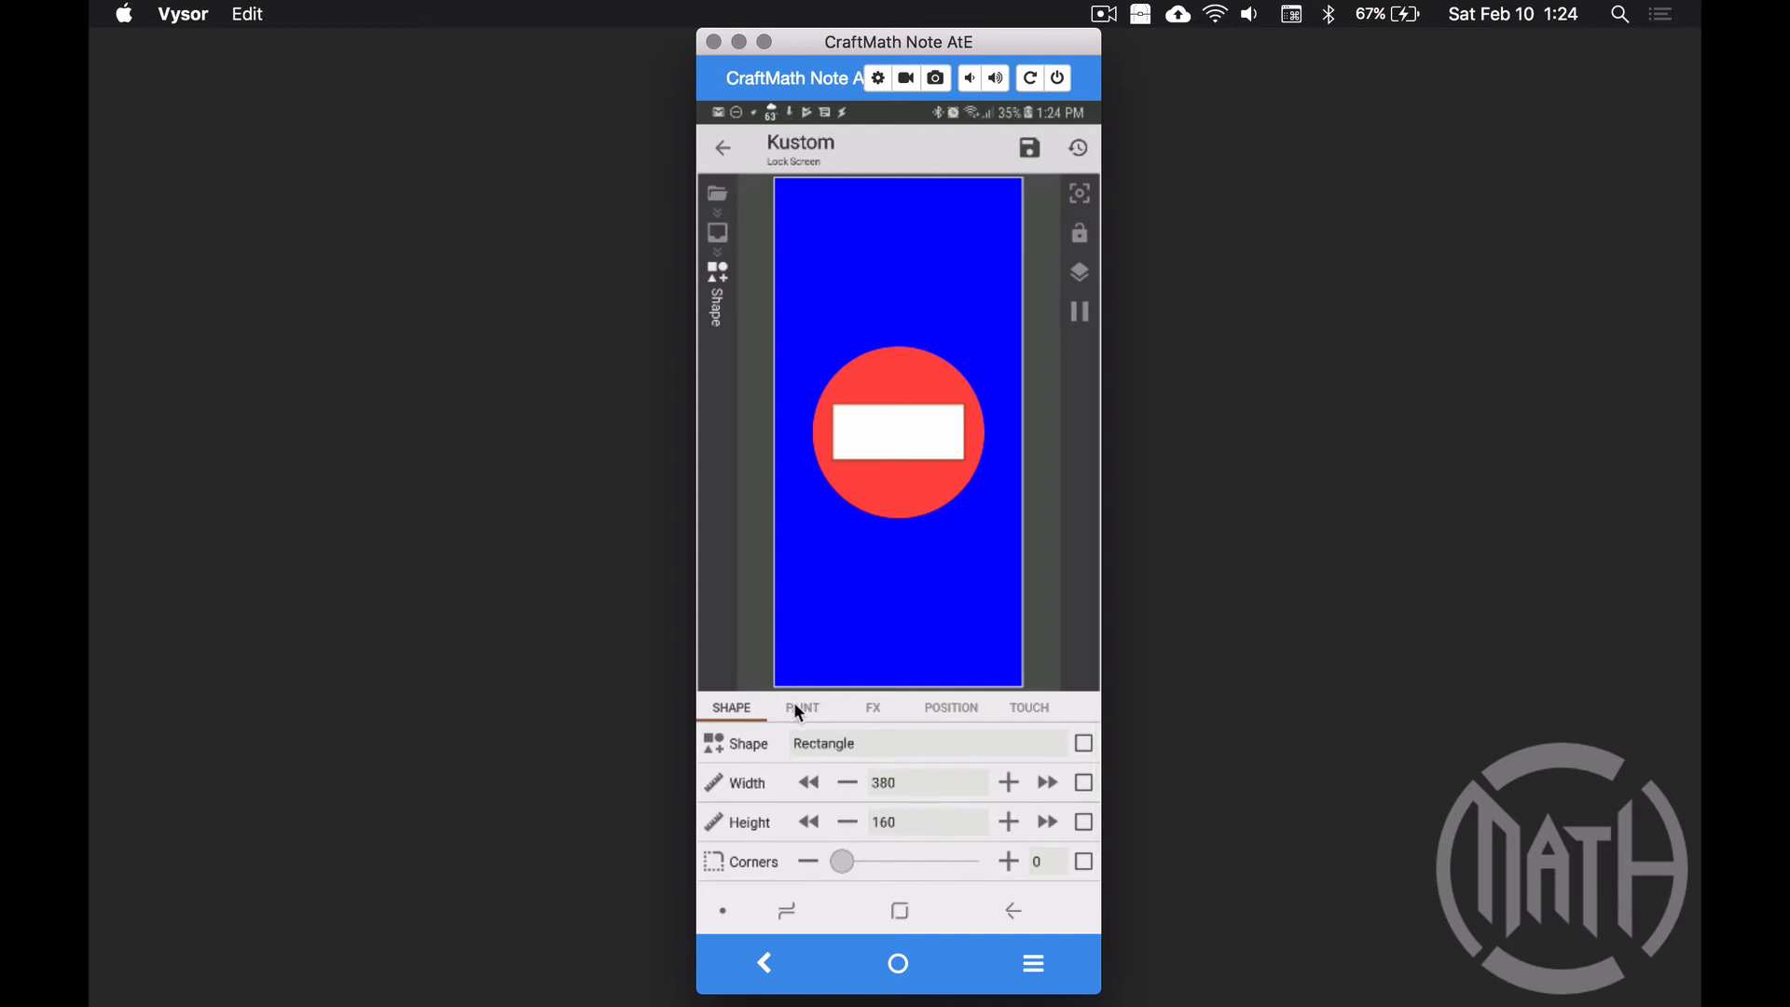
{"action": "left_click", "coordinate": [802, 709]}
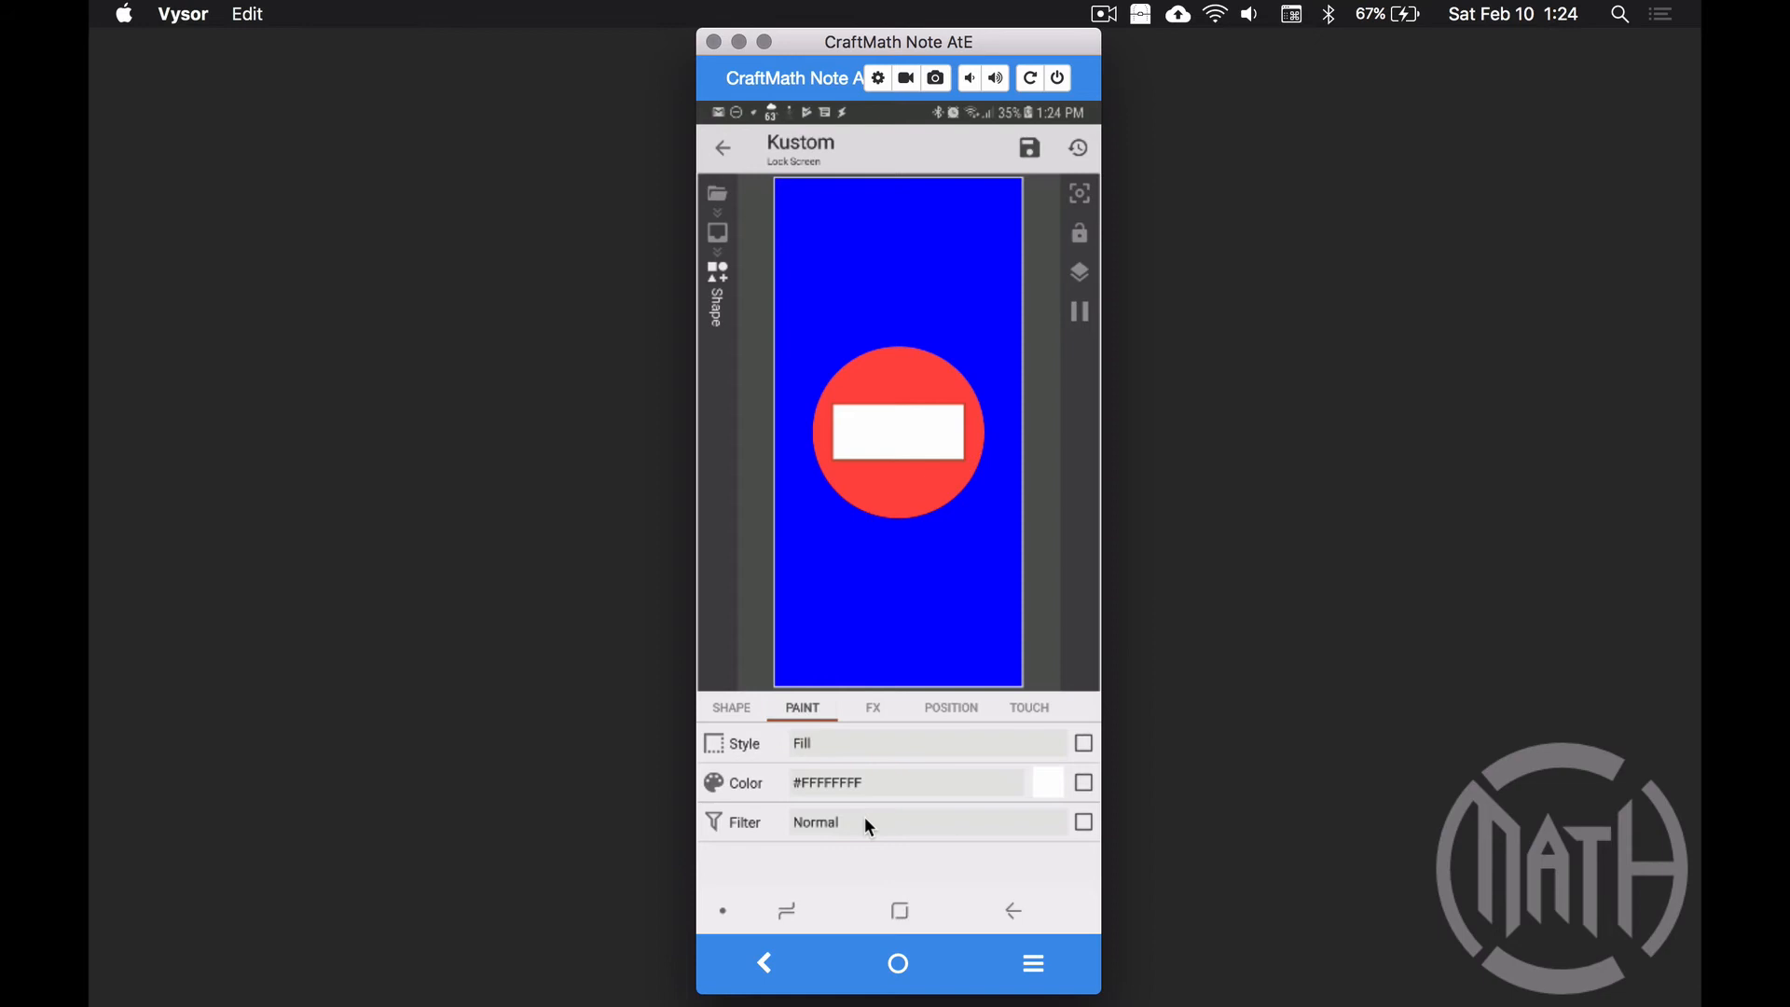
- Set the rectangle's paint filter to Clear so the blue background shows through
{"action": "left_click", "coordinate": [853, 822]}
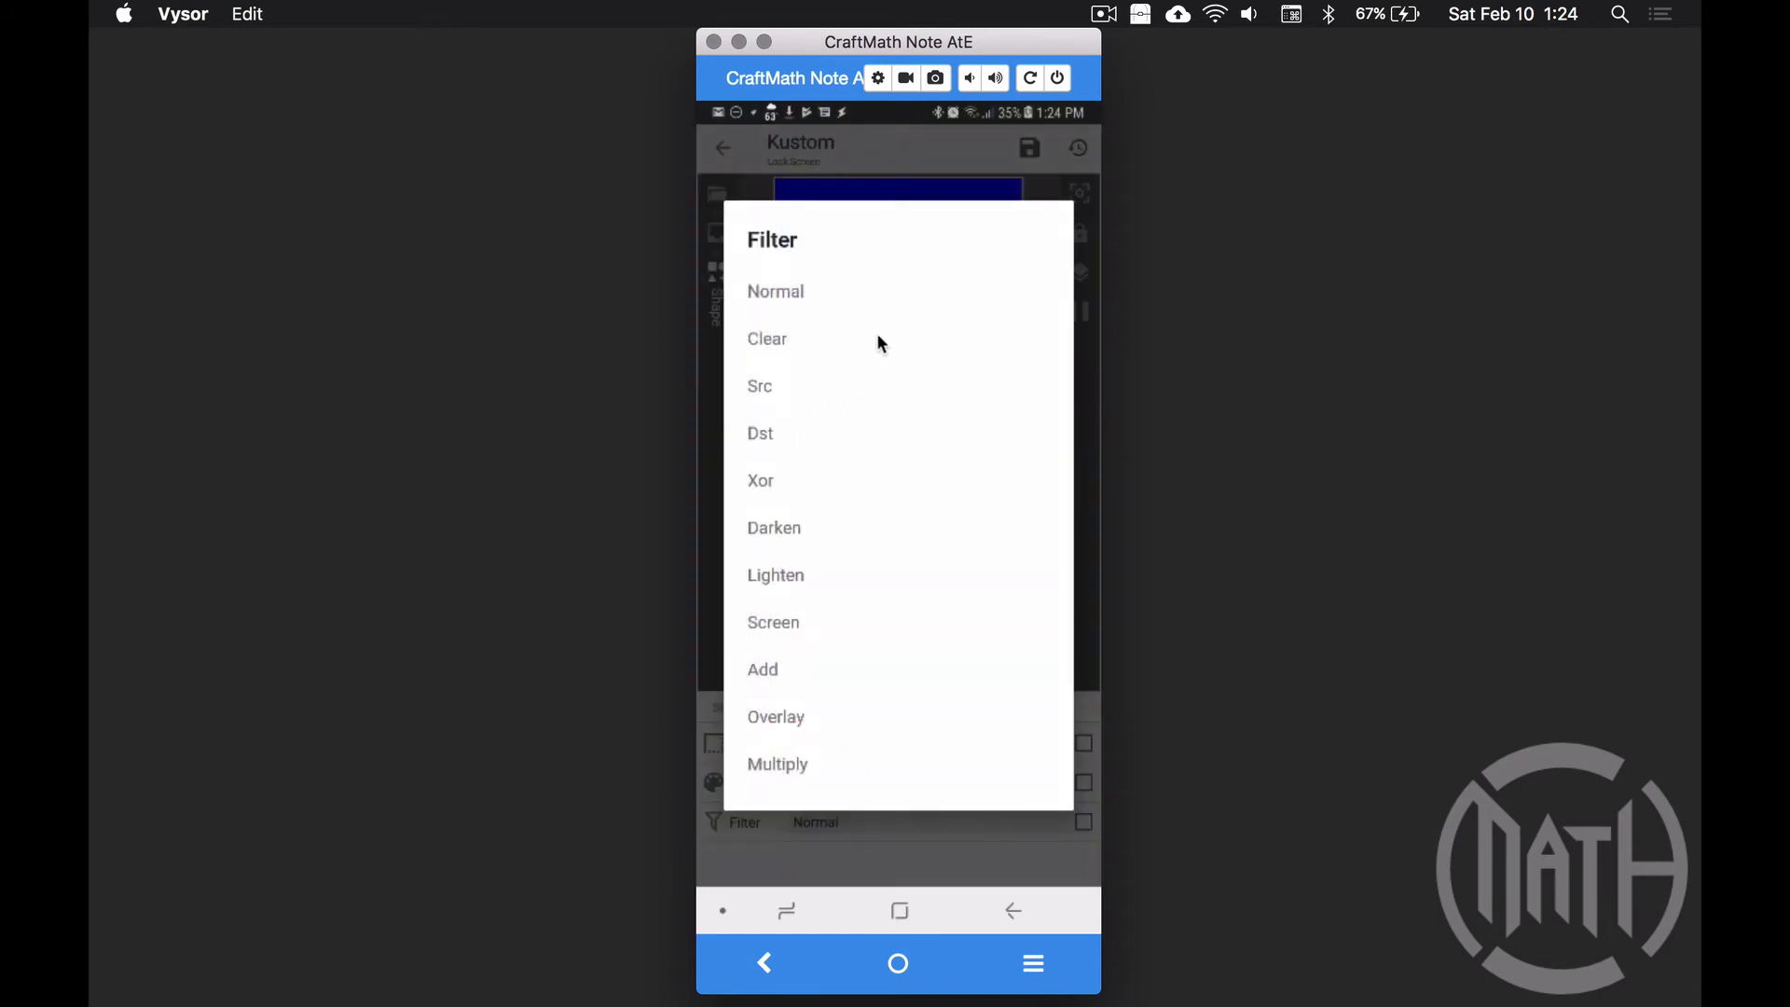
{"action": "left_click", "coordinate": [768, 338]}
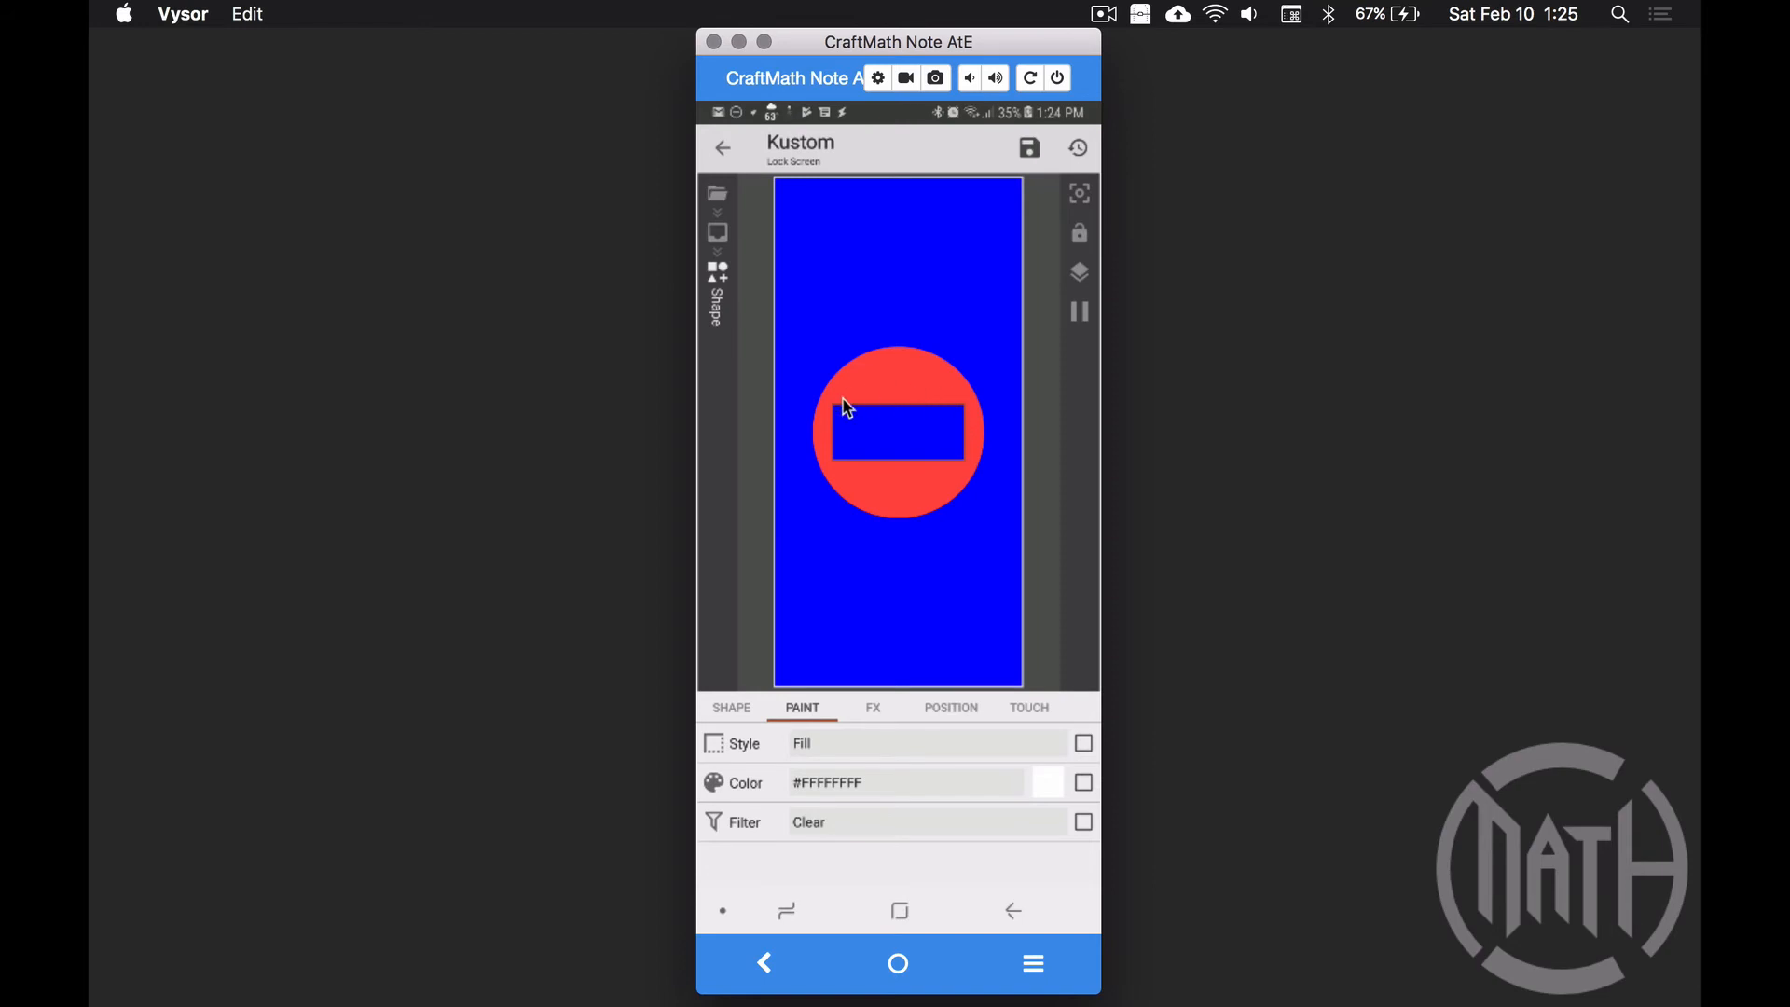
{"action": "mouse_move", "coordinate": [921, 380]}
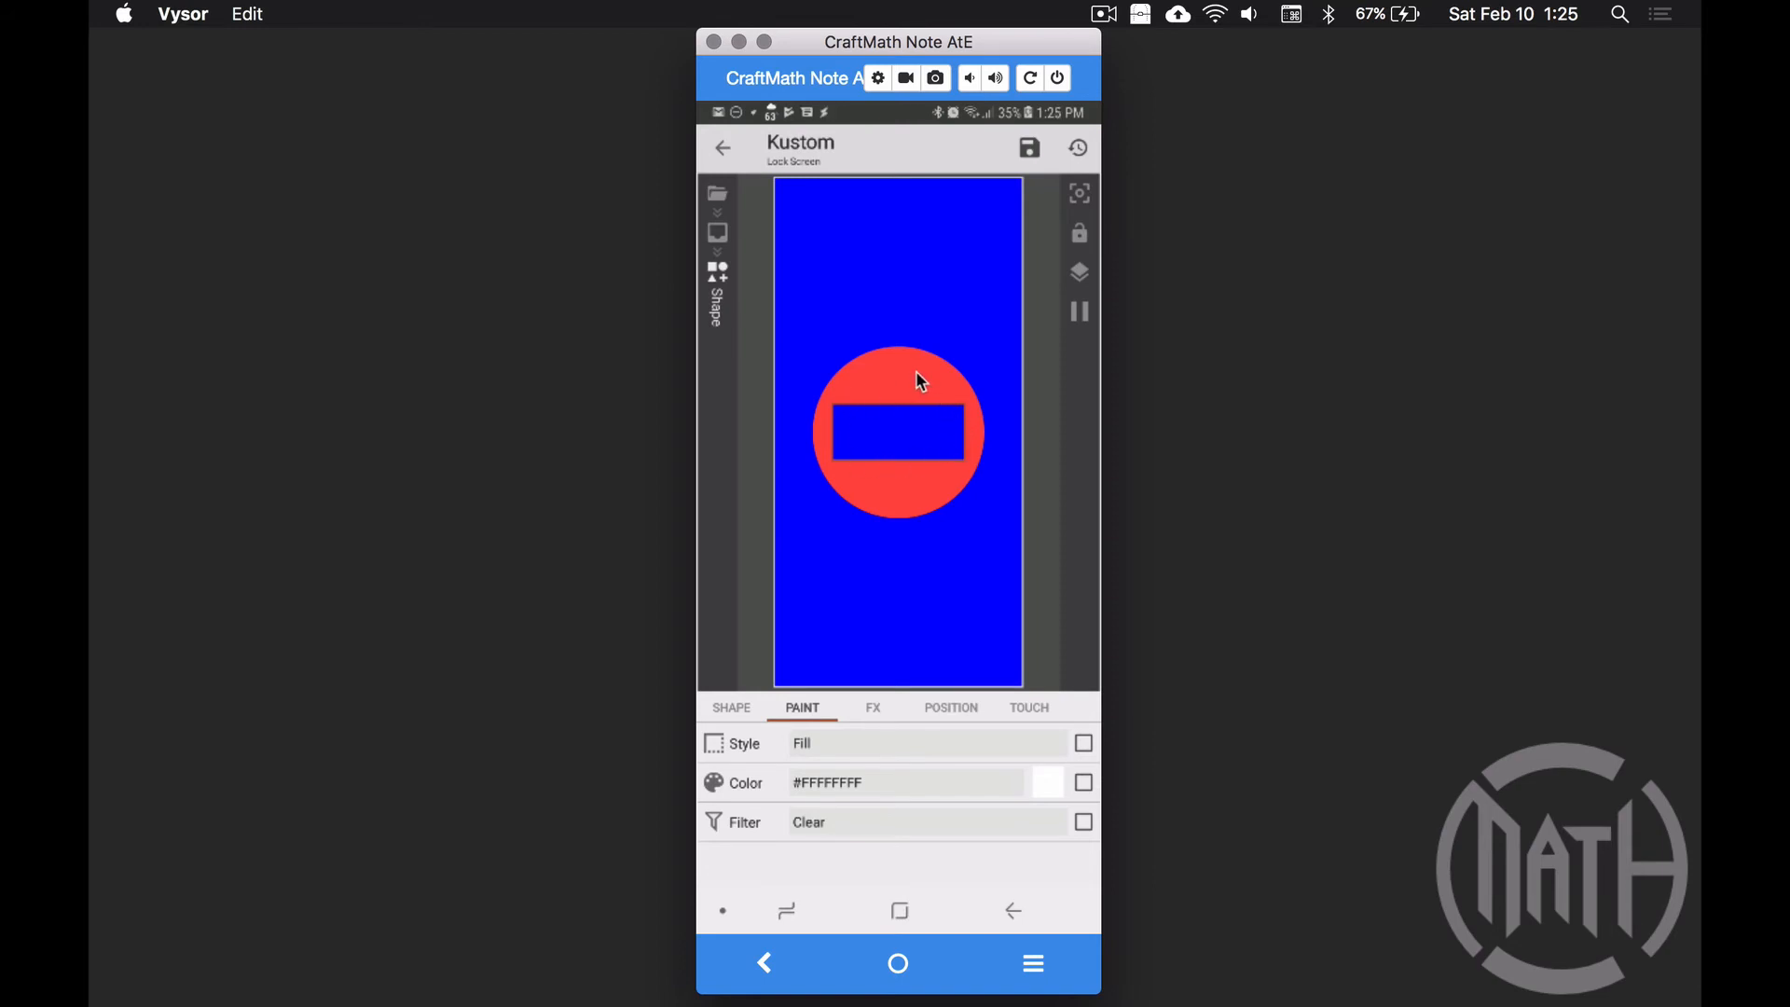
{"action": "mouse_move", "coordinate": [998, 422]}
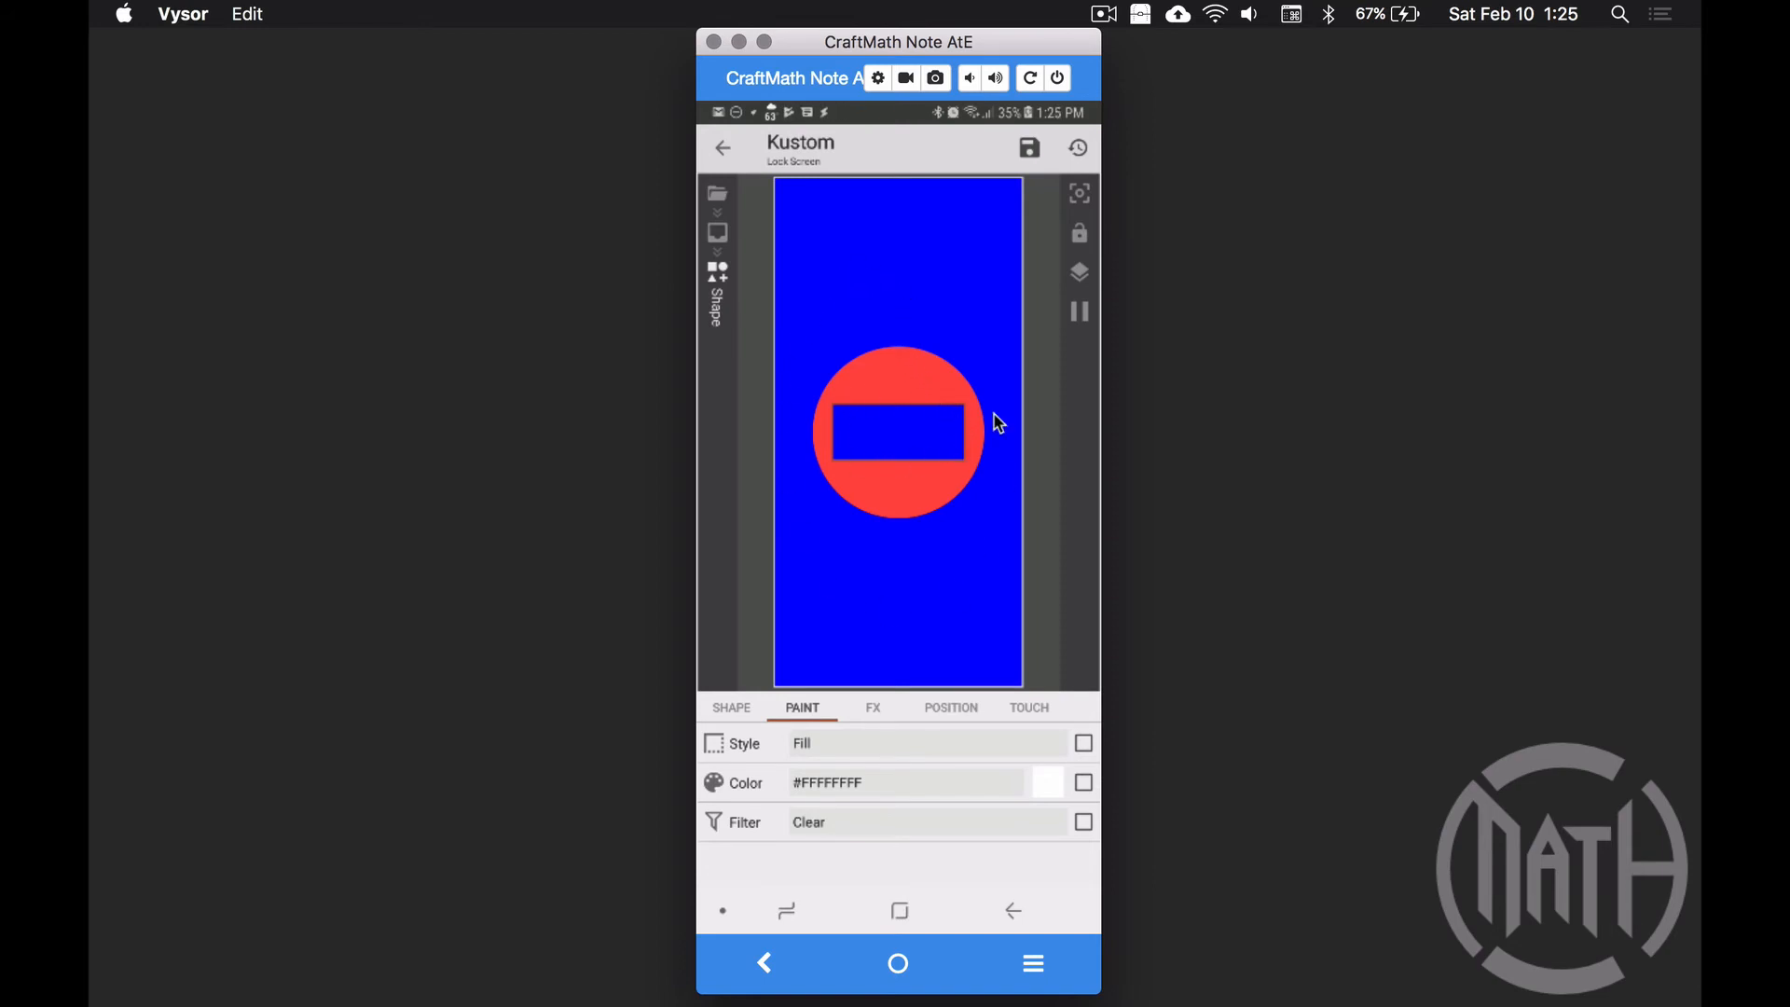
{"action": "mouse_move", "coordinate": [939, 377]}
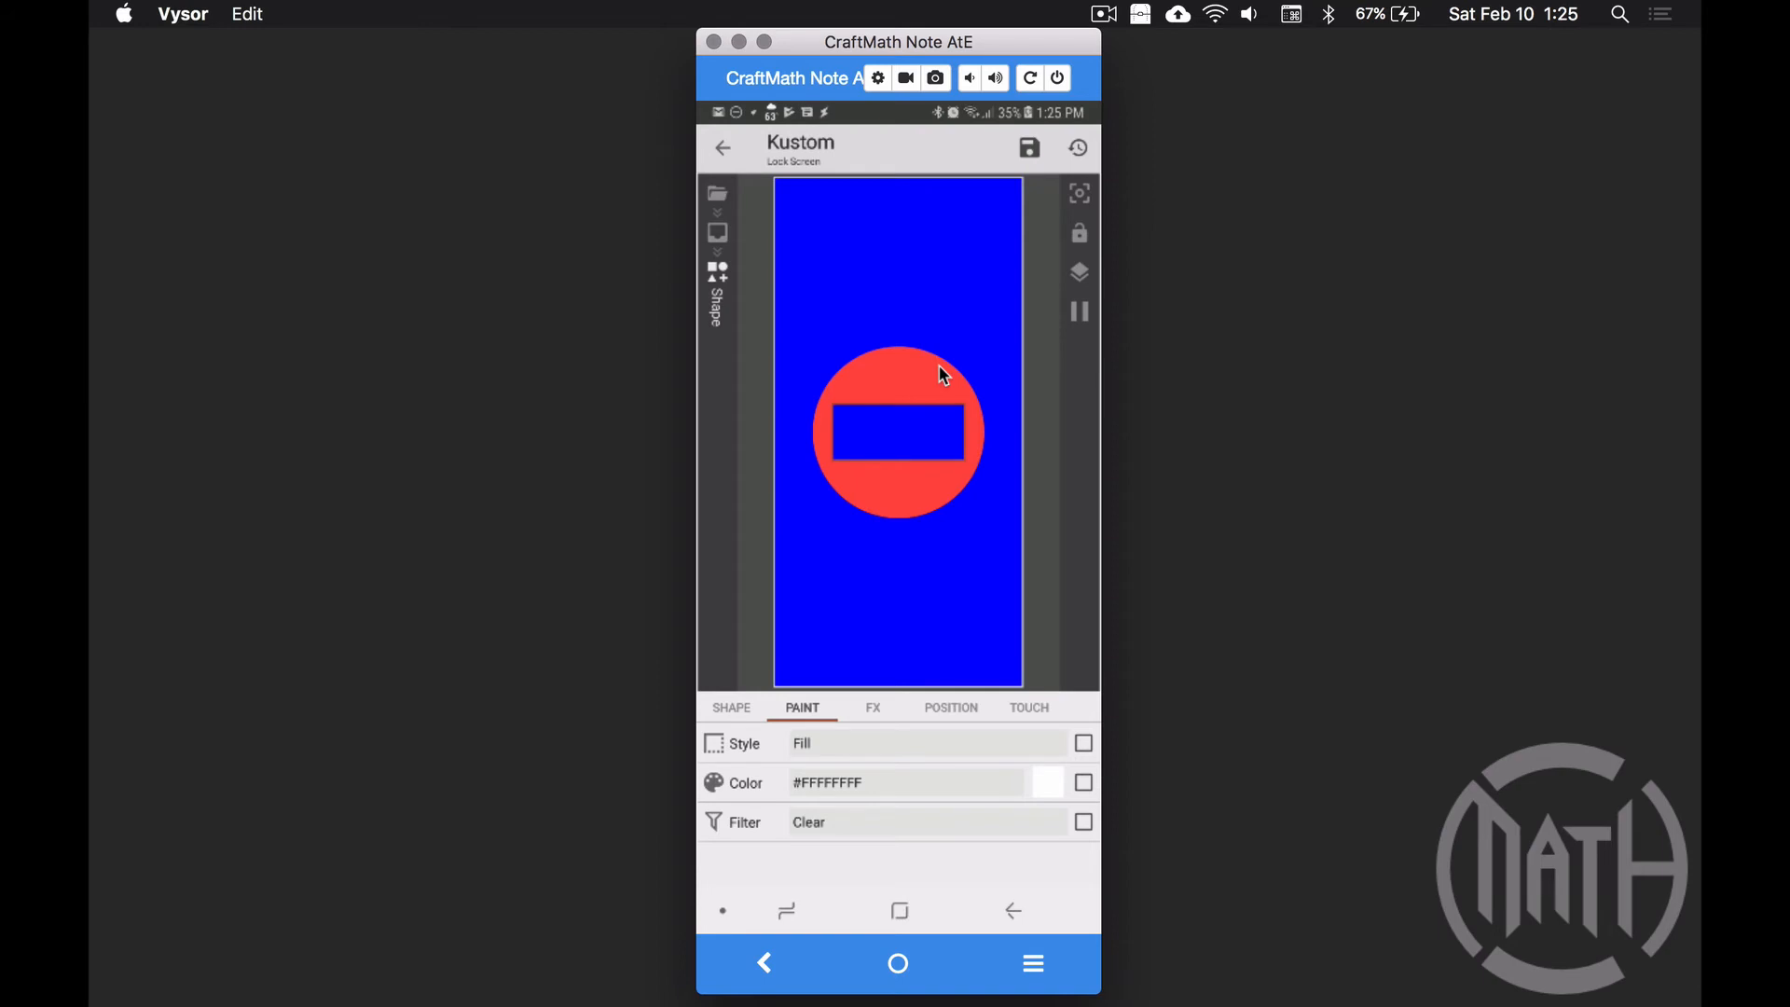
{"action": "mouse_move", "coordinate": [925, 335]}
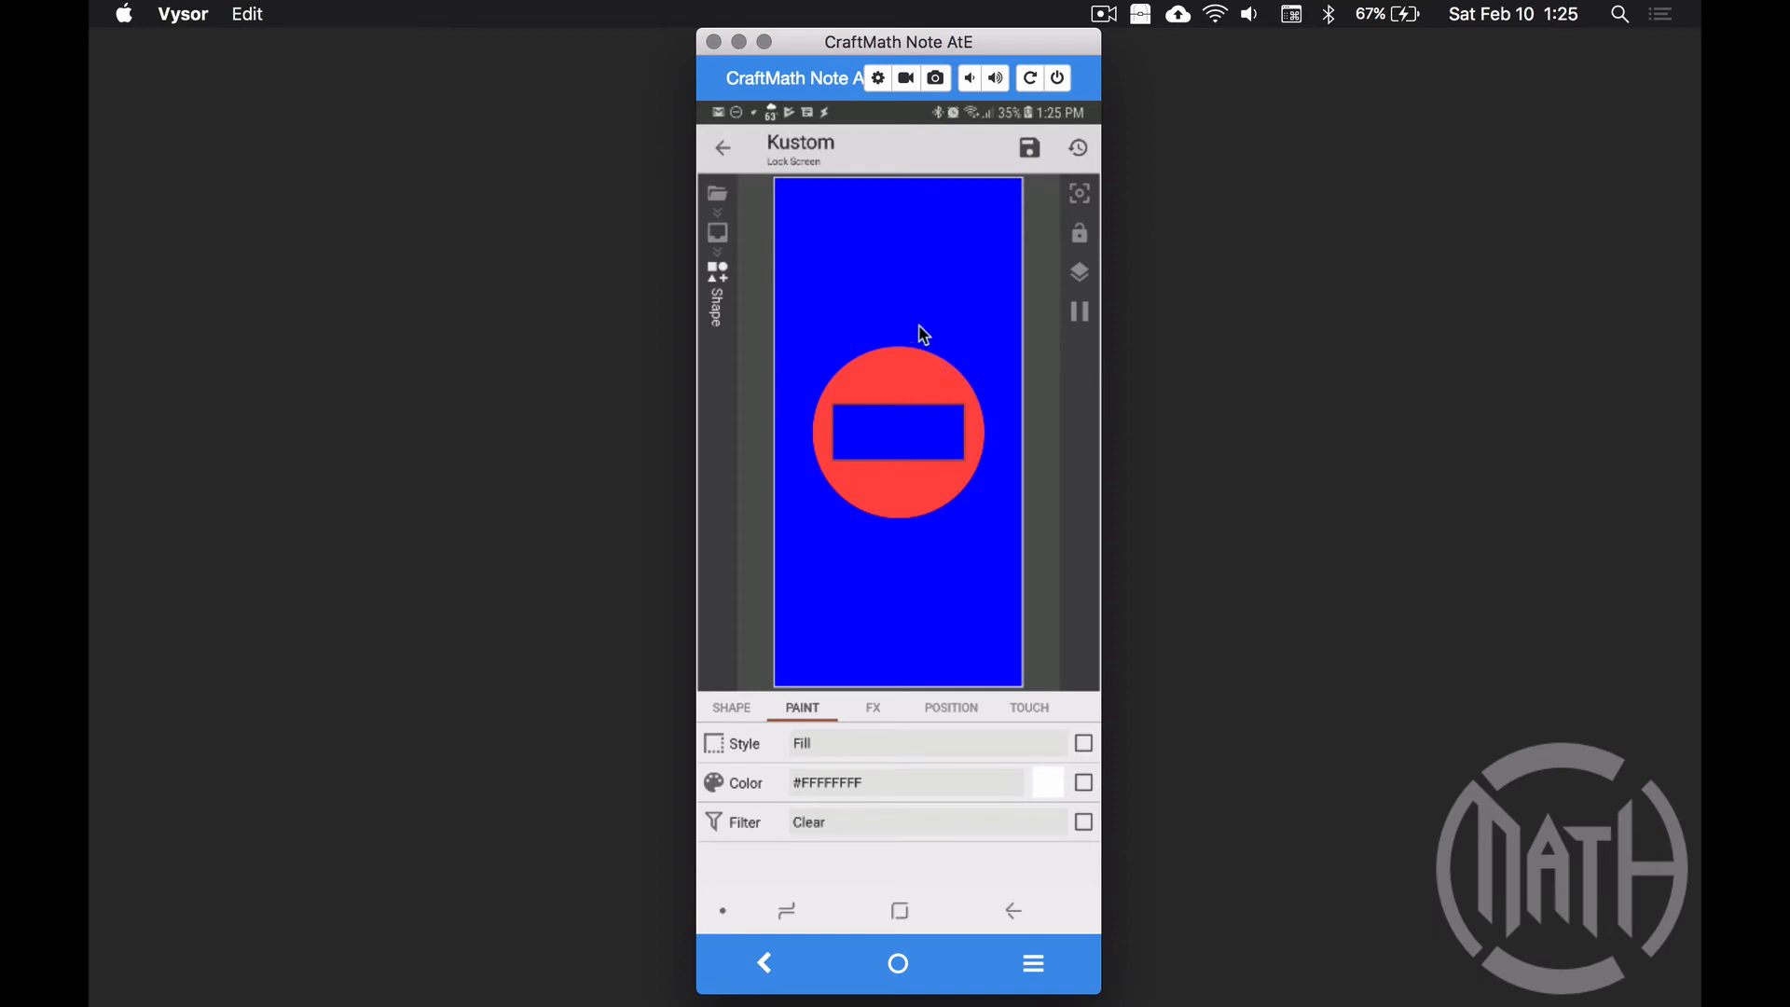
{"action": "mouse_move", "coordinate": [910, 431]}
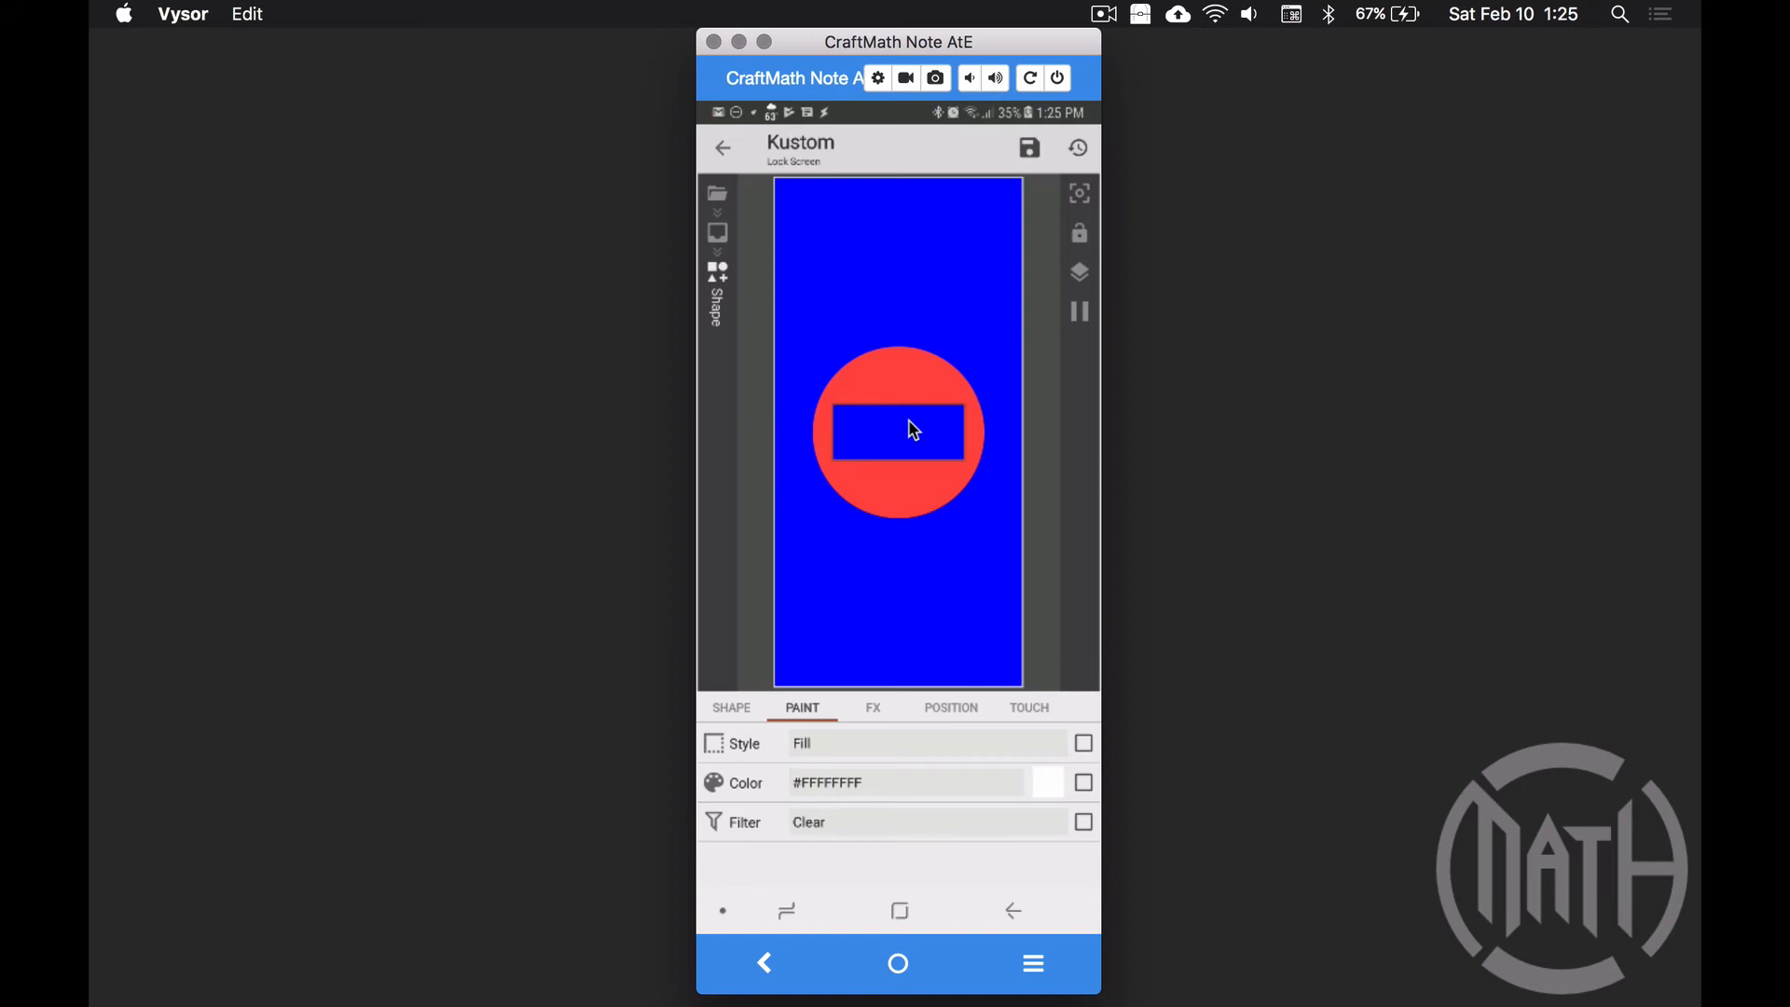
{"action": "mouse_move", "coordinate": [905, 433]}
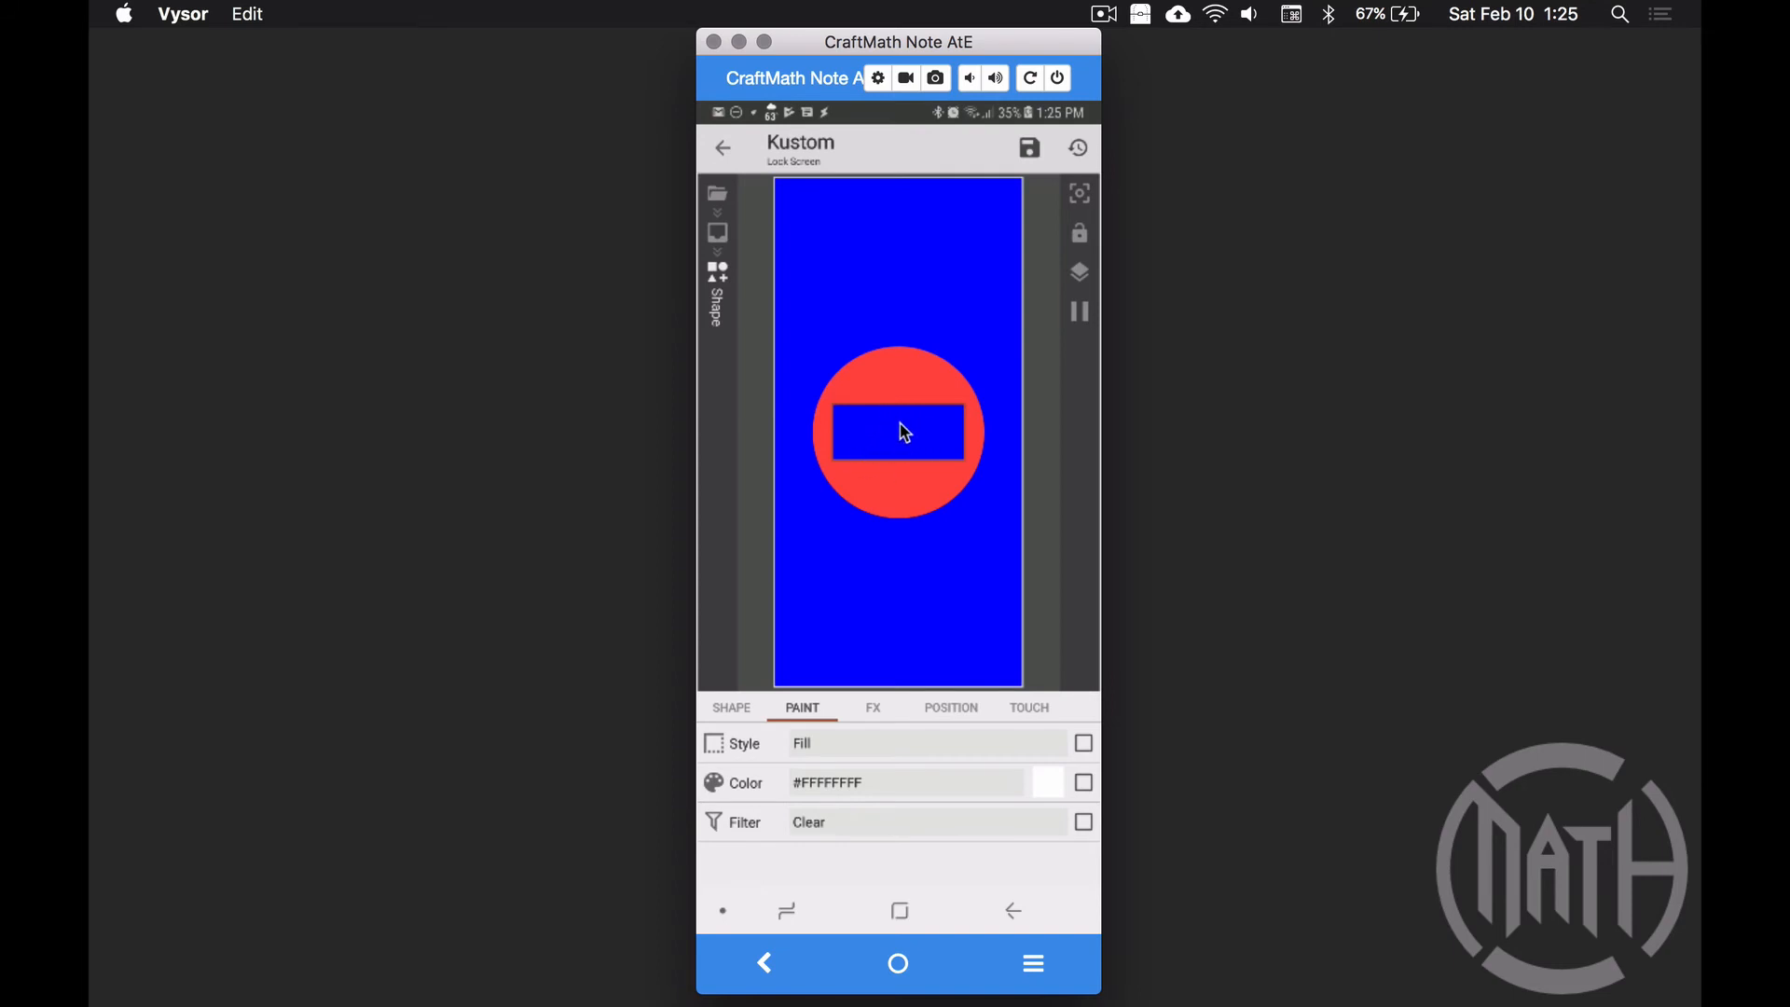
{"action": "mouse_move", "coordinate": [902, 448]}
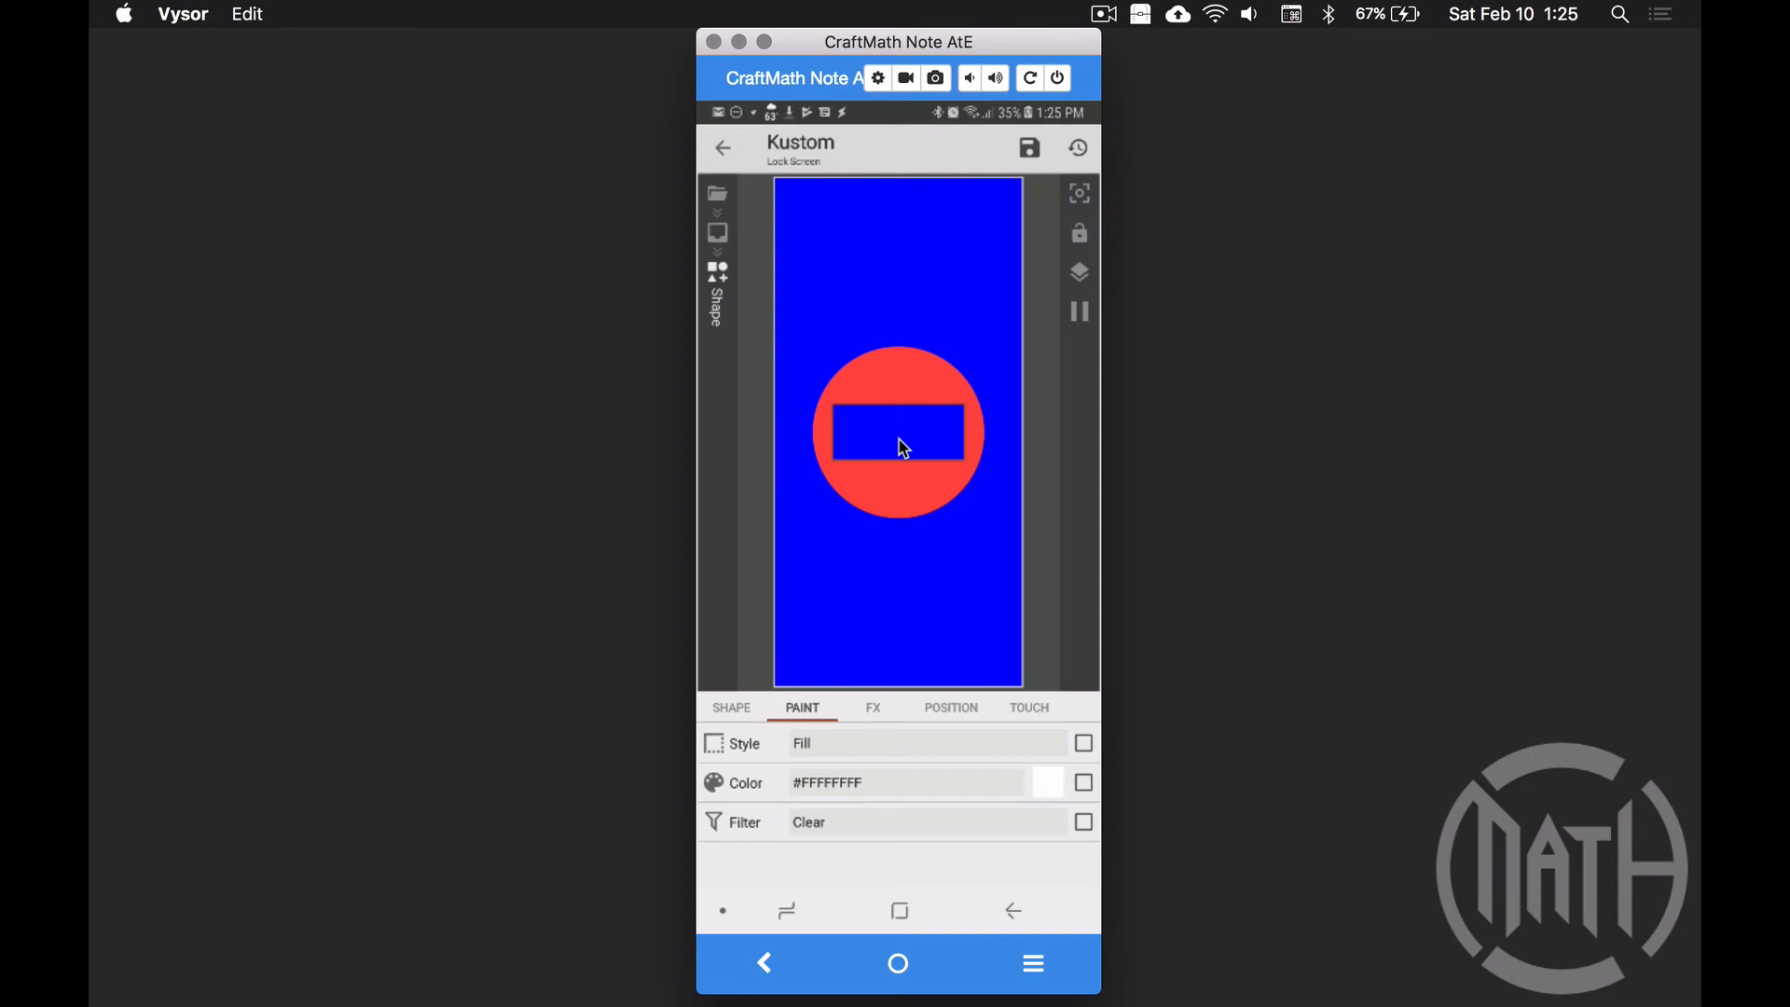
{"action": "mouse_move", "coordinate": [882, 414]}
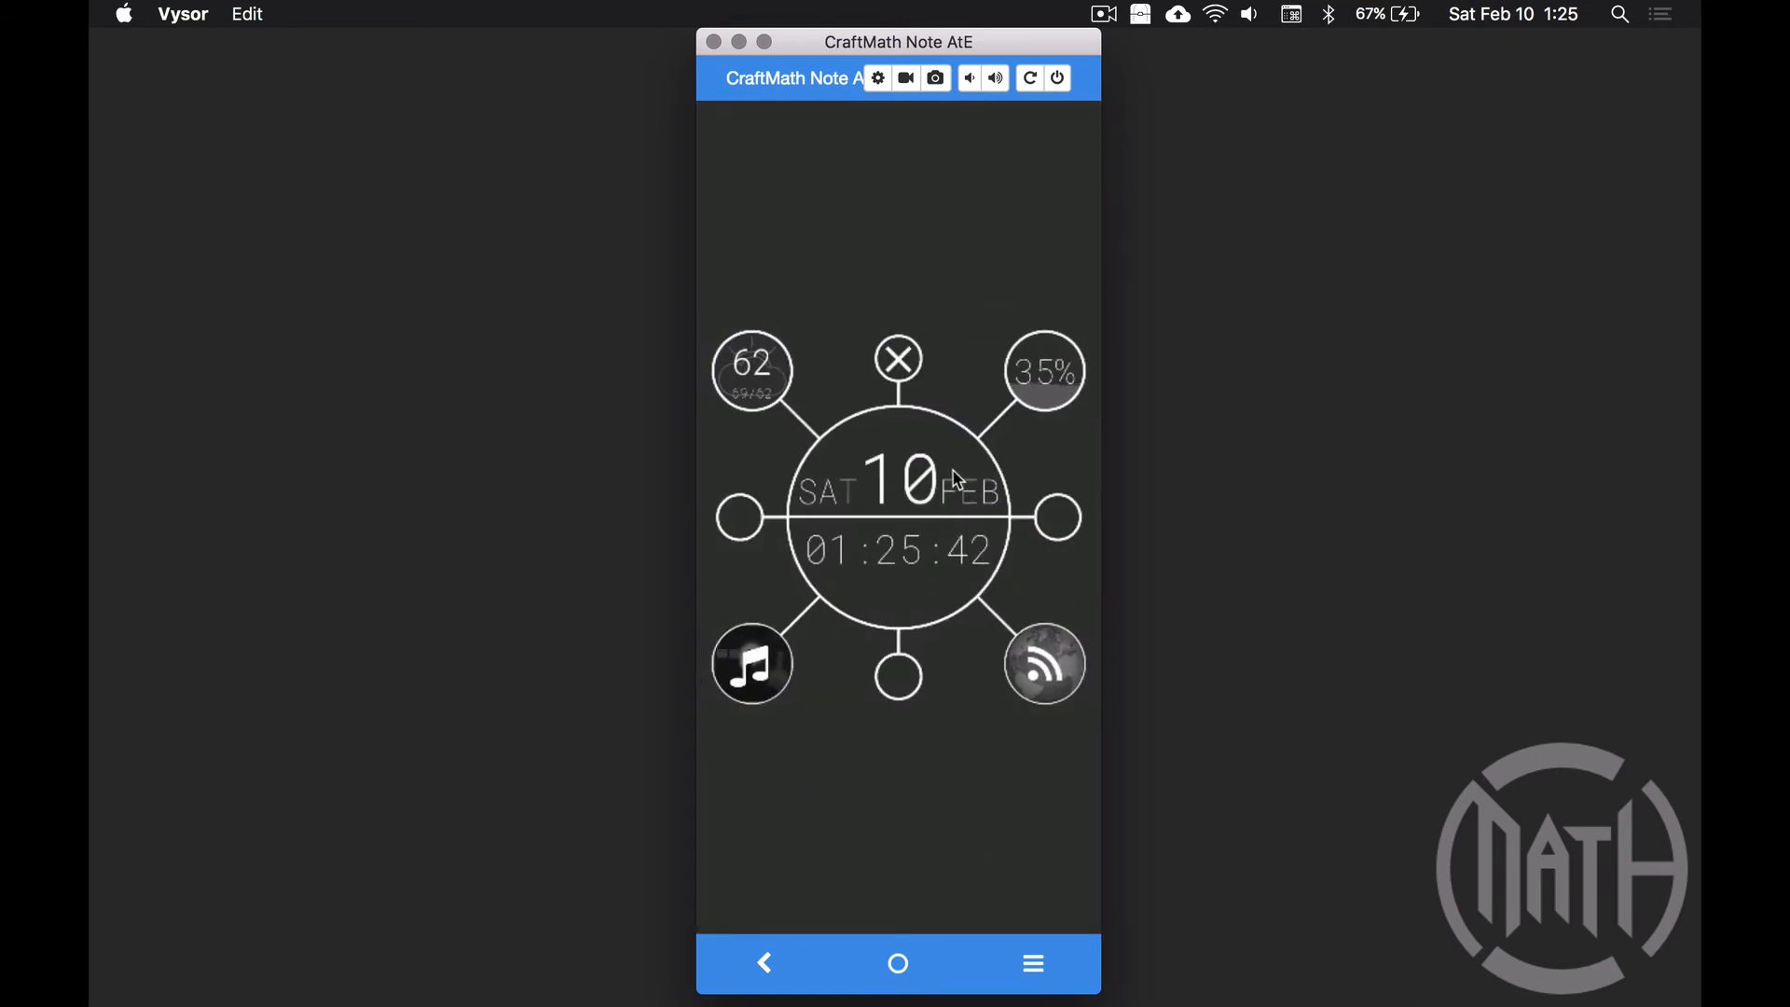
{"action": "mouse_move", "coordinate": [1000, 484]}
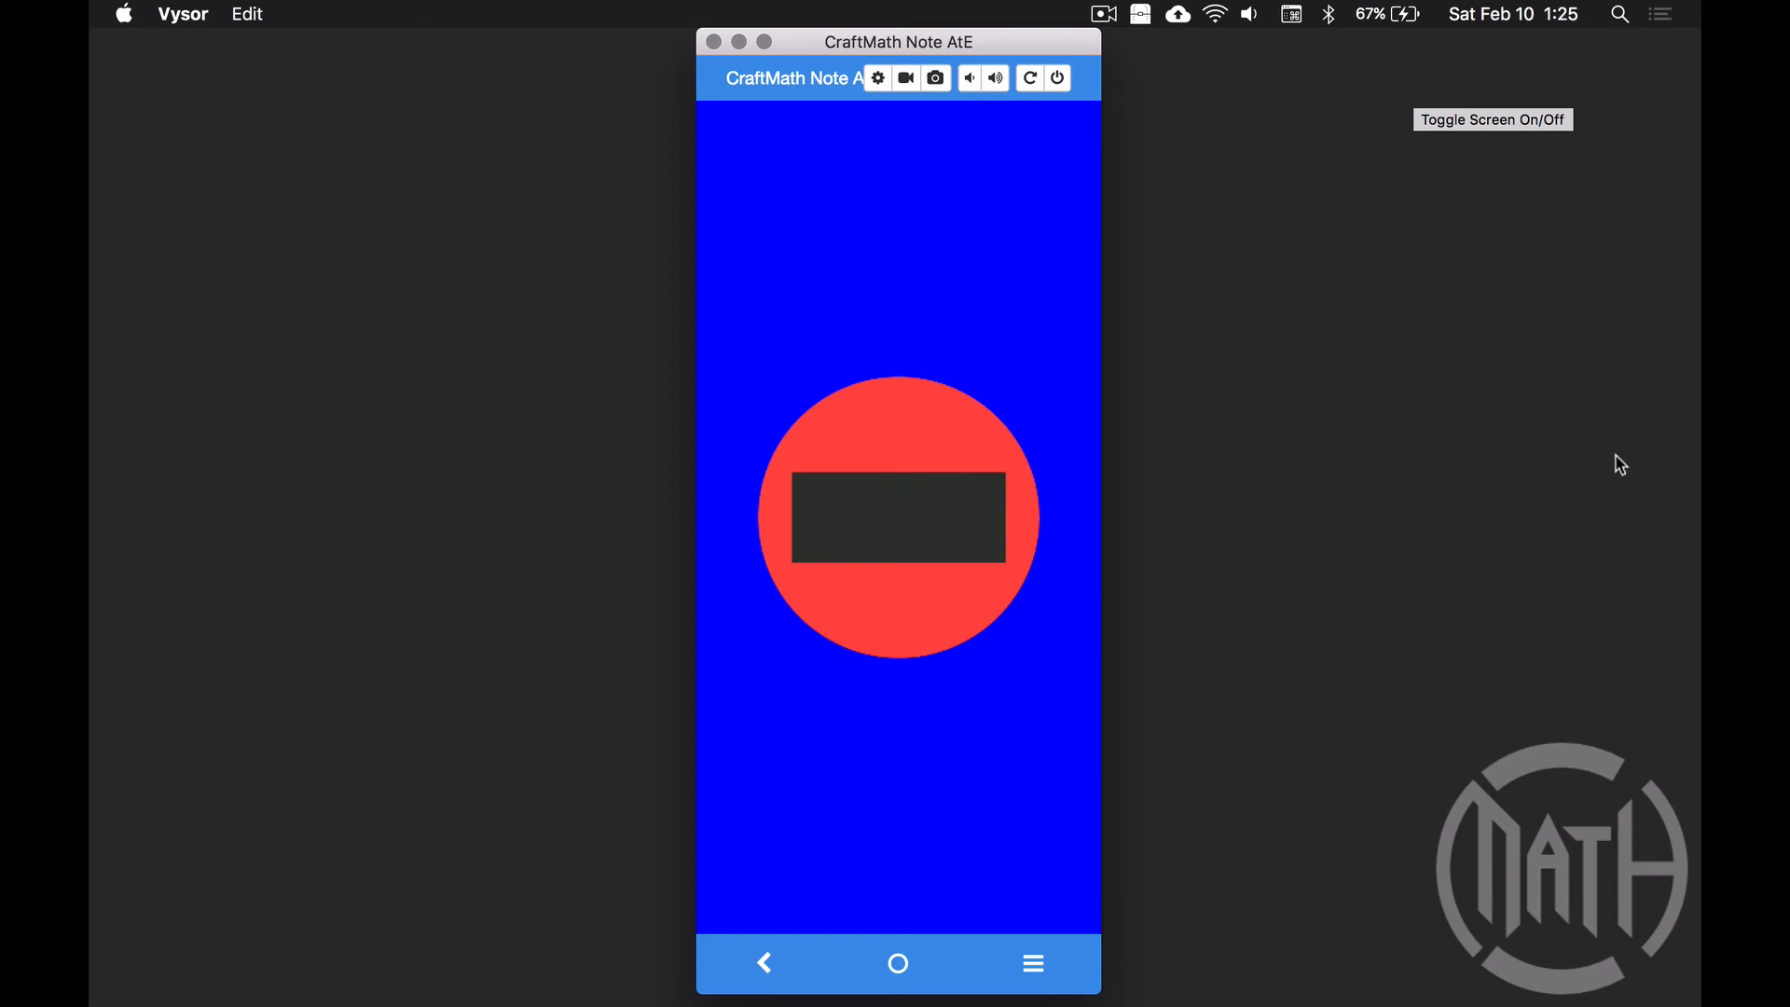
{"action": "mouse_move", "coordinate": [921, 487]}
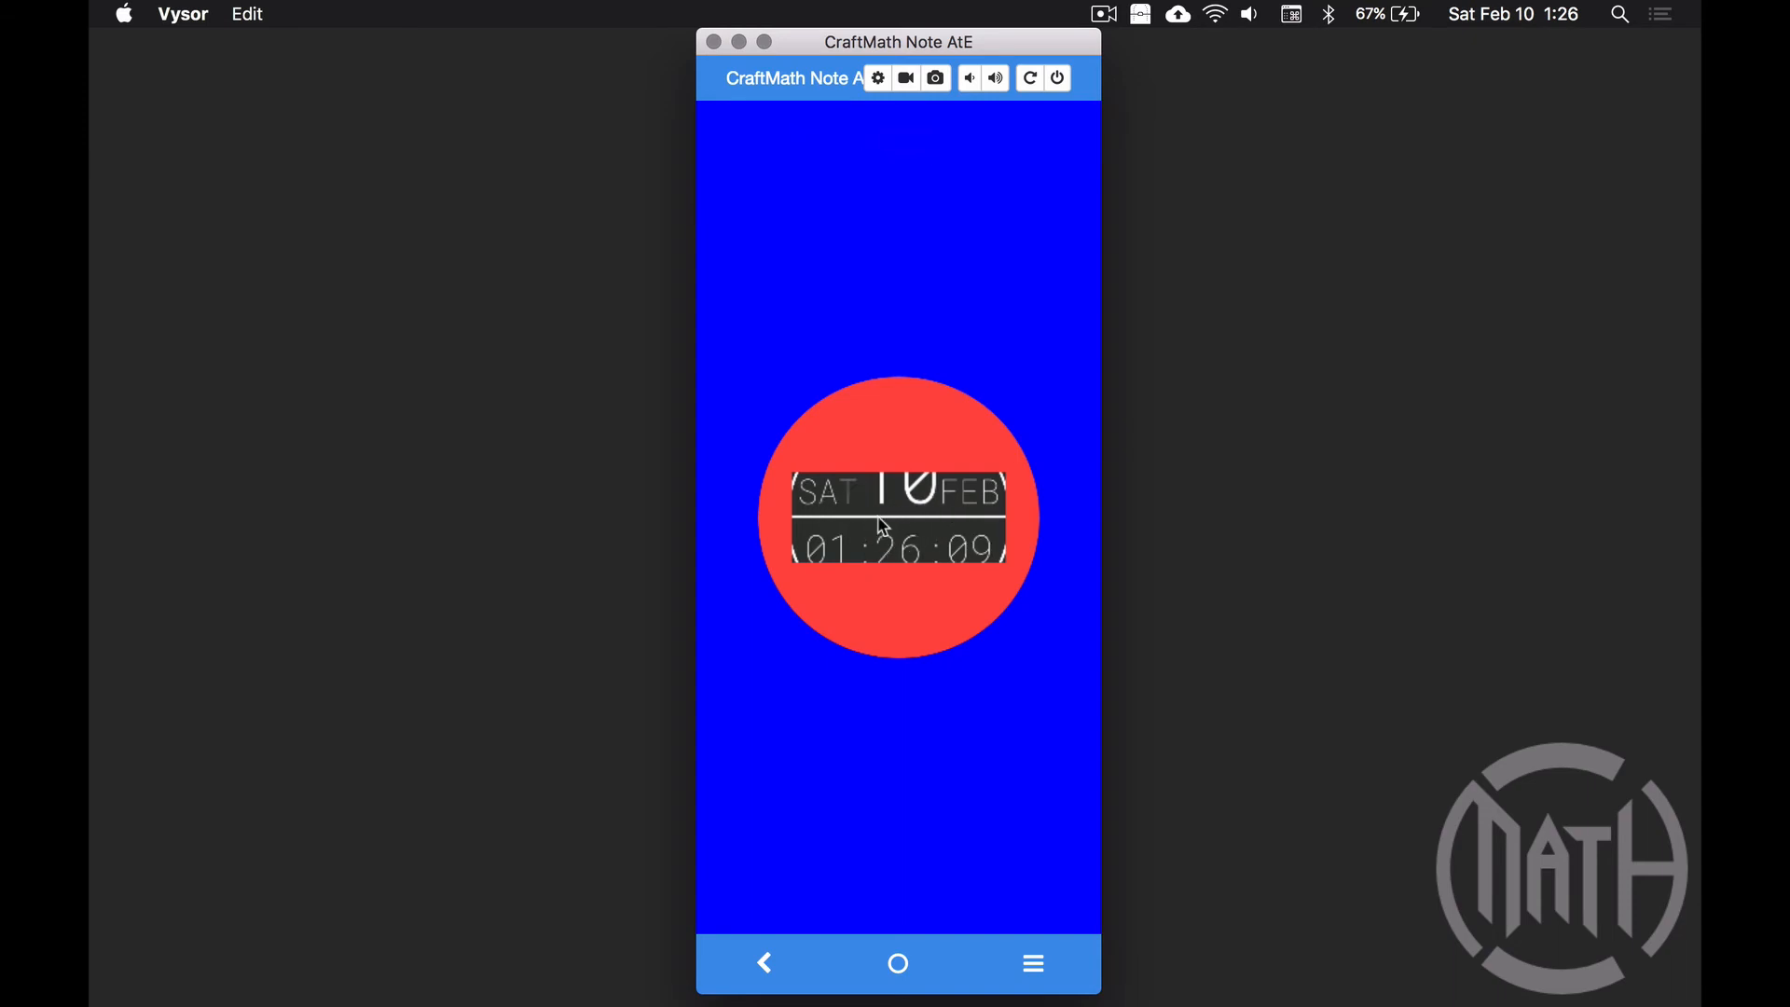
{"action": "mouse_move", "coordinate": [909, 522]}
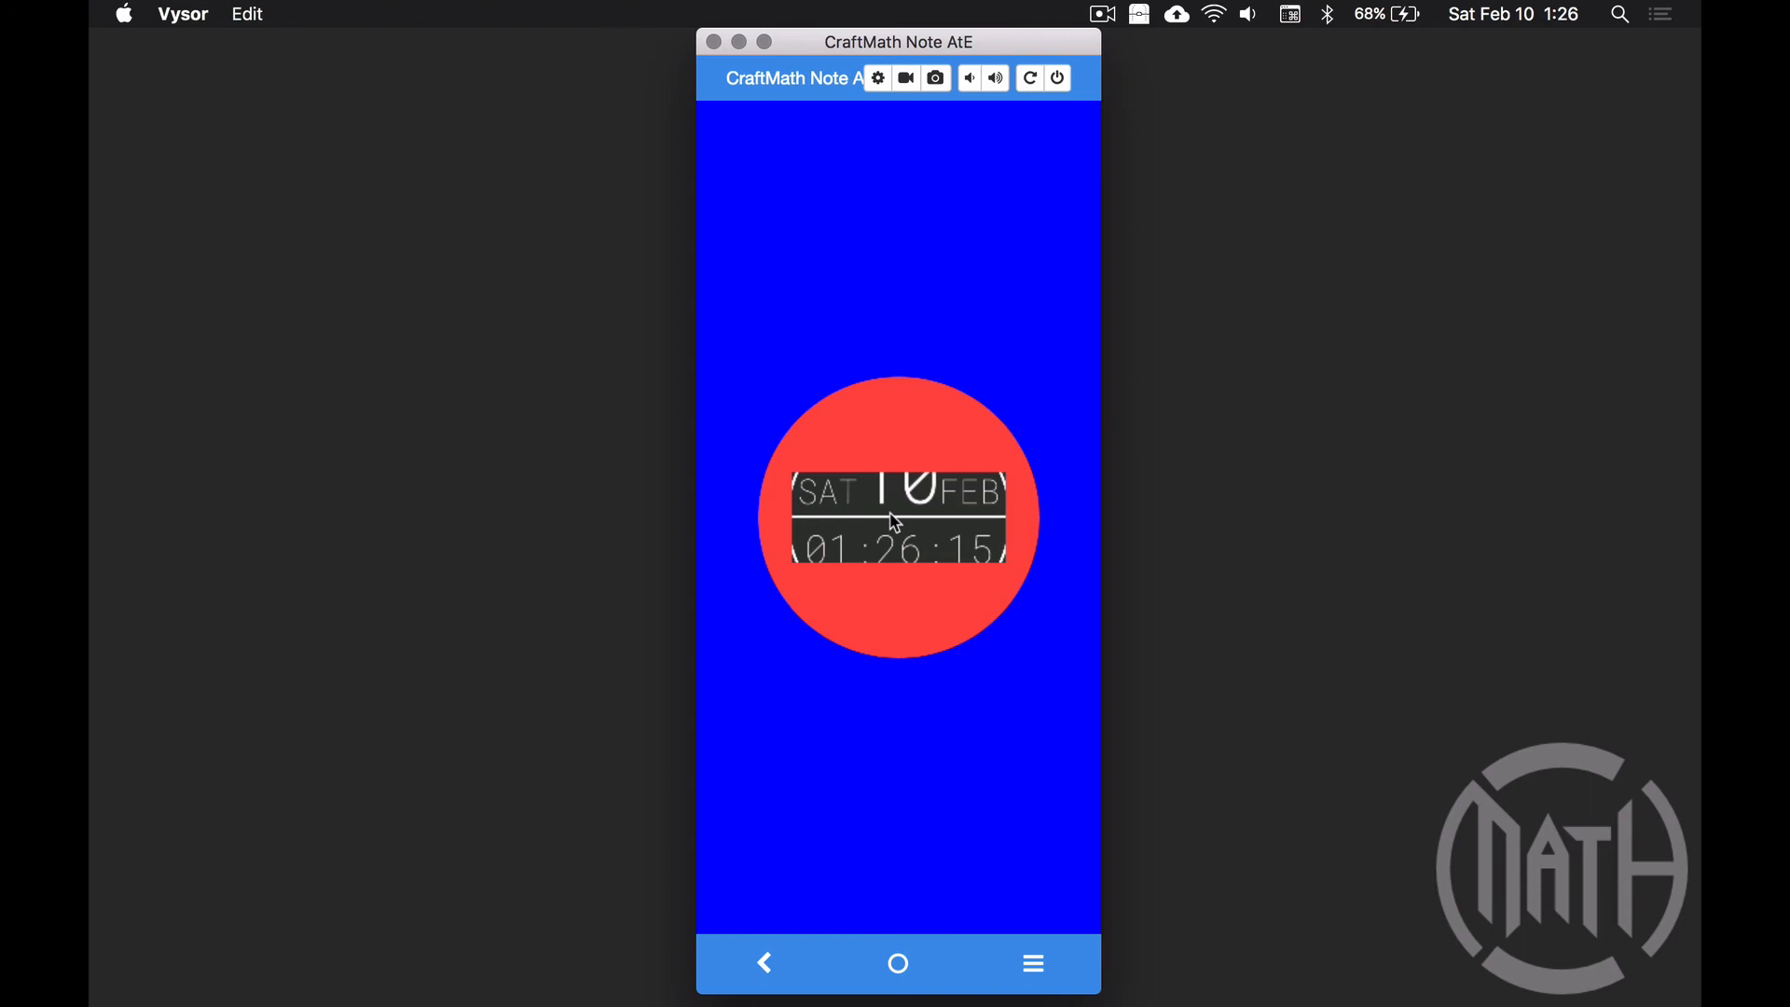
{"action": "mouse_move", "coordinate": [988, 537]}
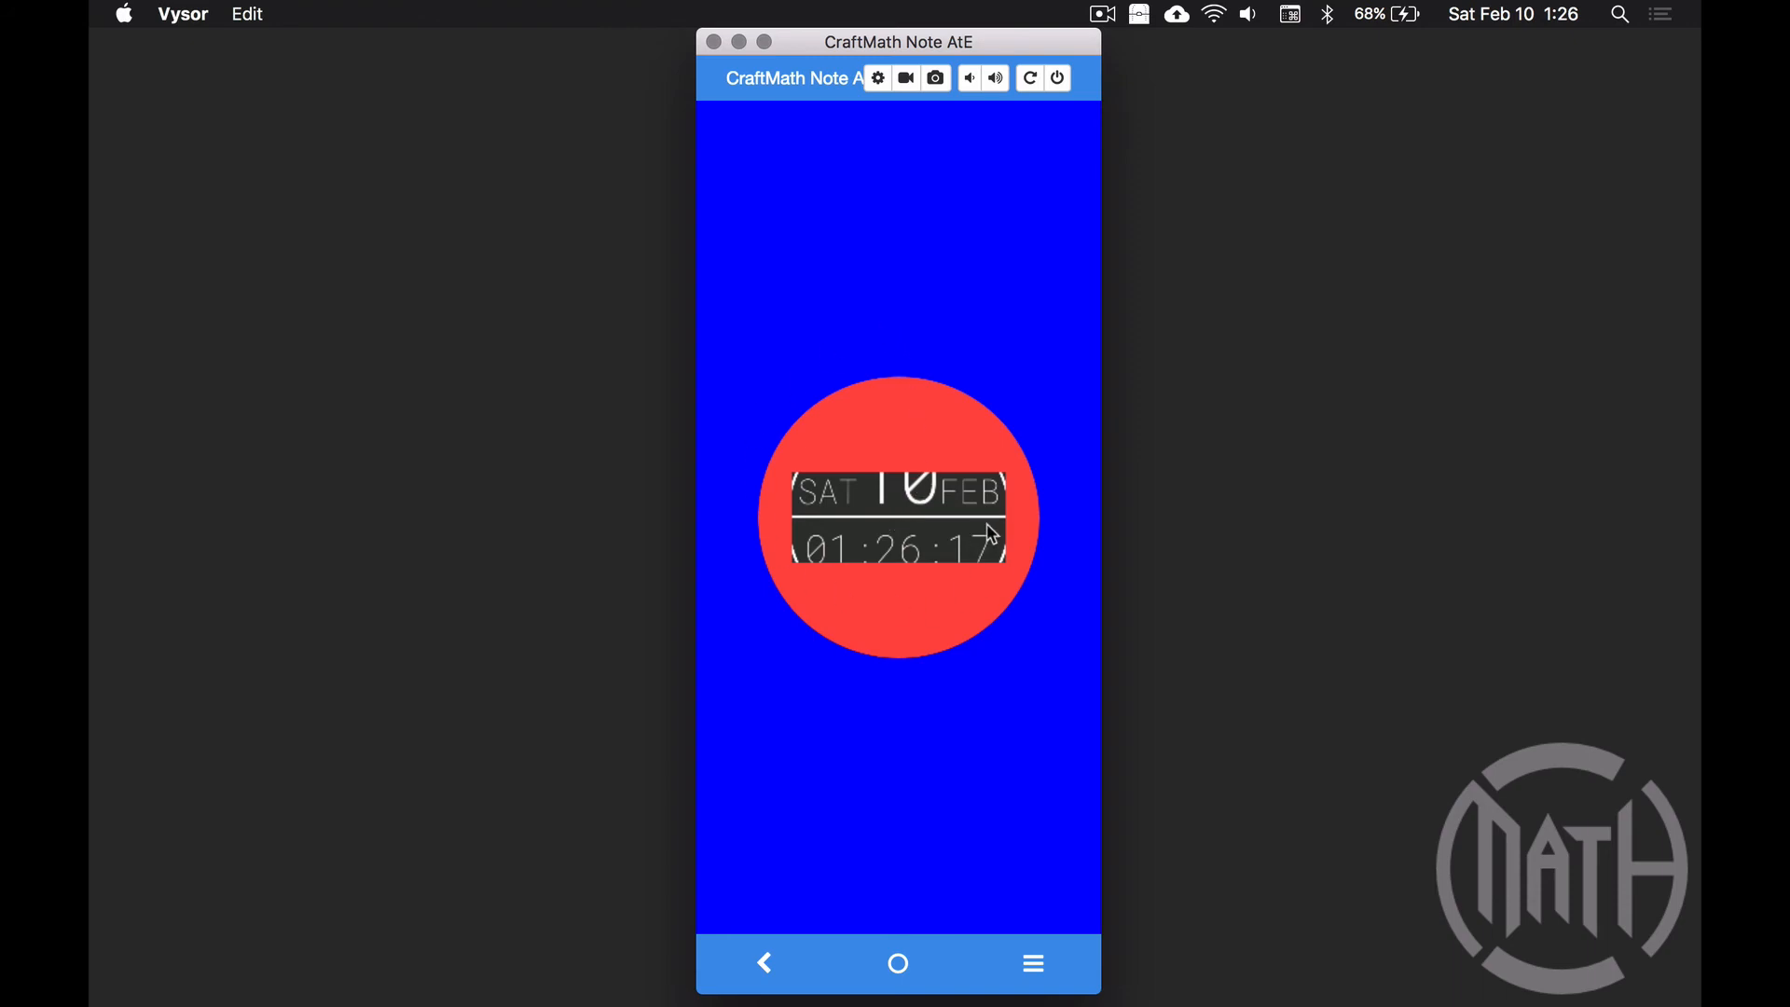
{"action": "mouse_move", "coordinate": [912, 295]}
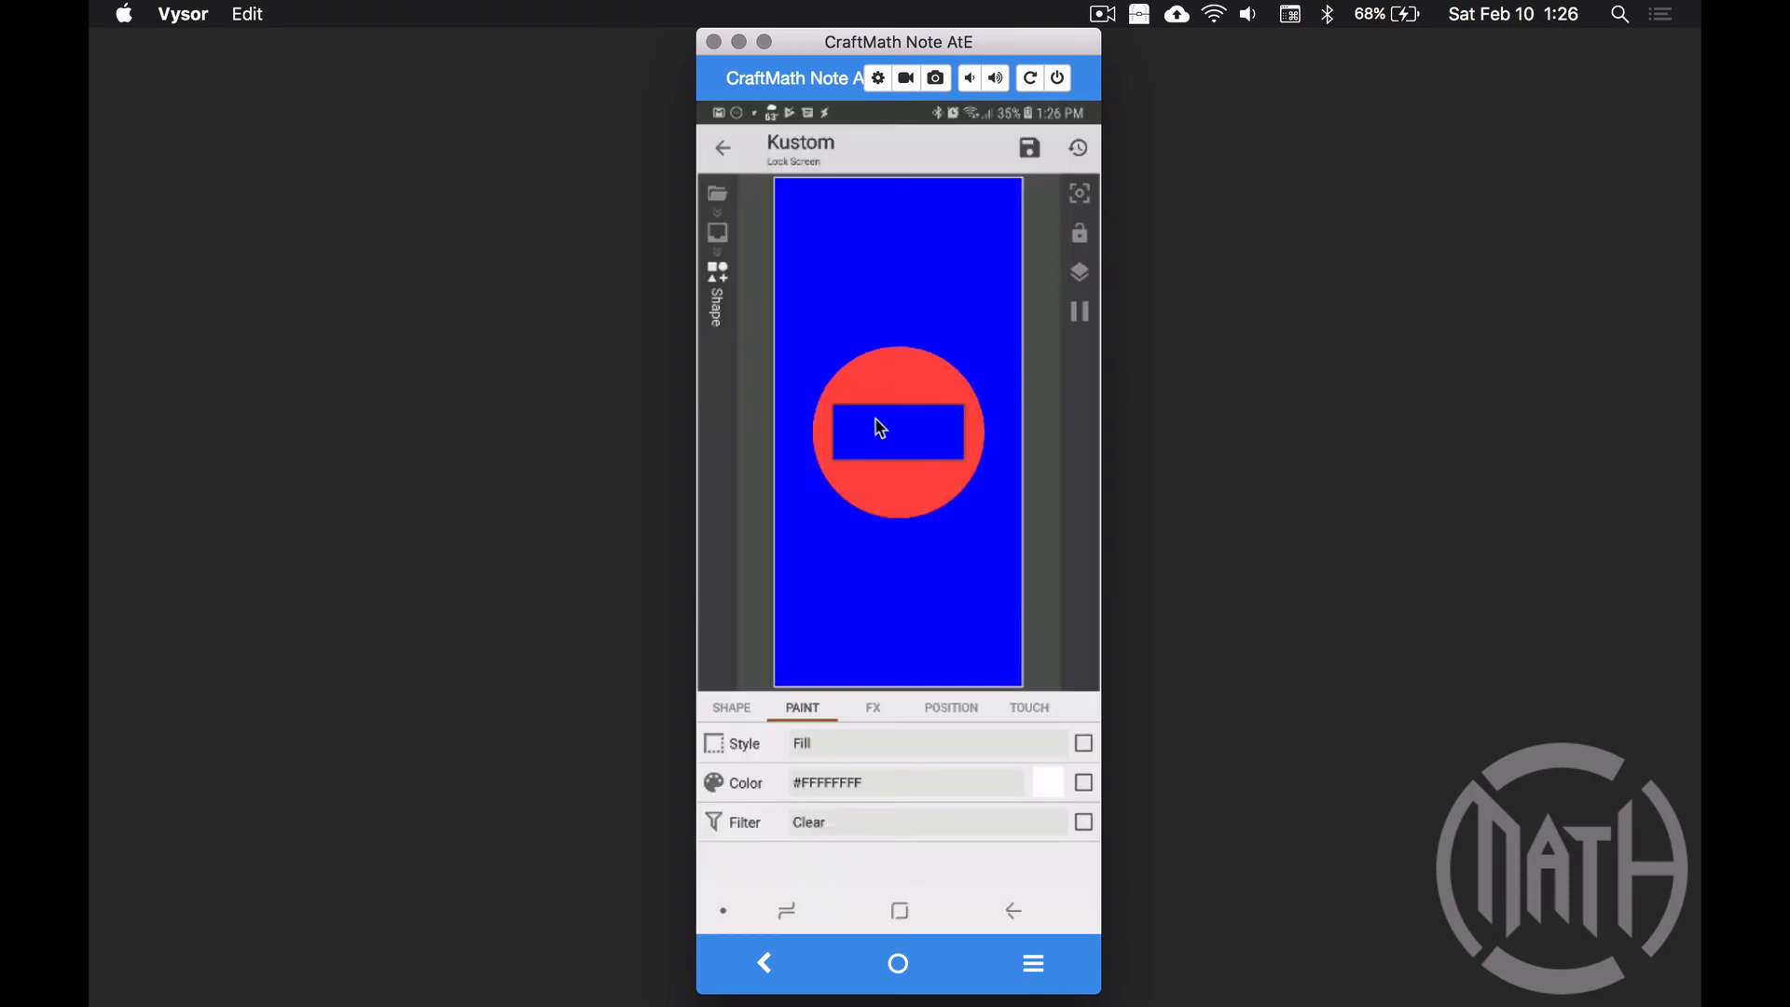
{"action": "mouse_move", "coordinate": [900, 438]}
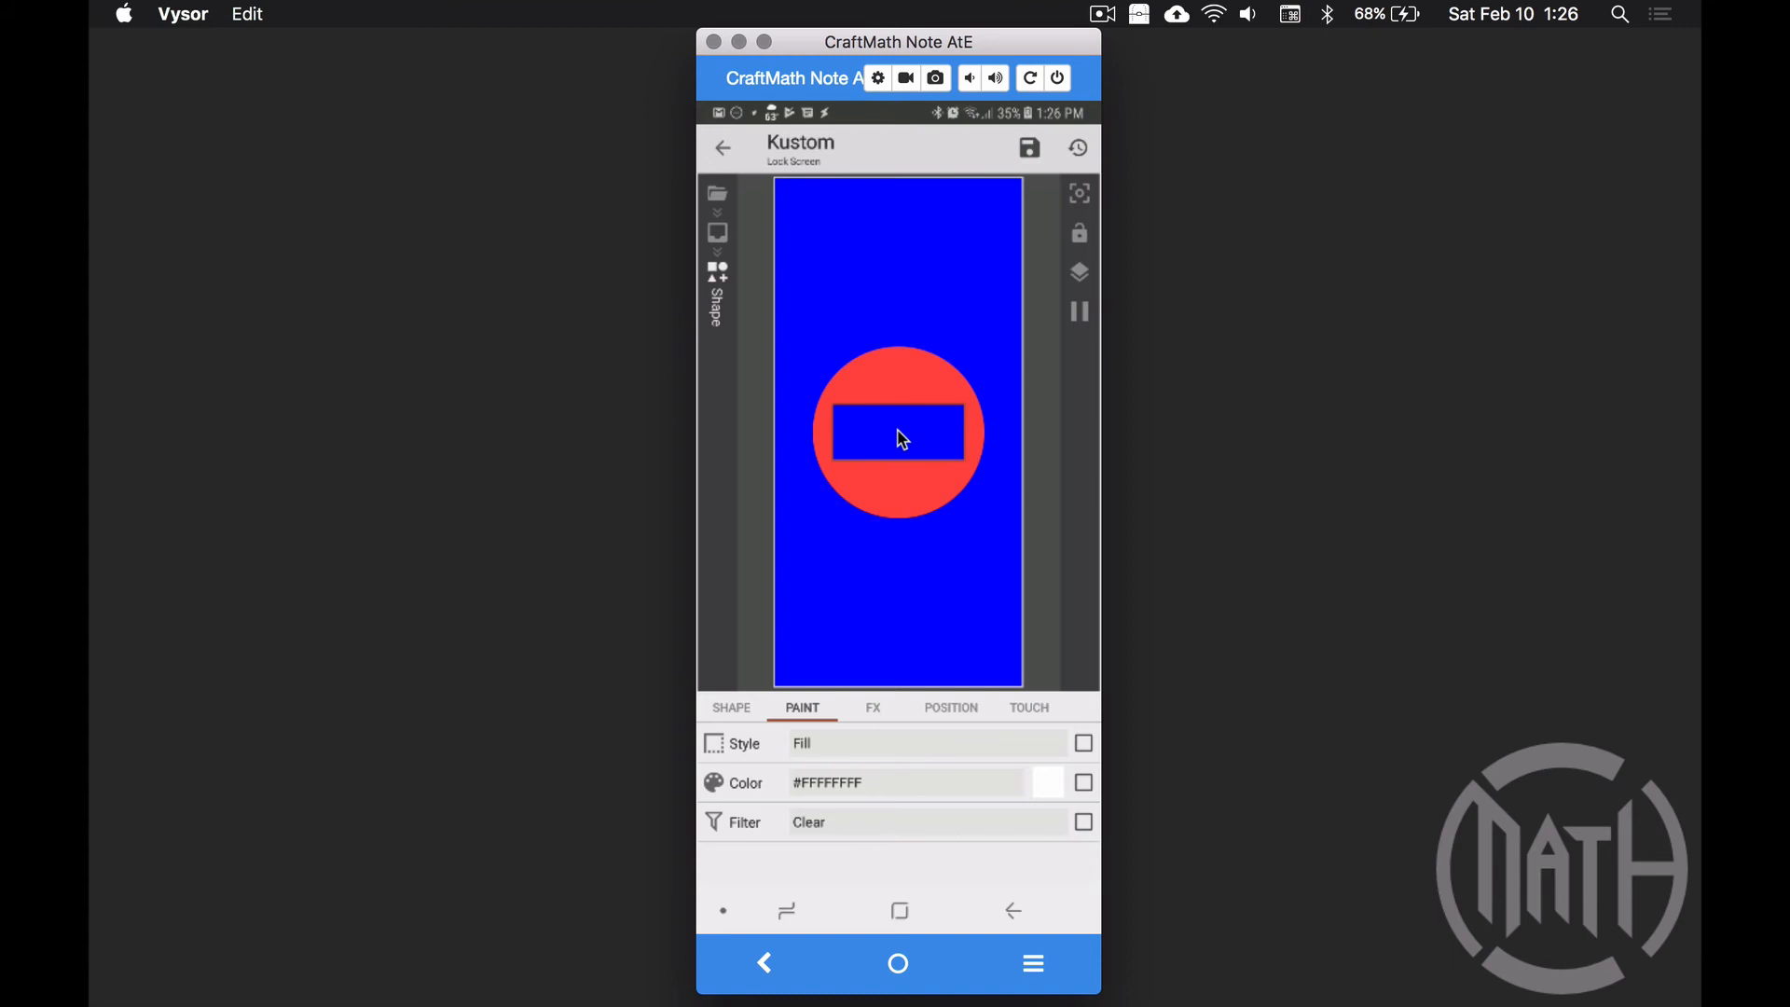
{"action": "mouse_move", "coordinate": [904, 425]}
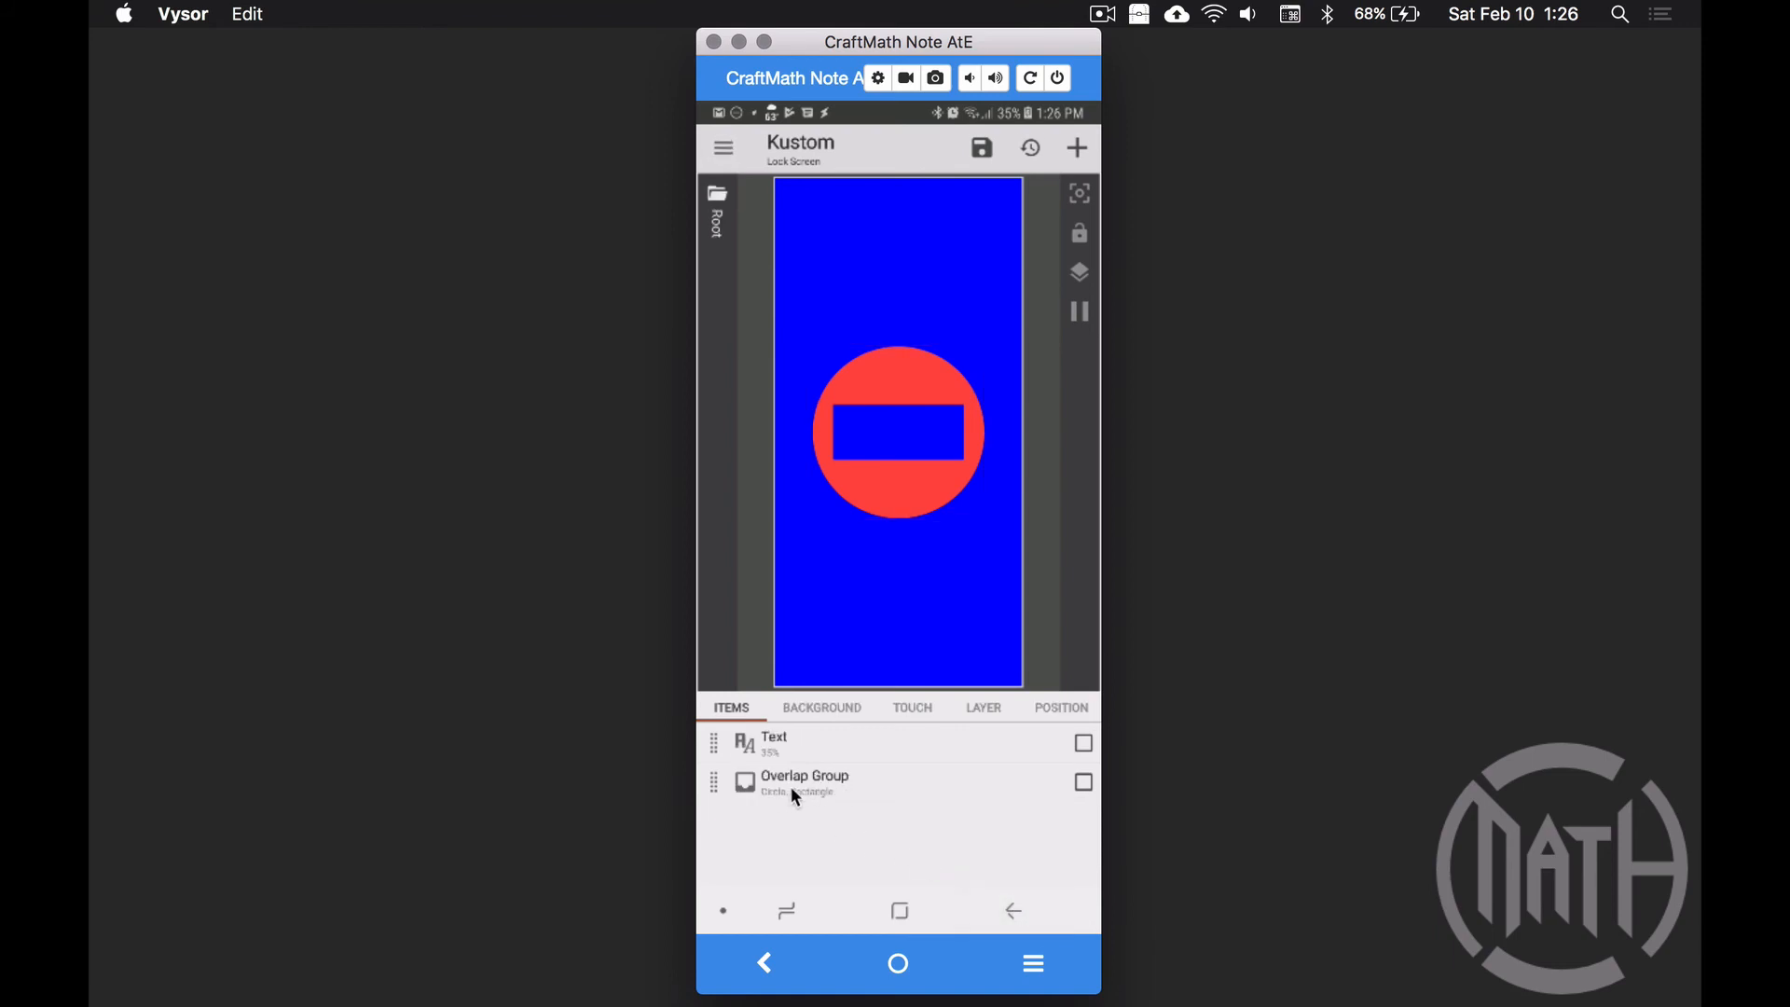
{"action": "mouse_move", "coordinate": [843, 440]}
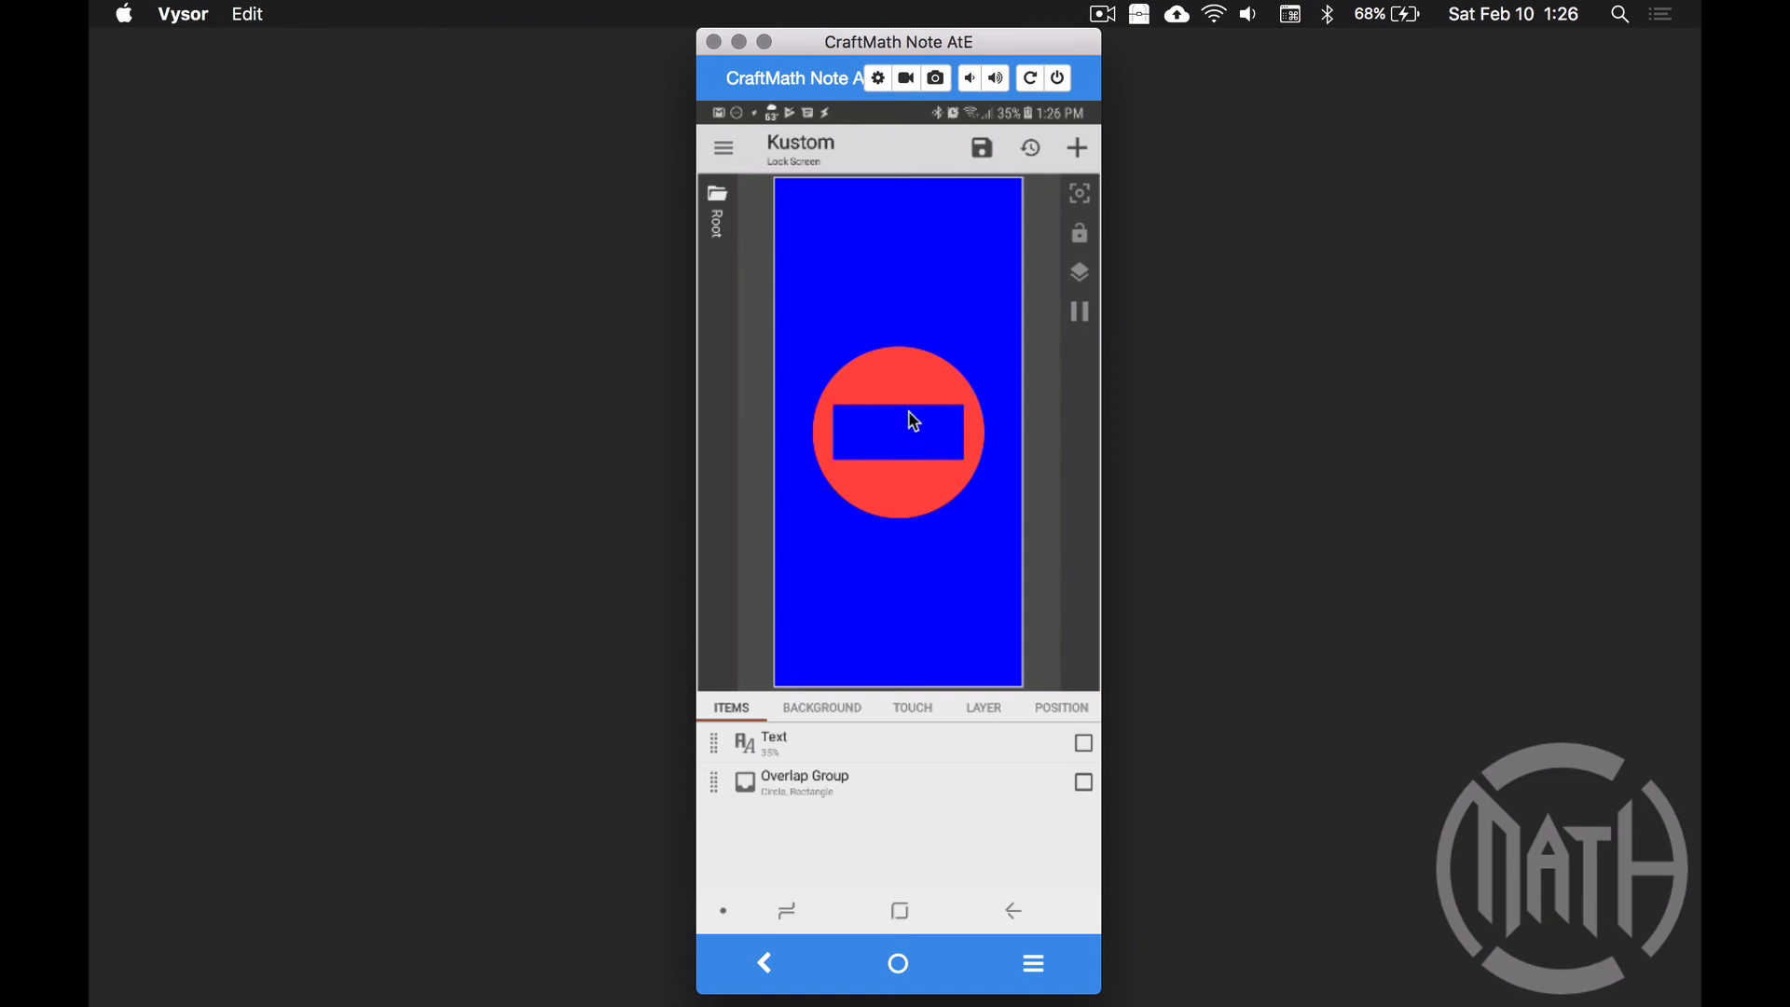
{"action": "mouse_move", "coordinate": [901, 448]}
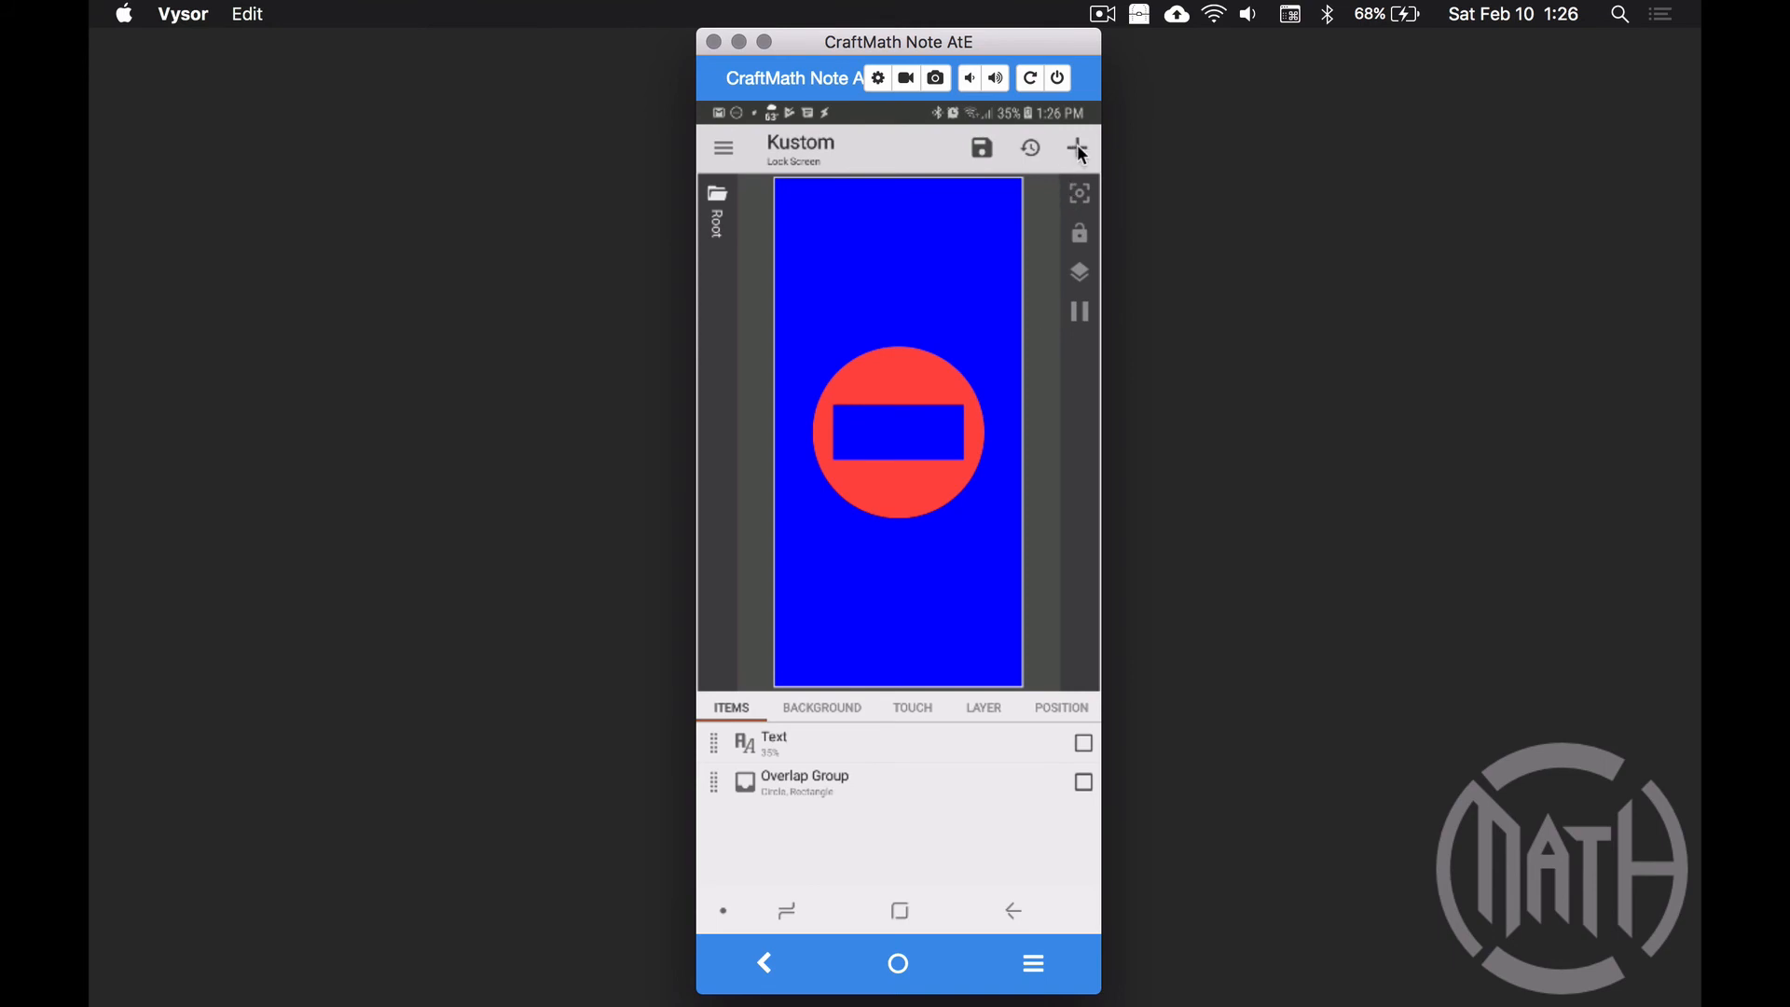
- Add a Komponent, cut the overlap group from the root and paste it inside the Komponent
{"action": "left_click", "coordinate": [1078, 149]}
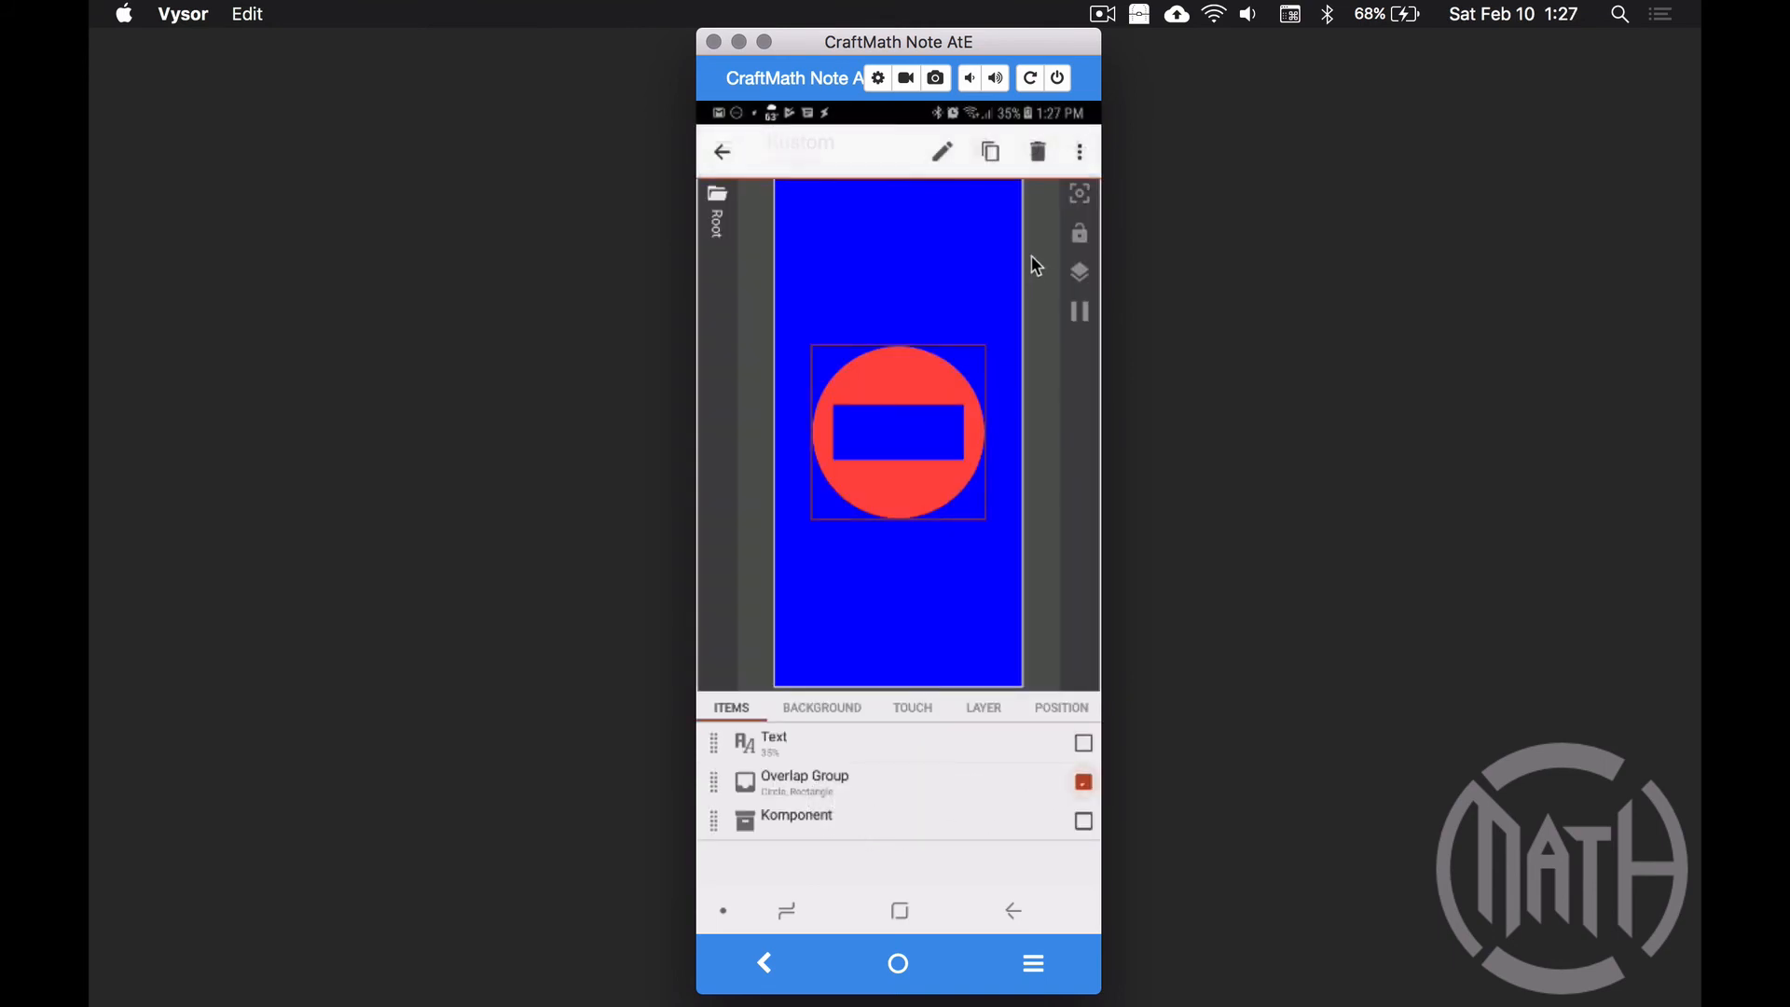
{"action": "left_click", "coordinate": [1078, 151]}
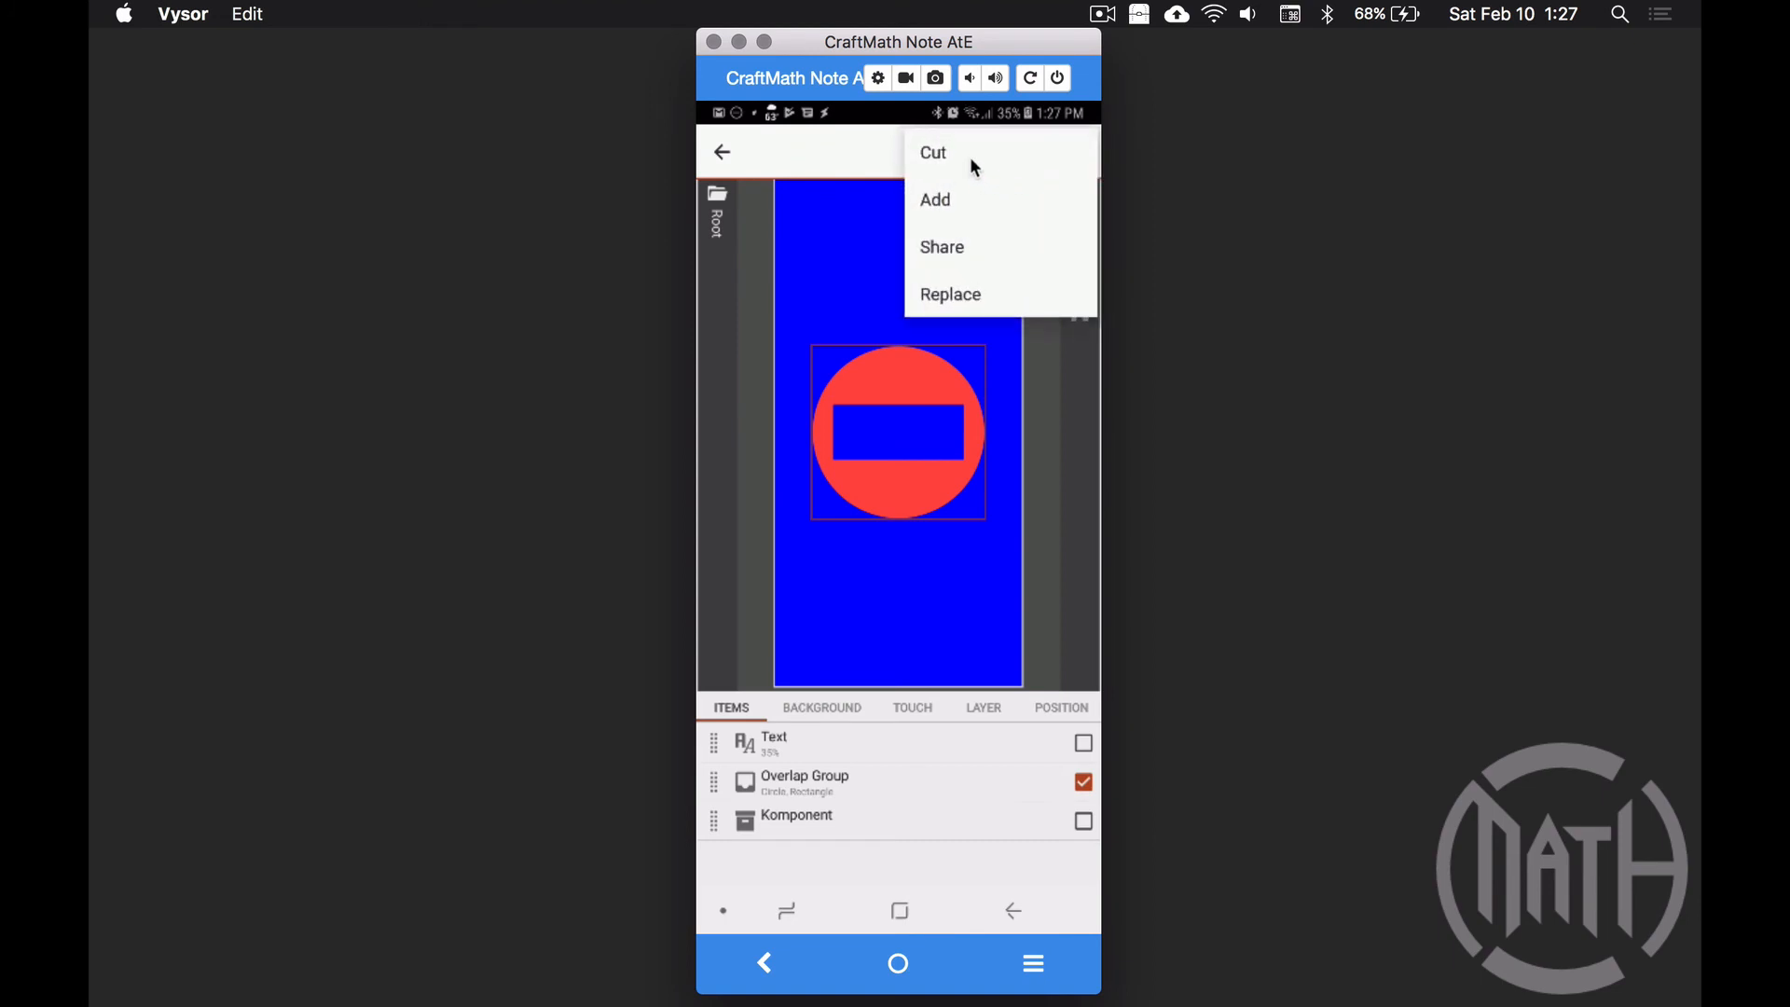
{"action": "left_click", "coordinate": [932, 153]}
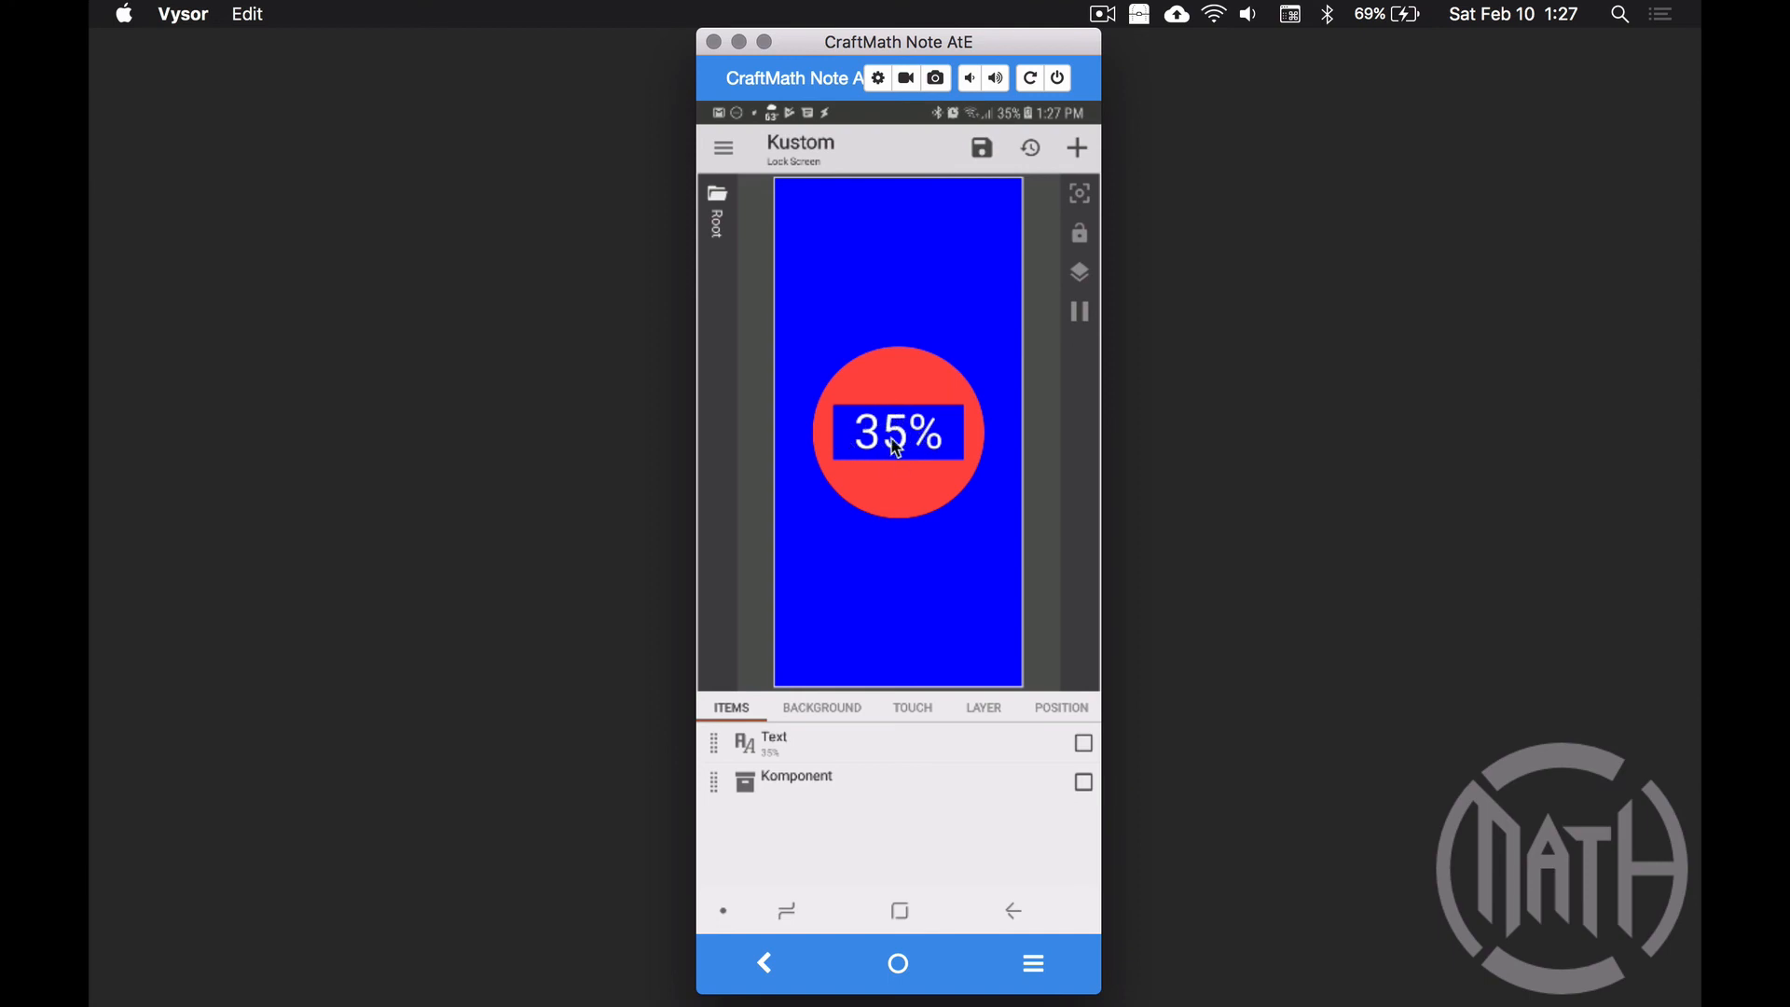
{"action": "mouse_move", "coordinate": [922, 443]}
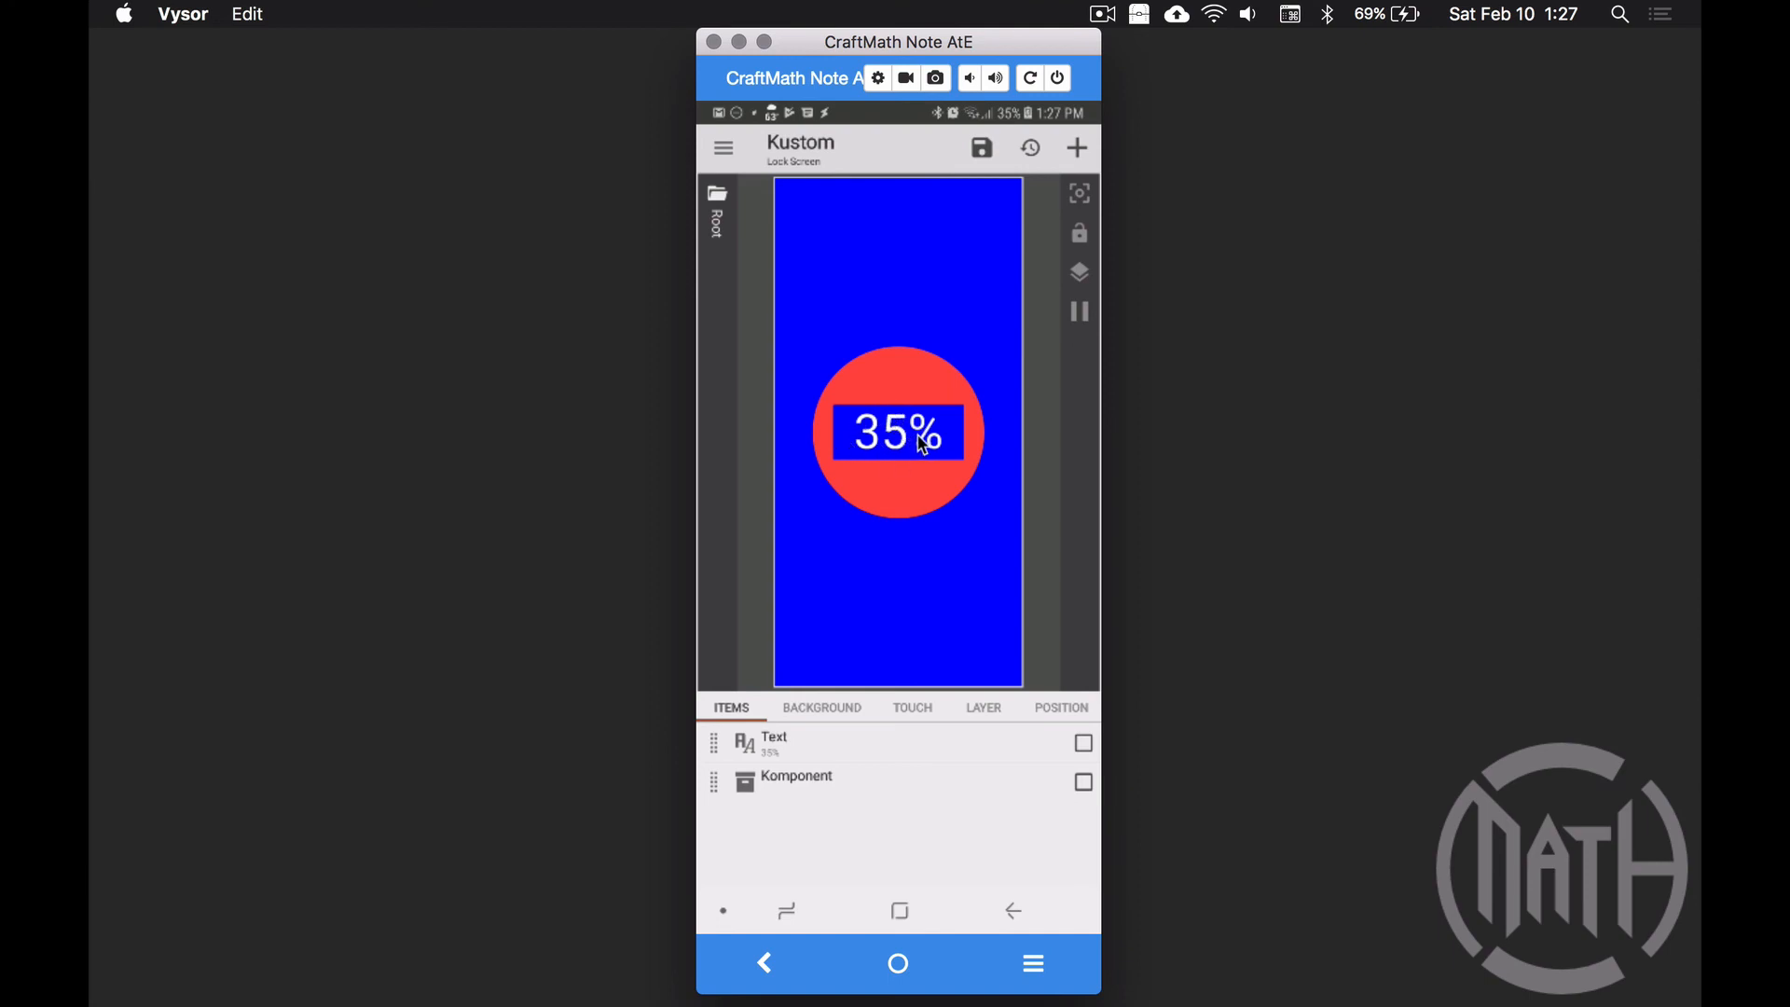
{"action": "mouse_move", "coordinate": [802, 776]}
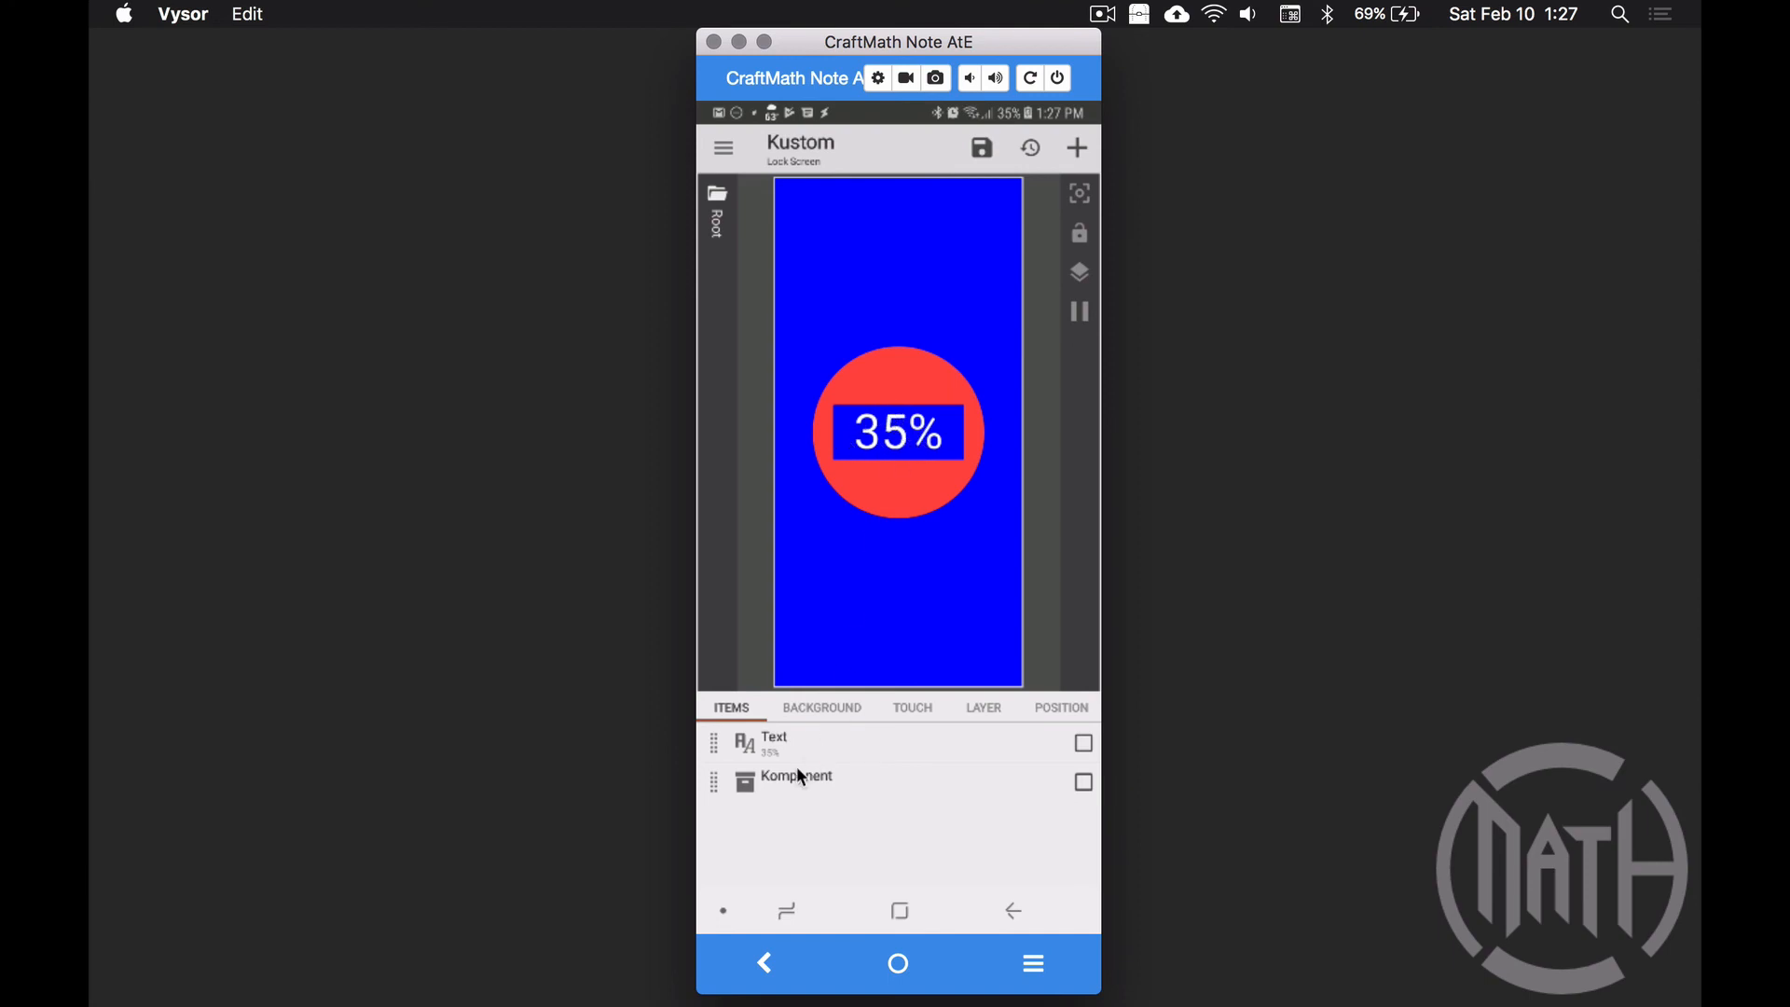
{"action": "mouse_move", "coordinate": [802, 794]}
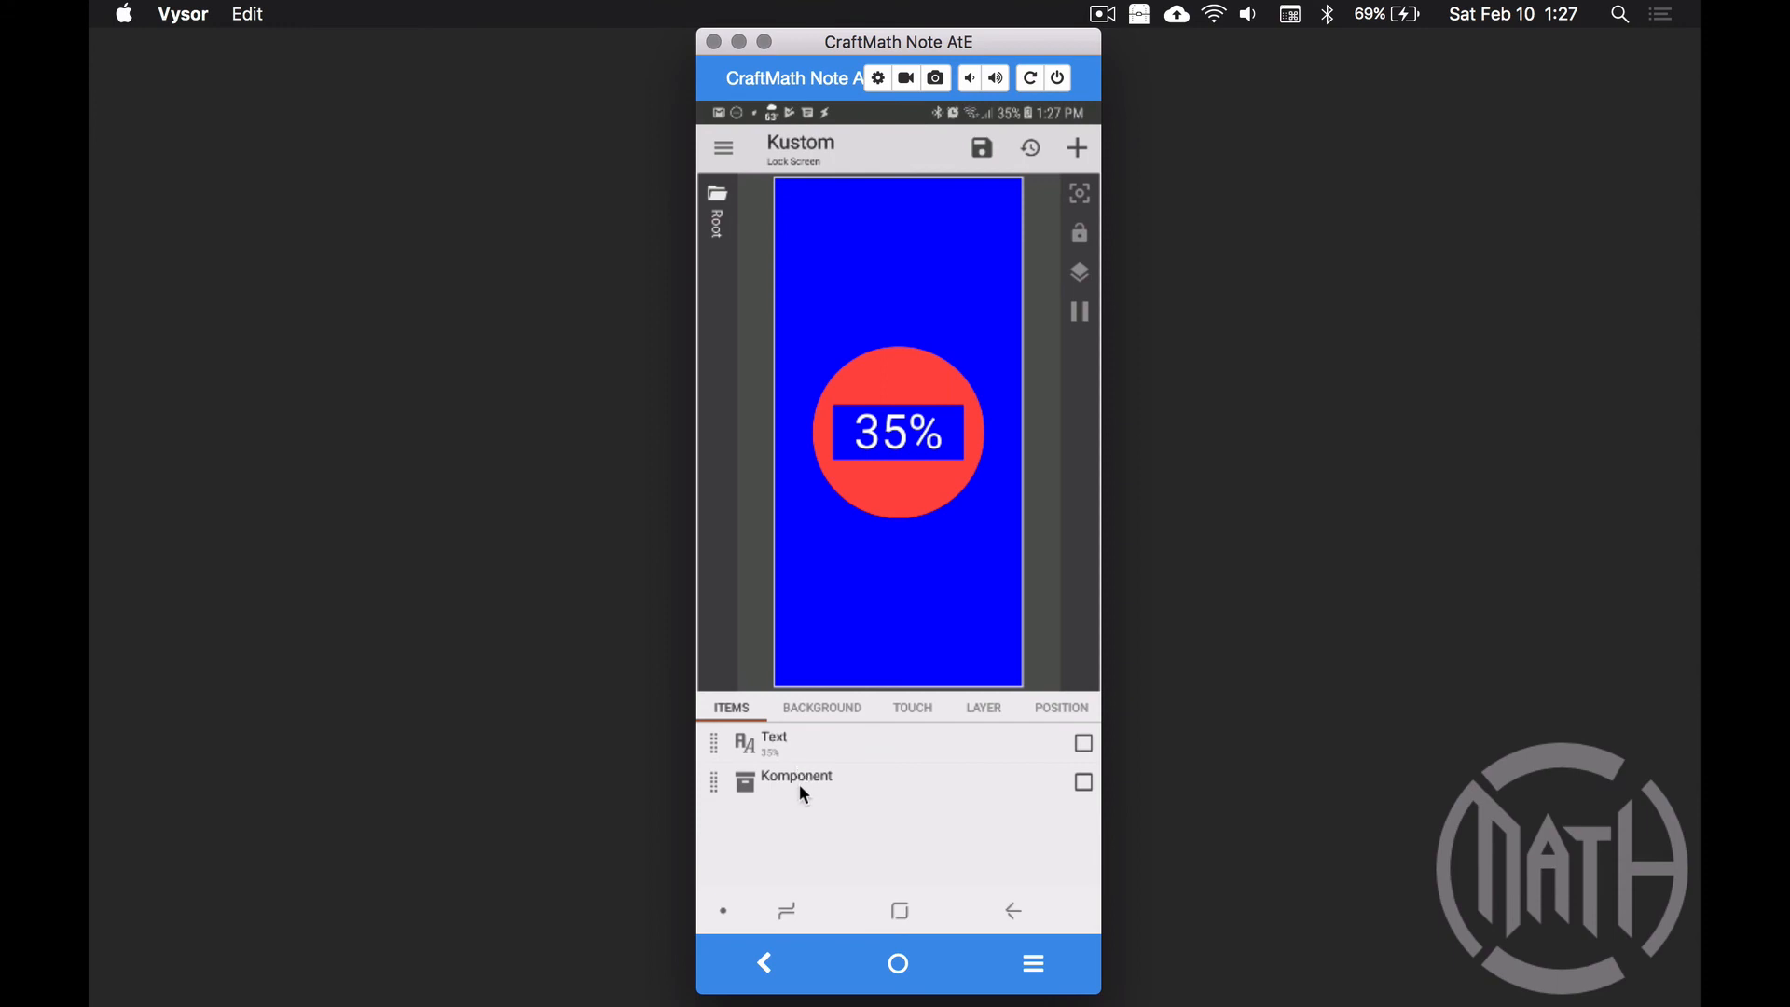
{"action": "left_click", "coordinate": [796, 776]}
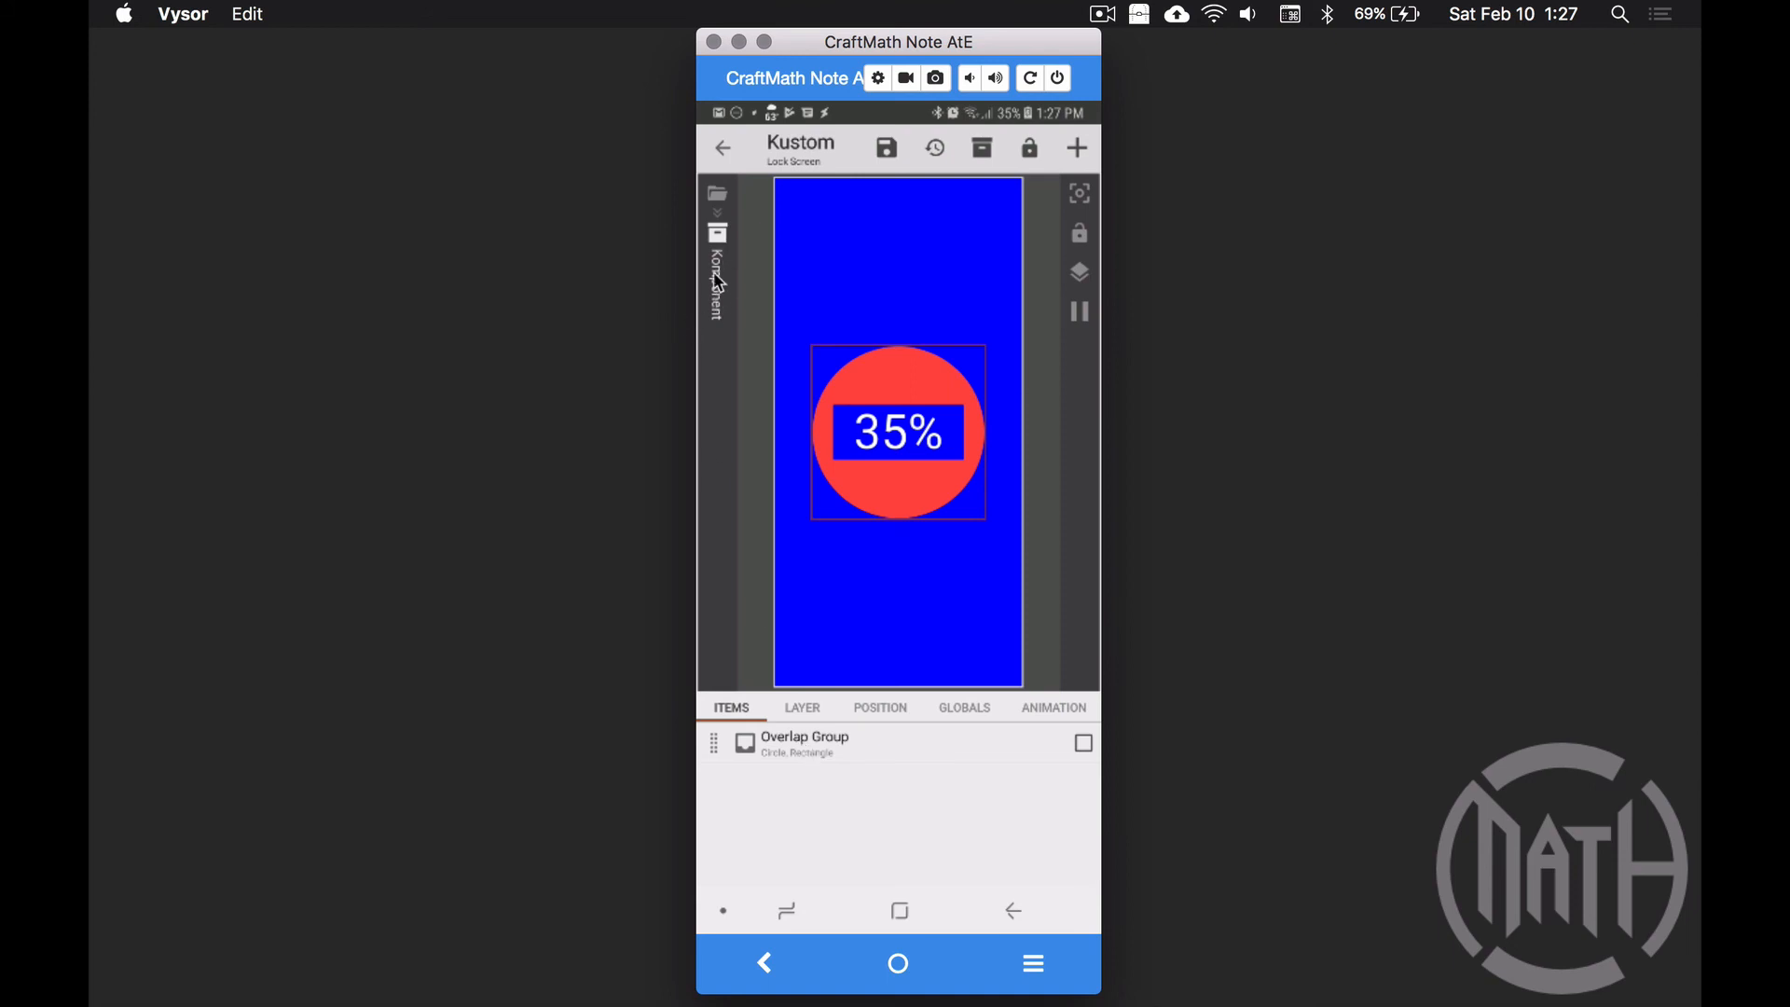
{"action": "mouse_move", "coordinate": [774, 630]}
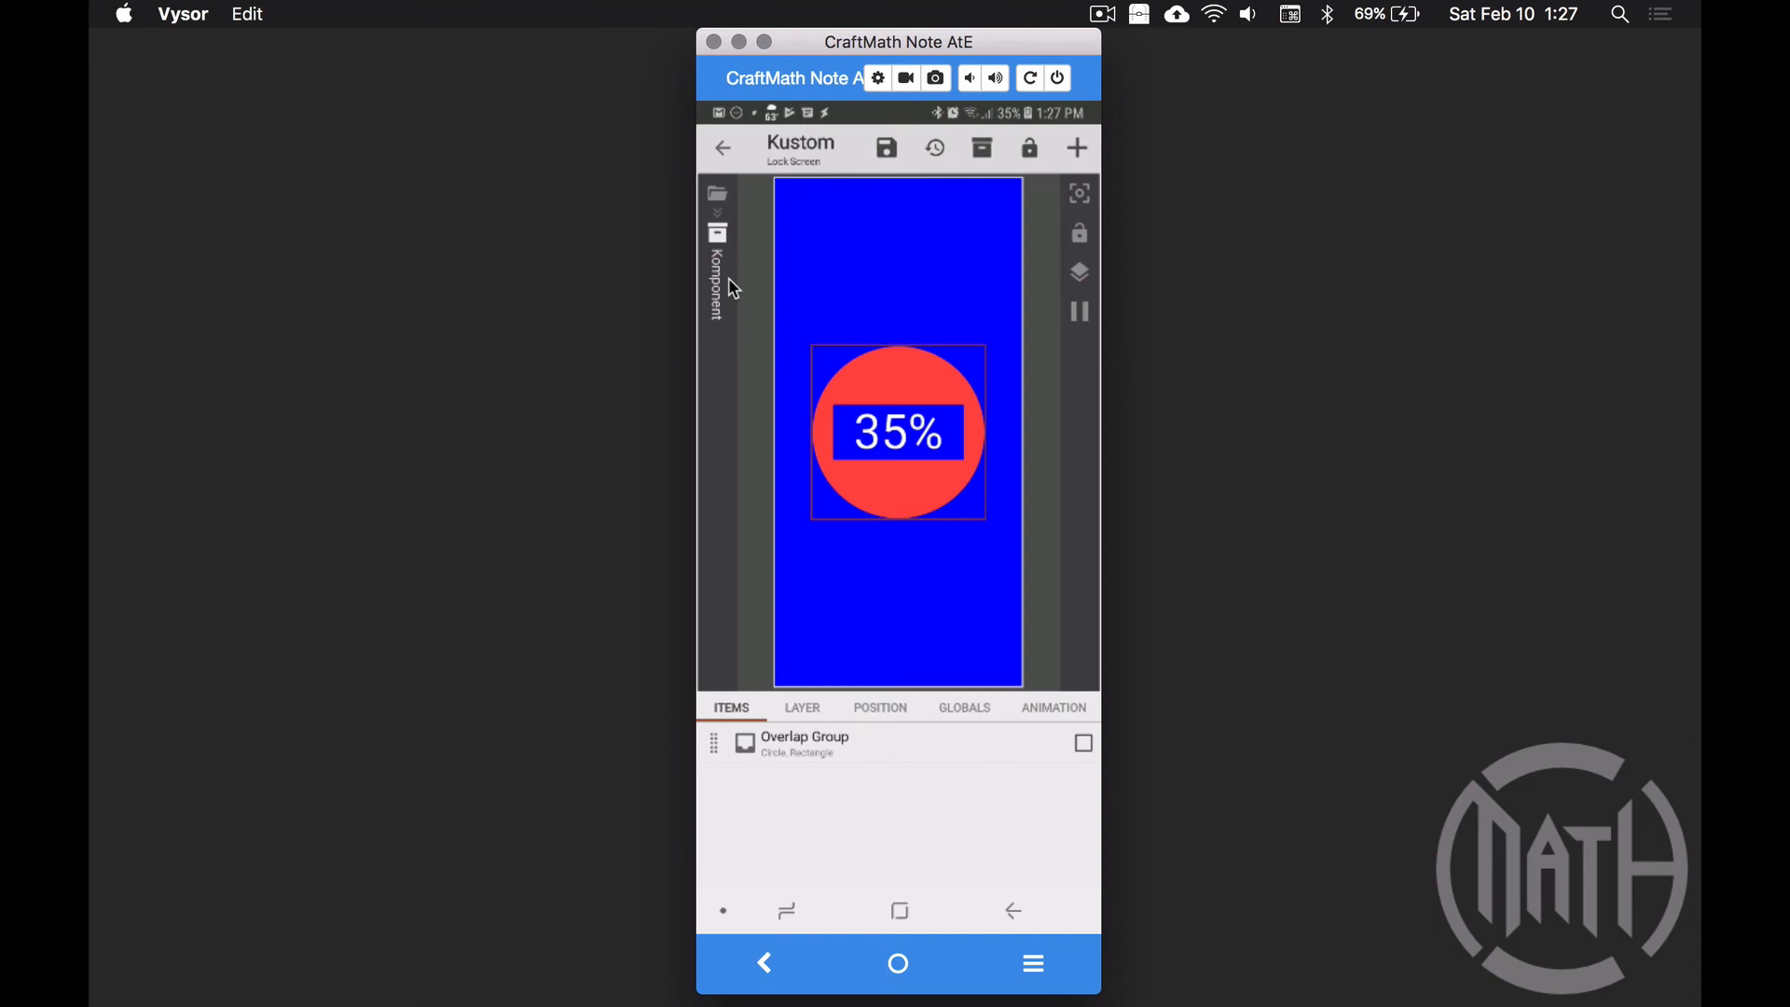
{"action": "left_click", "coordinate": [723, 147]}
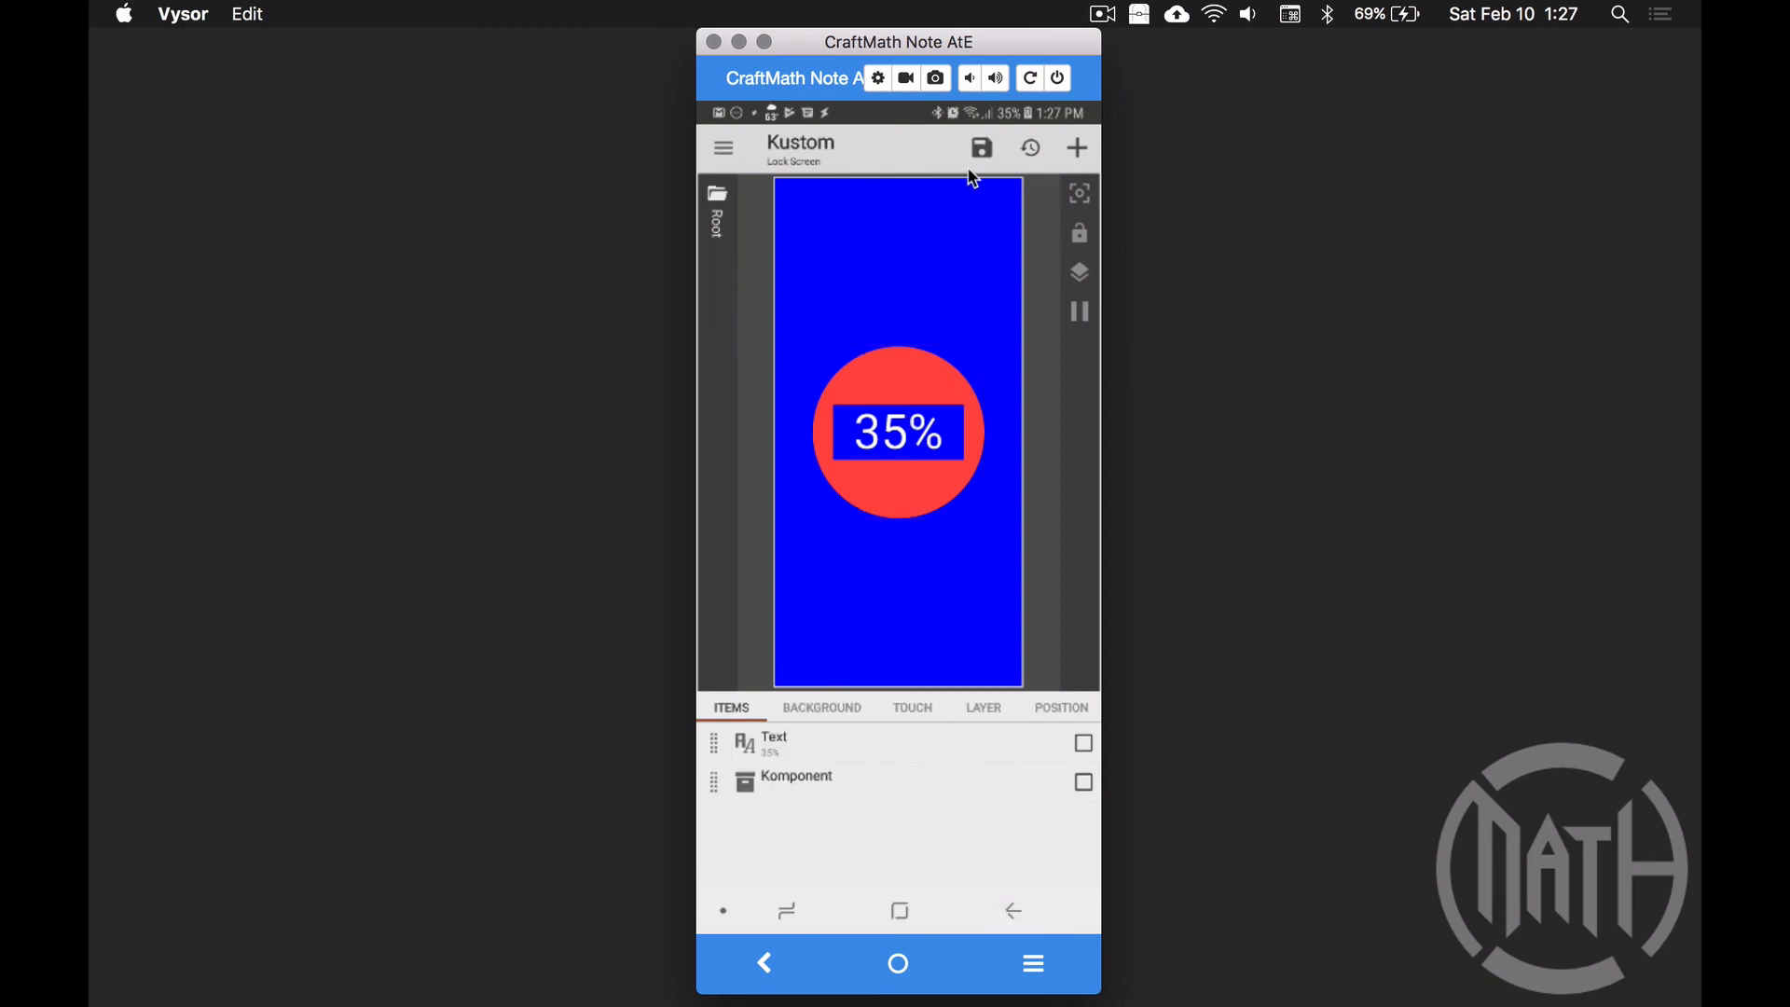
- Save the design and wake the phone to show 35% in the circle's clear window
{"action": "left_click", "coordinate": [980, 148]}
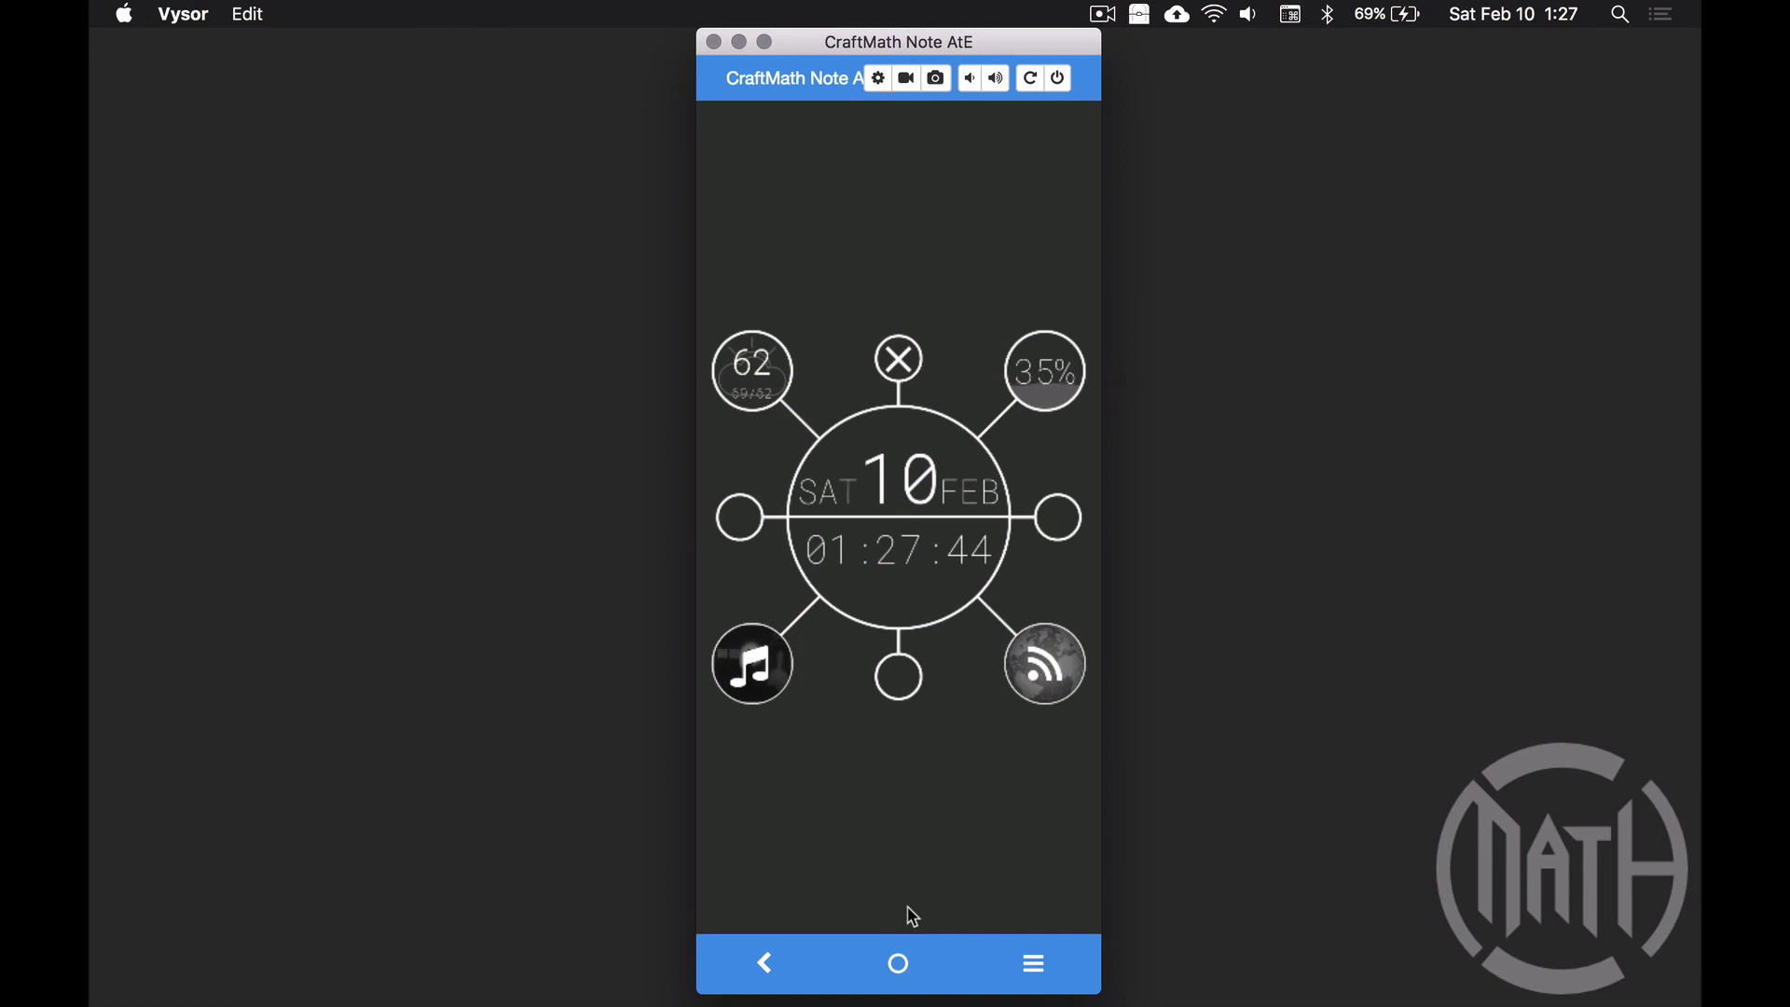
{"action": "left_click", "coordinate": [1042, 372]}
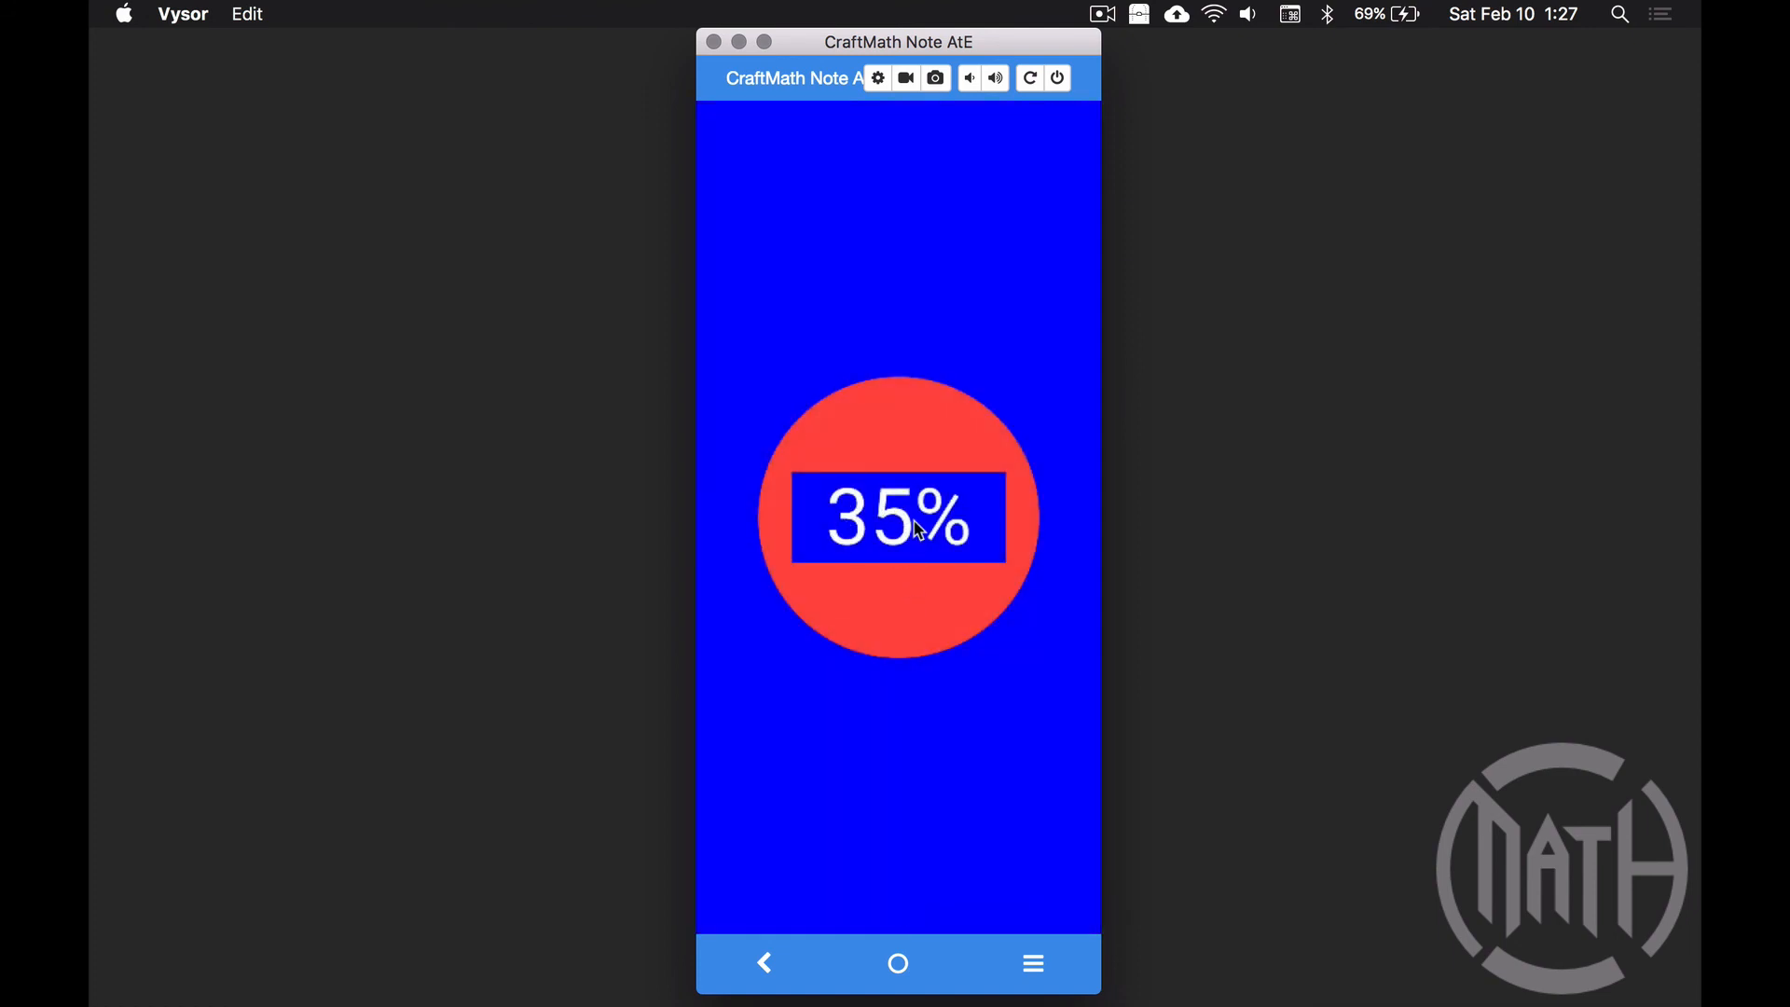
{"action": "mouse_move", "coordinate": [832, 578]}
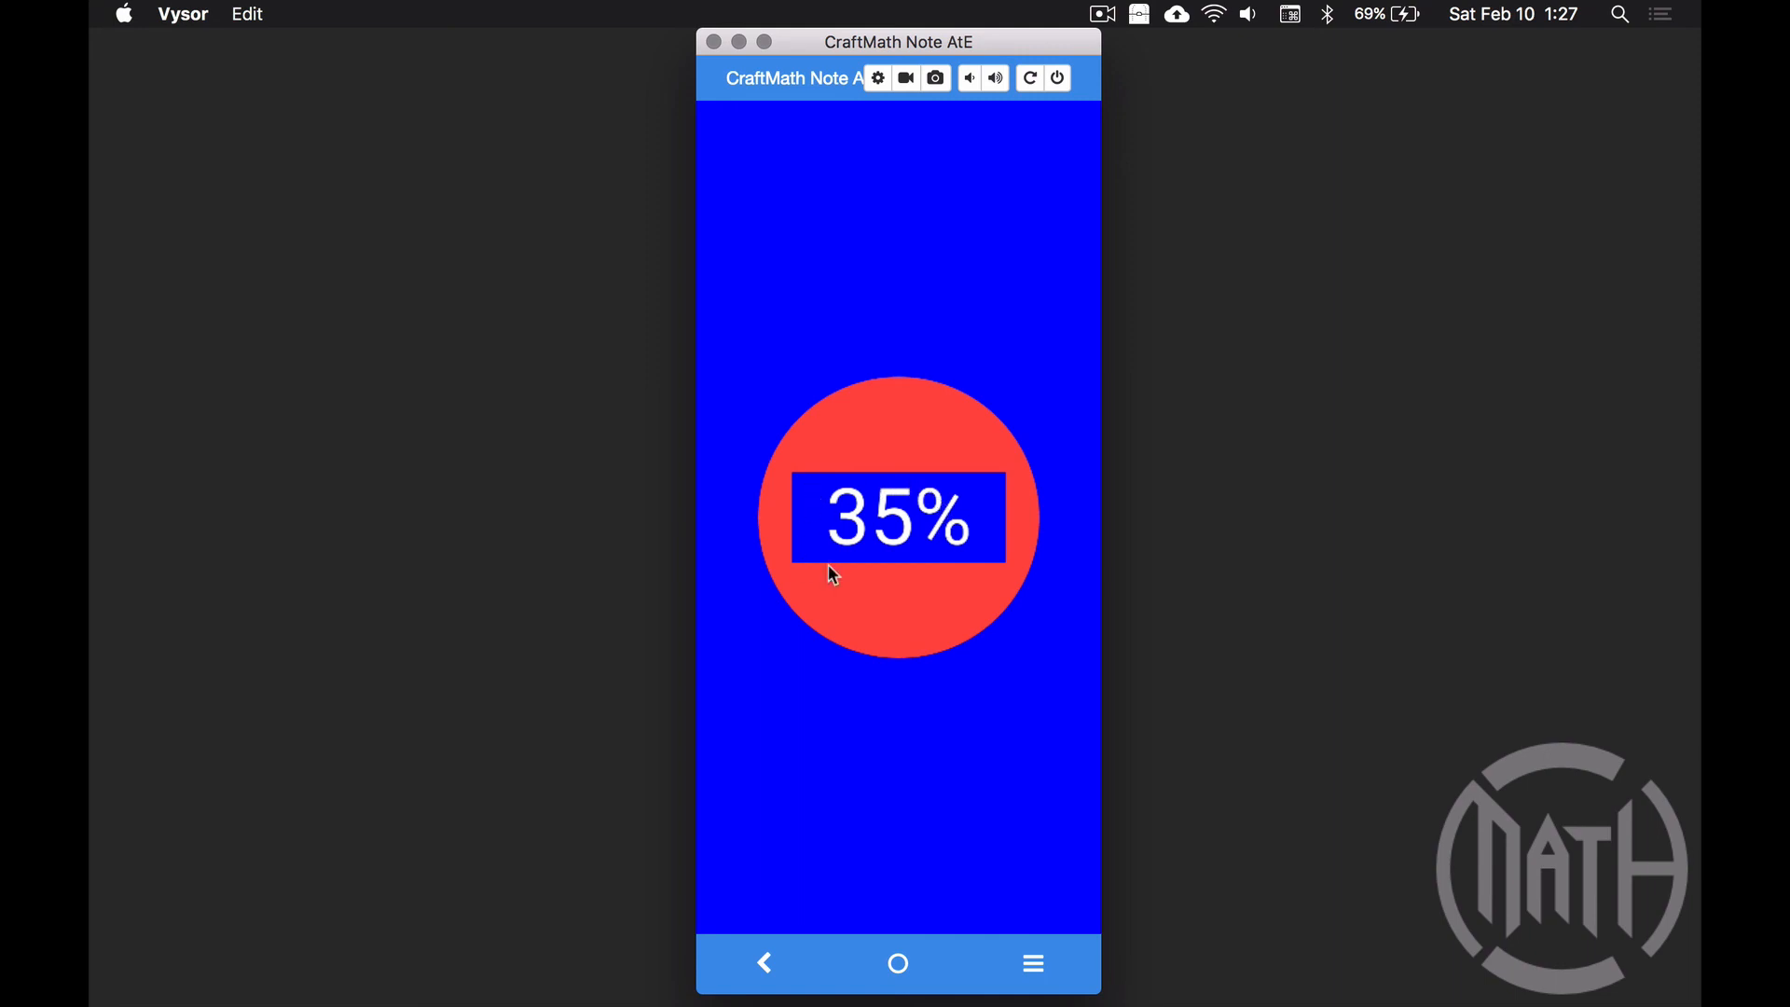
{"action": "mouse_move", "coordinate": [778, 537]}
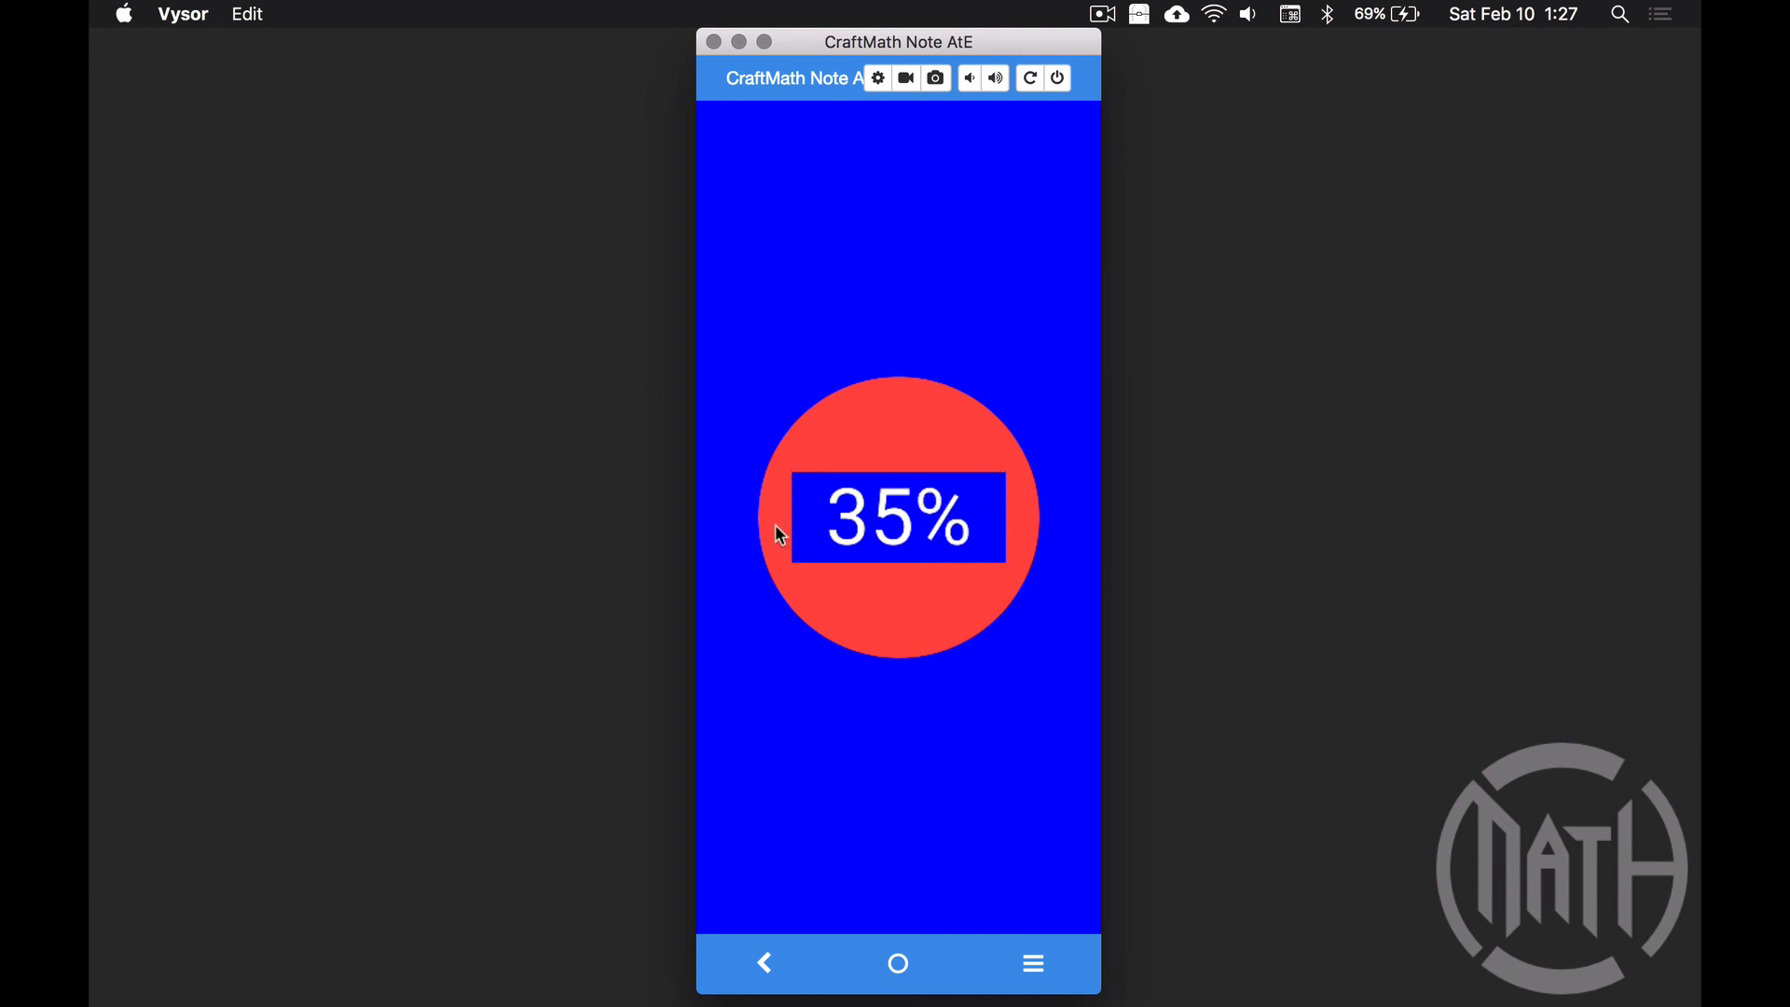
{"action": "mouse_move", "coordinate": [996, 526]}
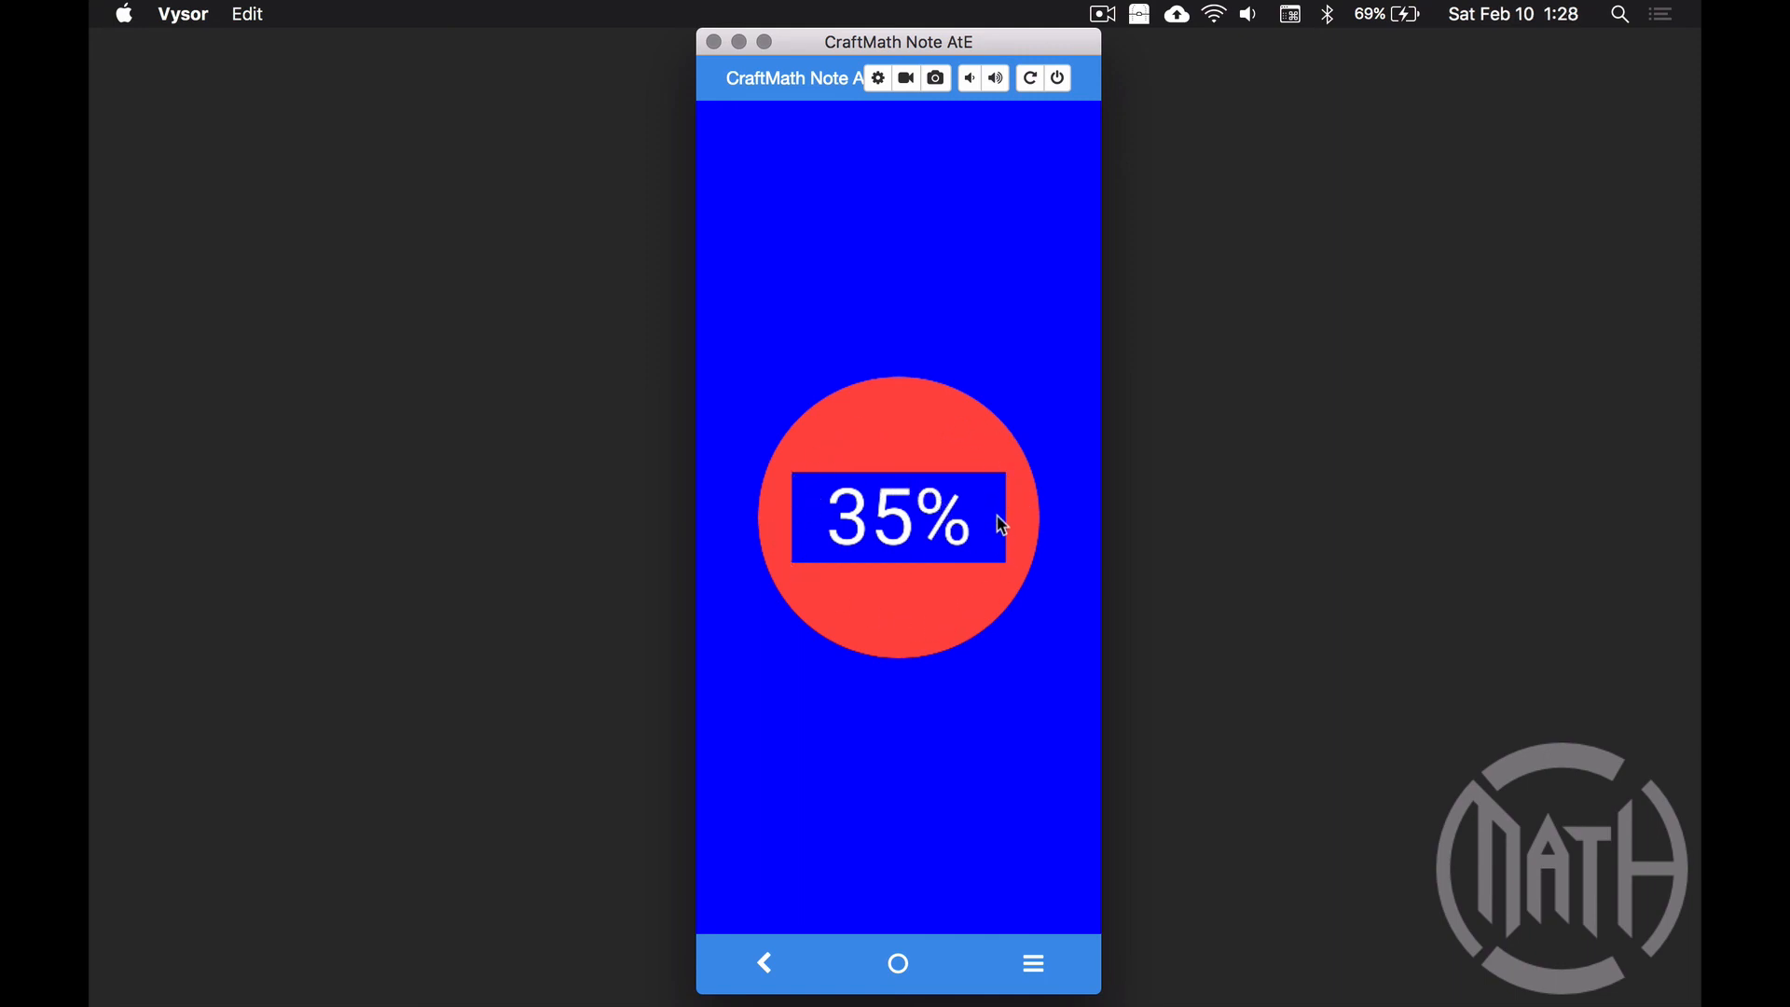
{"action": "mouse_move", "coordinate": [977, 440]}
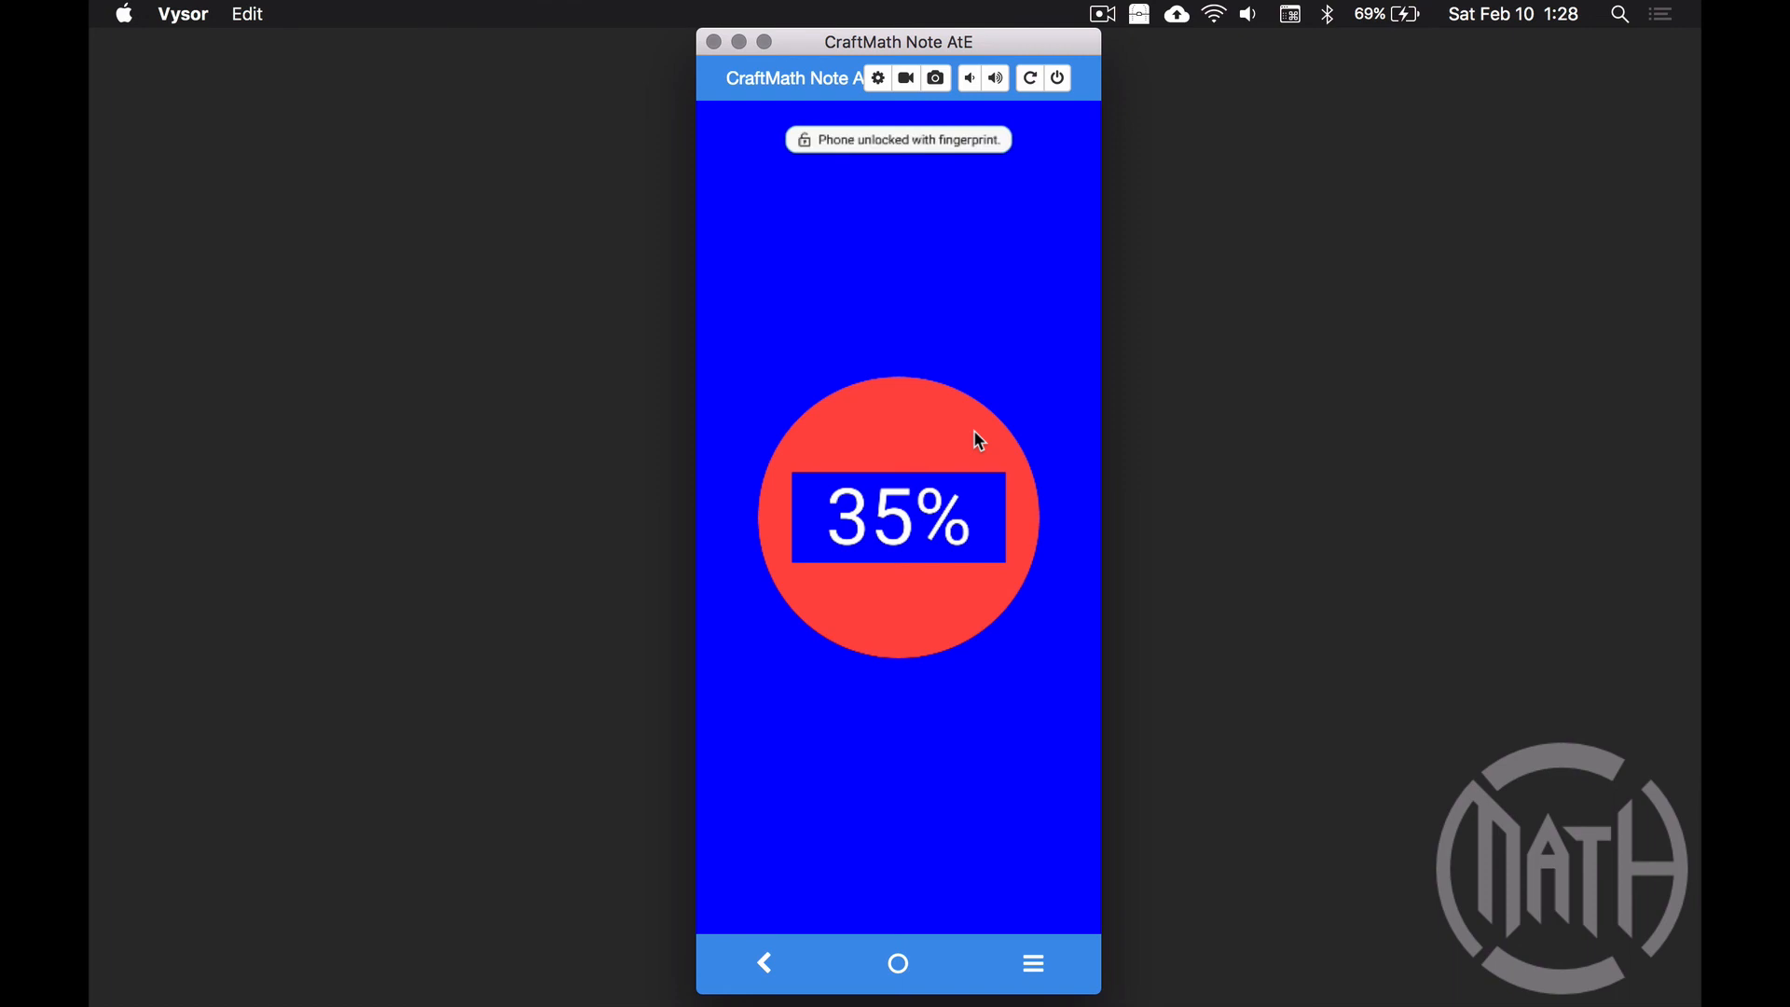
{"action": "mouse_move", "coordinate": [858, 569]}
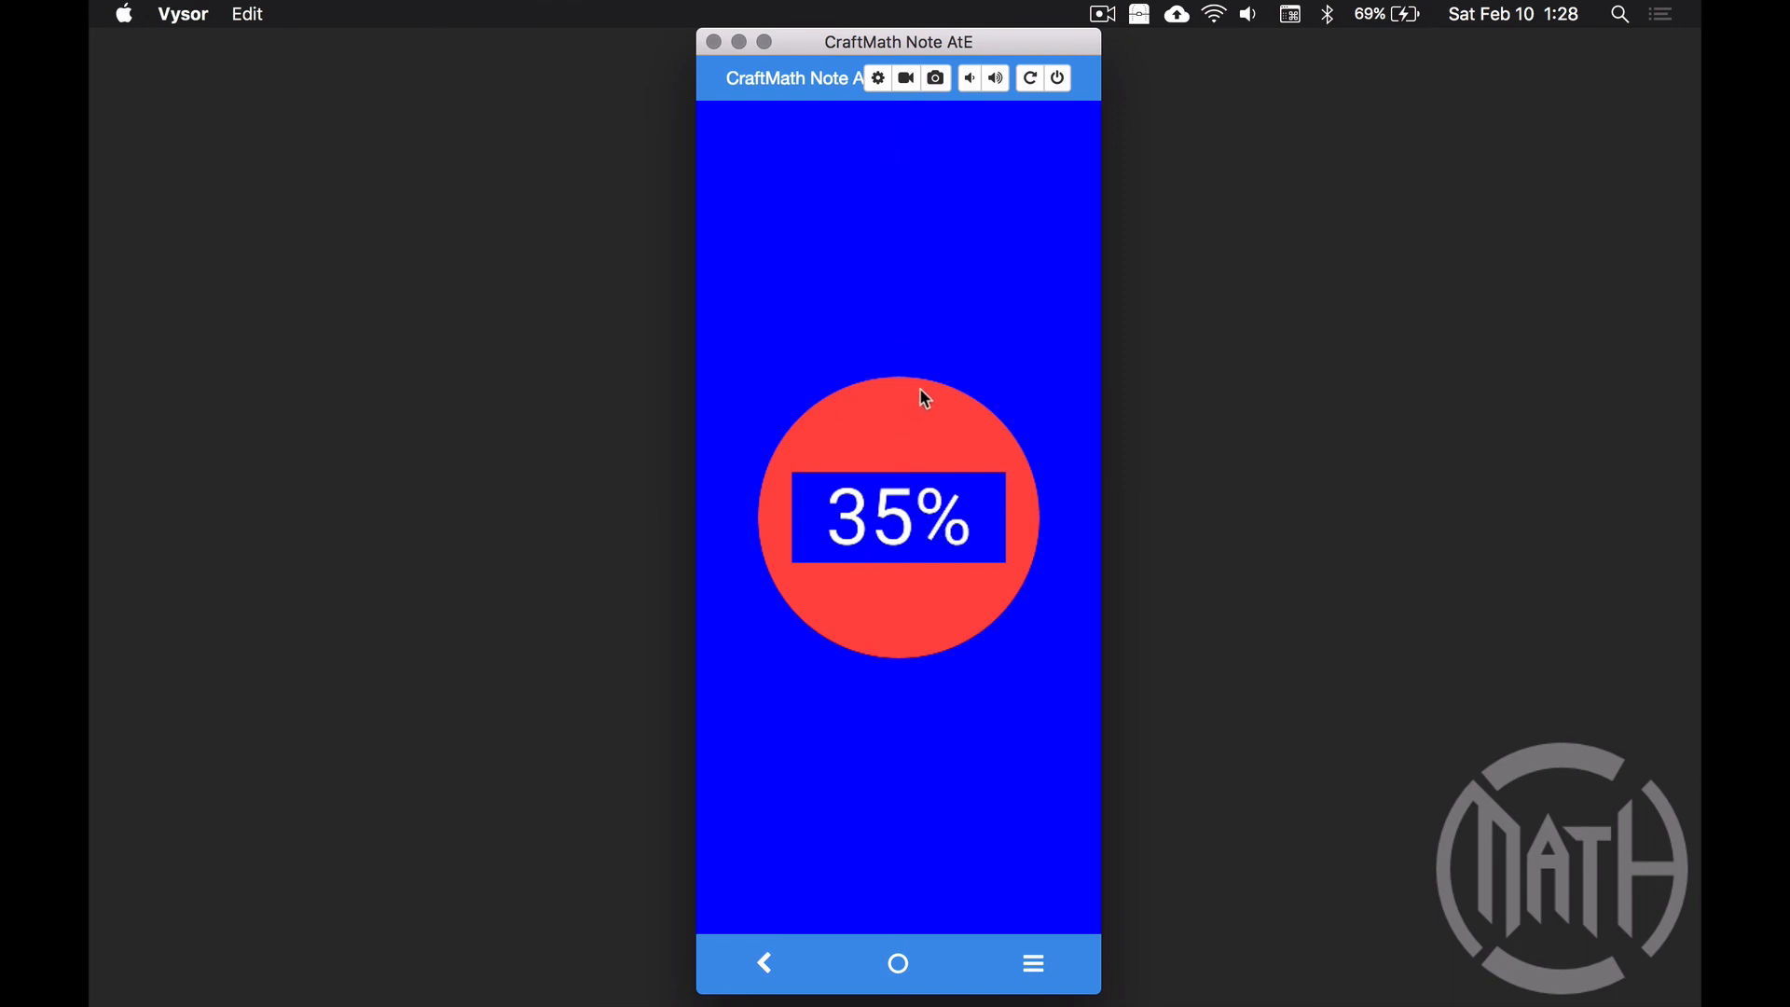
{"action": "mouse_move", "coordinate": [933, 537]}
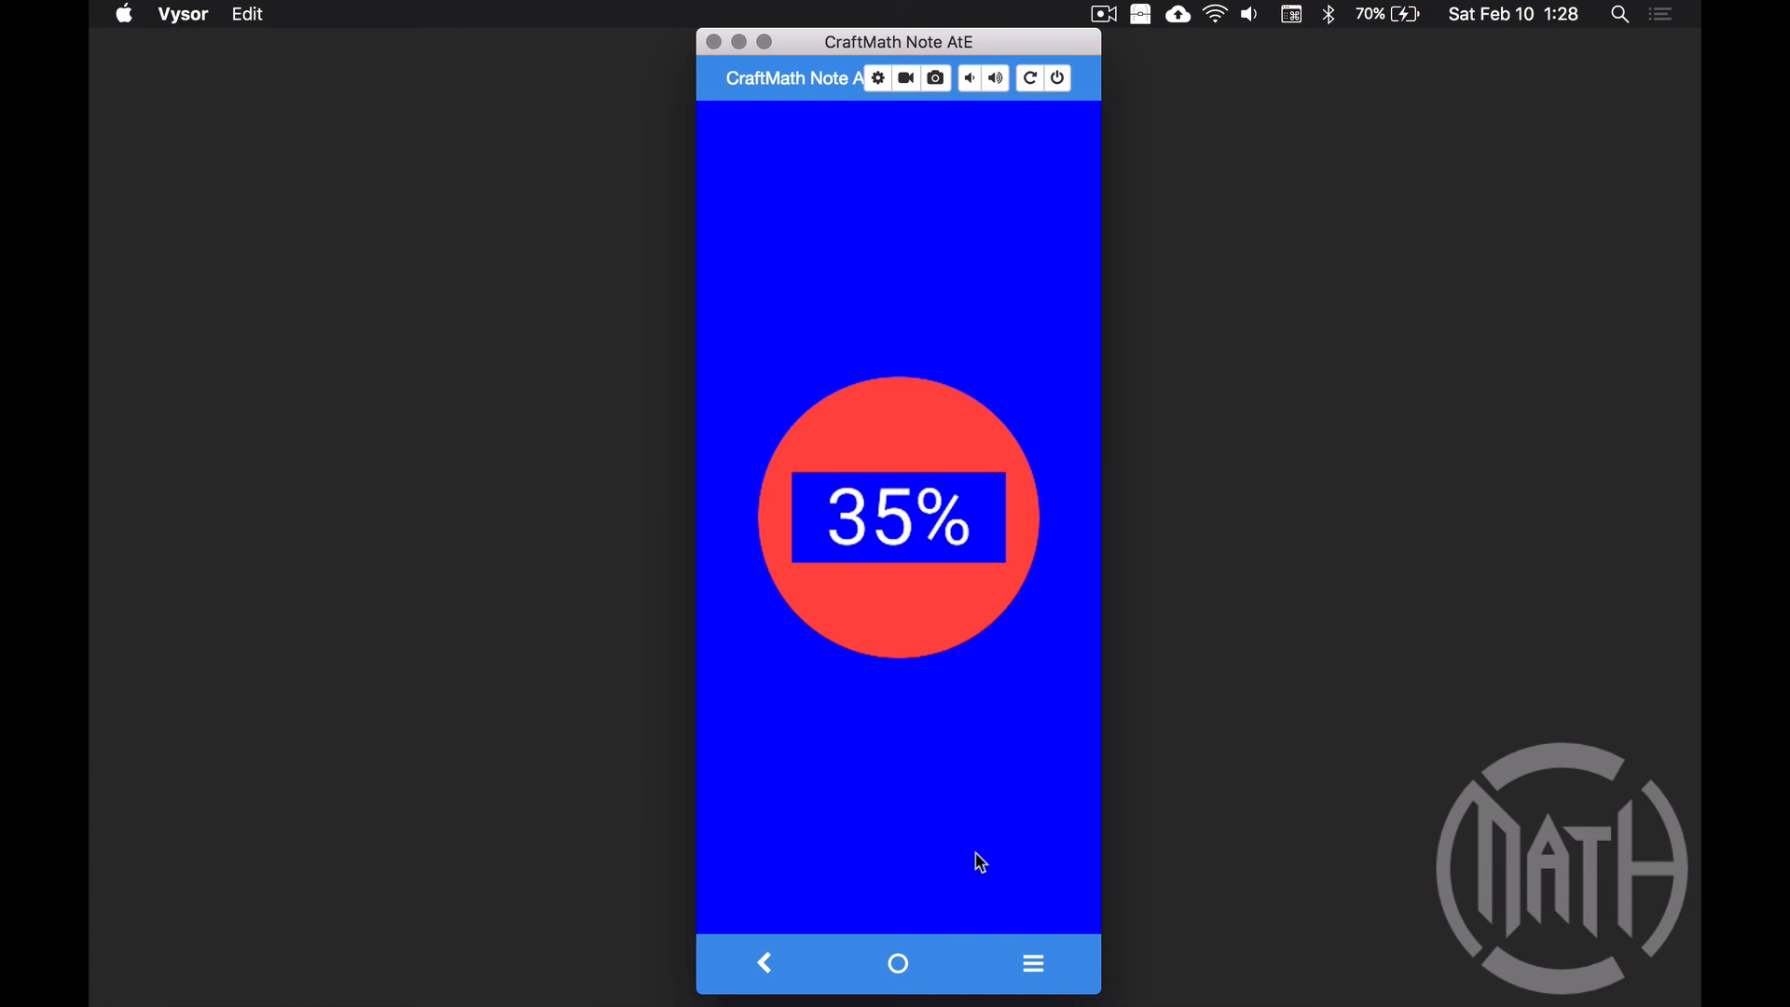
{"action": "mouse_move", "coordinate": [969, 668]}
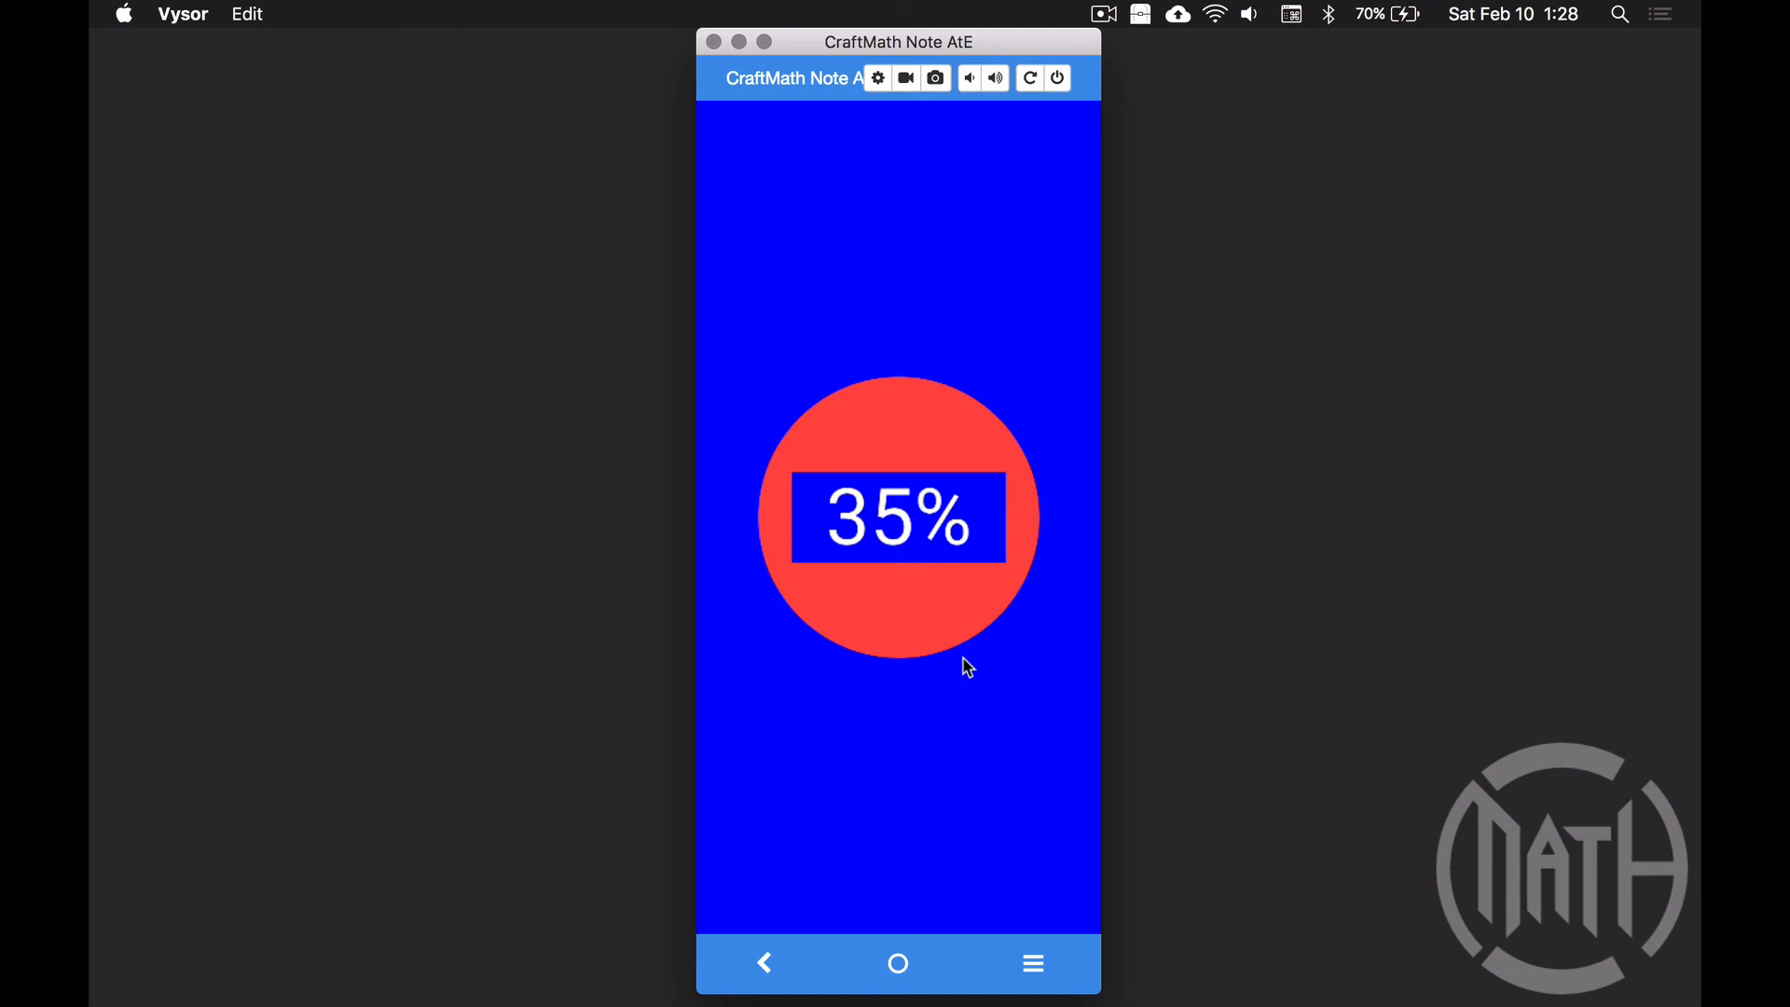